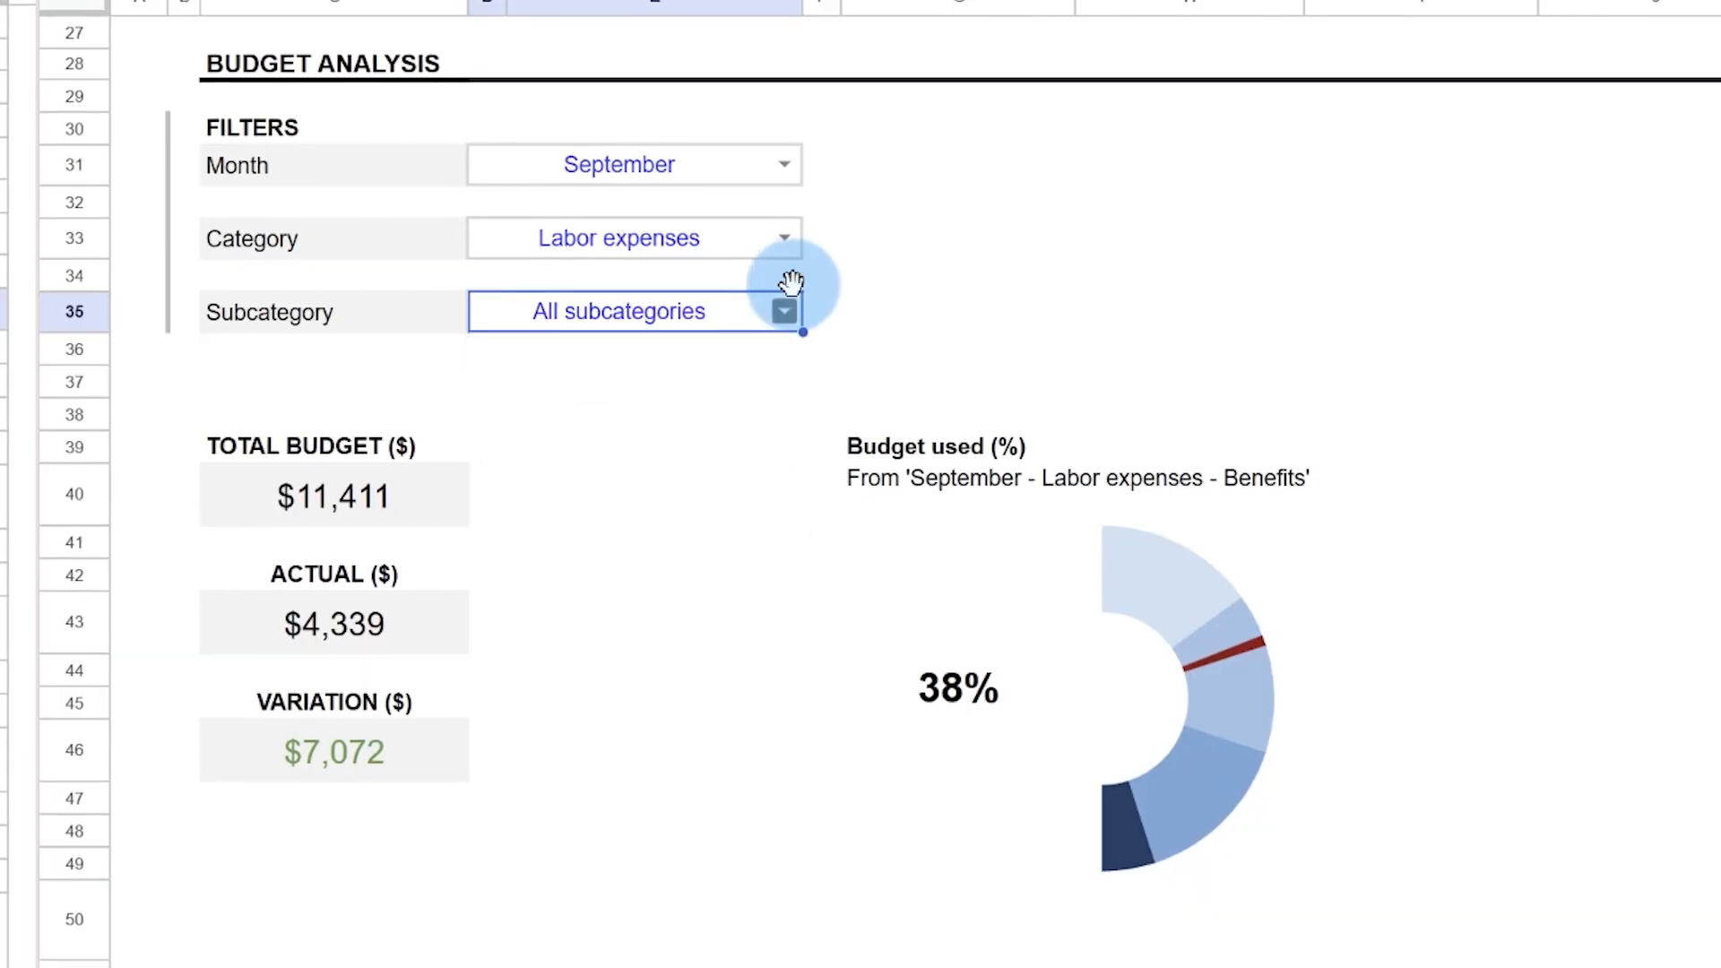
- Show the Table of contents sheet listing every sheet in the budget planner
{"action": "left_click", "coordinate": [626, 161]}
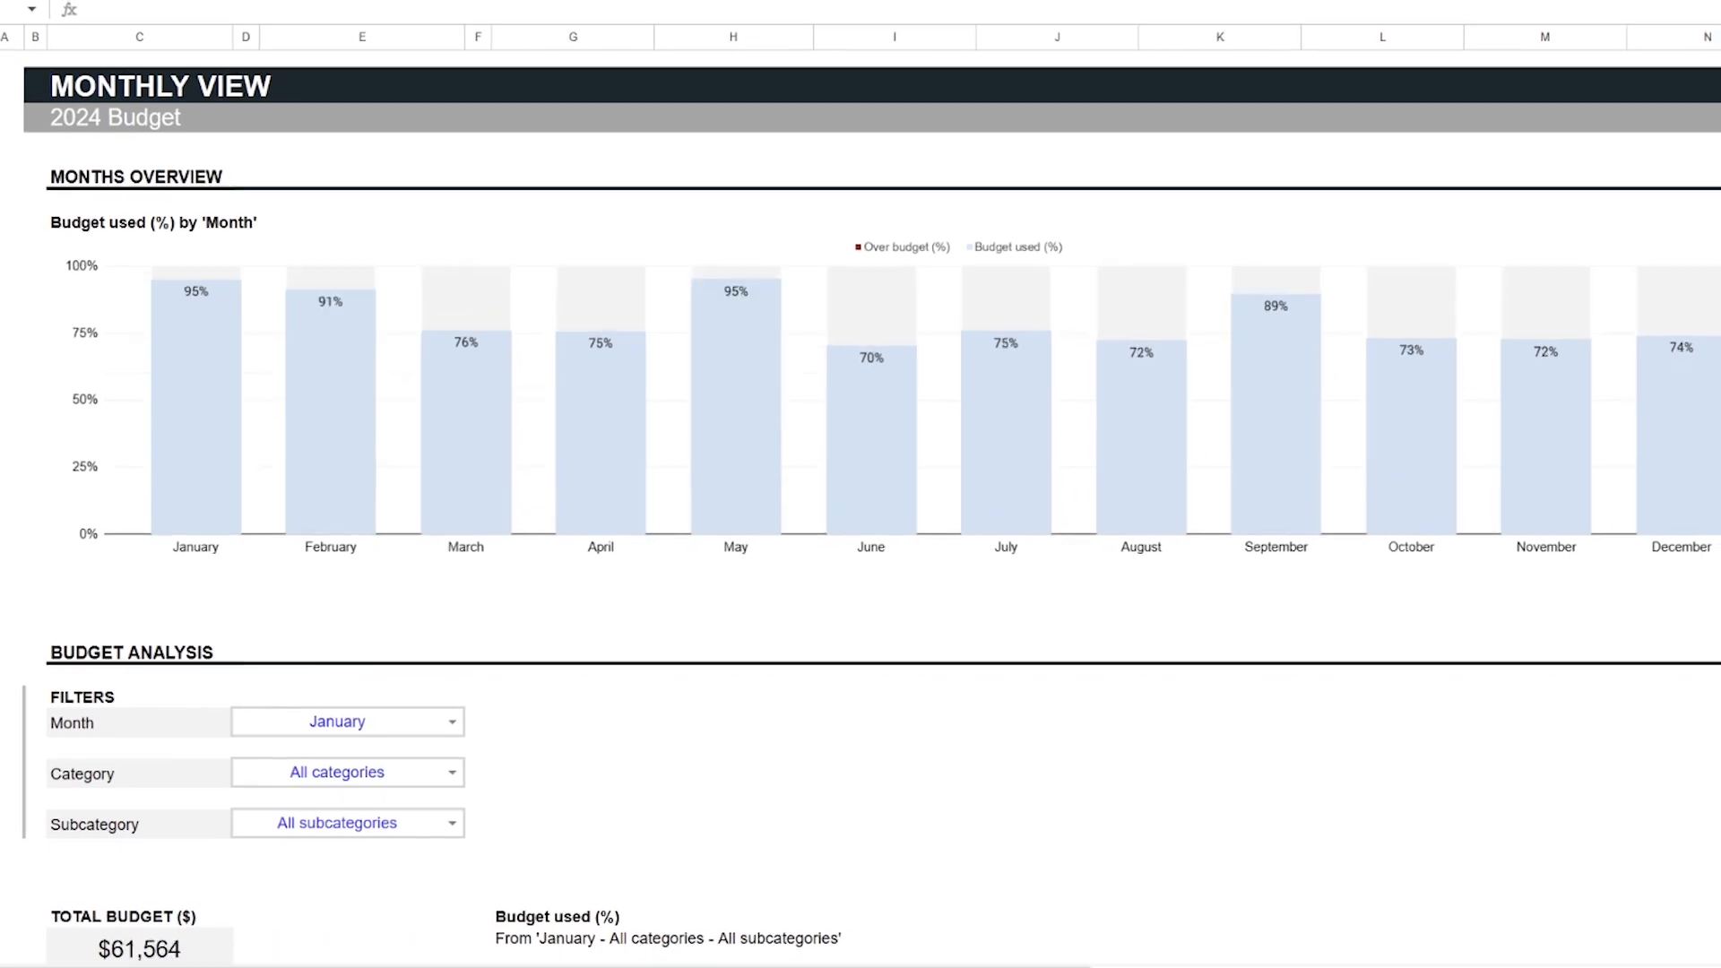
{"action": "left_click", "coordinate": [147, 950]}
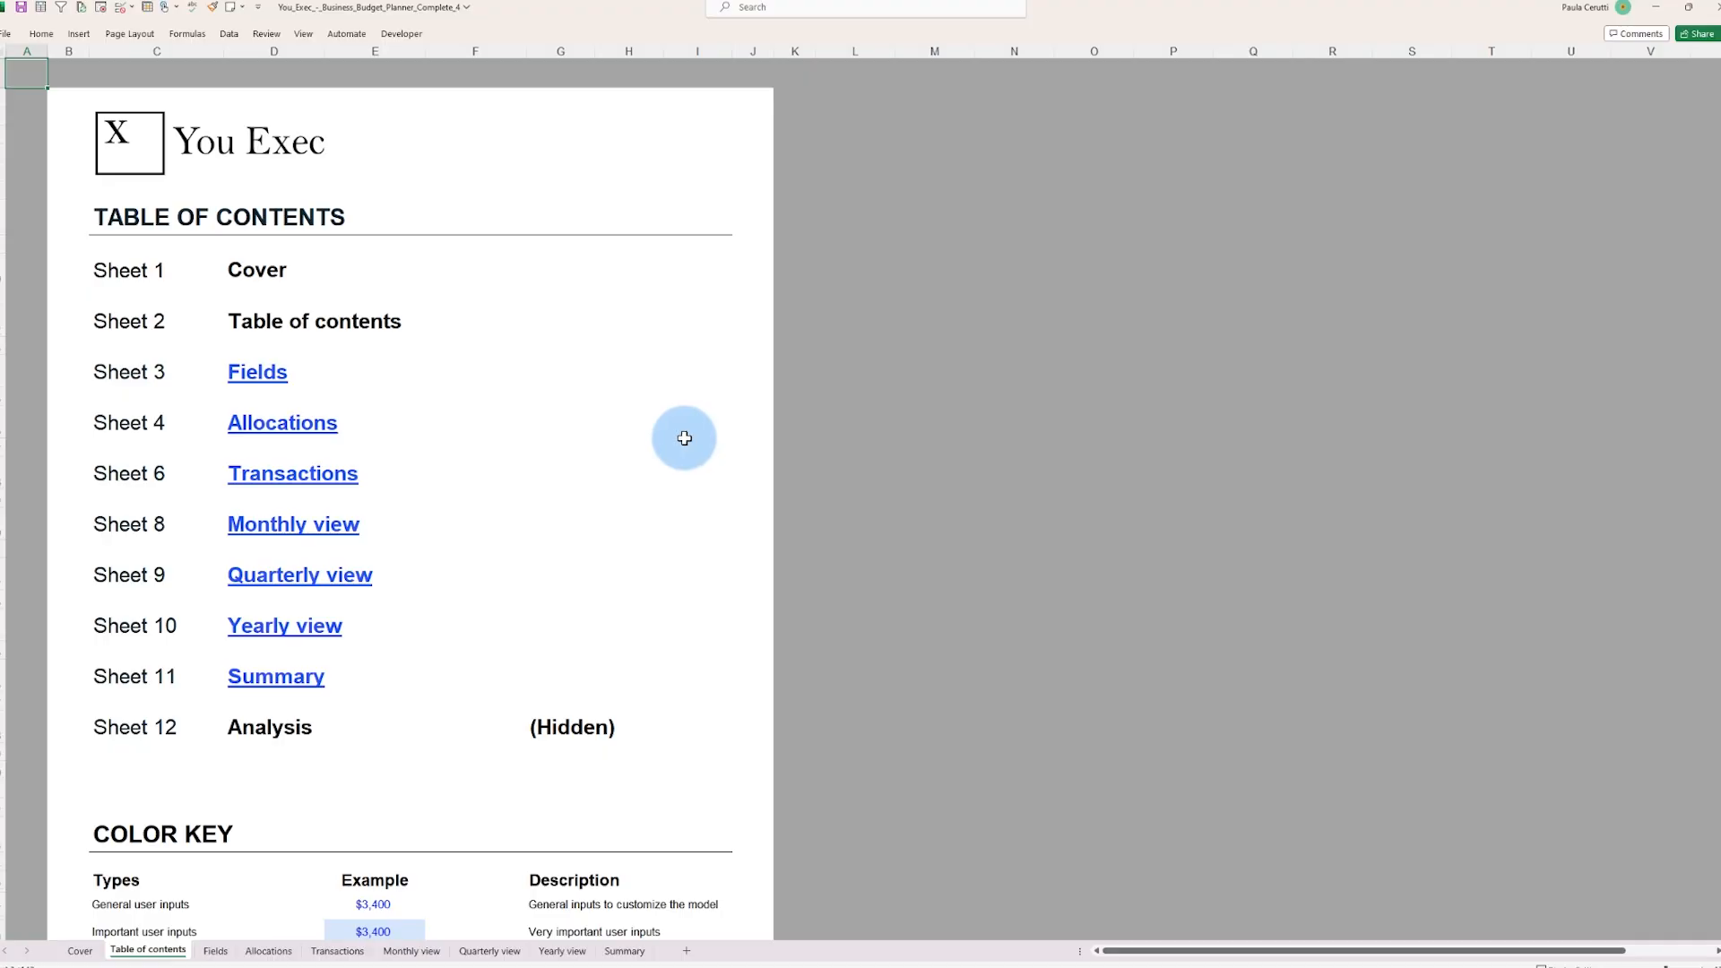
- Visit the Allocations, Transactions, Monthly view and Yearly view sheets, ending on the Monthly view
{"action": "left_click", "coordinate": [282, 423]}
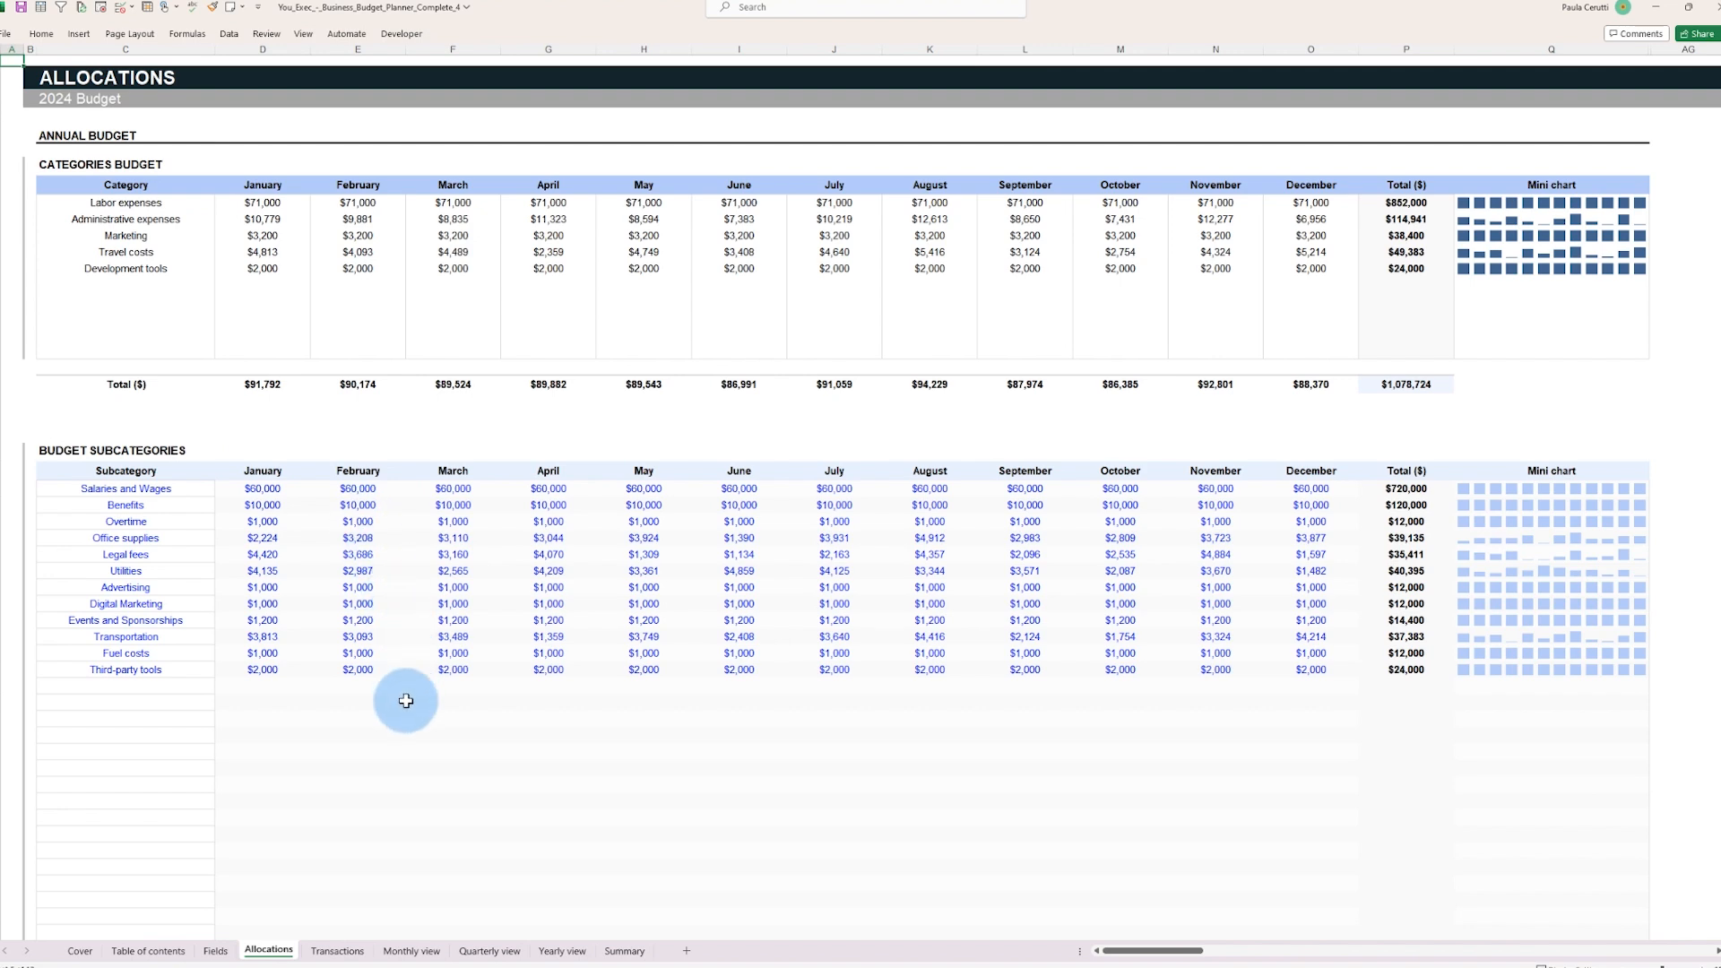
{"action": "left_click", "coordinate": [337, 950]}
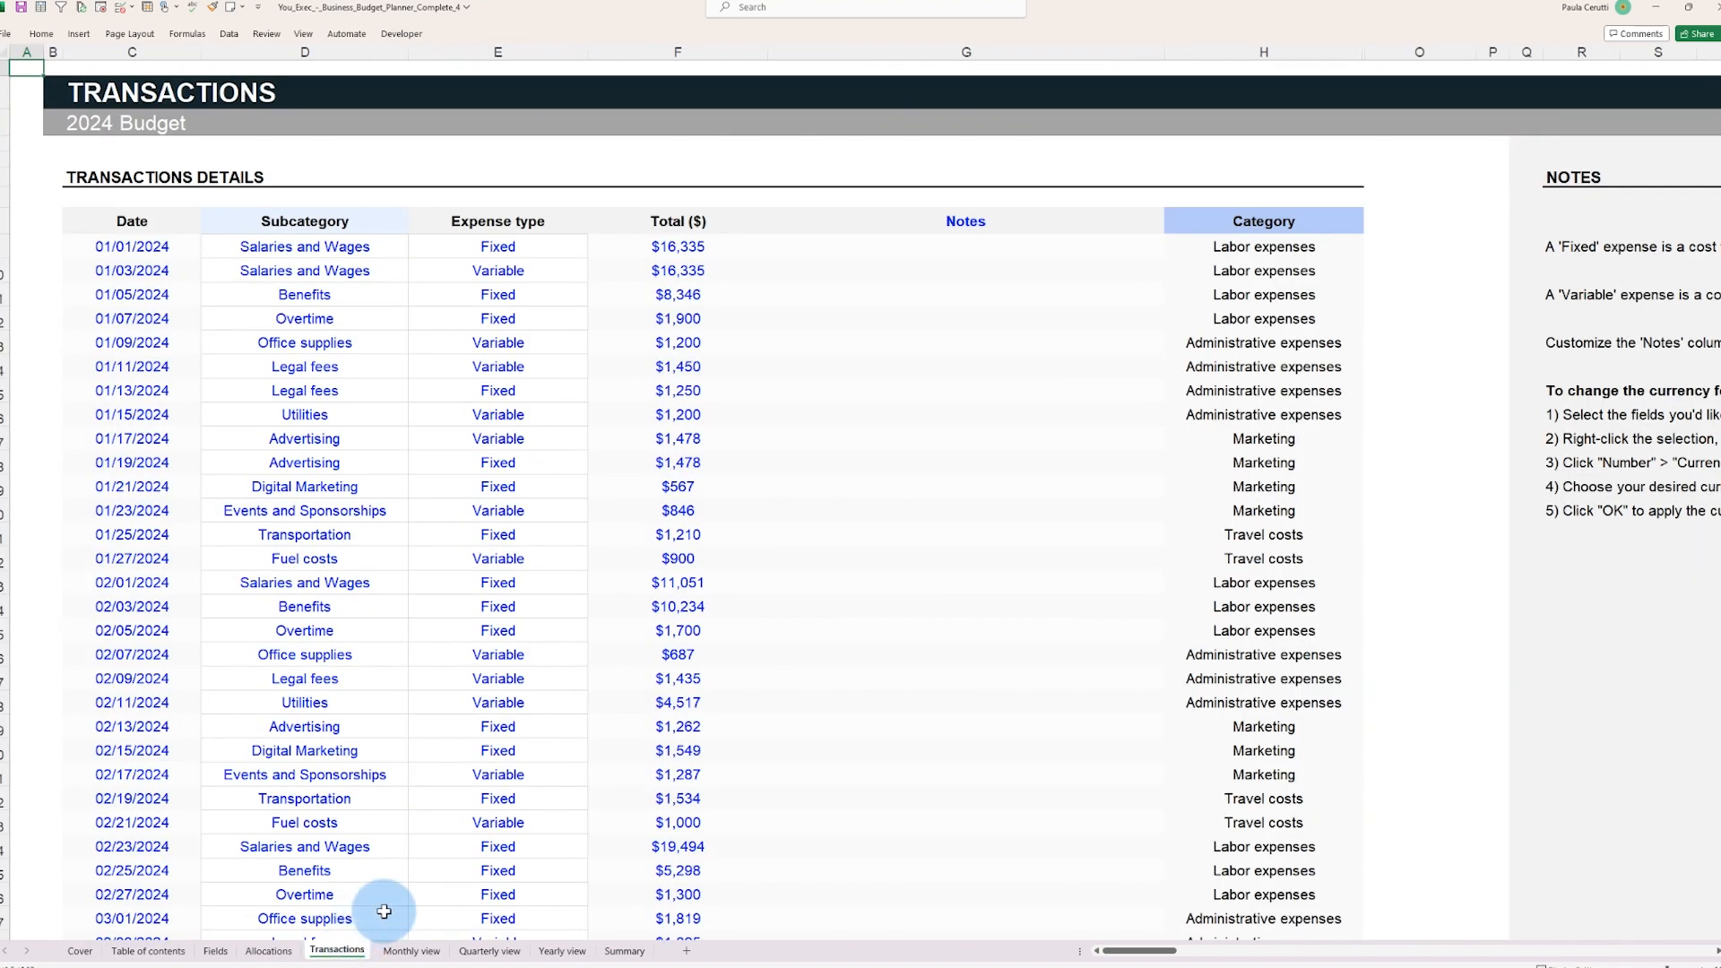
{"action": "left_click", "coordinate": [411, 950]}
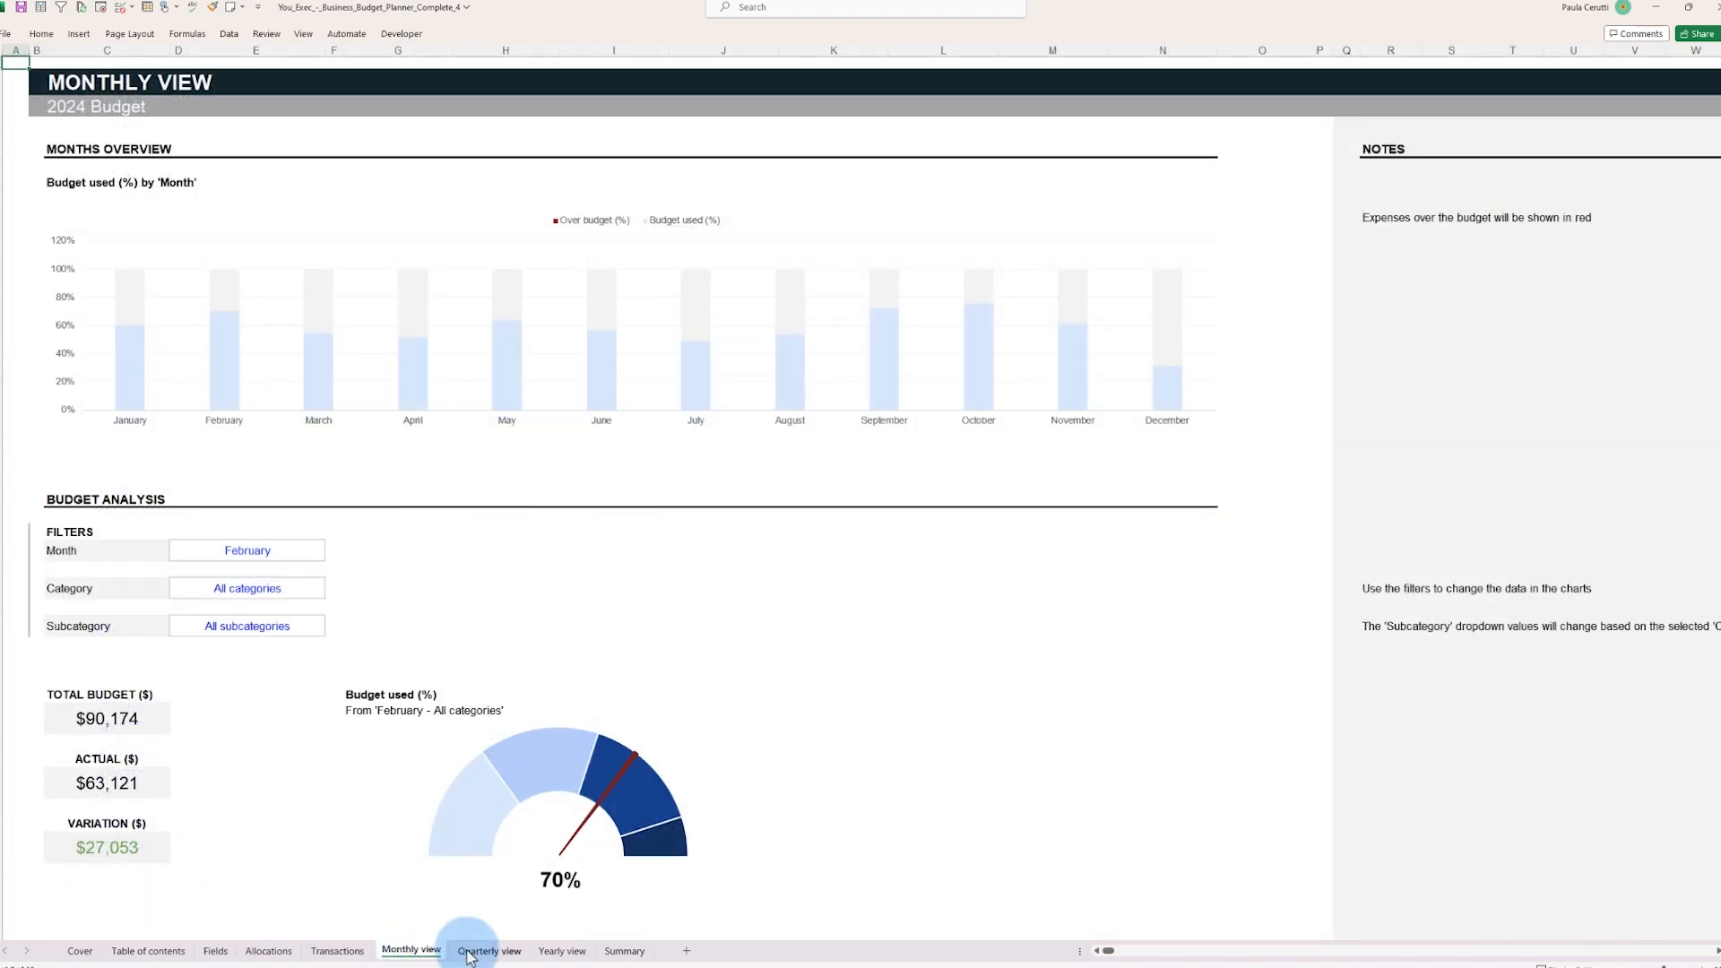
{"action": "left_click", "coordinate": [562, 950]}
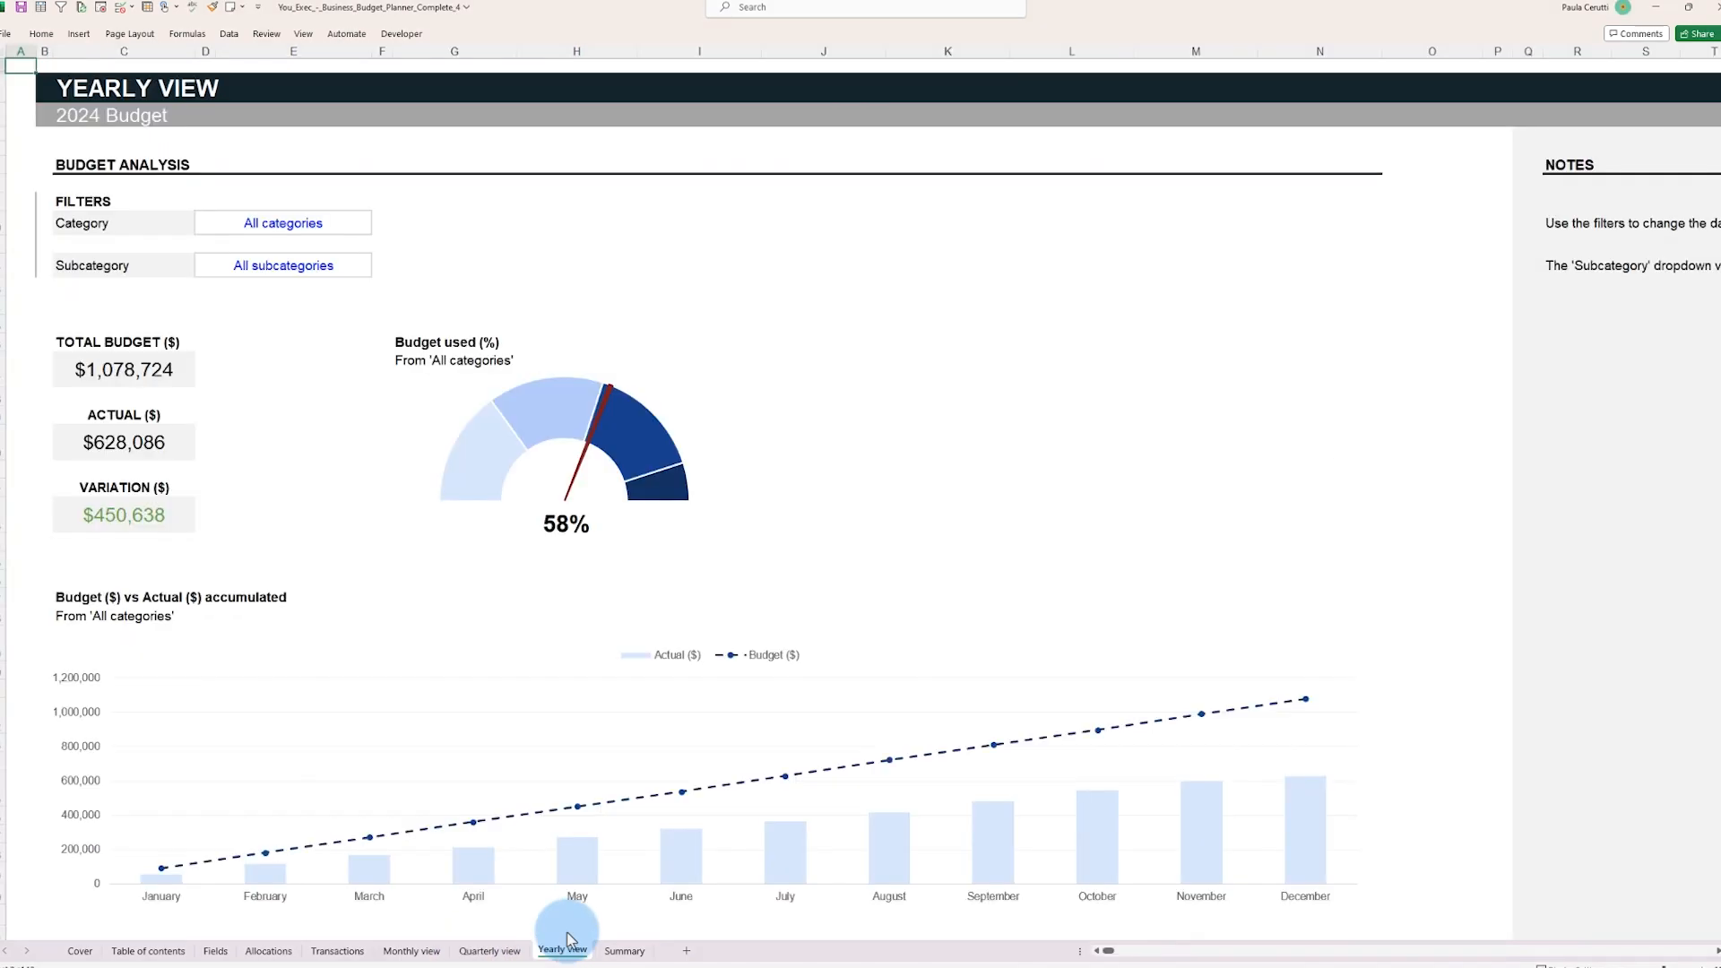
{"action": "left_click", "coordinate": [624, 950]}
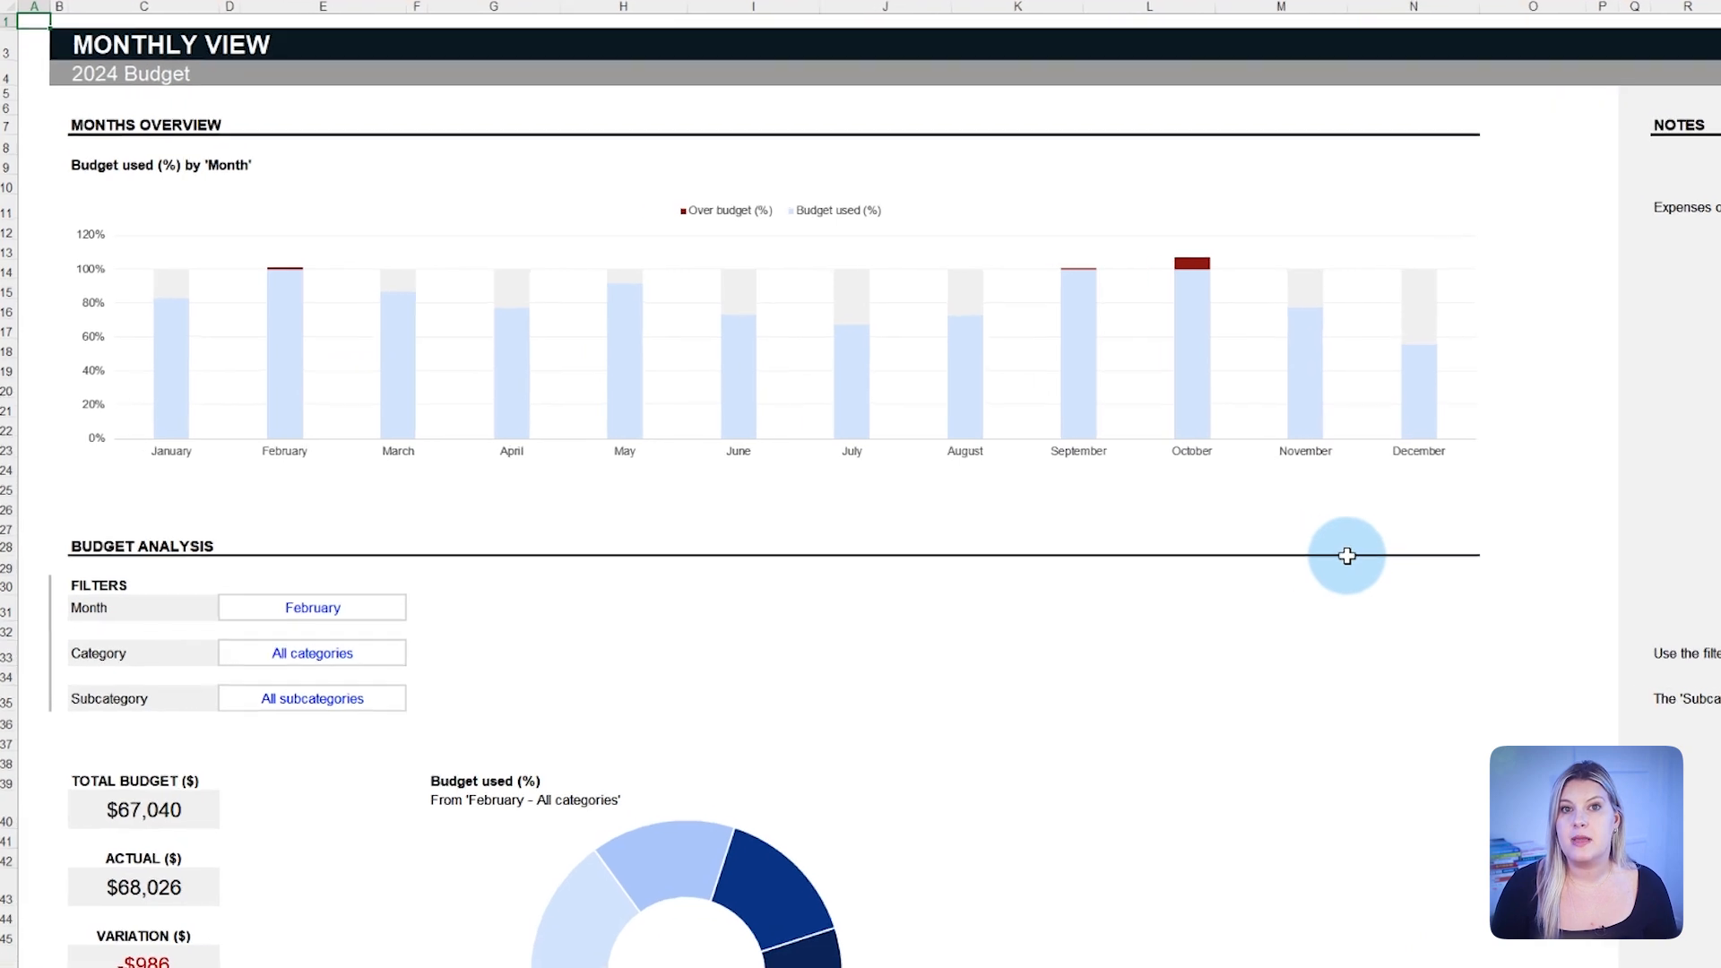
- Scroll through February's over-budget category and subcategory charts on the Monthly view
{"action": "scroll", "scroll_direction": "down", "scroll_amount": 3}
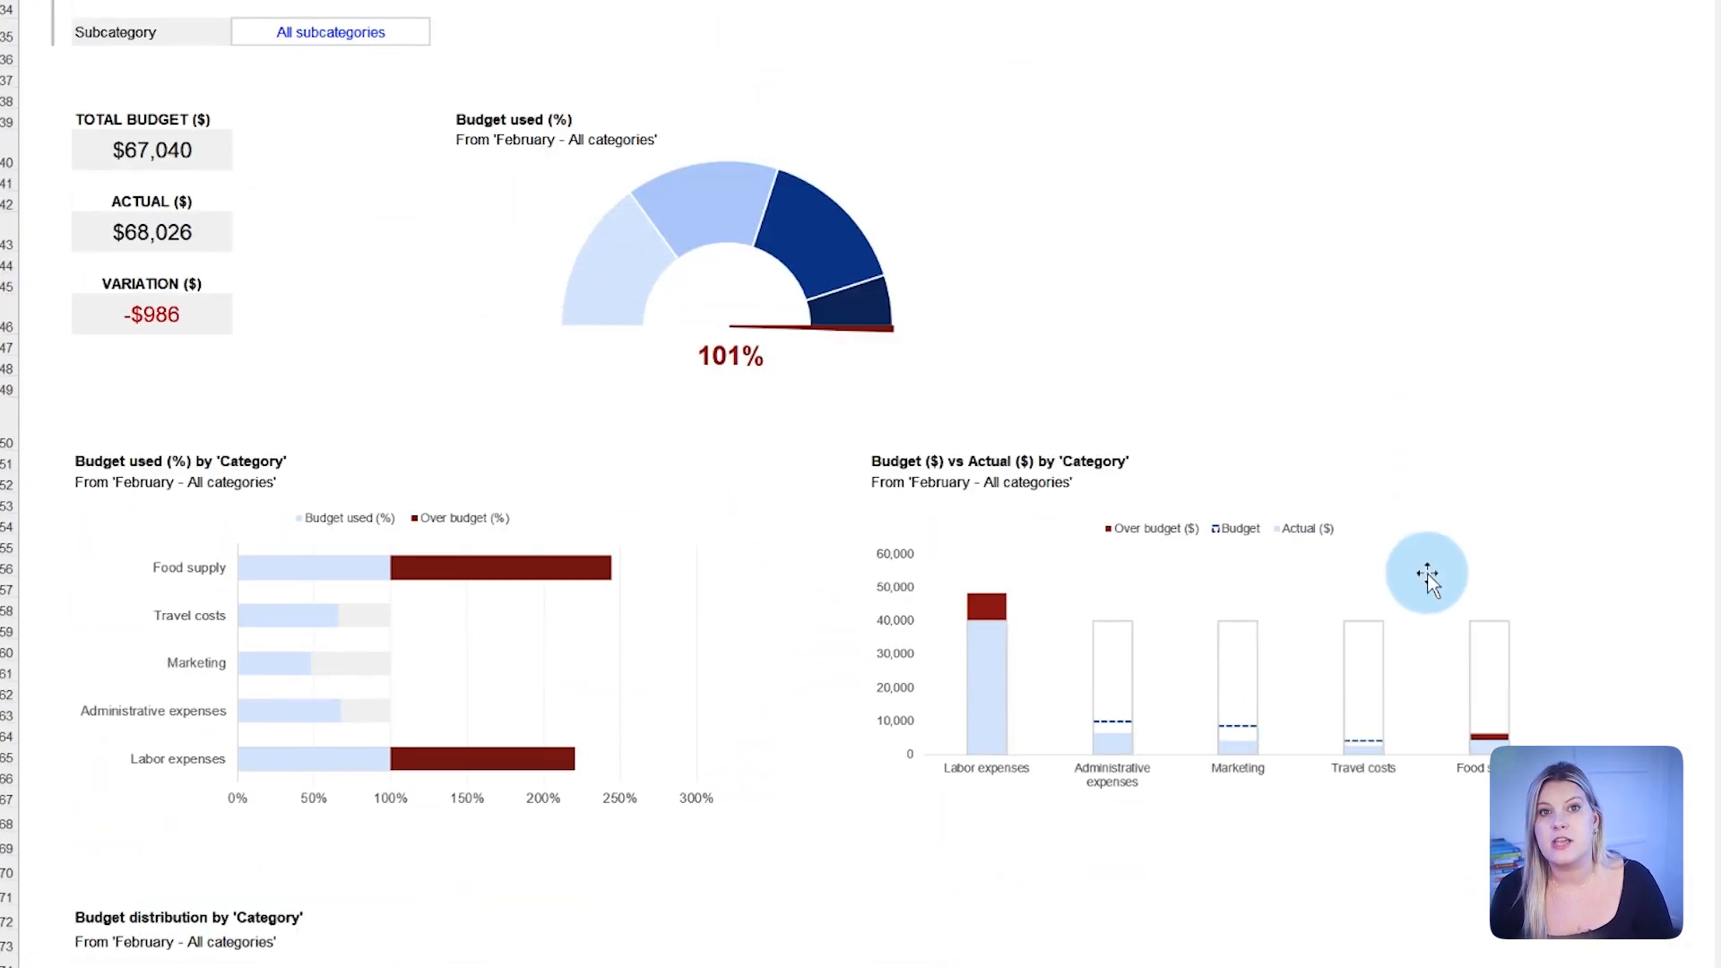
{"action": "scroll", "scroll_direction": "down", "scroll_amount": 3}
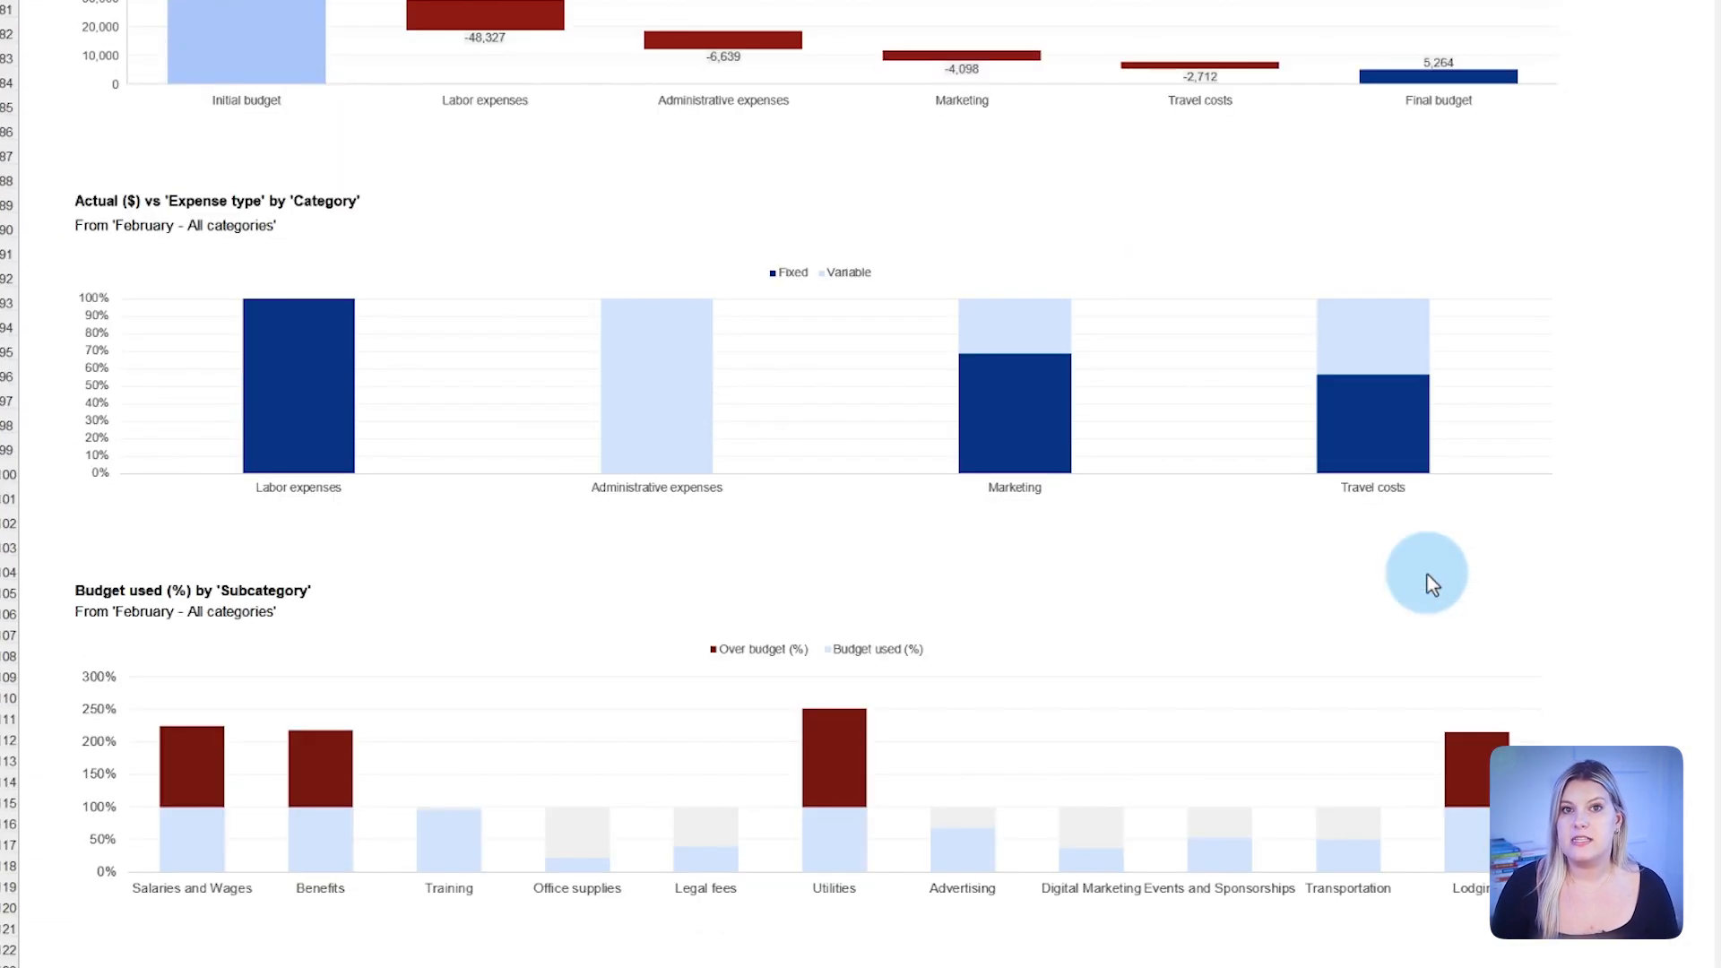
{"action": "scroll", "scroll_direction": "down", "scroll_amount": 3}
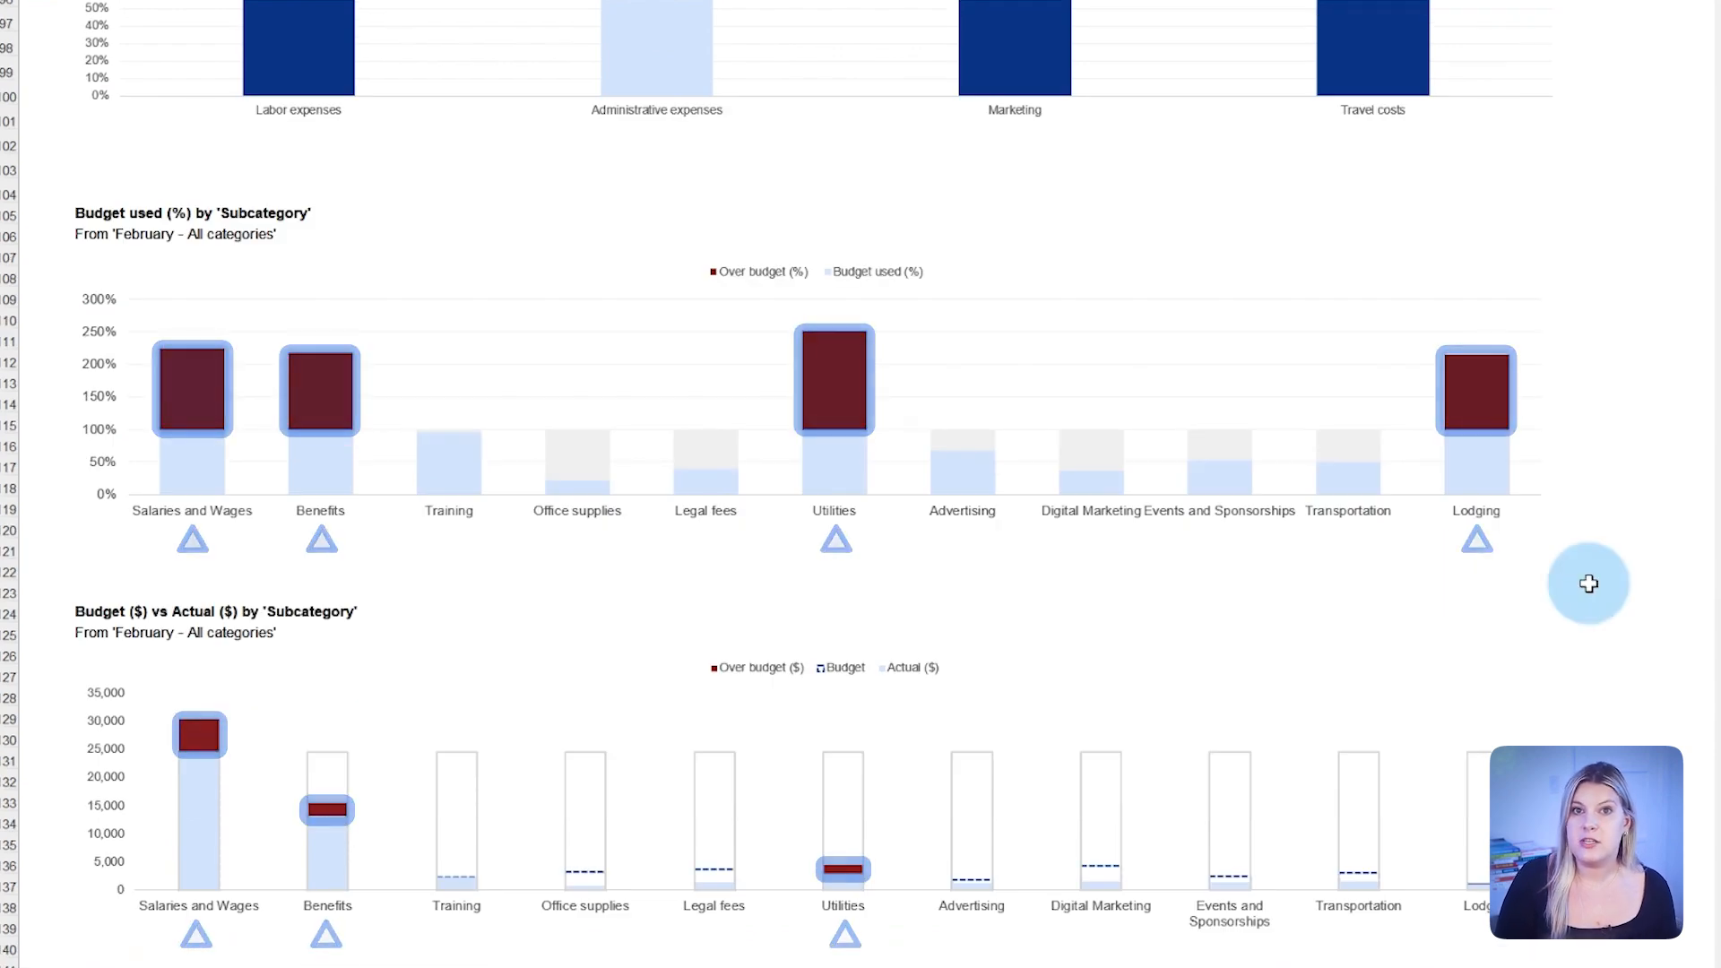
{"action": "scroll", "scroll_direction": "down", "scroll_amount": 3}
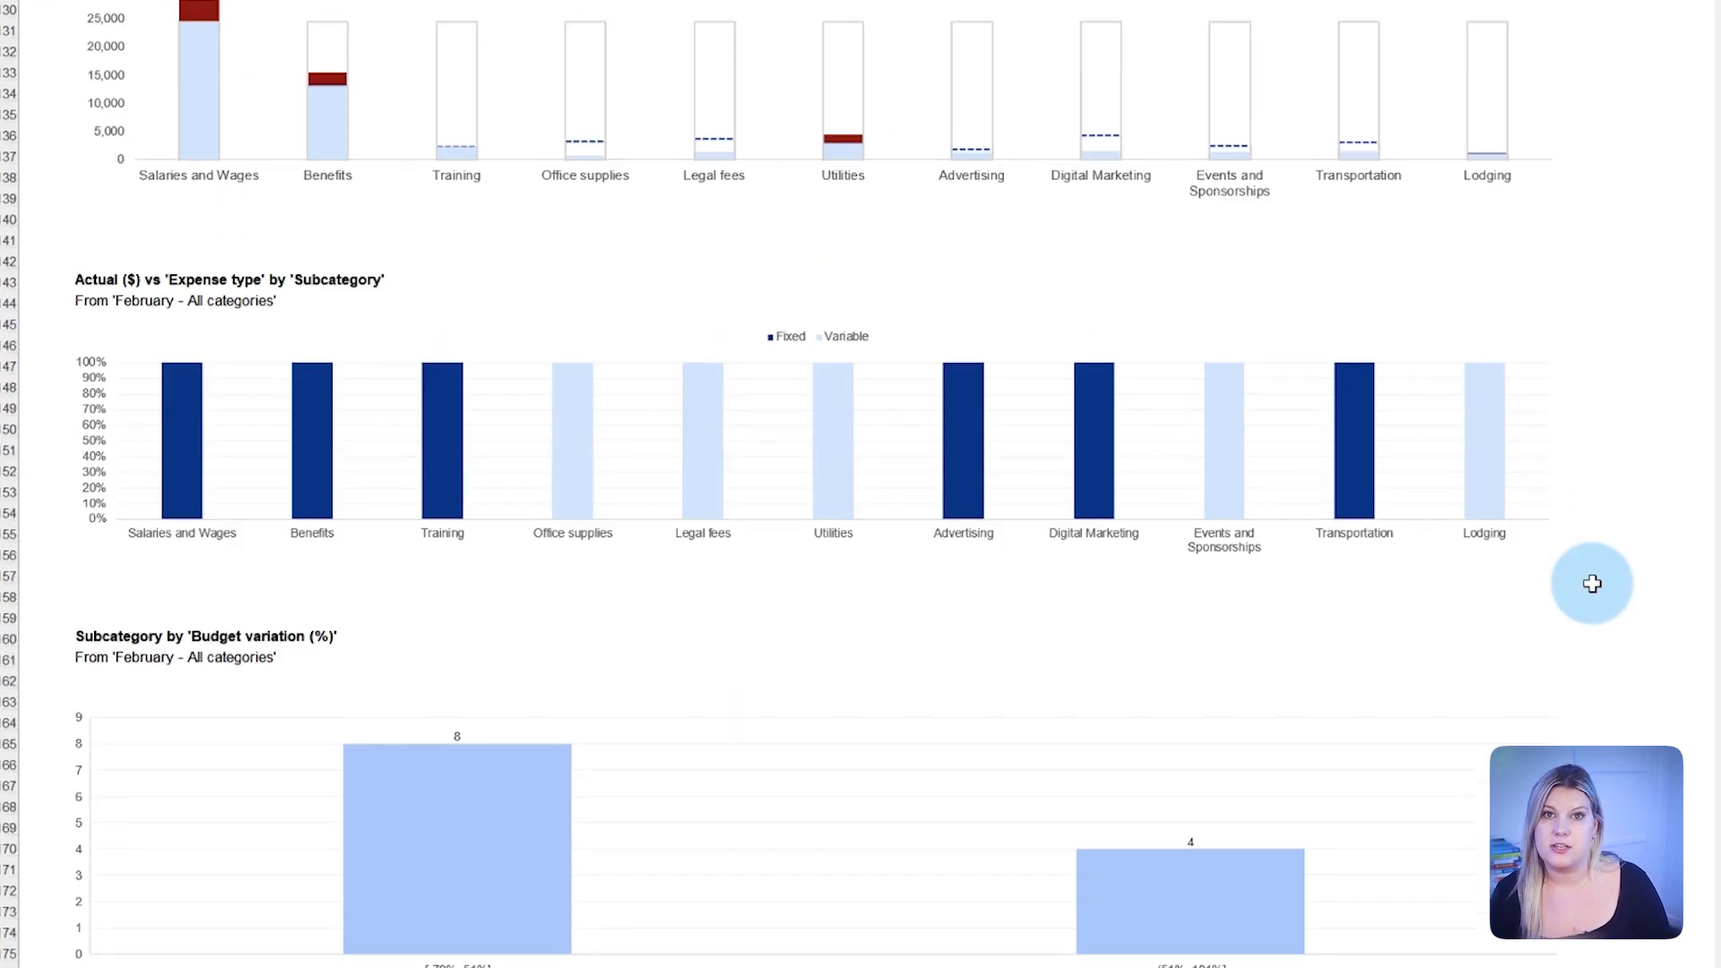
{"action": "scroll", "scroll_direction": "up", "scroll_amount": 3}
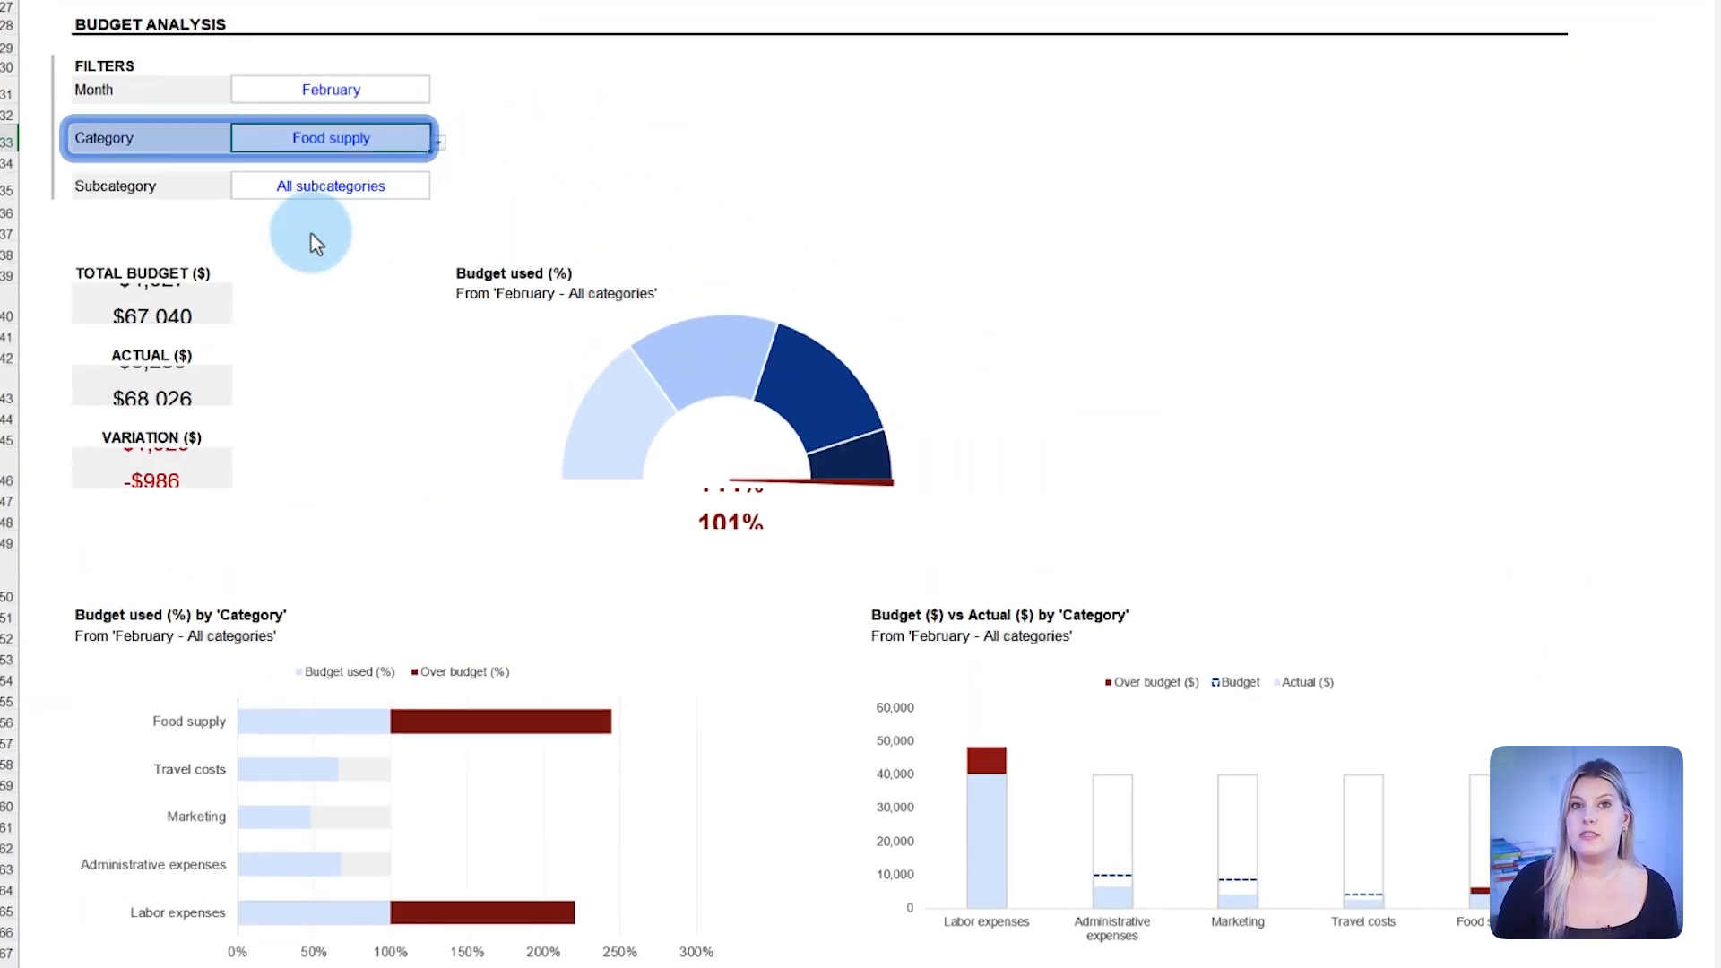
- Set the Monthly view filters to January and the Inventory category
{"action": "left_click", "coordinate": [330, 138]}
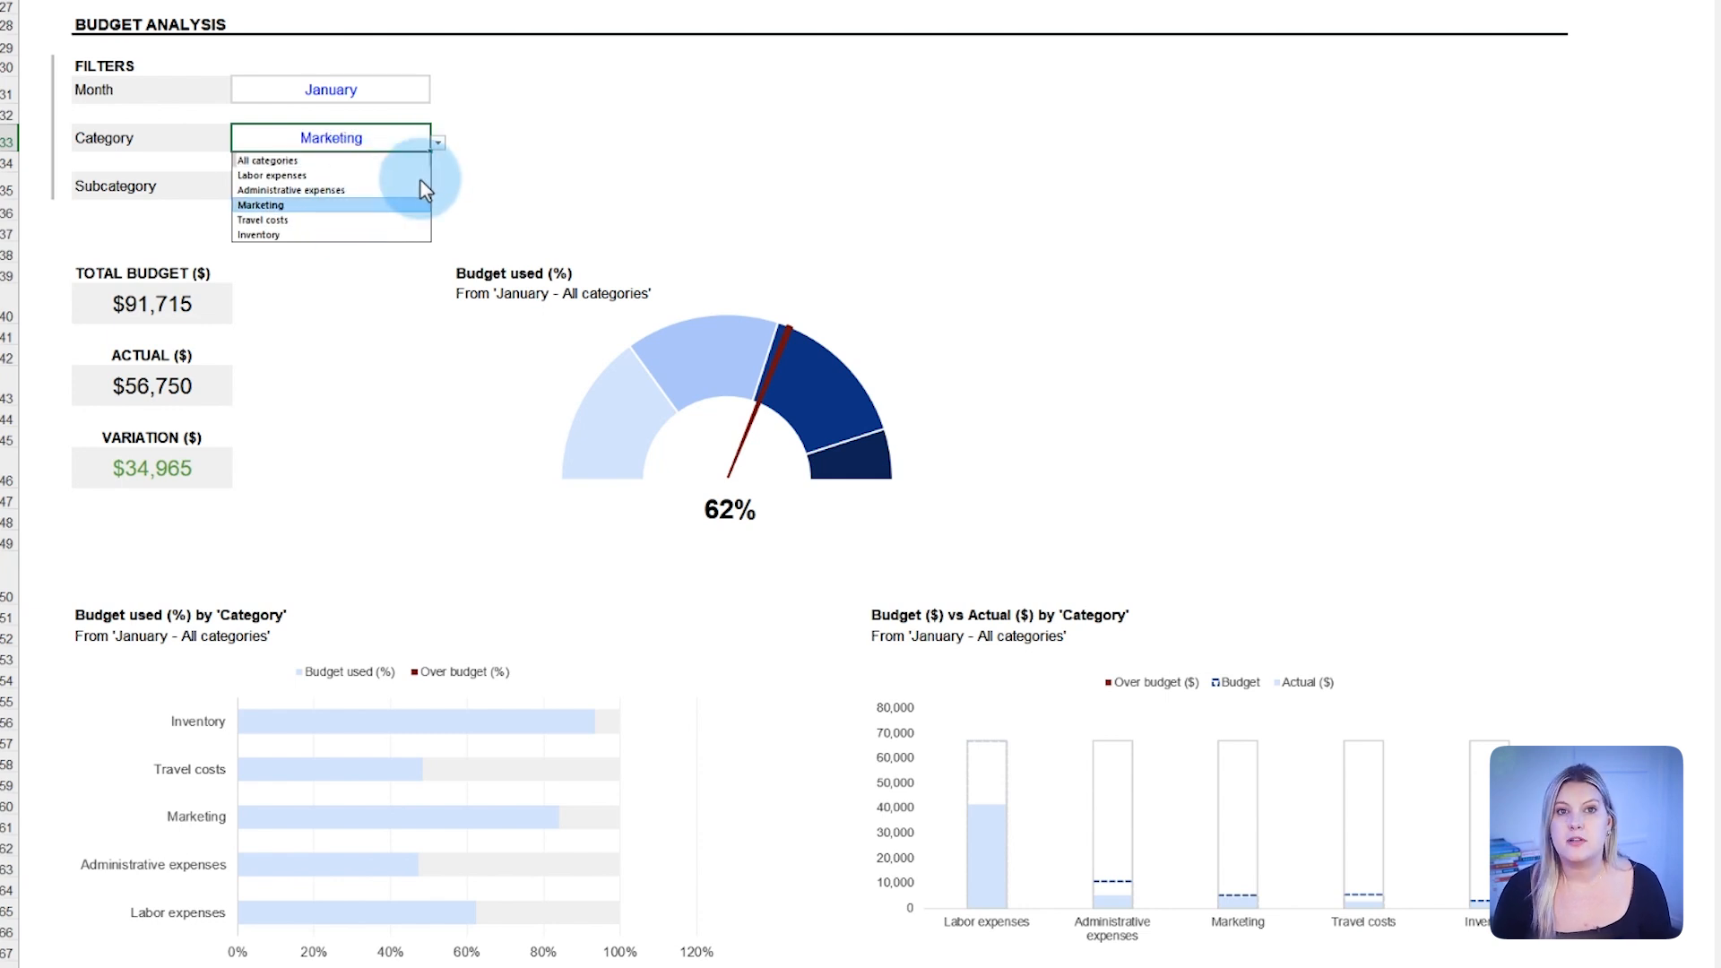
{"action": "left_click", "coordinate": [260, 204]}
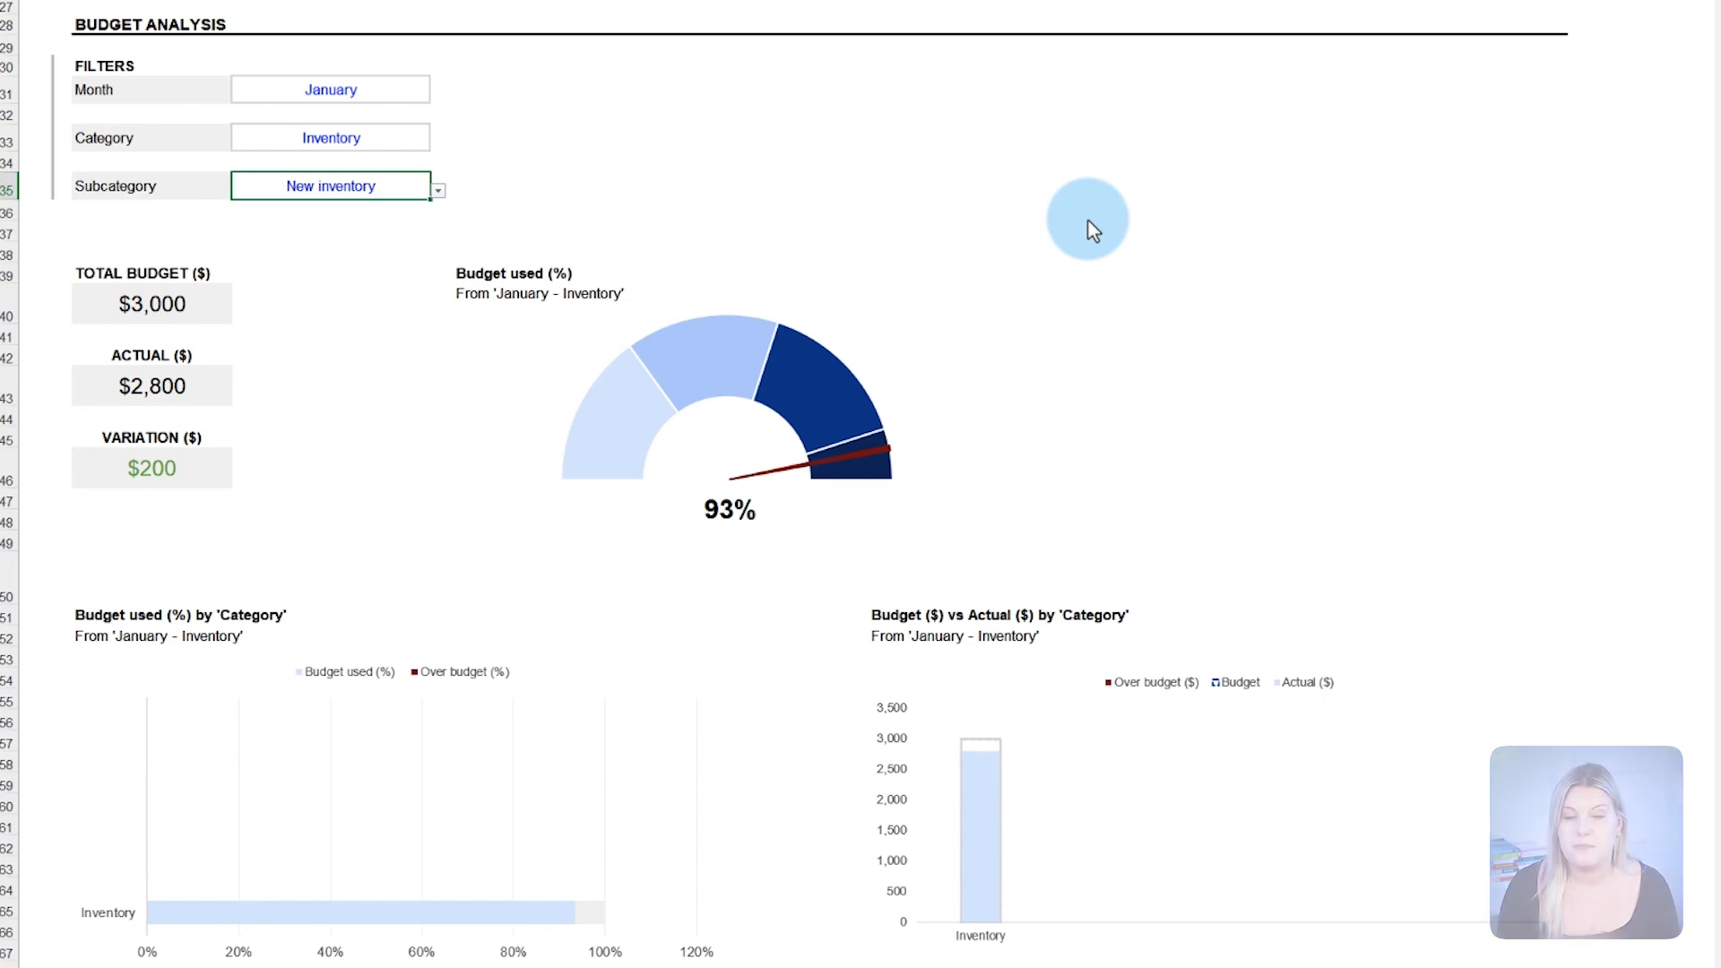
- Visit the Allocations, Transactions and Quarterly view sheets, ending on the Yearly view
{"action": "left_click", "coordinate": [287, 950]}
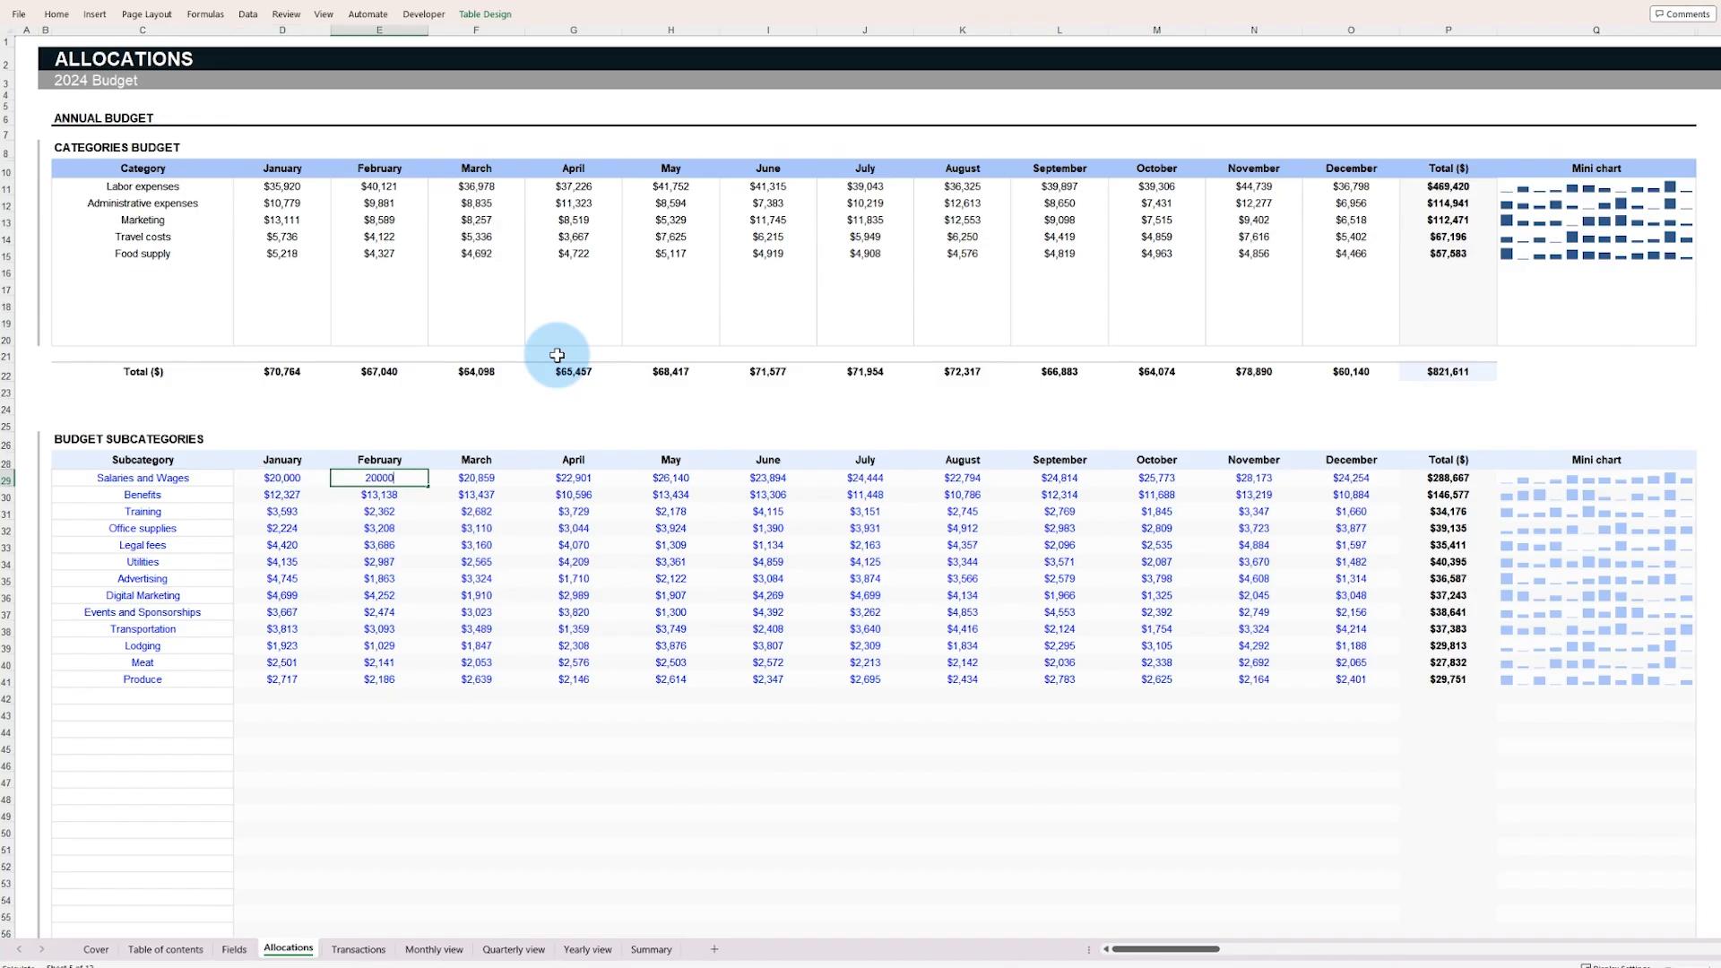
{"action": "left_click", "coordinate": [359, 950]}
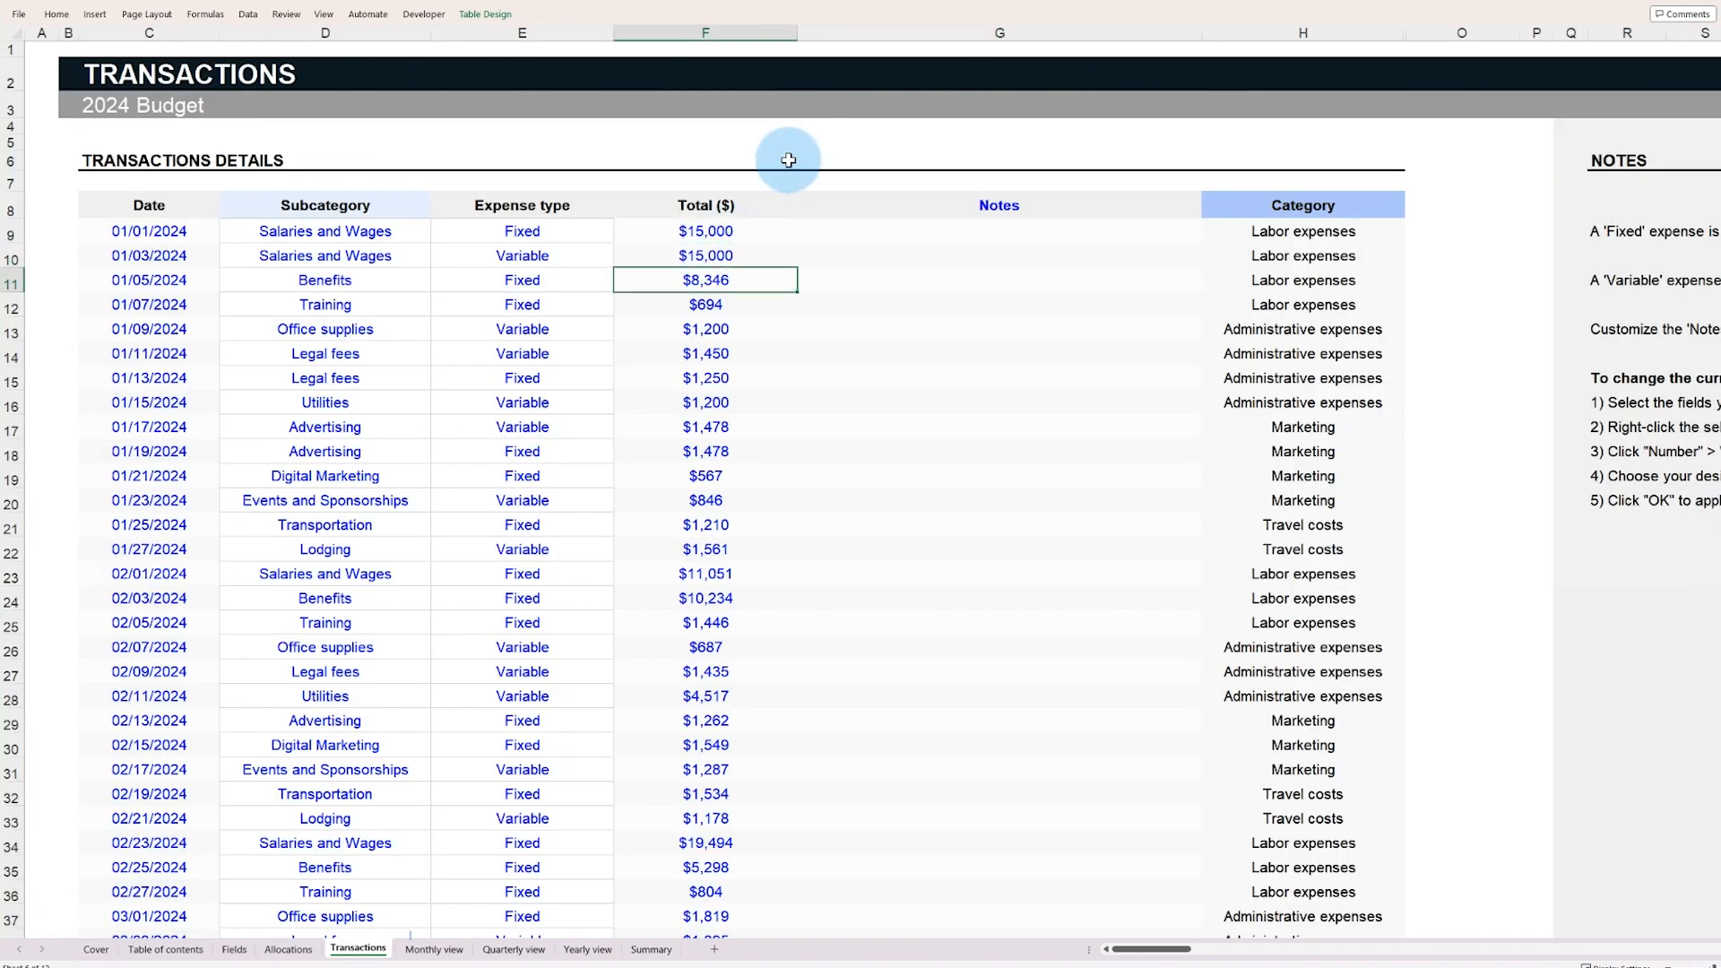
{"action": "left_click", "coordinate": [513, 949]}
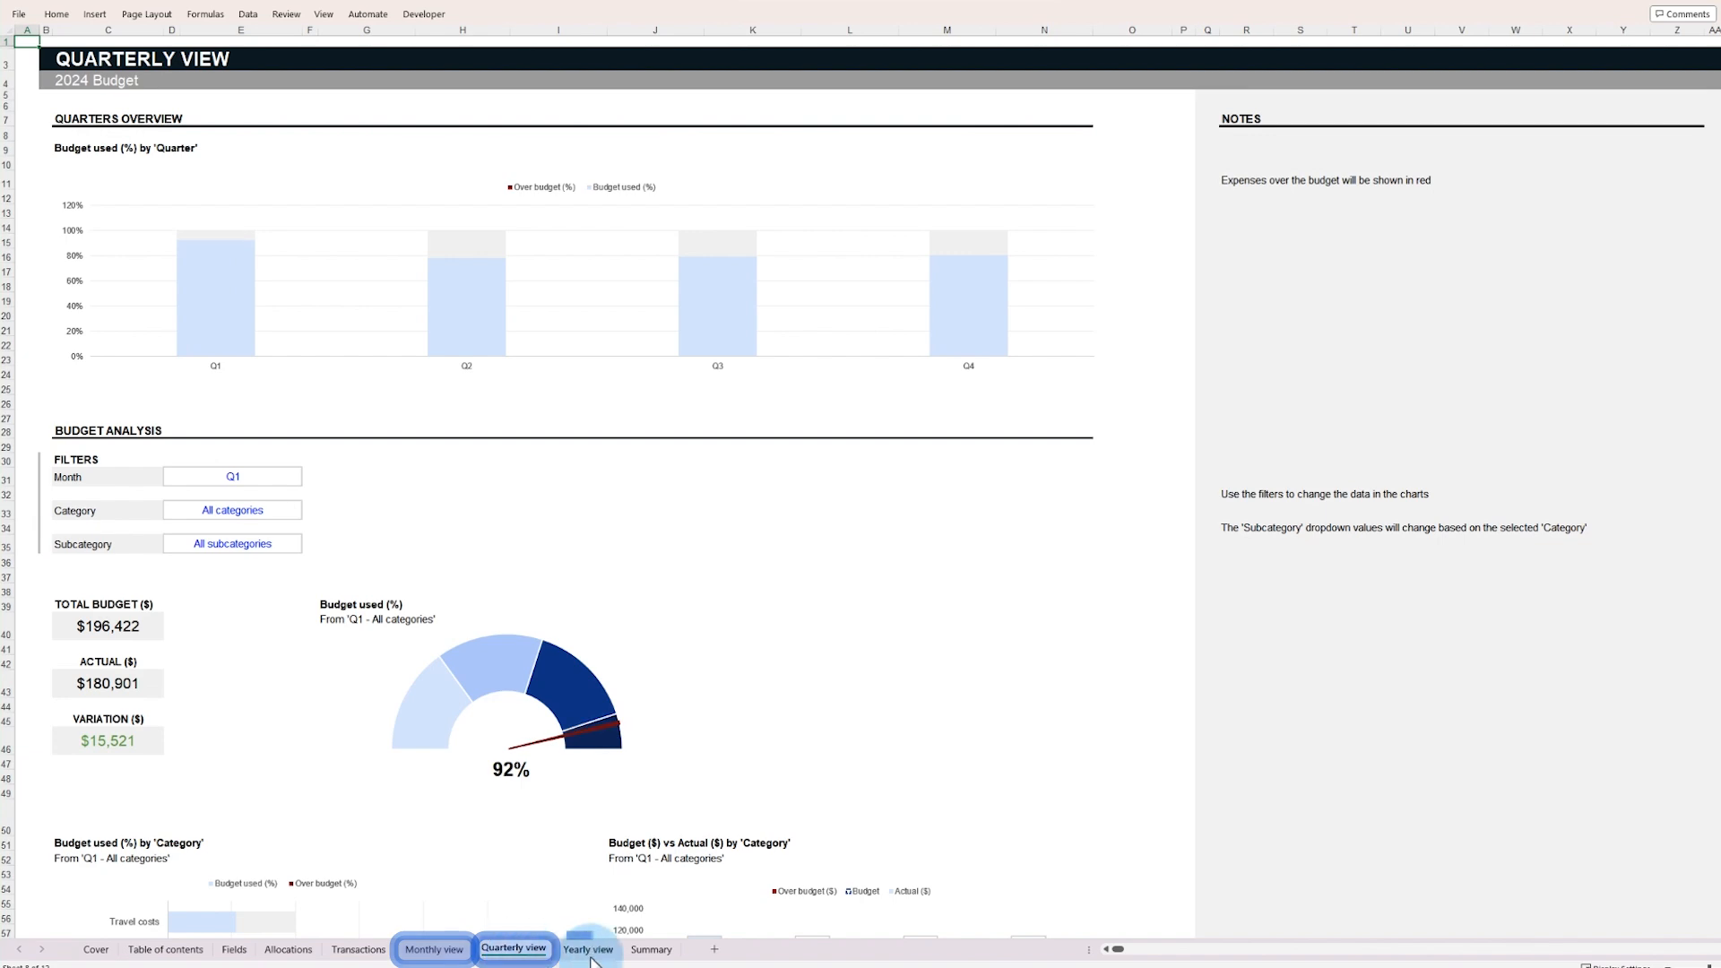
{"action": "left_click", "coordinate": [588, 950]}
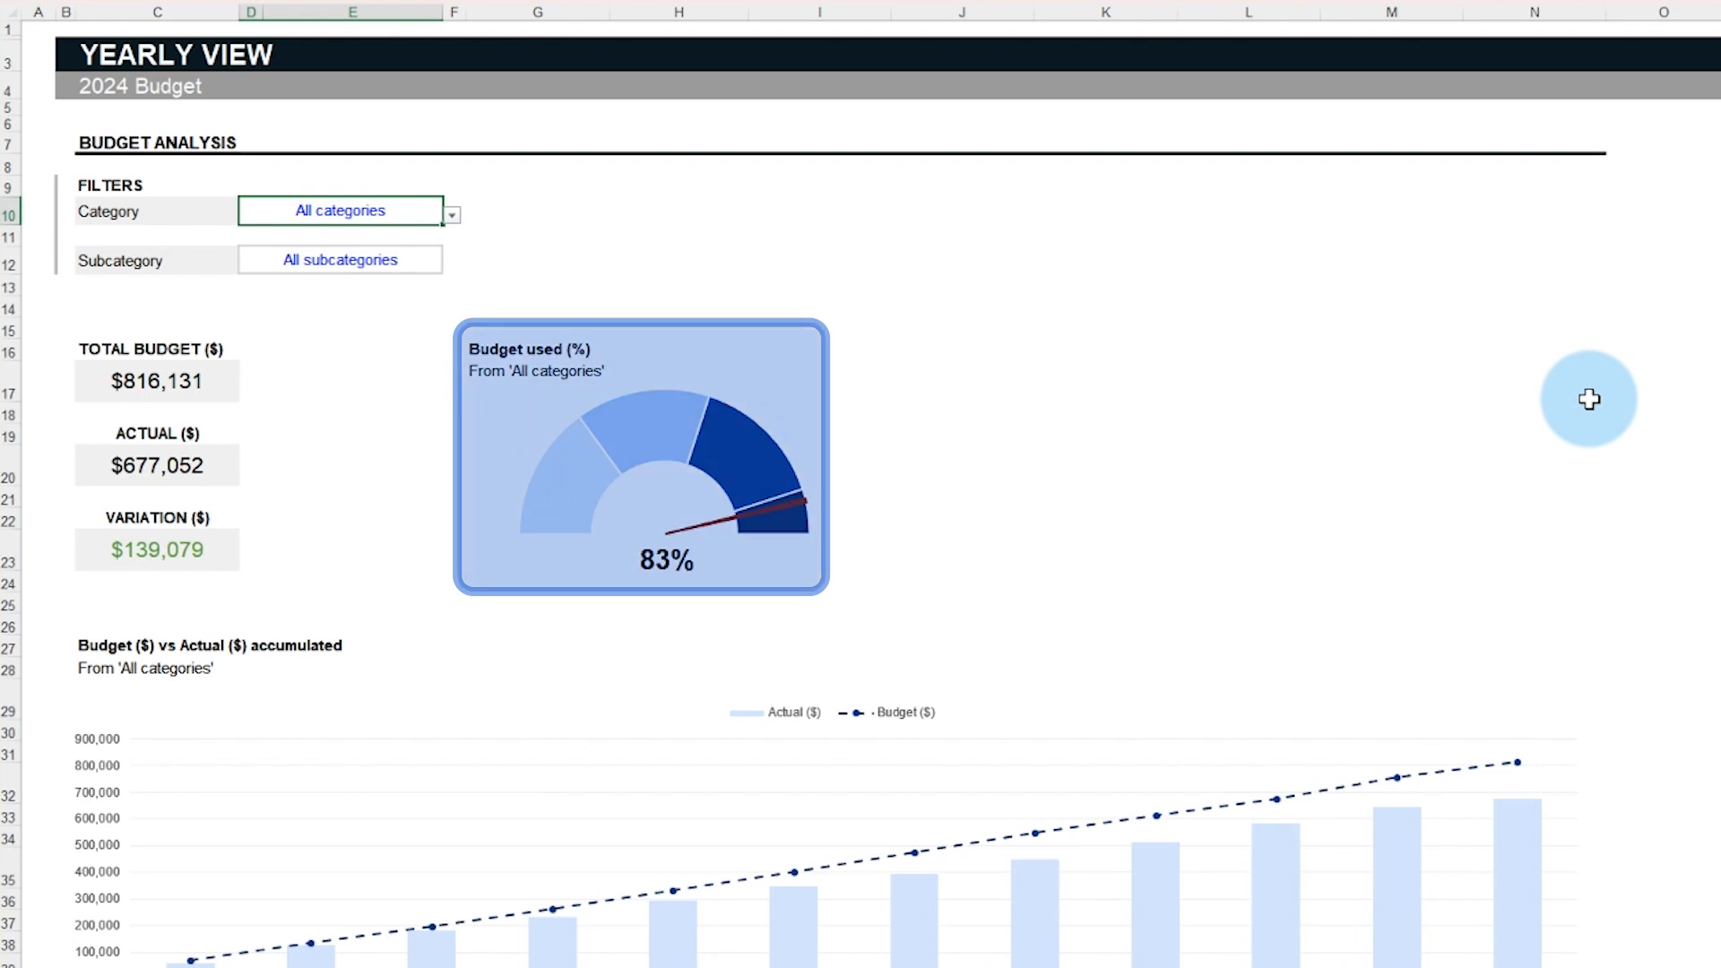
- Set the Yearly view Category filter to Marketing, showing 115% of $112,471 used
{"action": "left_click", "coordinate": [156, 371]}
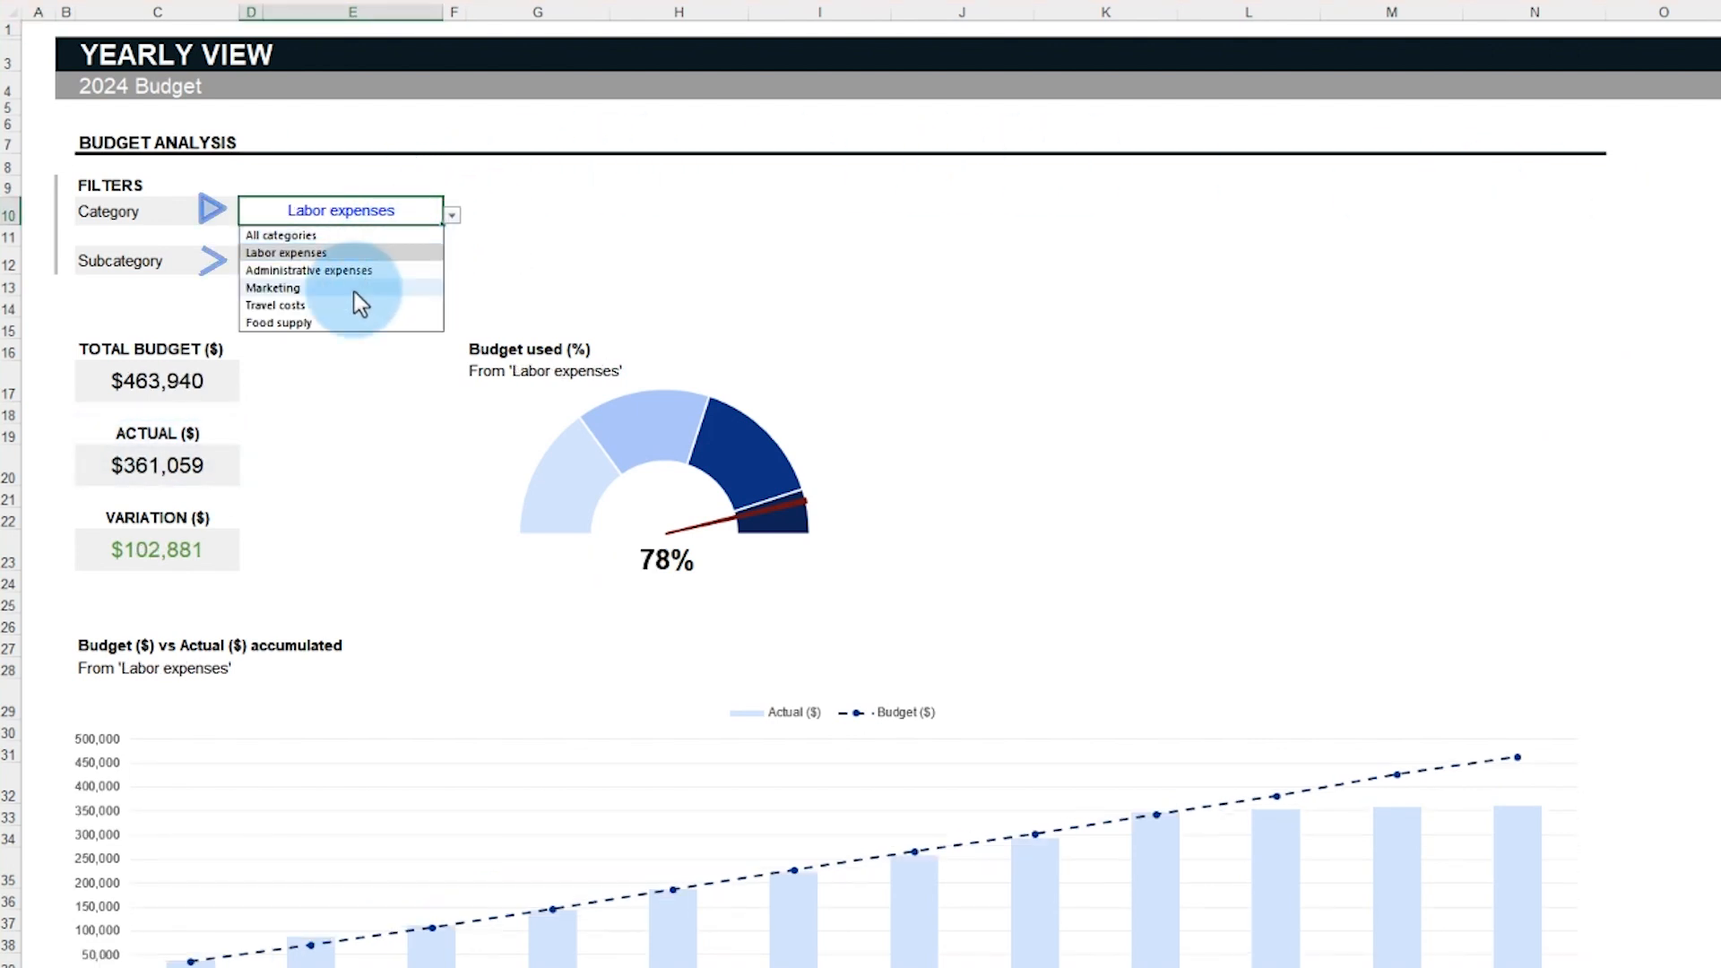
{"action": "left_click", "coordinate": [272, 287]}
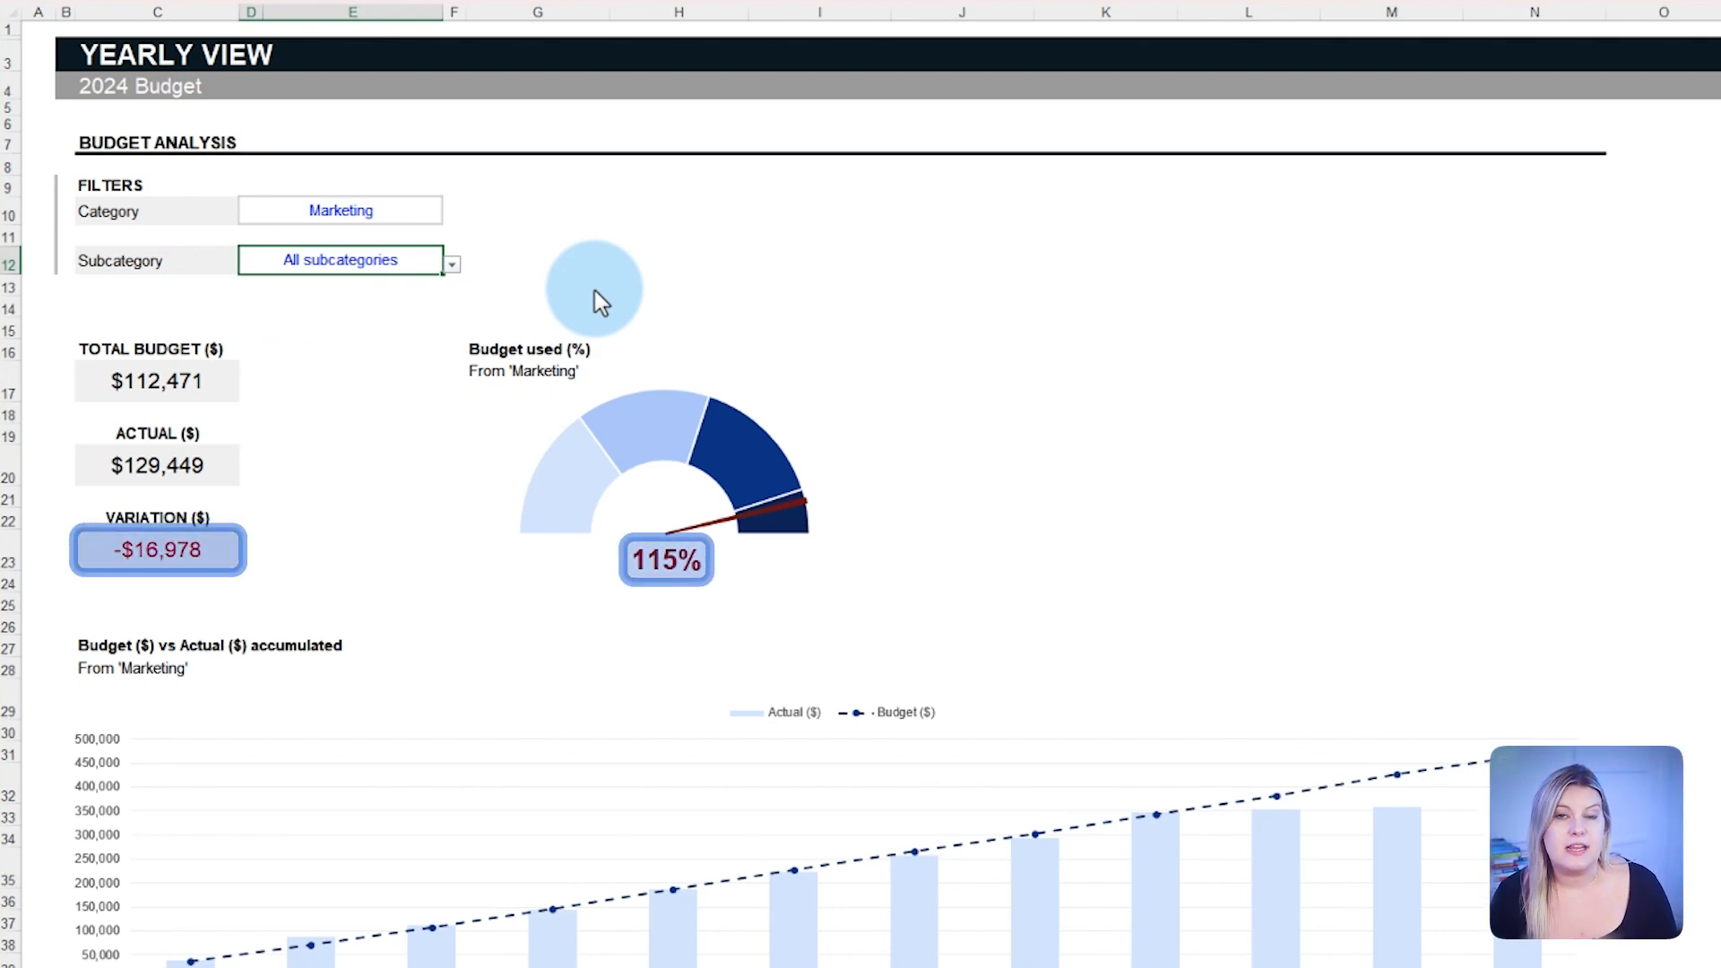
- Scroll down through the Yearly view charts for Marketing and back up
{"action": "scroll", "scroll_direction": "down", "scroll_amount": 3}
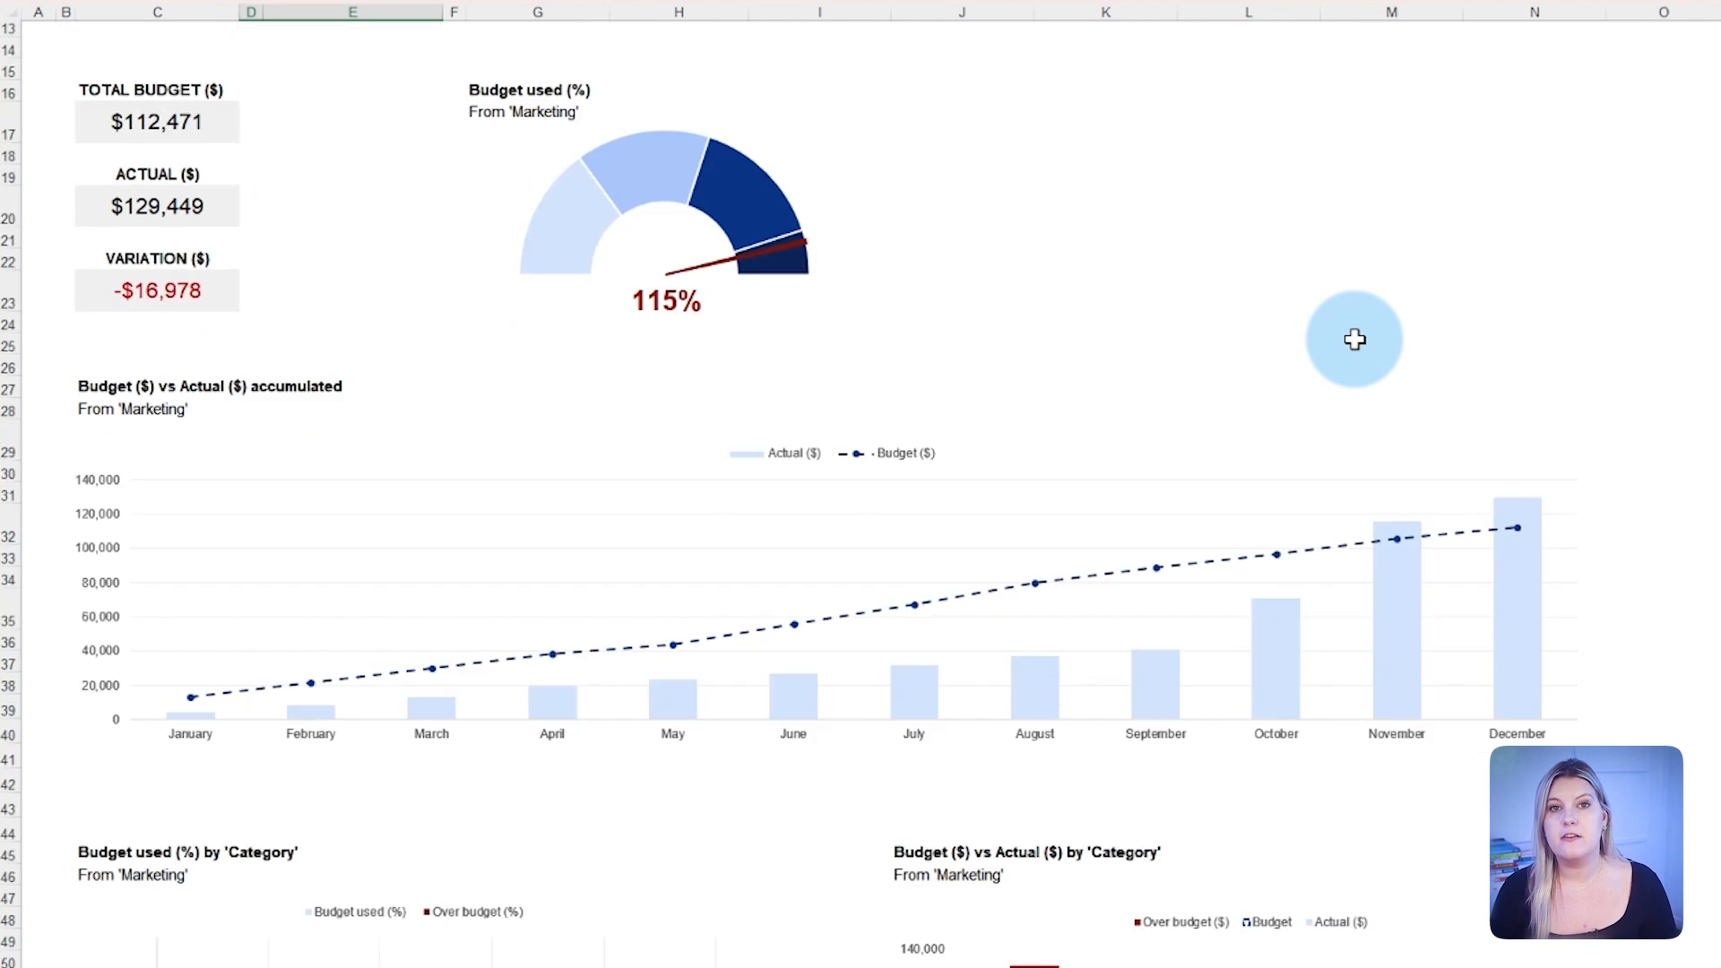
{"action": "scroll", "scroll_direction": "down", "scroll_amount": 3}
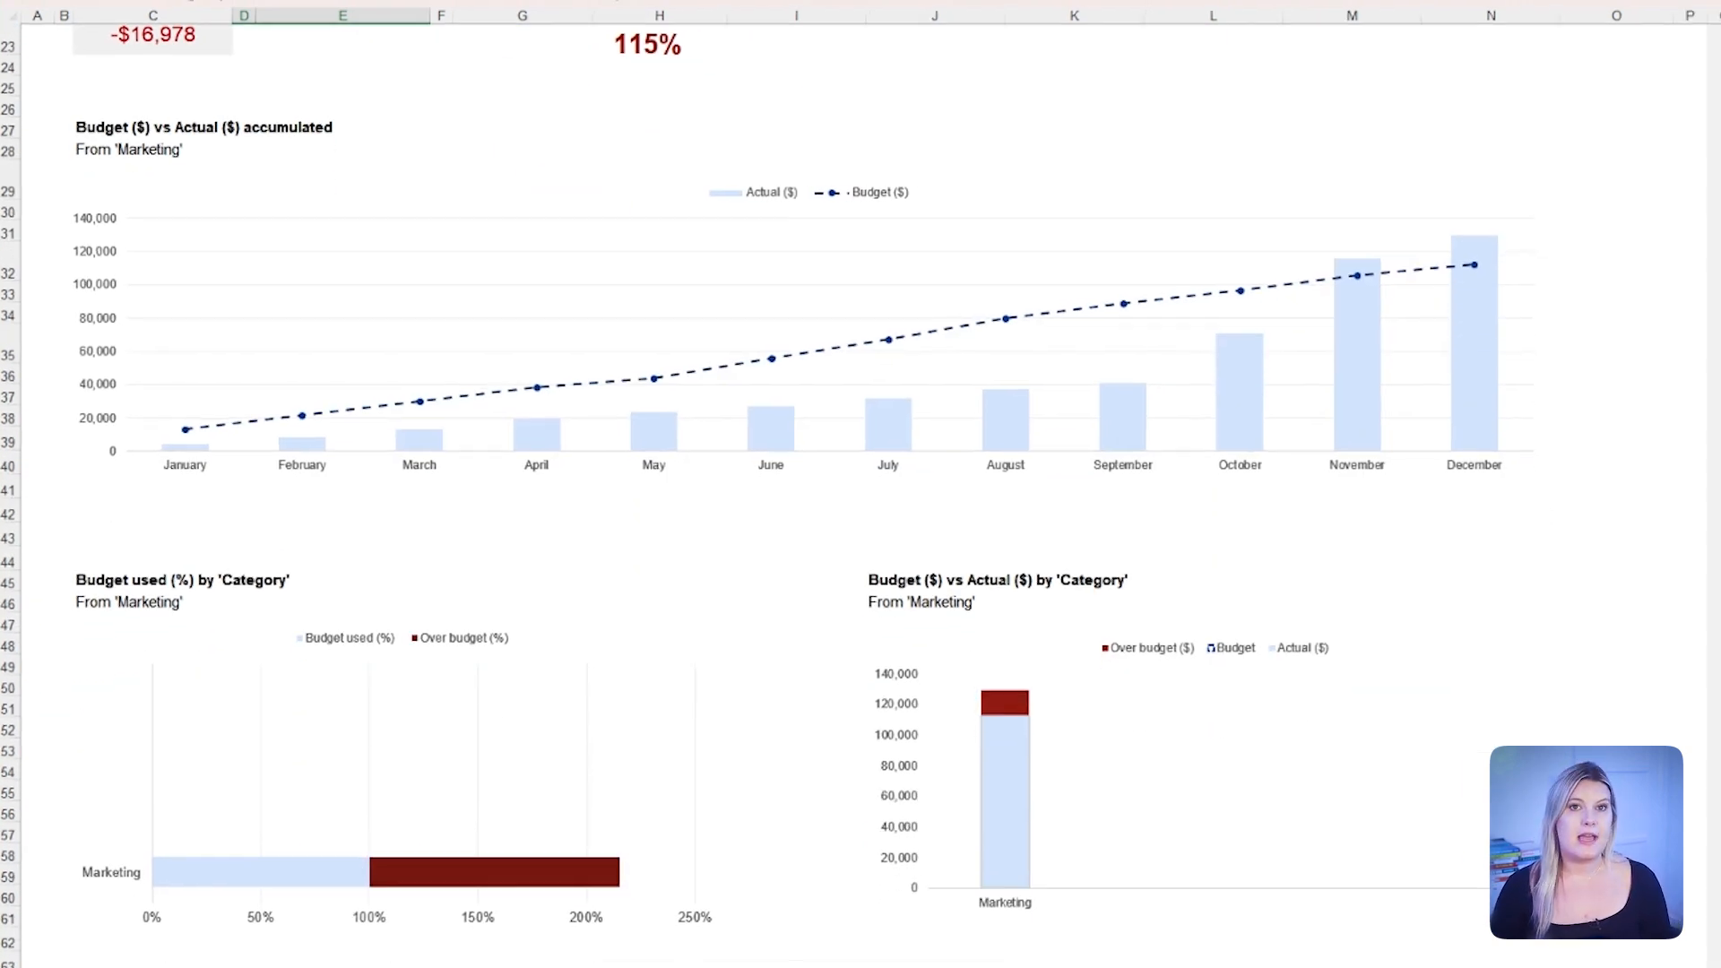
{"action": "scroll", "scroll_direction": "down", "scroll_amount": 3}
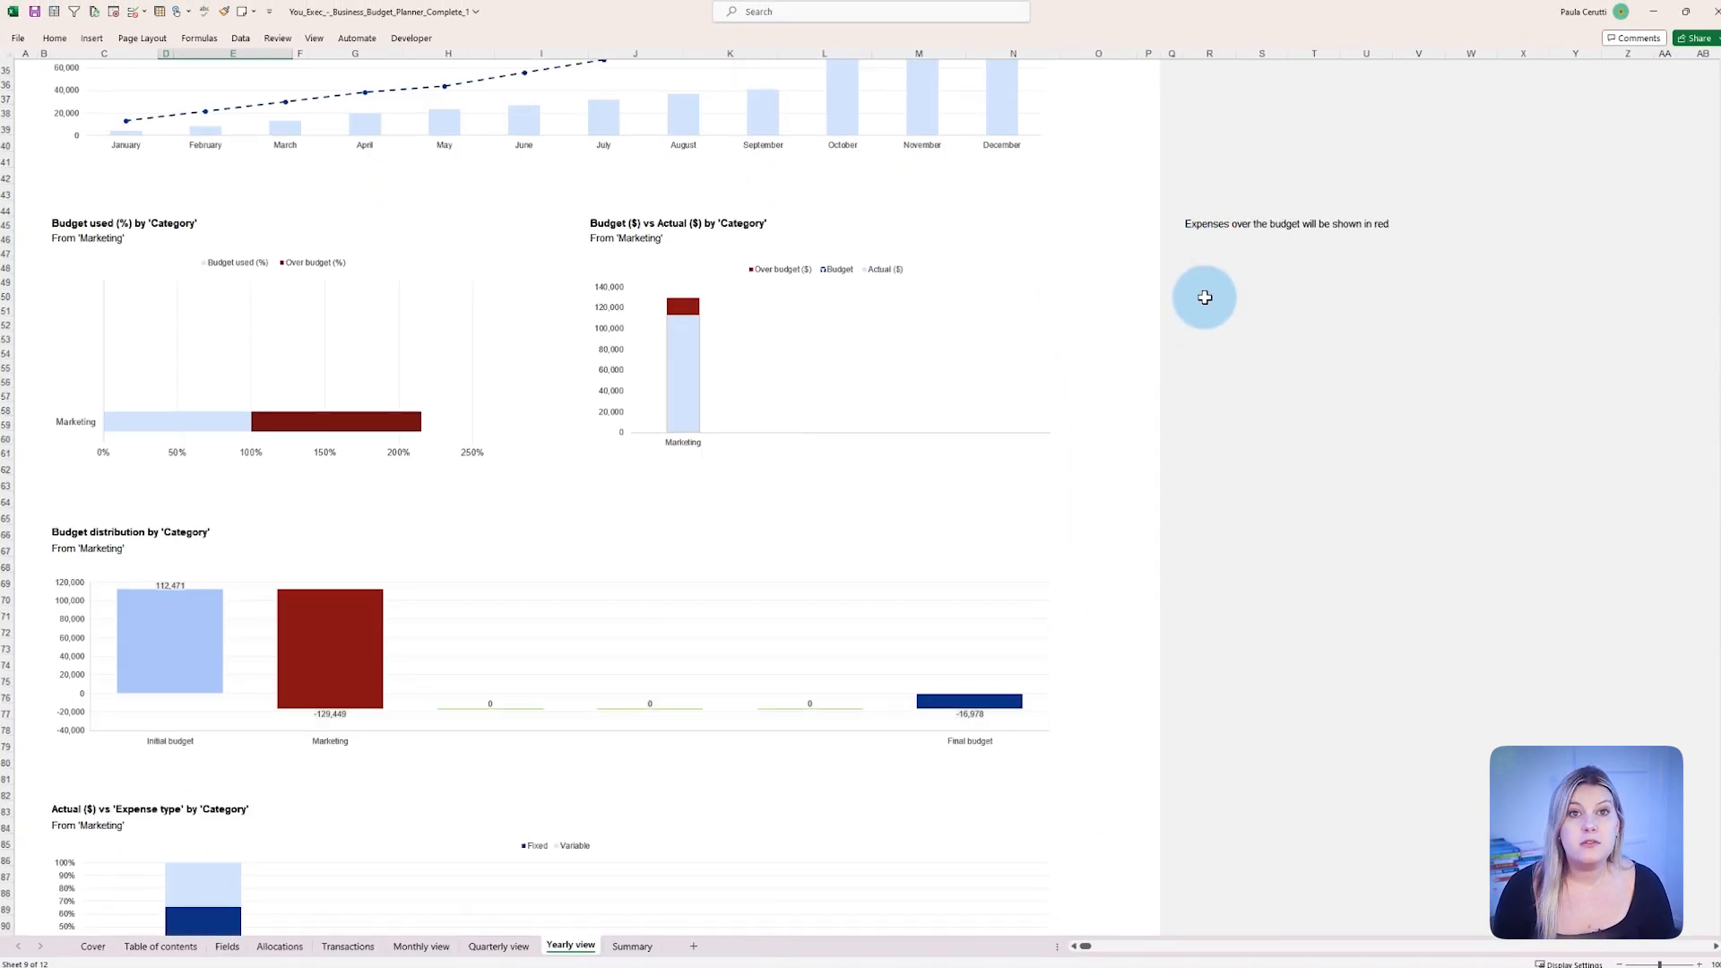
{"action": "scroll", "scroll_direction": "down", "scroll_amount": 3}
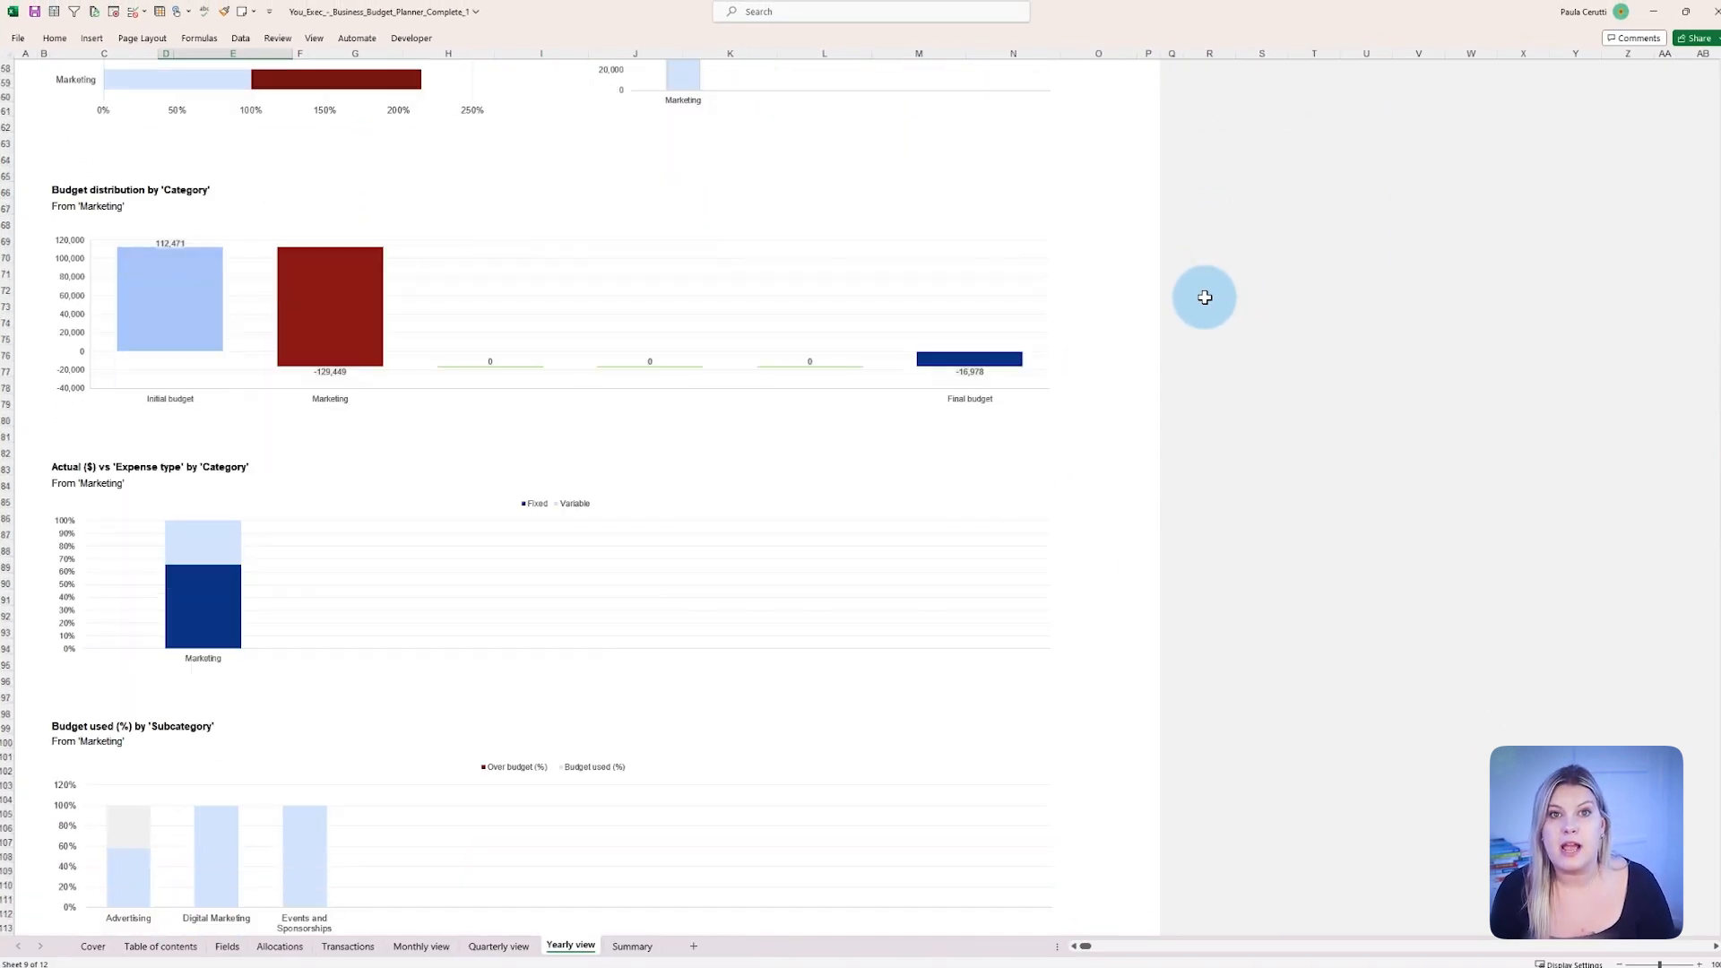
{"action": "scroll", "scroll_direction": "down", "scroll_amount": 3}
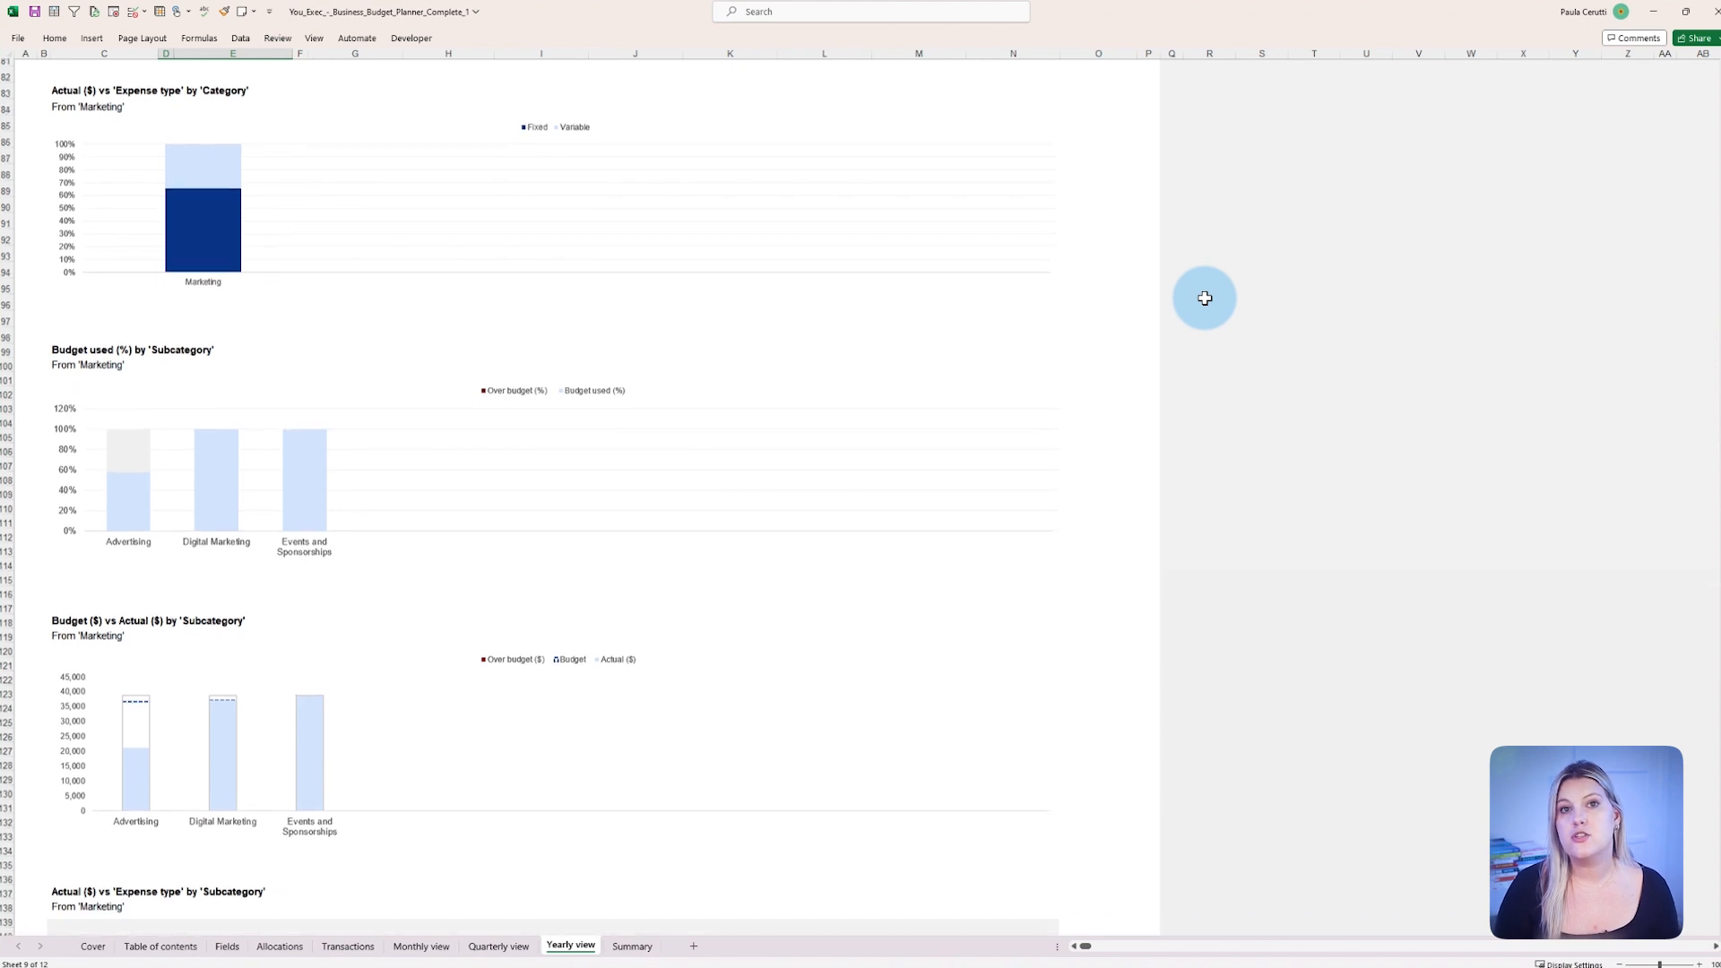
{"action": "scroll", "scroll_direction": "down", "scroll_amount": 3}
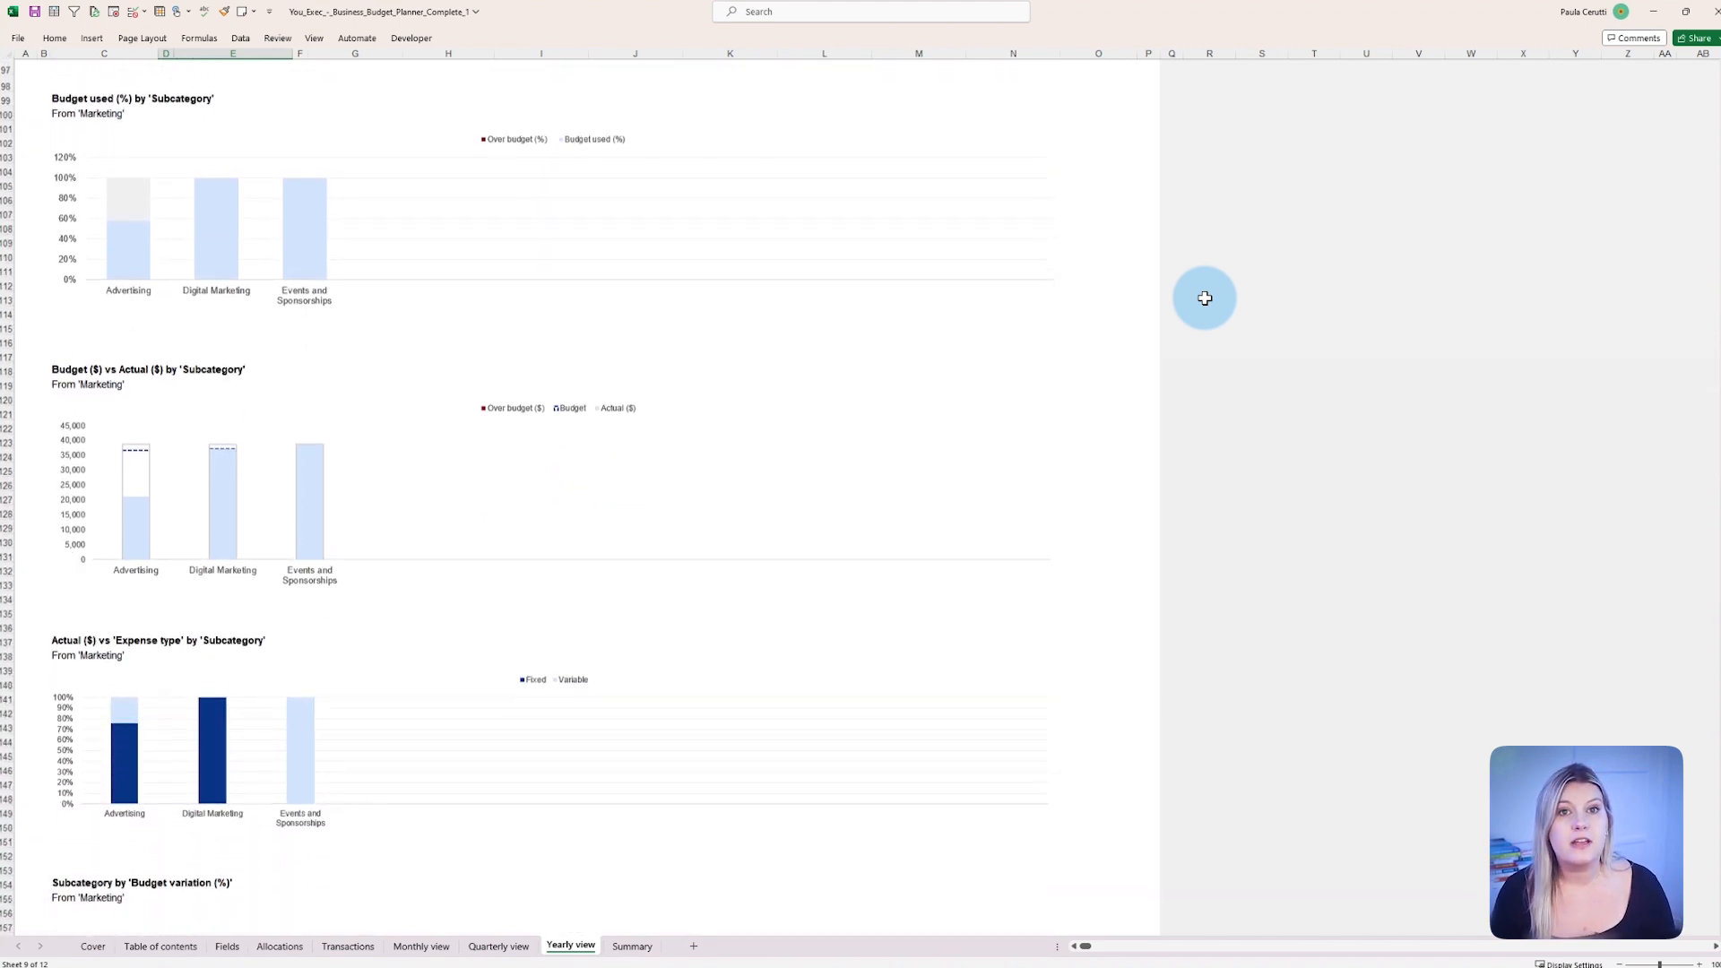
{"action": "scroll", "scroll_direction": "down", "scroll_amount": 3}
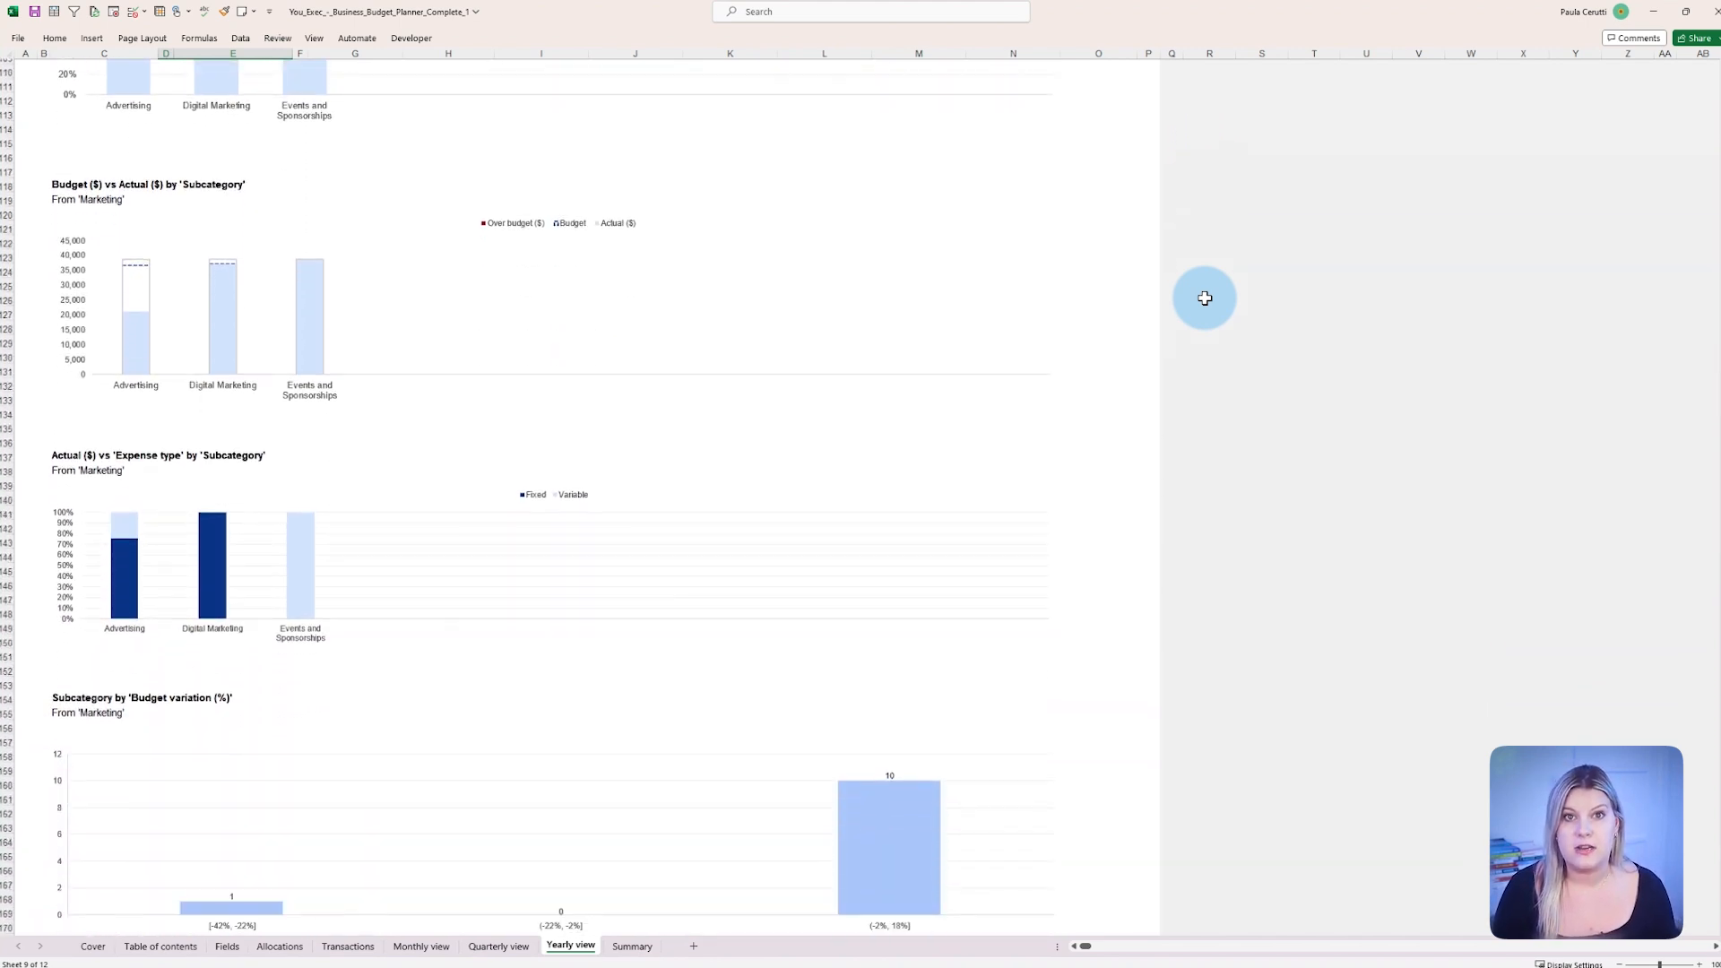
{"action": "scroll", "scroll_direction": "down", "scroll_amount": 3}
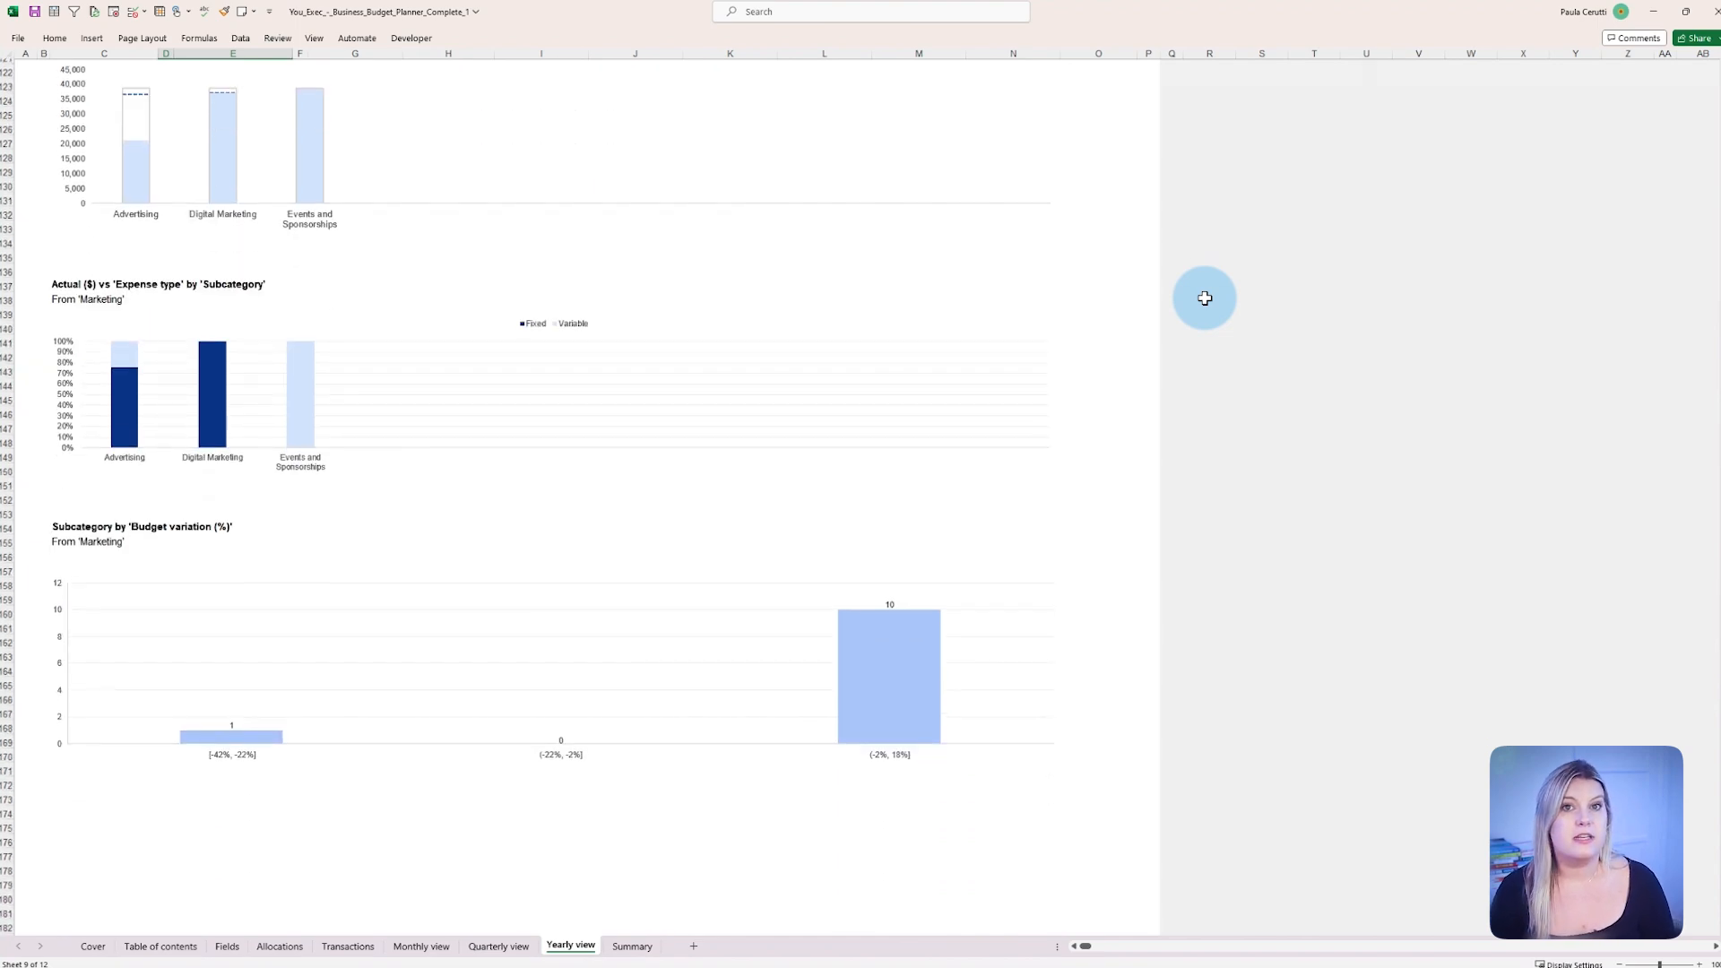
{"action": "scroll", "scroll_direction": "up", "scroll_amount": 3}
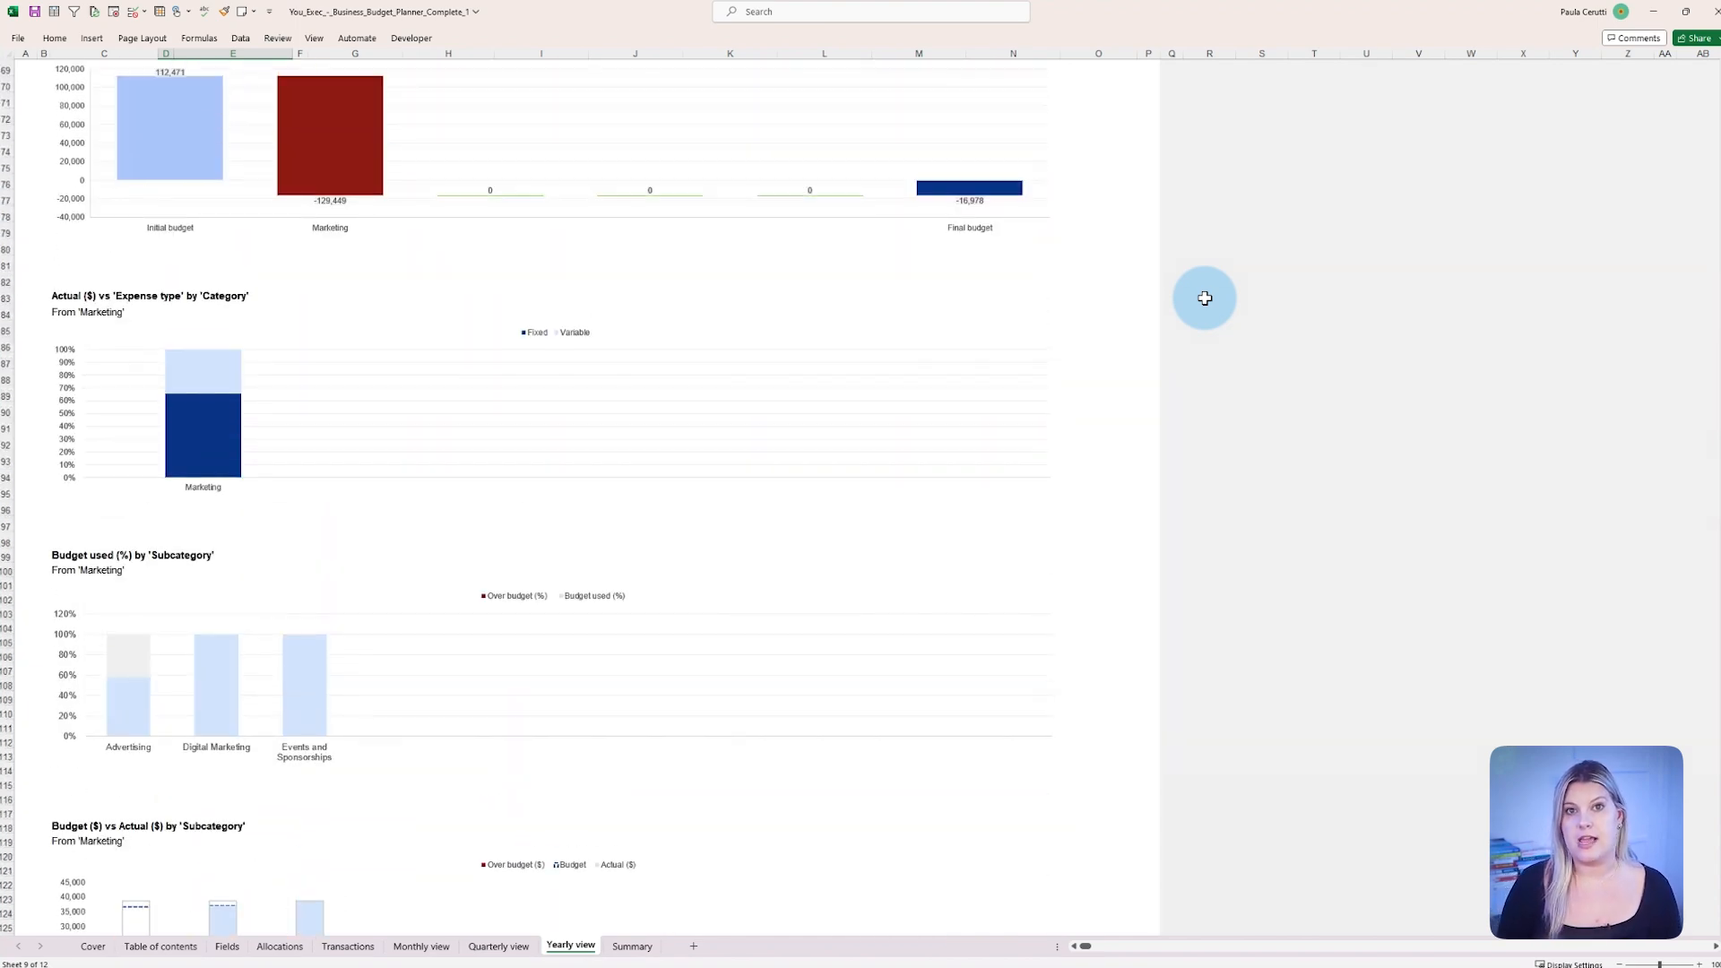
{"action": "scroll", "scroll_direction": "up", "scroll_amount": 3}
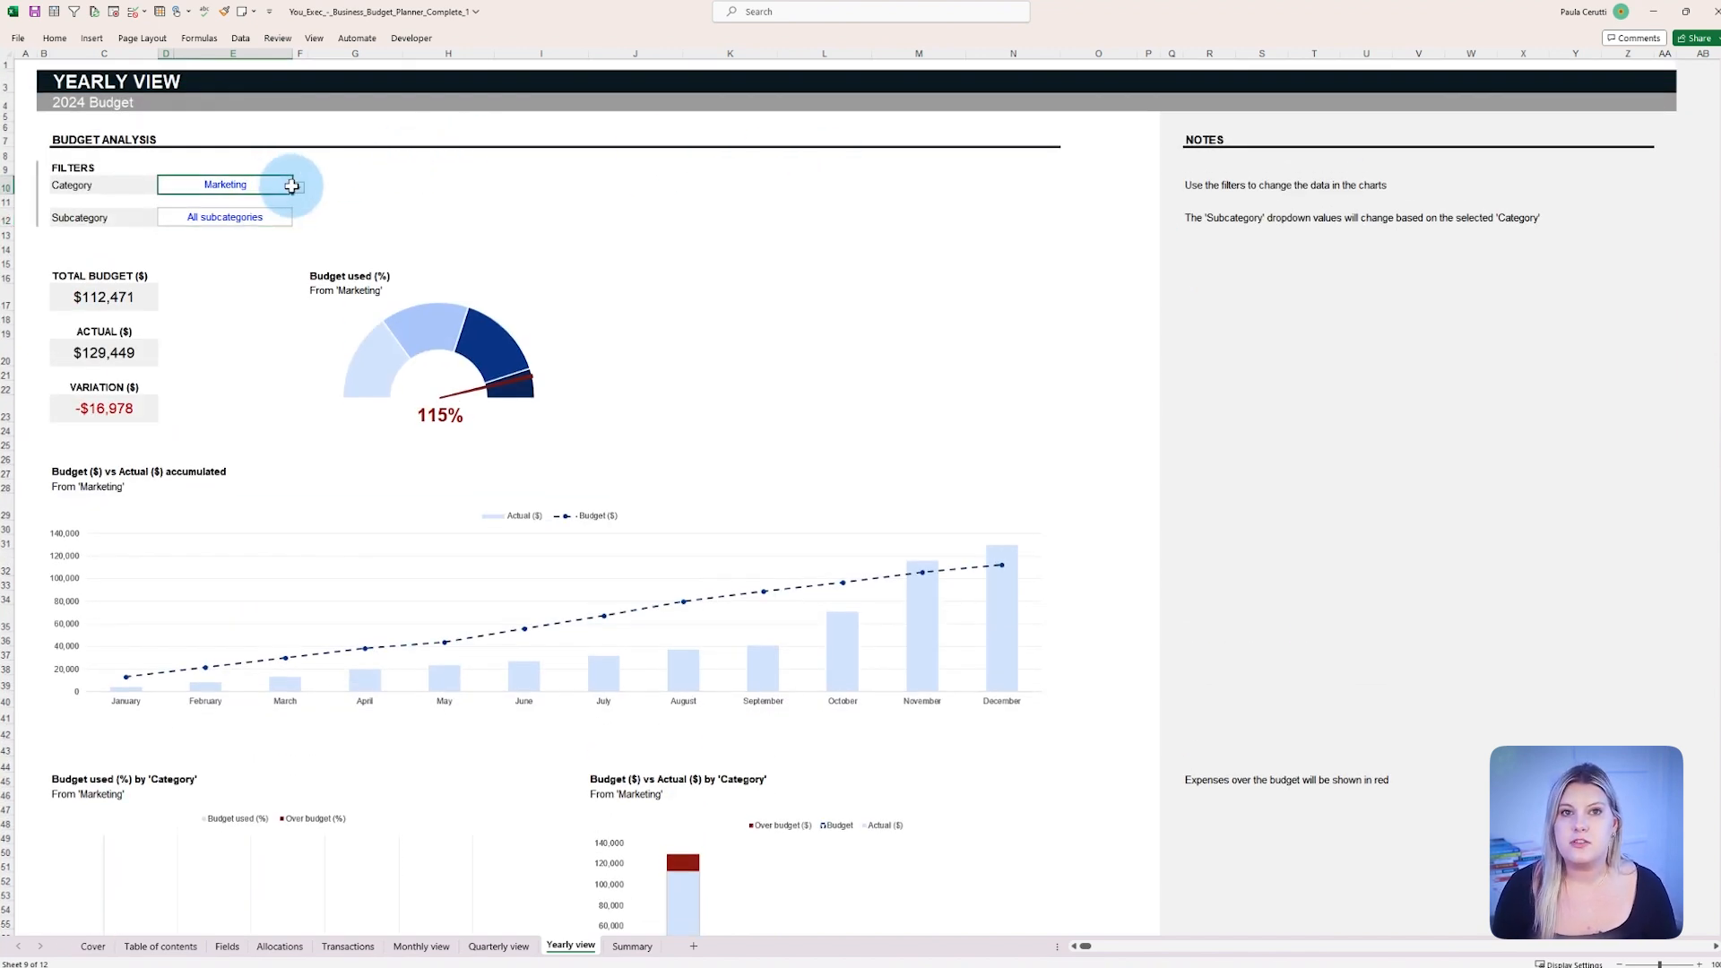
- Reset the Yearly view Category filter to All categories and return to the Table of contents
{"action": "left_click", "coordinate": [296, 184]}
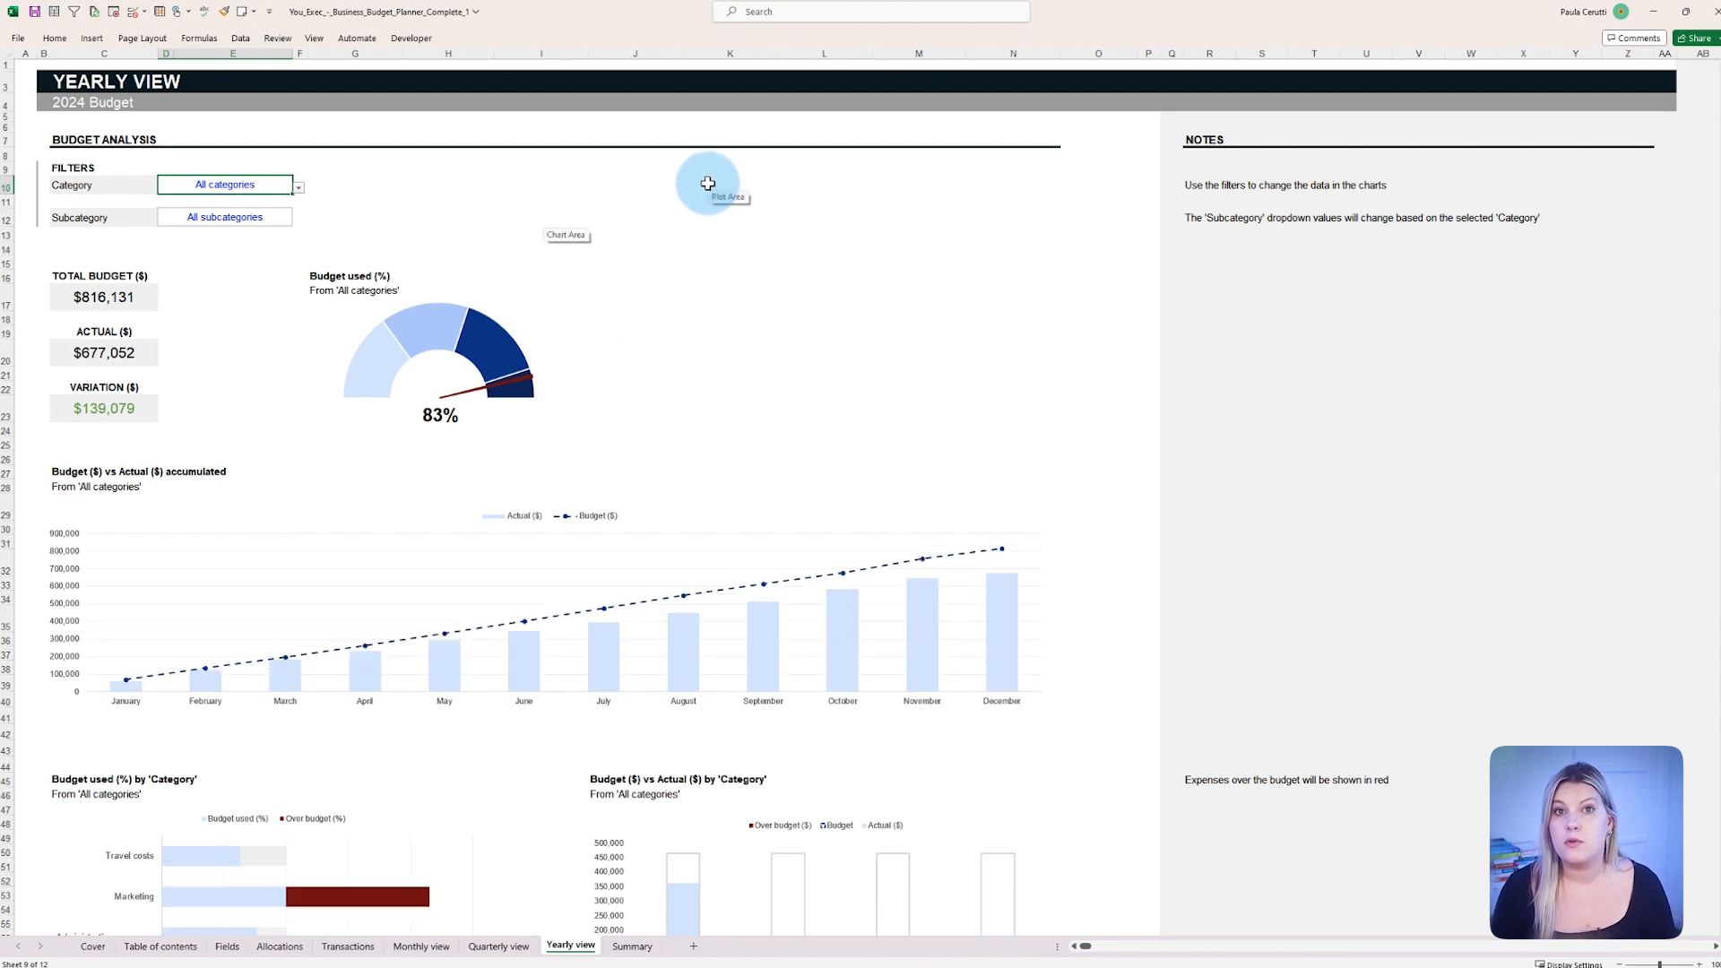
{"action": "left_click", "coordinate": [160, 946]}
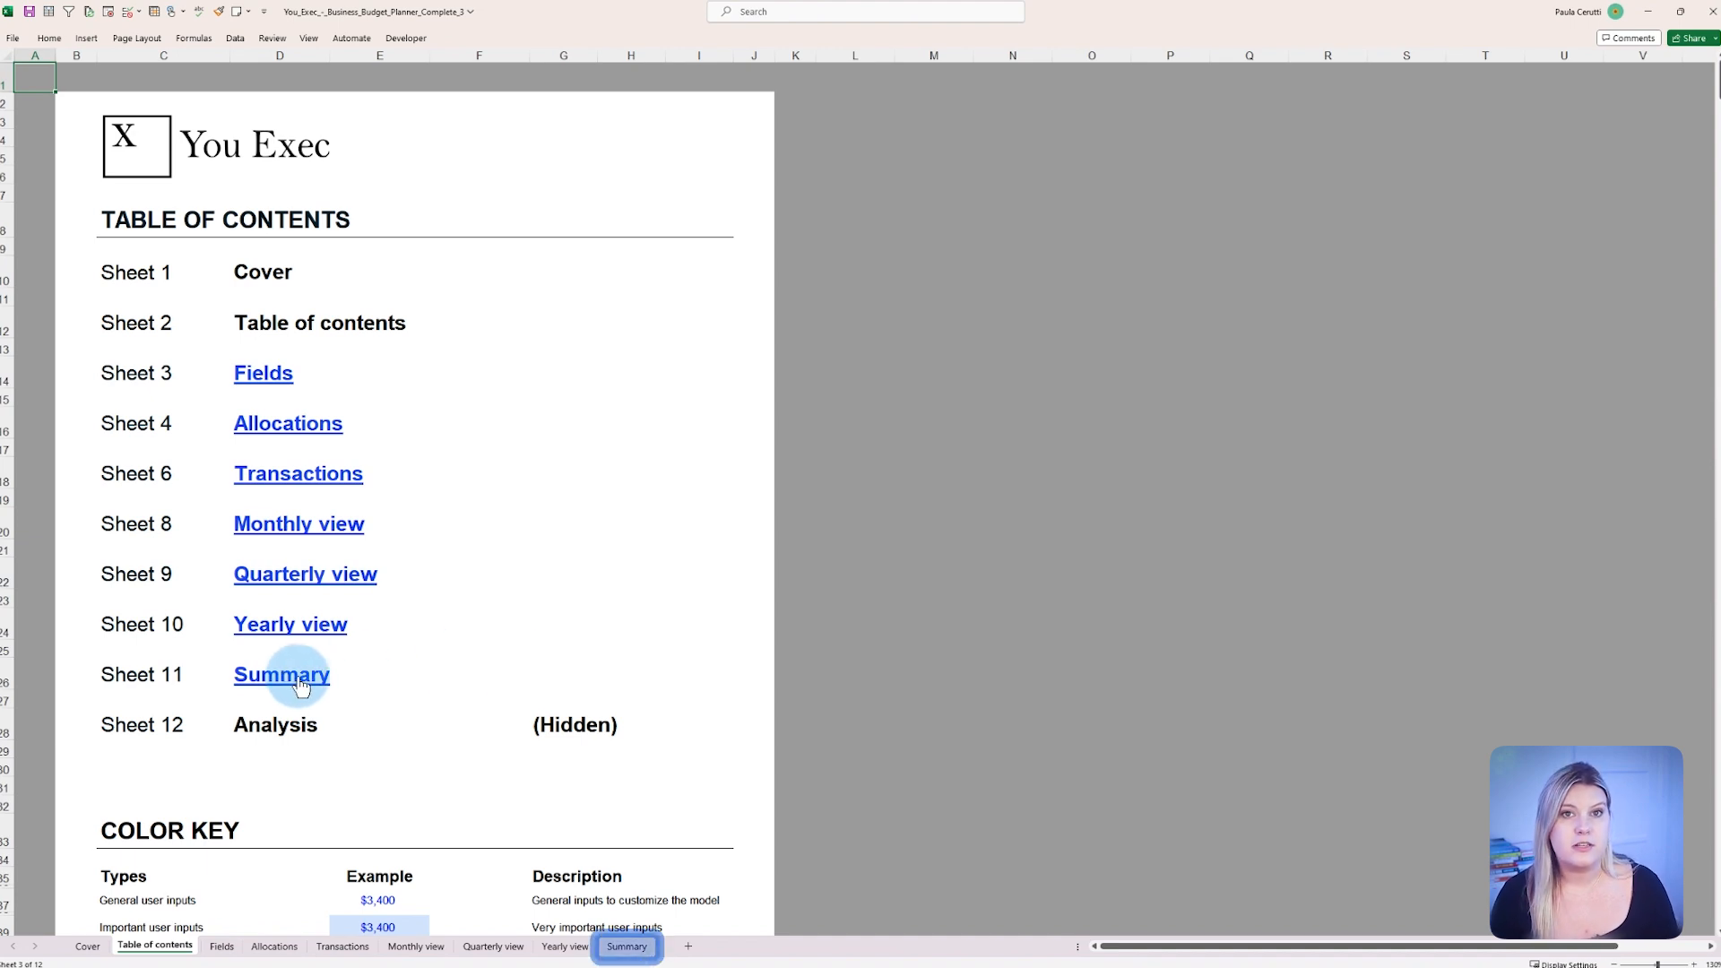
- Jump to the Summary sheet and scan across its monthly budget and actual columns
{"action": "left_click", "coordinate": [282, 675]}
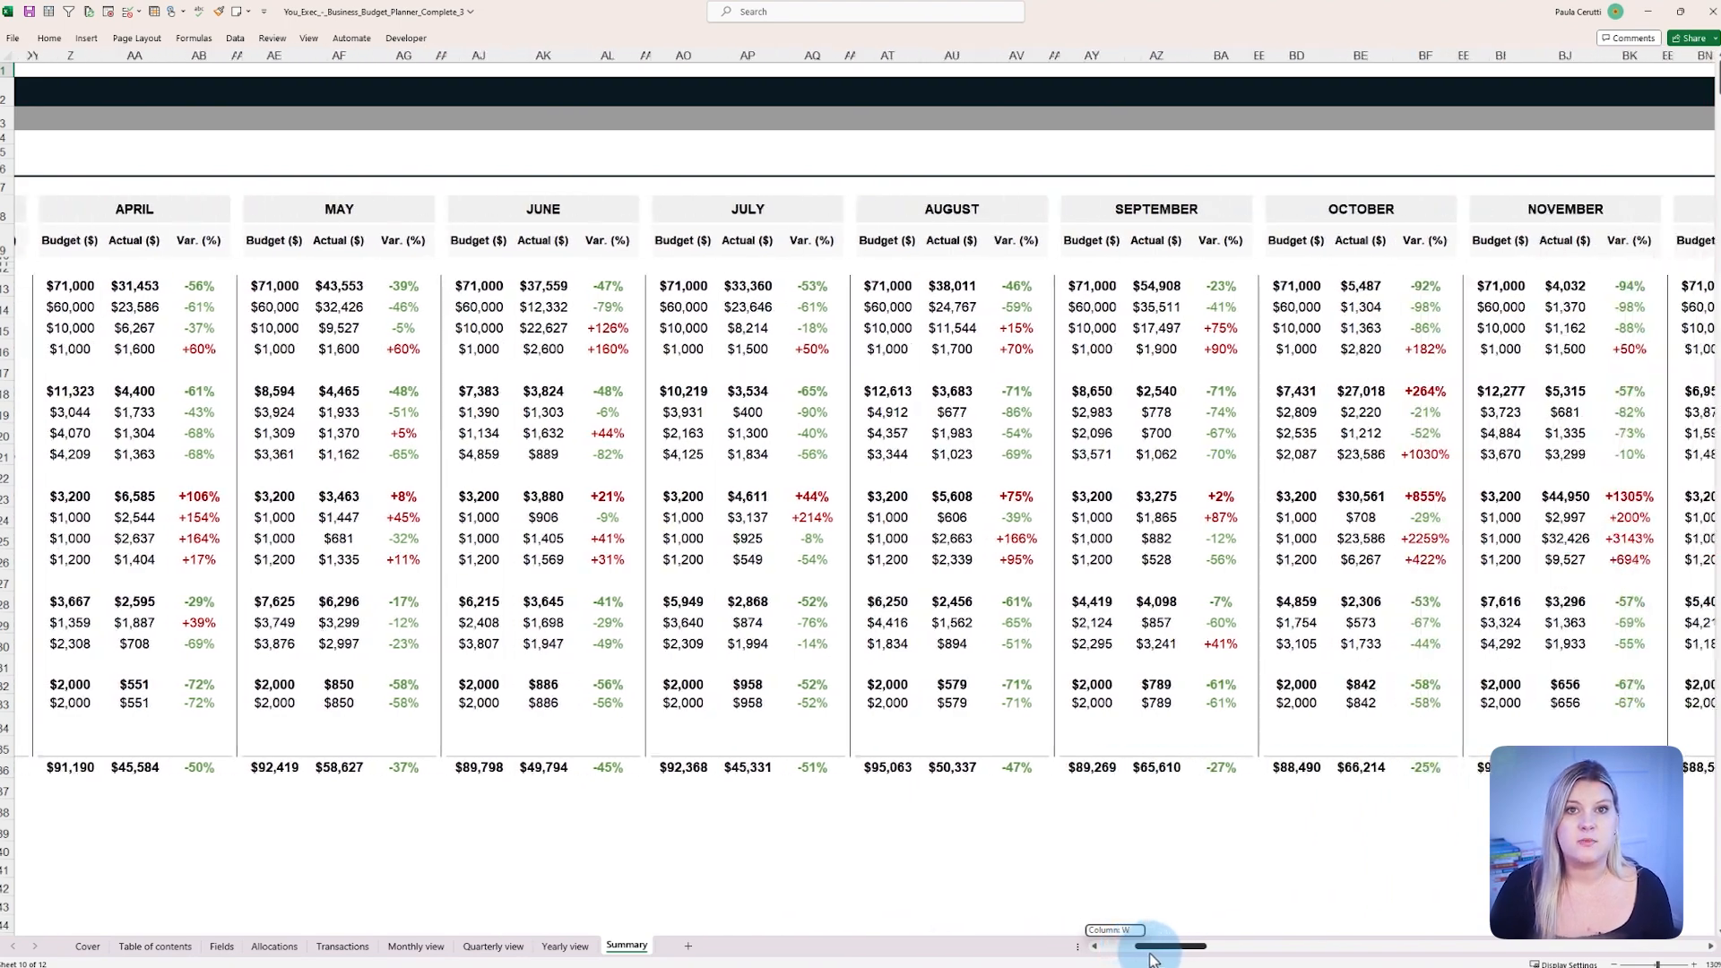
{"action": "scroll", "scroll_direction": "right", "scroll_amount": 3}
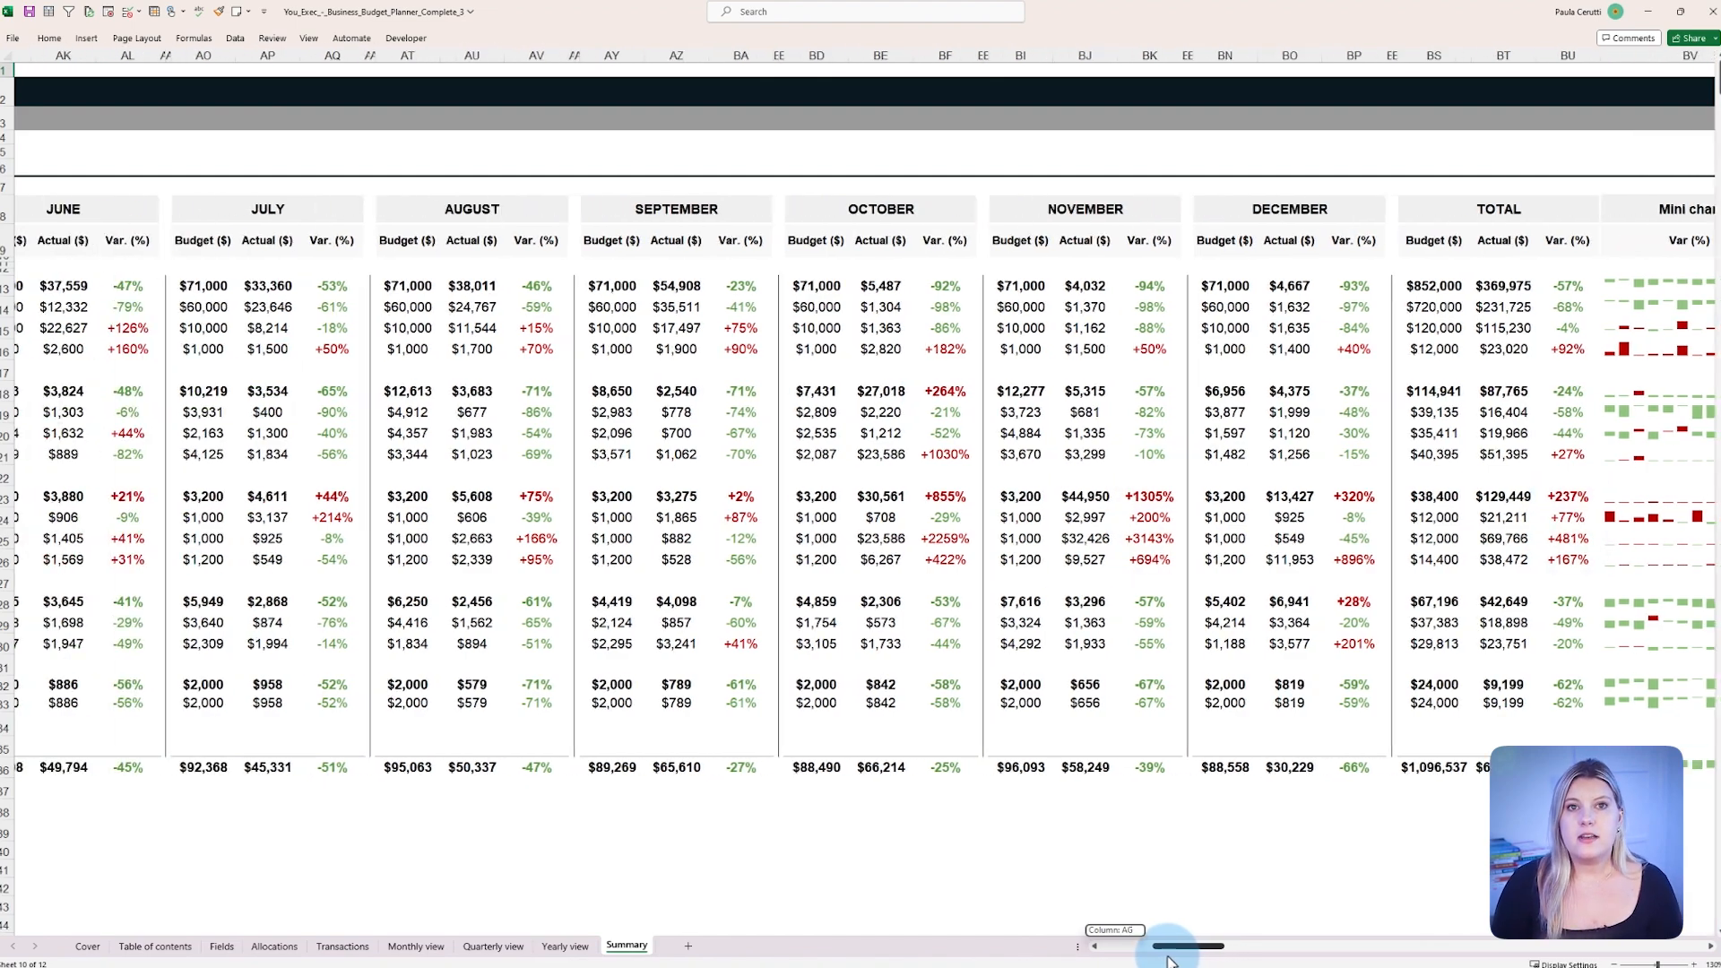
{"action": "scroll", "scroll_direction": "left", "scroll_amount": 3}
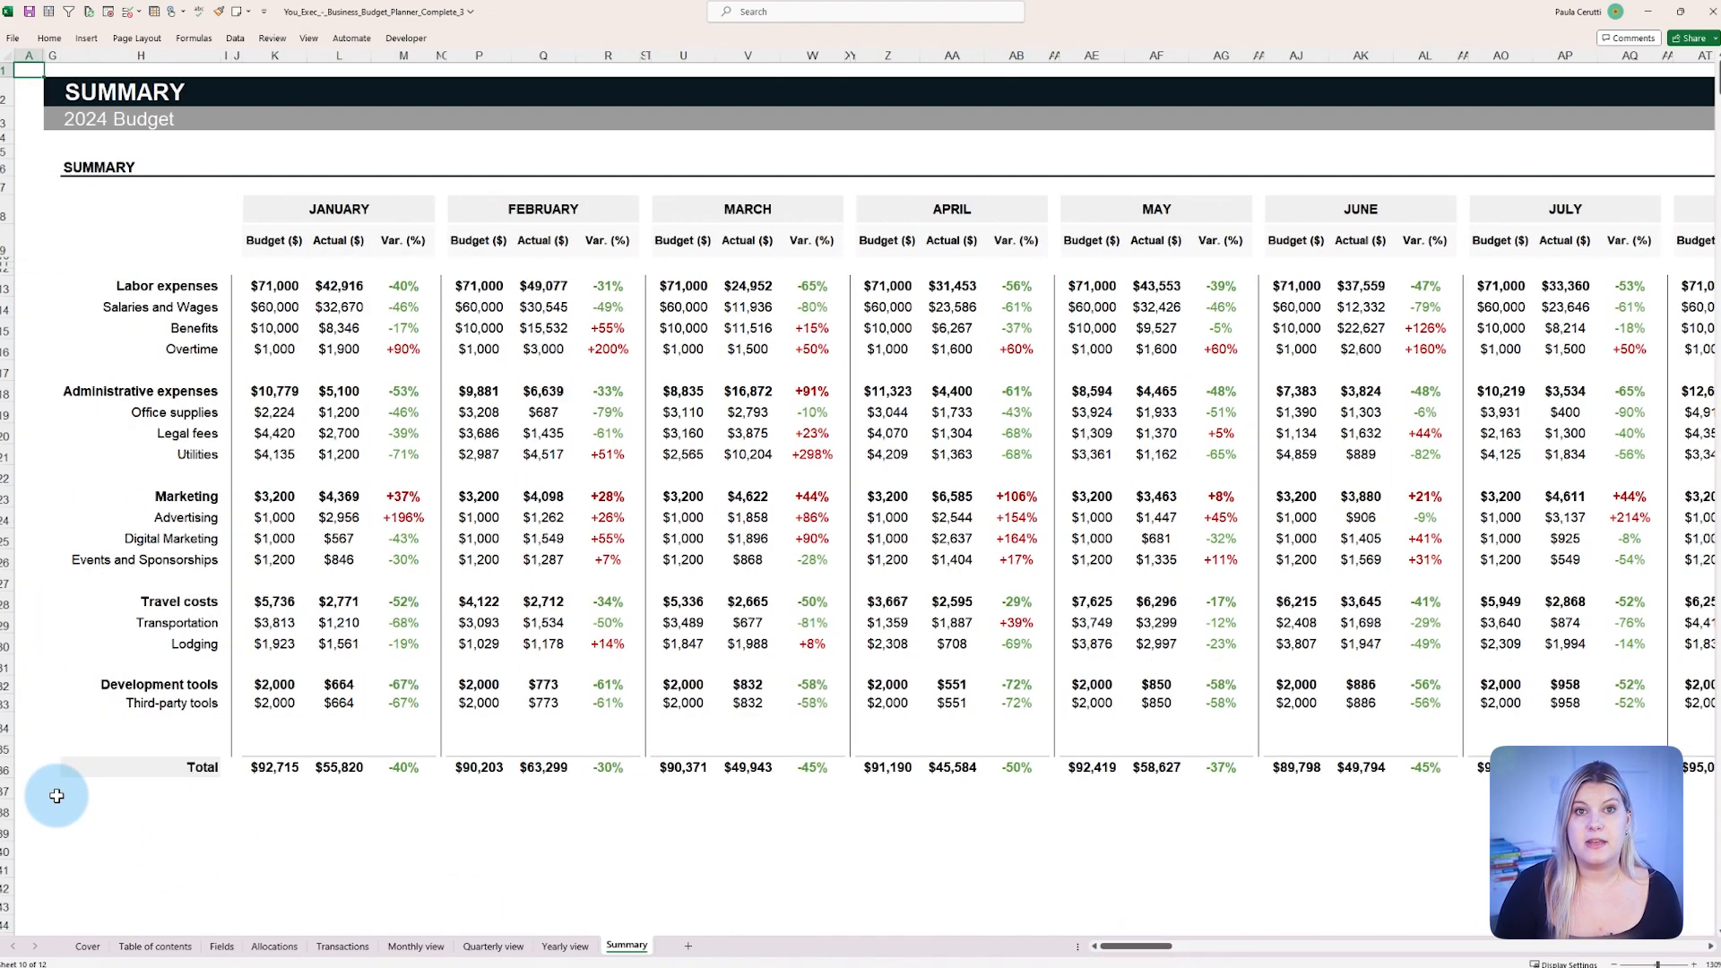
- Scroll the Summary sheet to the Mini chart column, then switch to the Transactions list
{"action": "scroll", "scroll_direction": "down", "scroll_amount": 3}
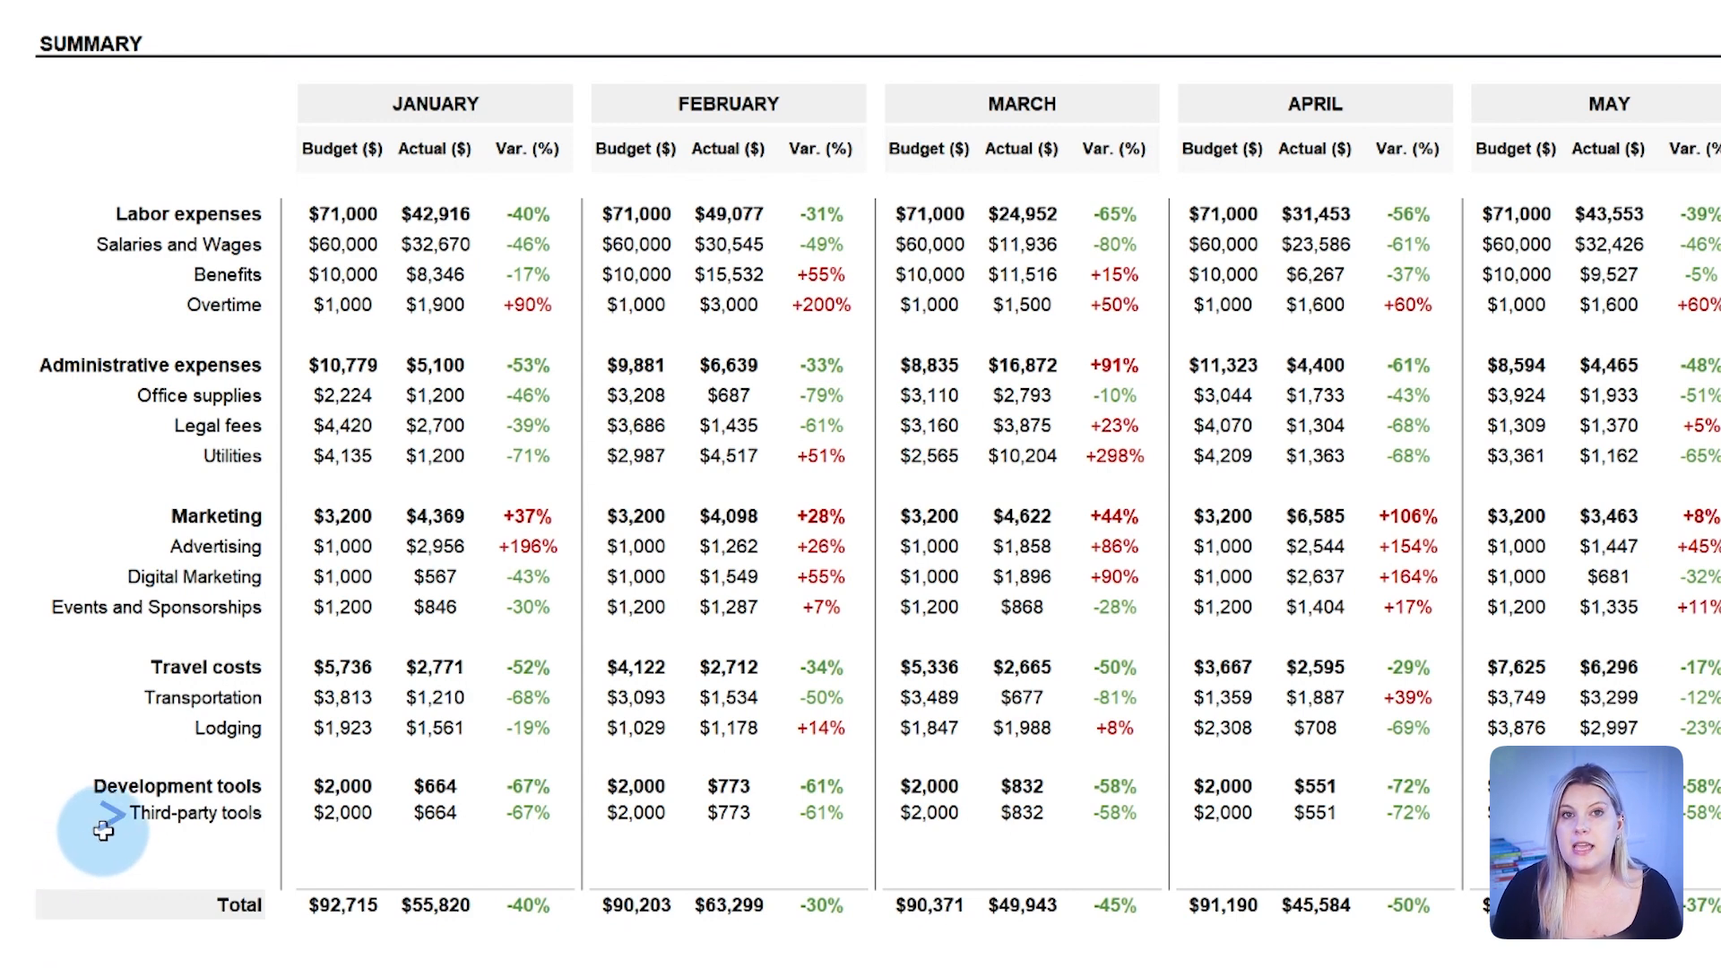
{"action": "left_click", "coordinate": [195, 814]}
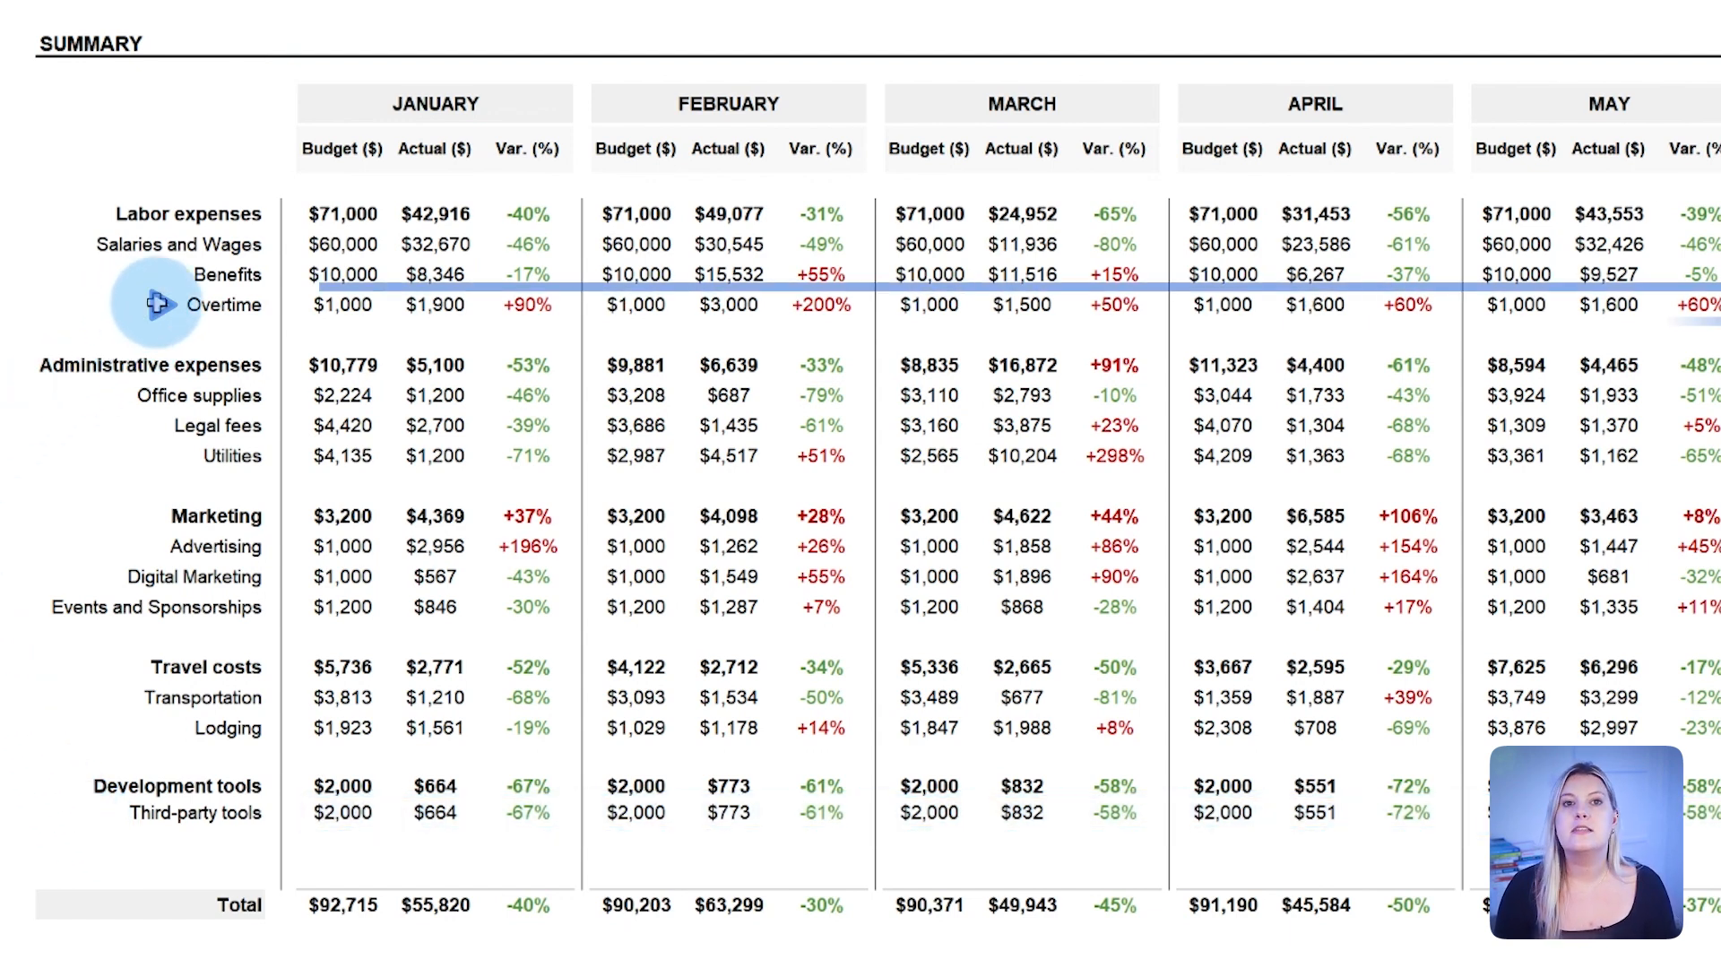
{"action": "left_click", "coordinate": [226, 305]}
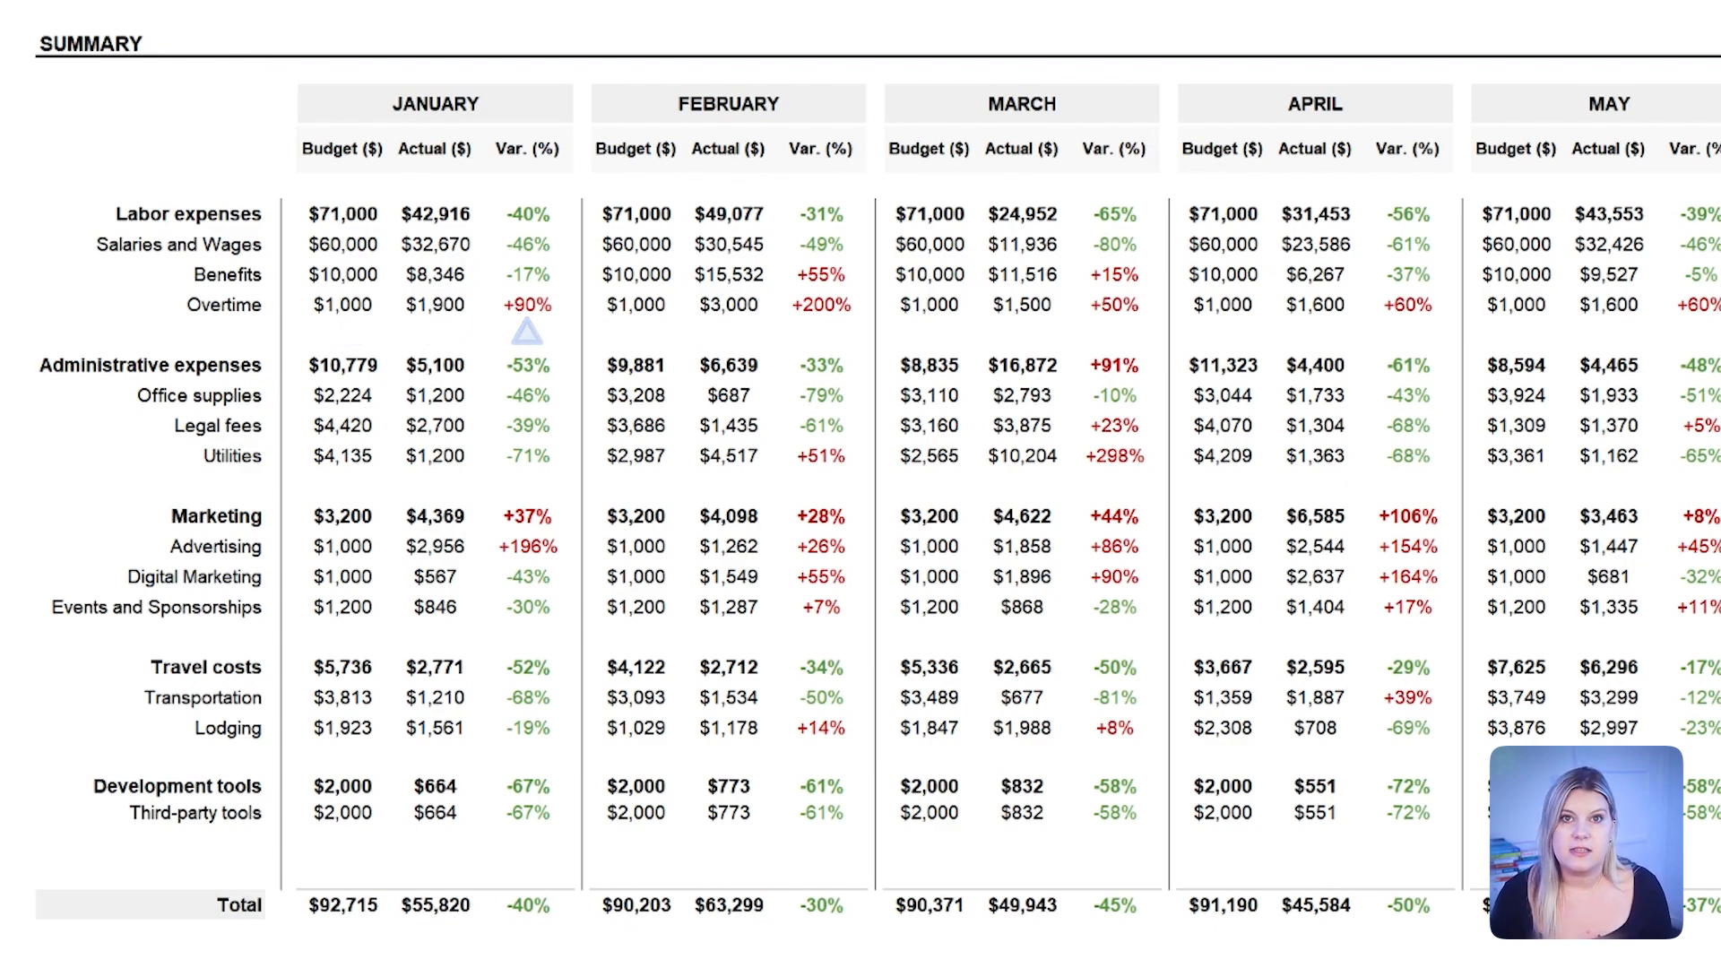
{"action": "scroll", "scroll_direction": "right", "scroll_amount": 3}
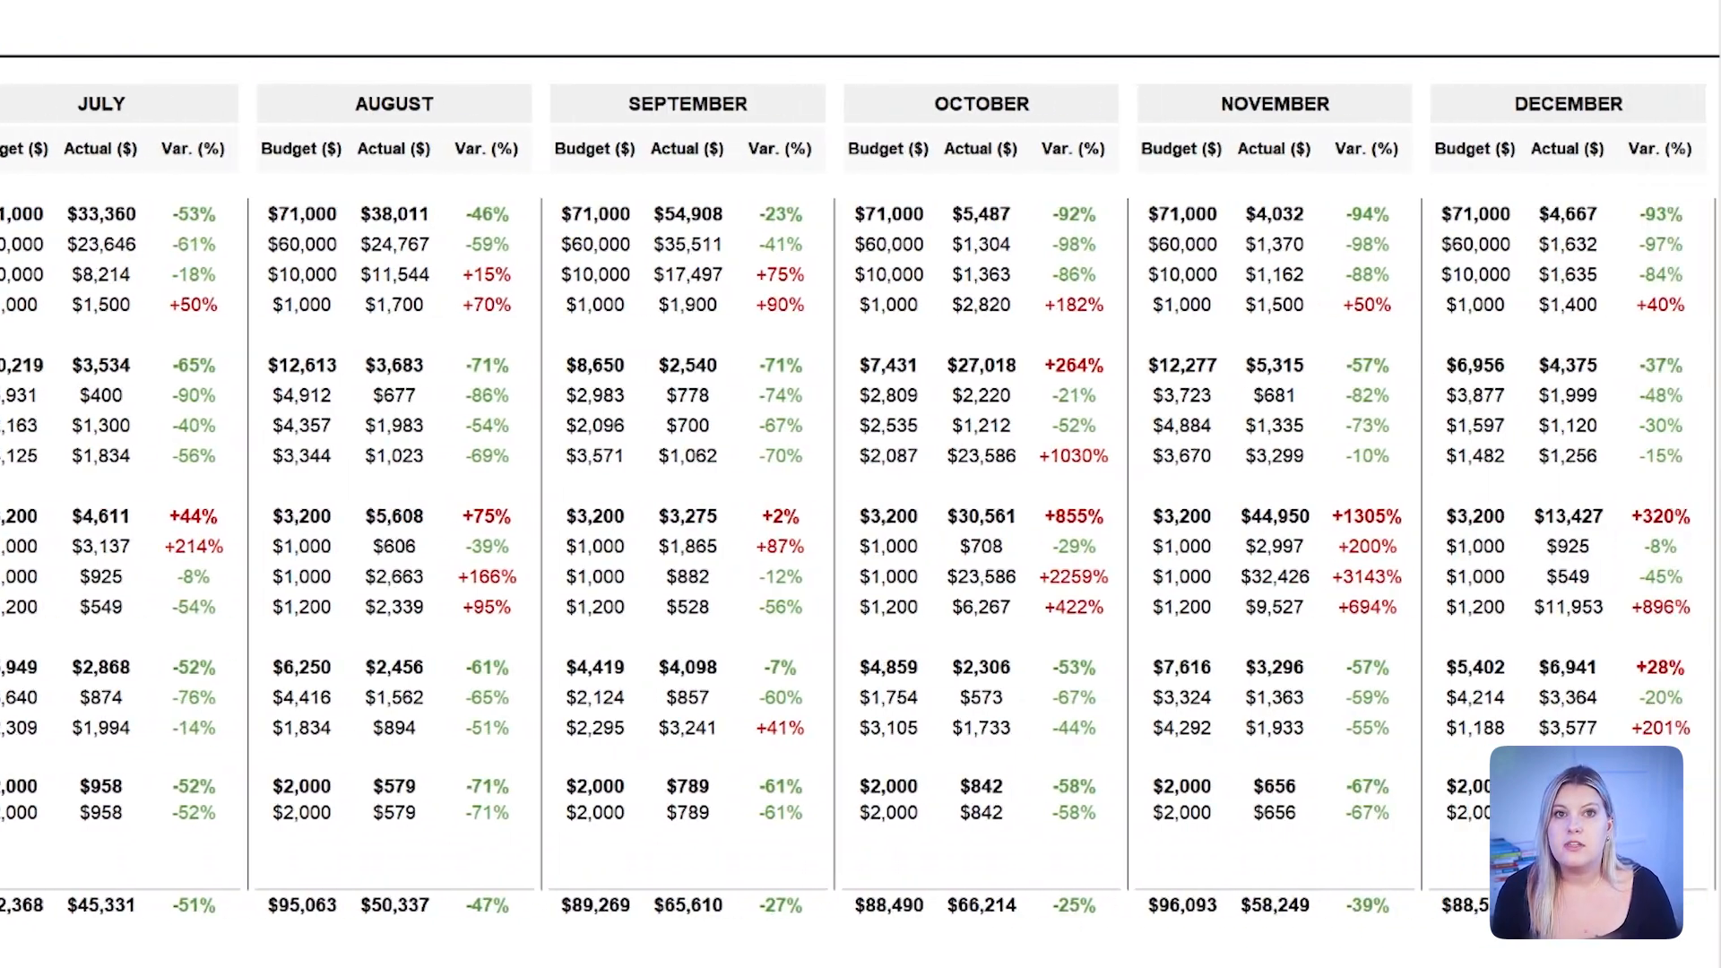
{"action": "scroll", "scroll_direction": "right", "scroll_amount": 3}
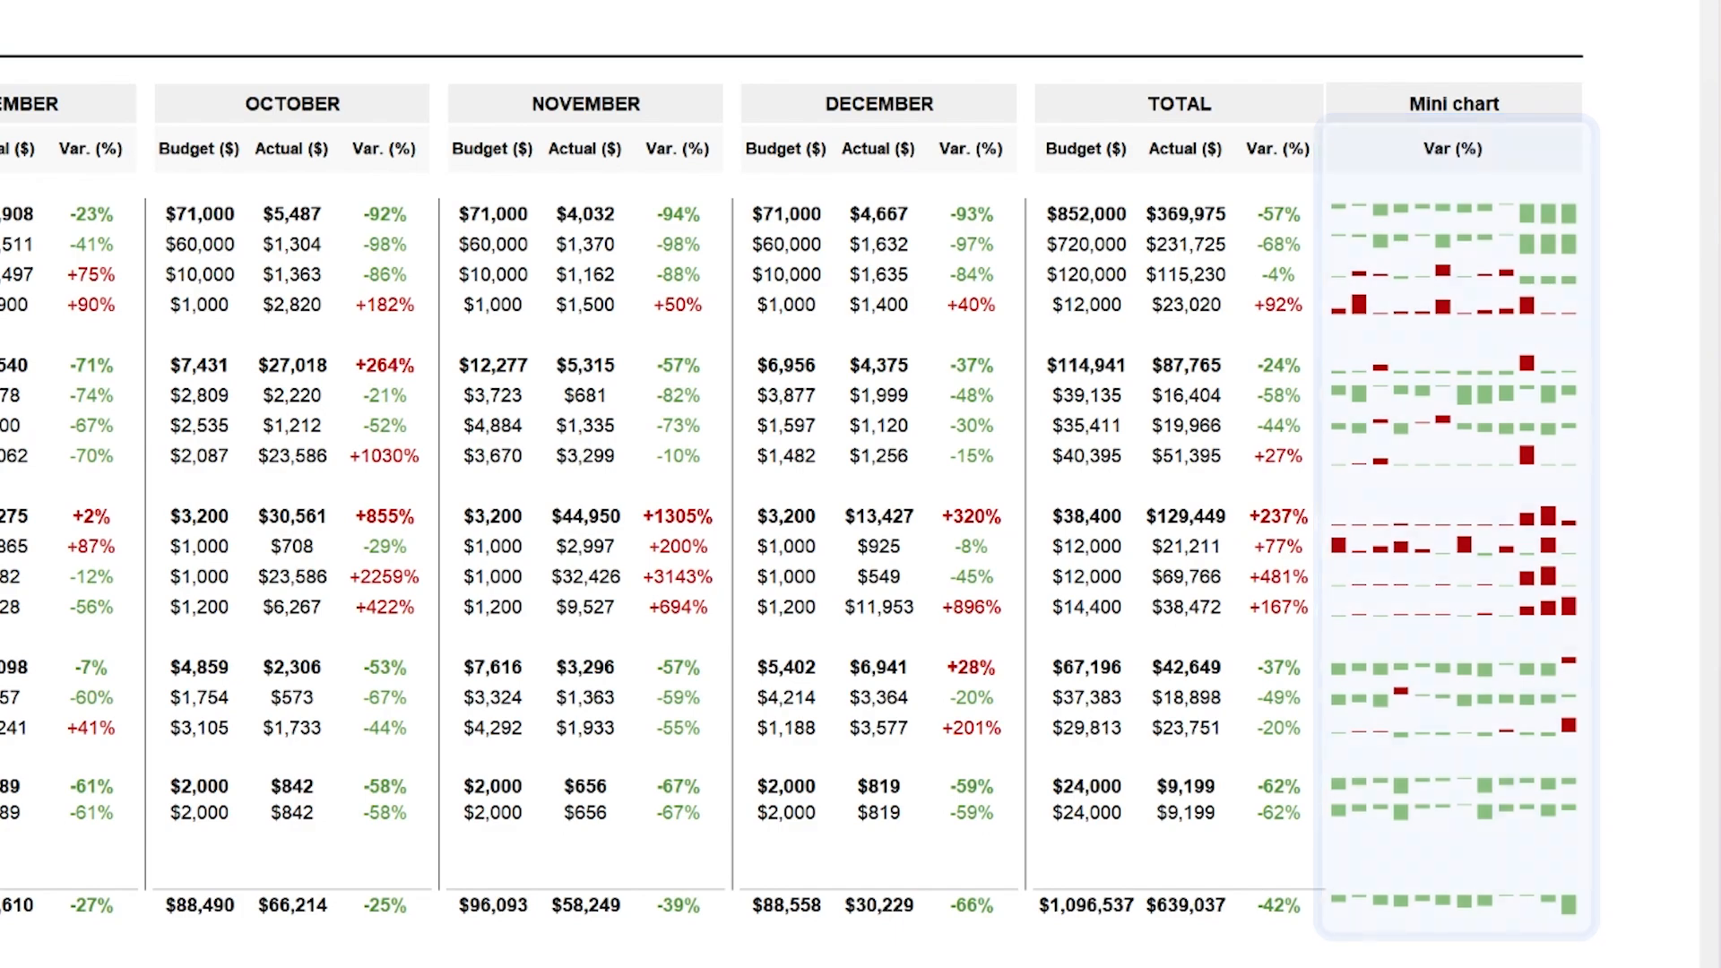
{"action": "scroll", "scroll_direction": "left", "scroll_amount": 3}
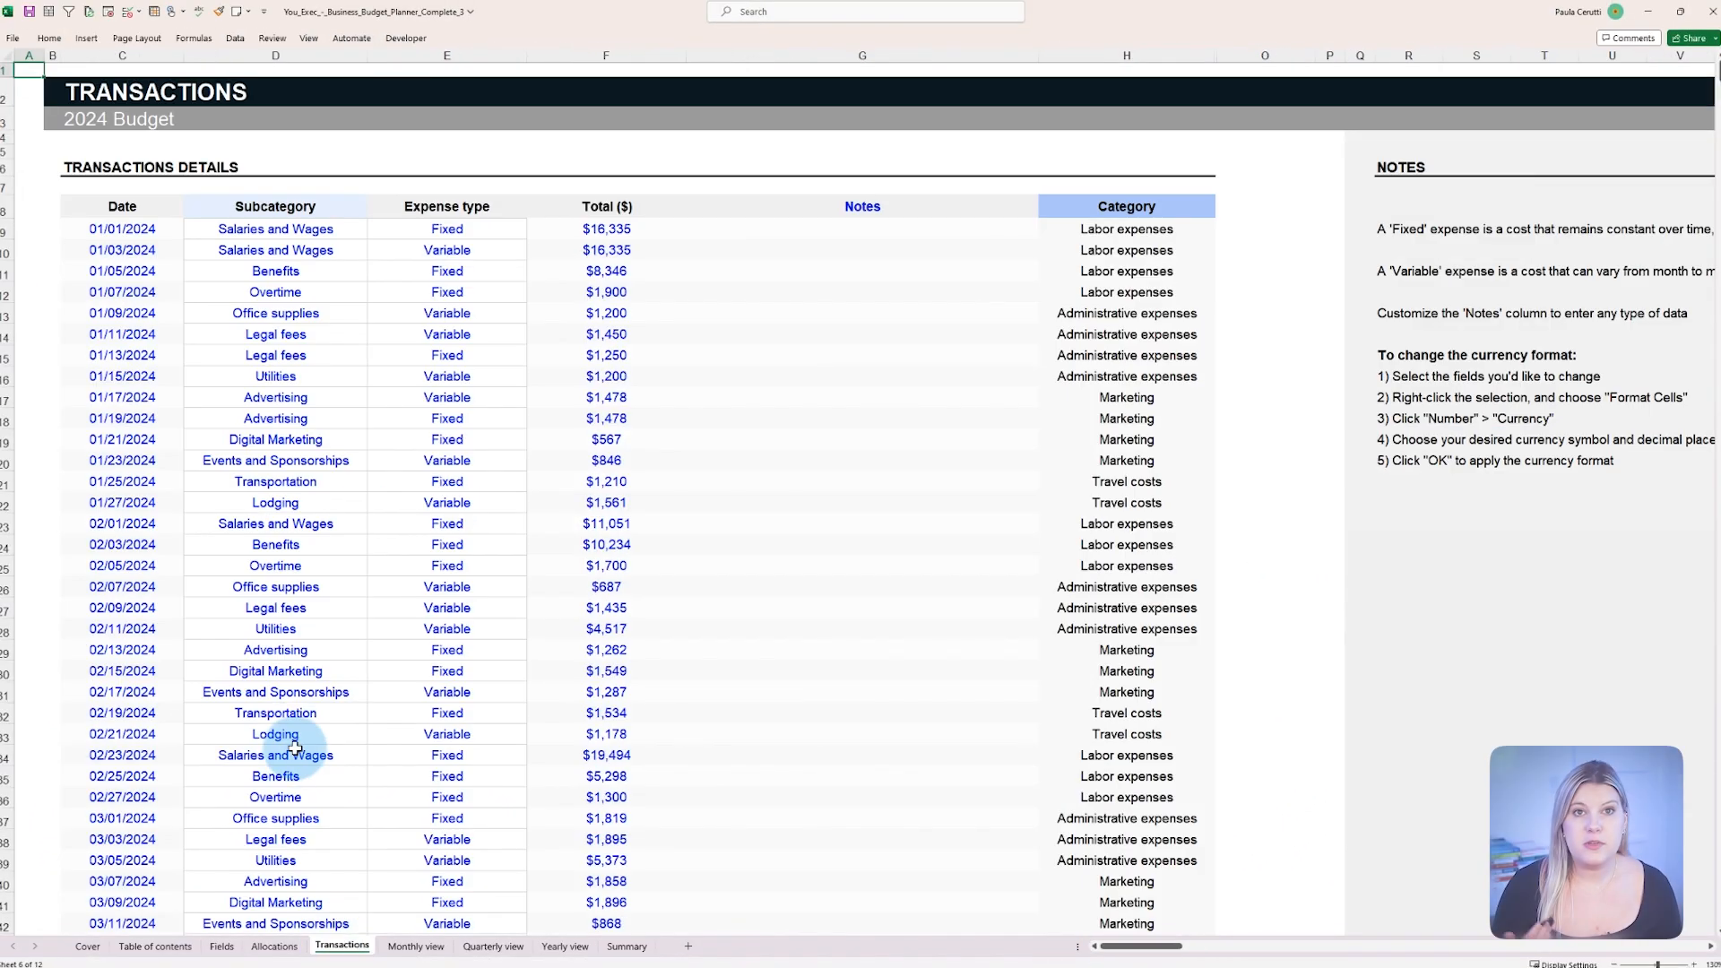
- Lower the 01/01/2024 Salaries and Wages total in F9, then check Allocations and the Monthly view charts
{"action": "left_click", "coordinate": [606, 228]}
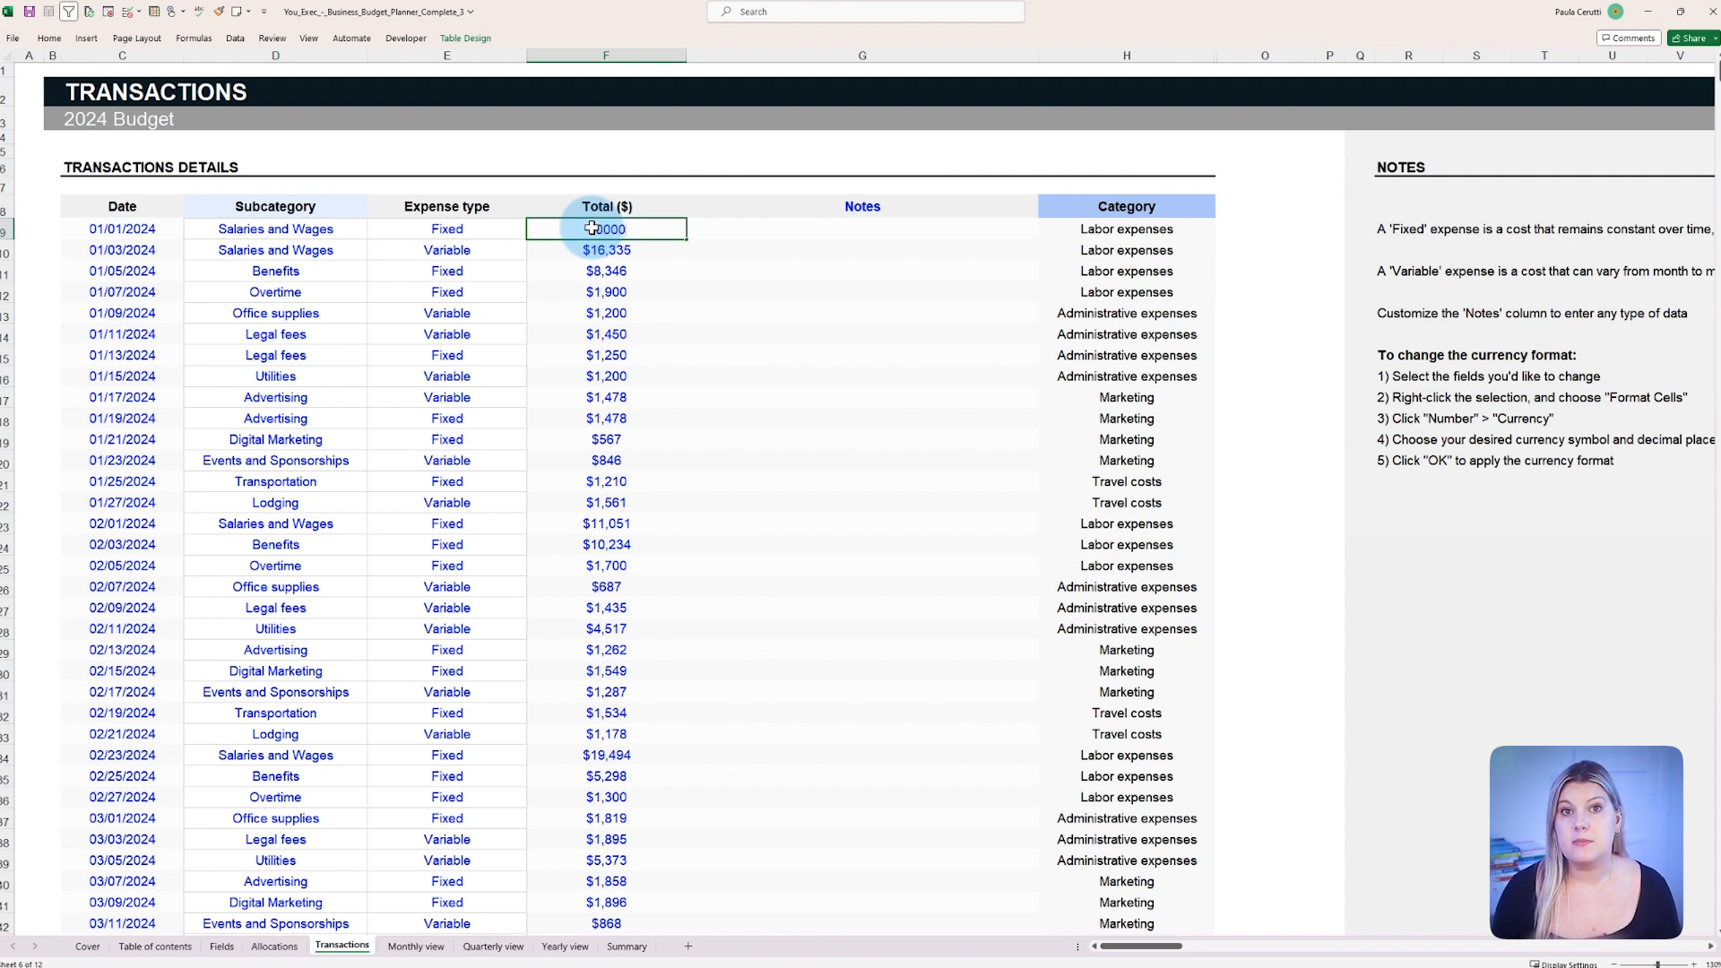
{"action": "left_click", "coordinate": [274, 947]}
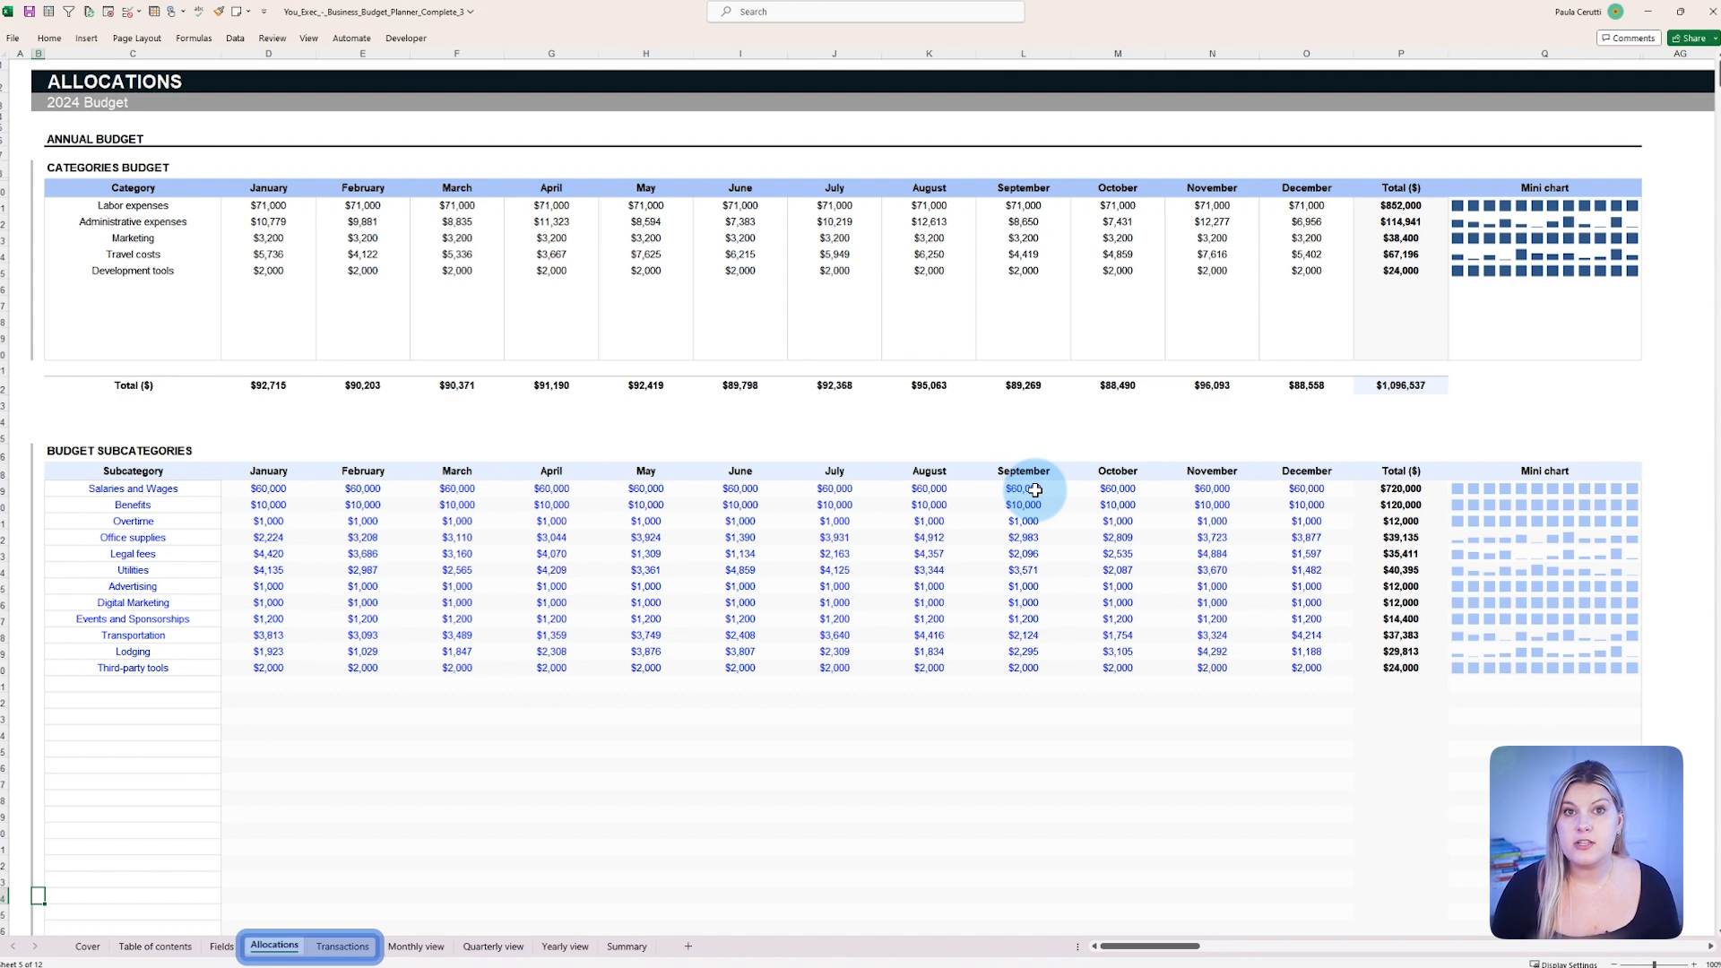
{"action": "left_click", "coordinate": [1020, 667]}
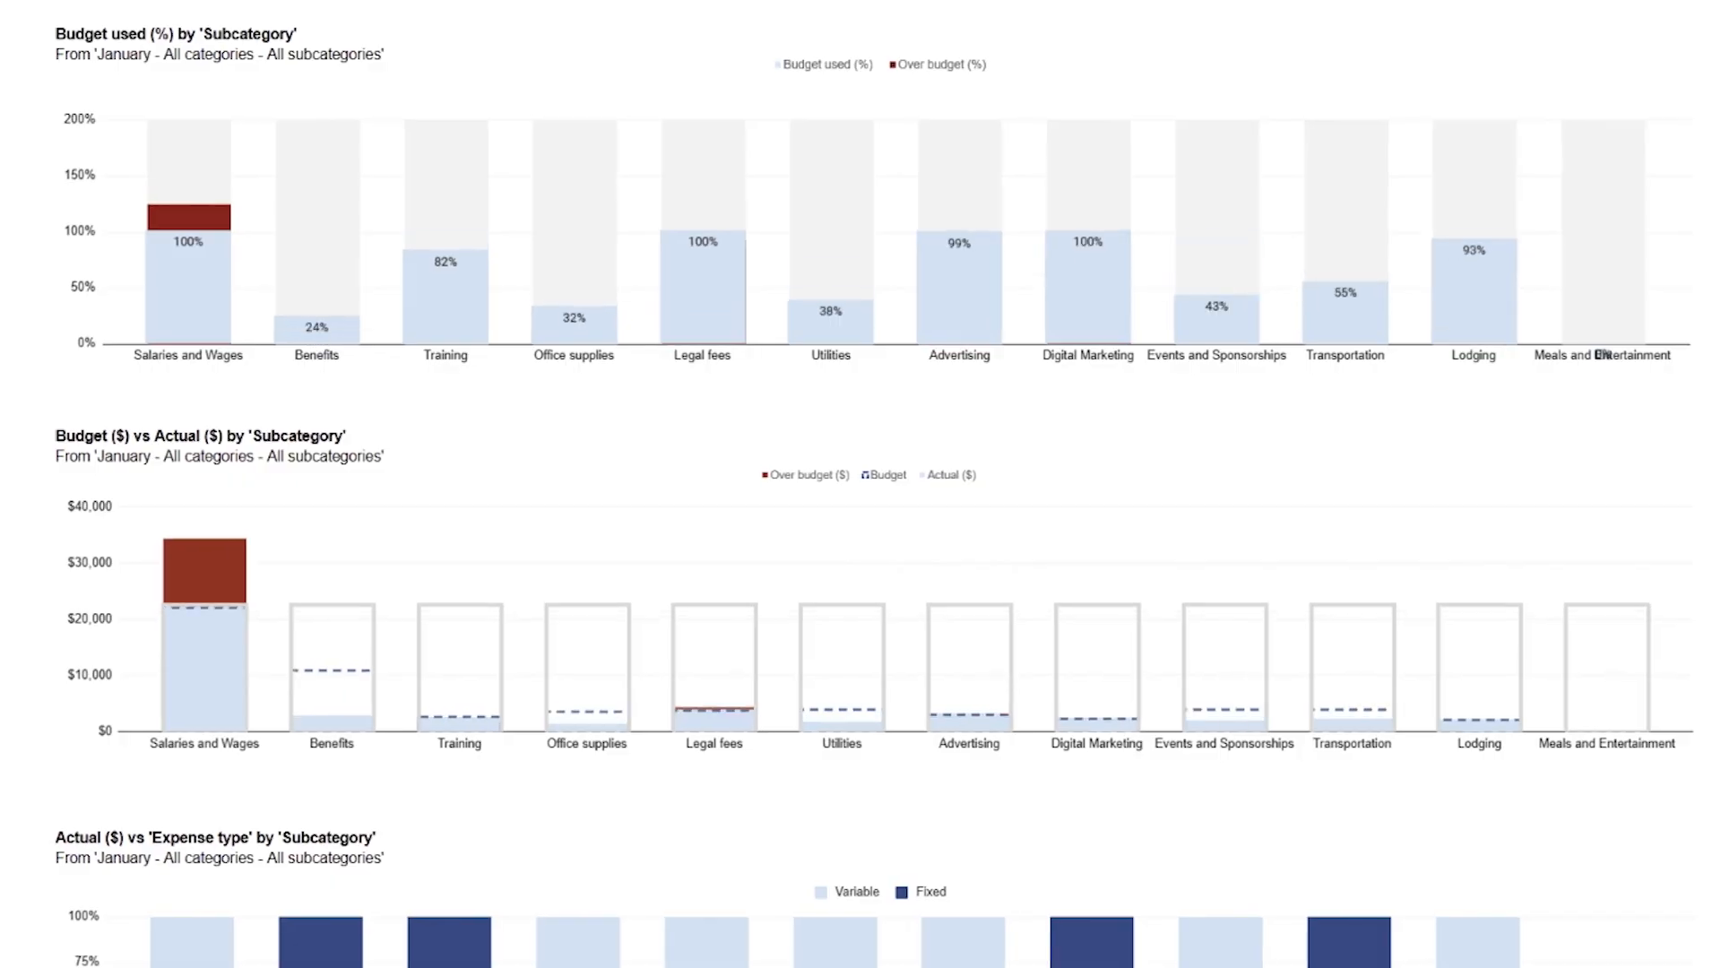
{"action": "left_click", "coordinate": [934, 4]}
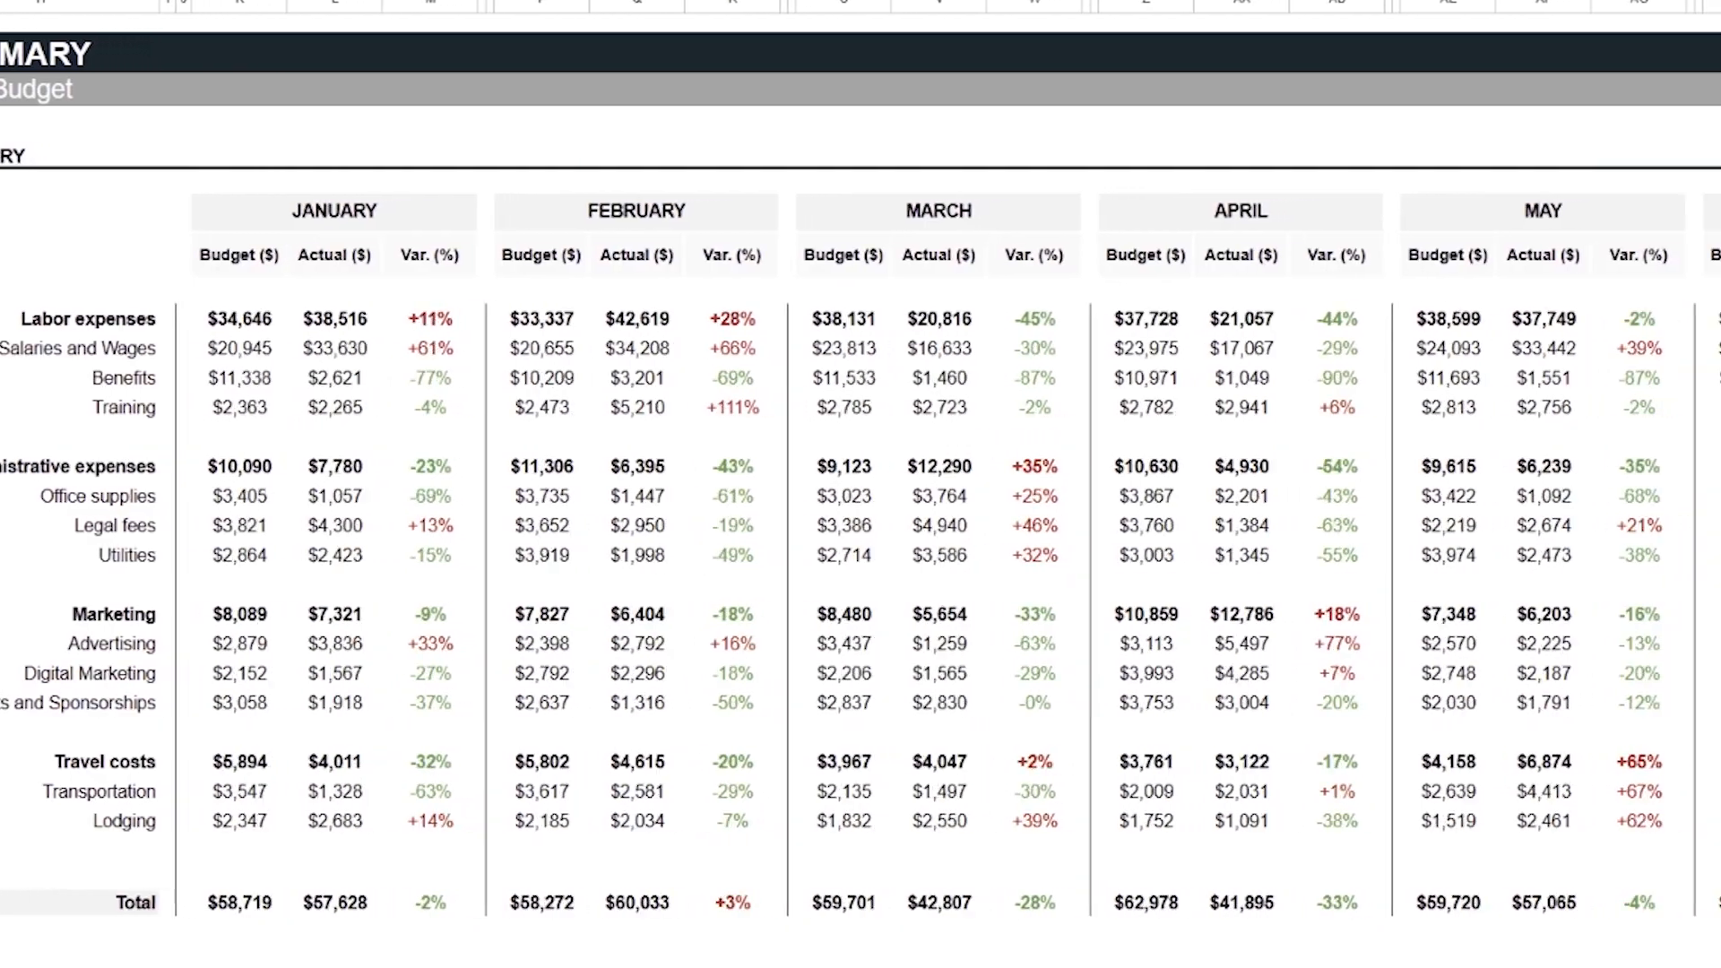
- Show the Monthly view dashboard for January across all categories
{"action": "left_click", "coordinate": [154, 947]}
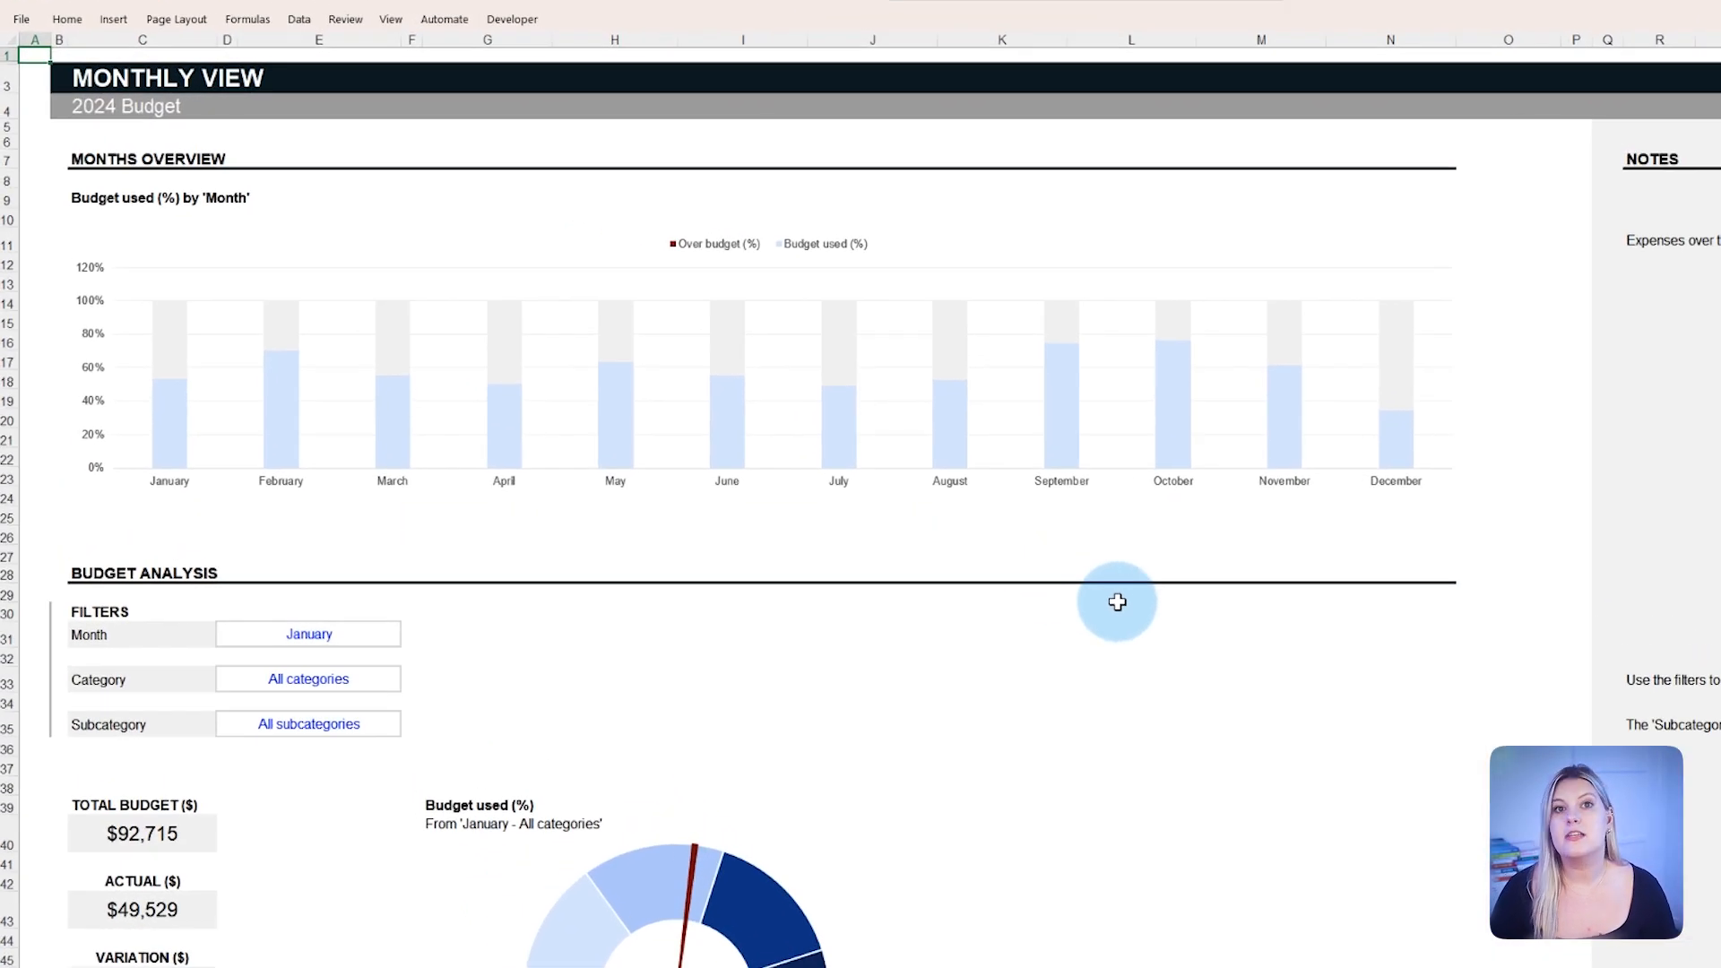
{"action": "scroll", "scroll_direction": "down", "scroll_amount": 3}
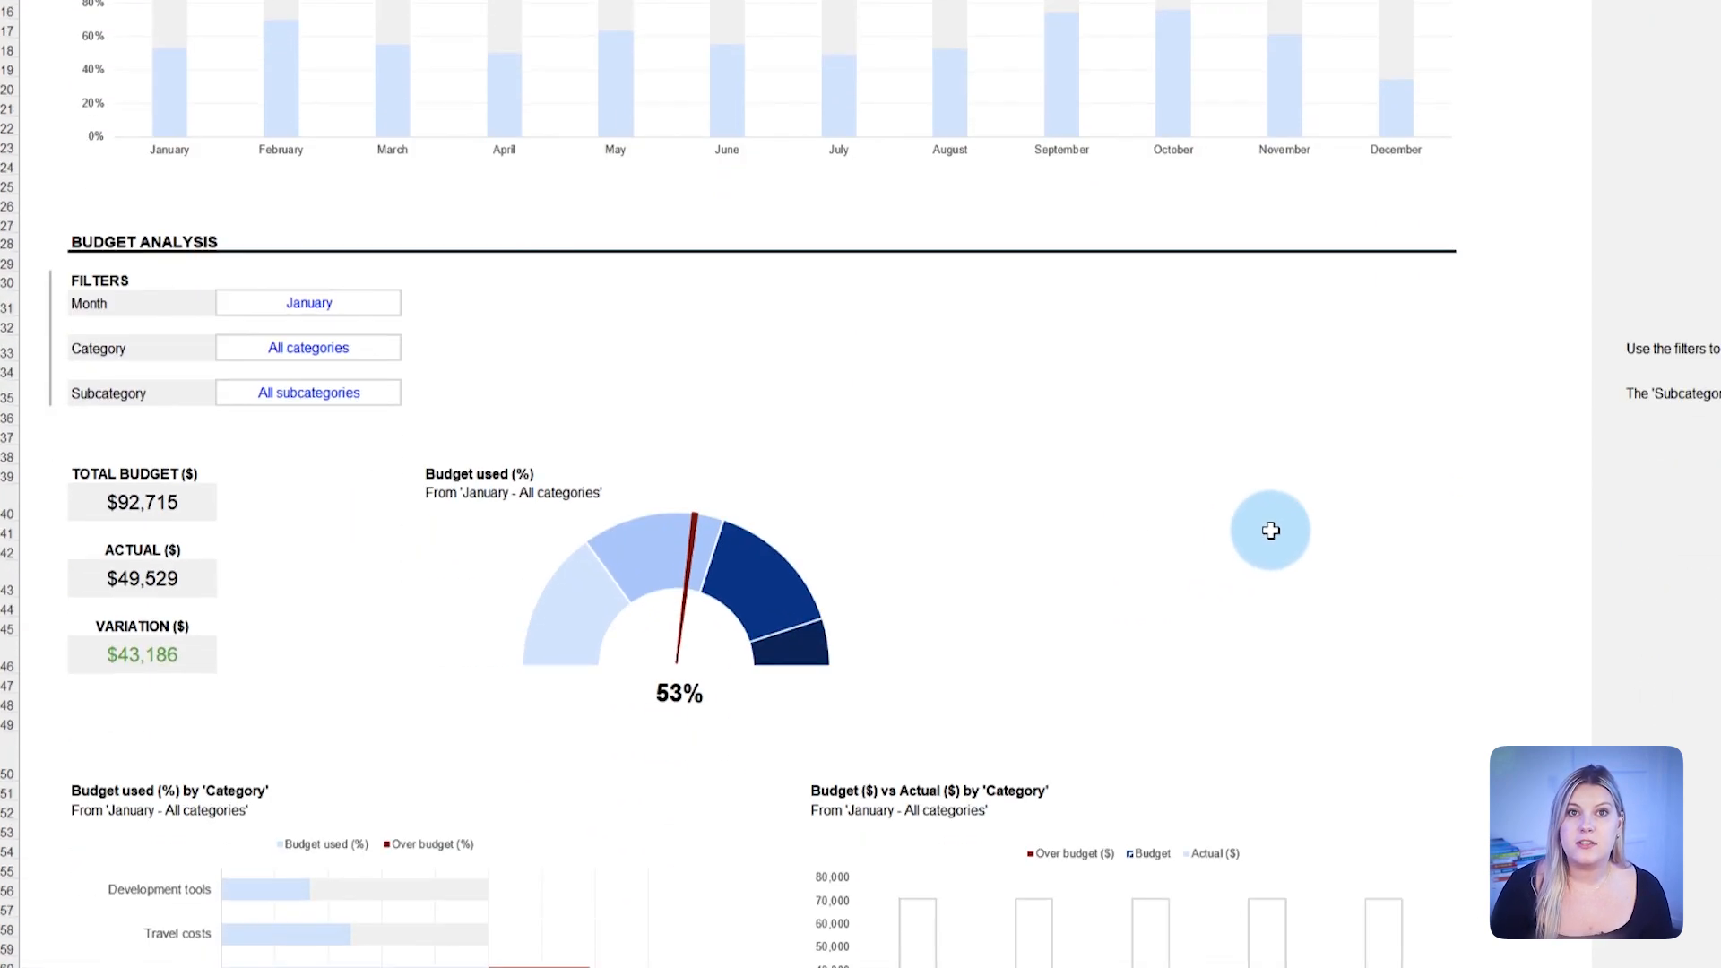
{"action": "scroll", "scroll_direction": "down", "scroll_amount": 3}
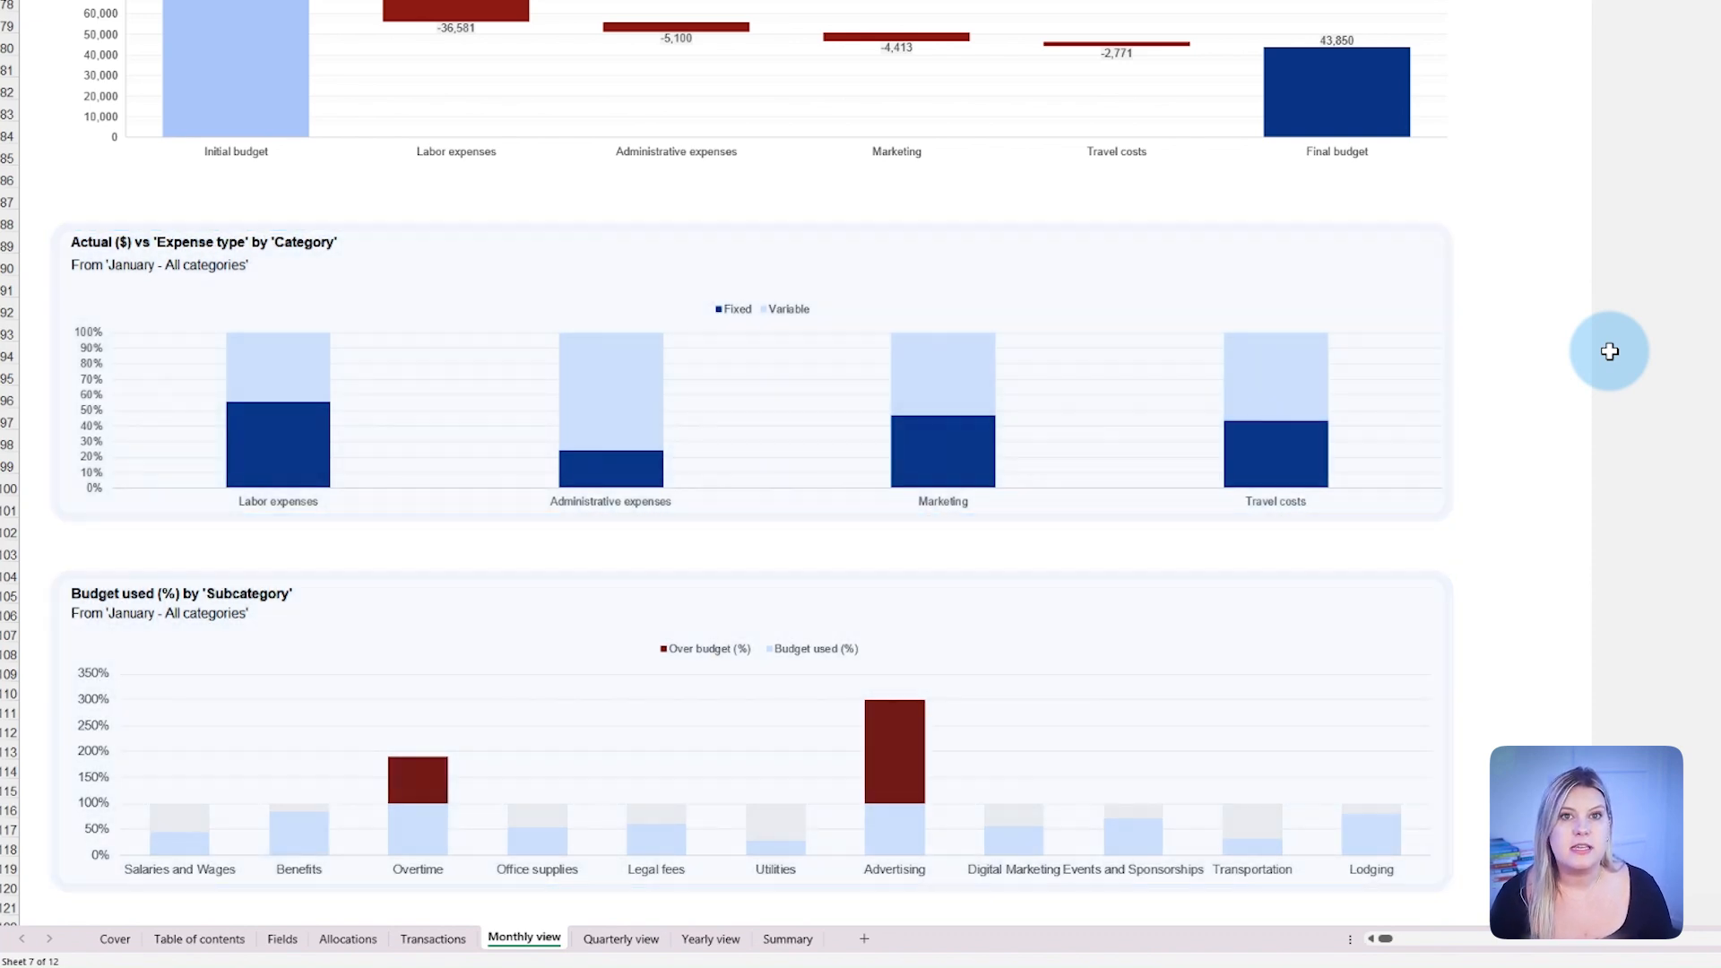
{"action": "scroll", "scroll_direction": "up", "scroll_amount": 3}
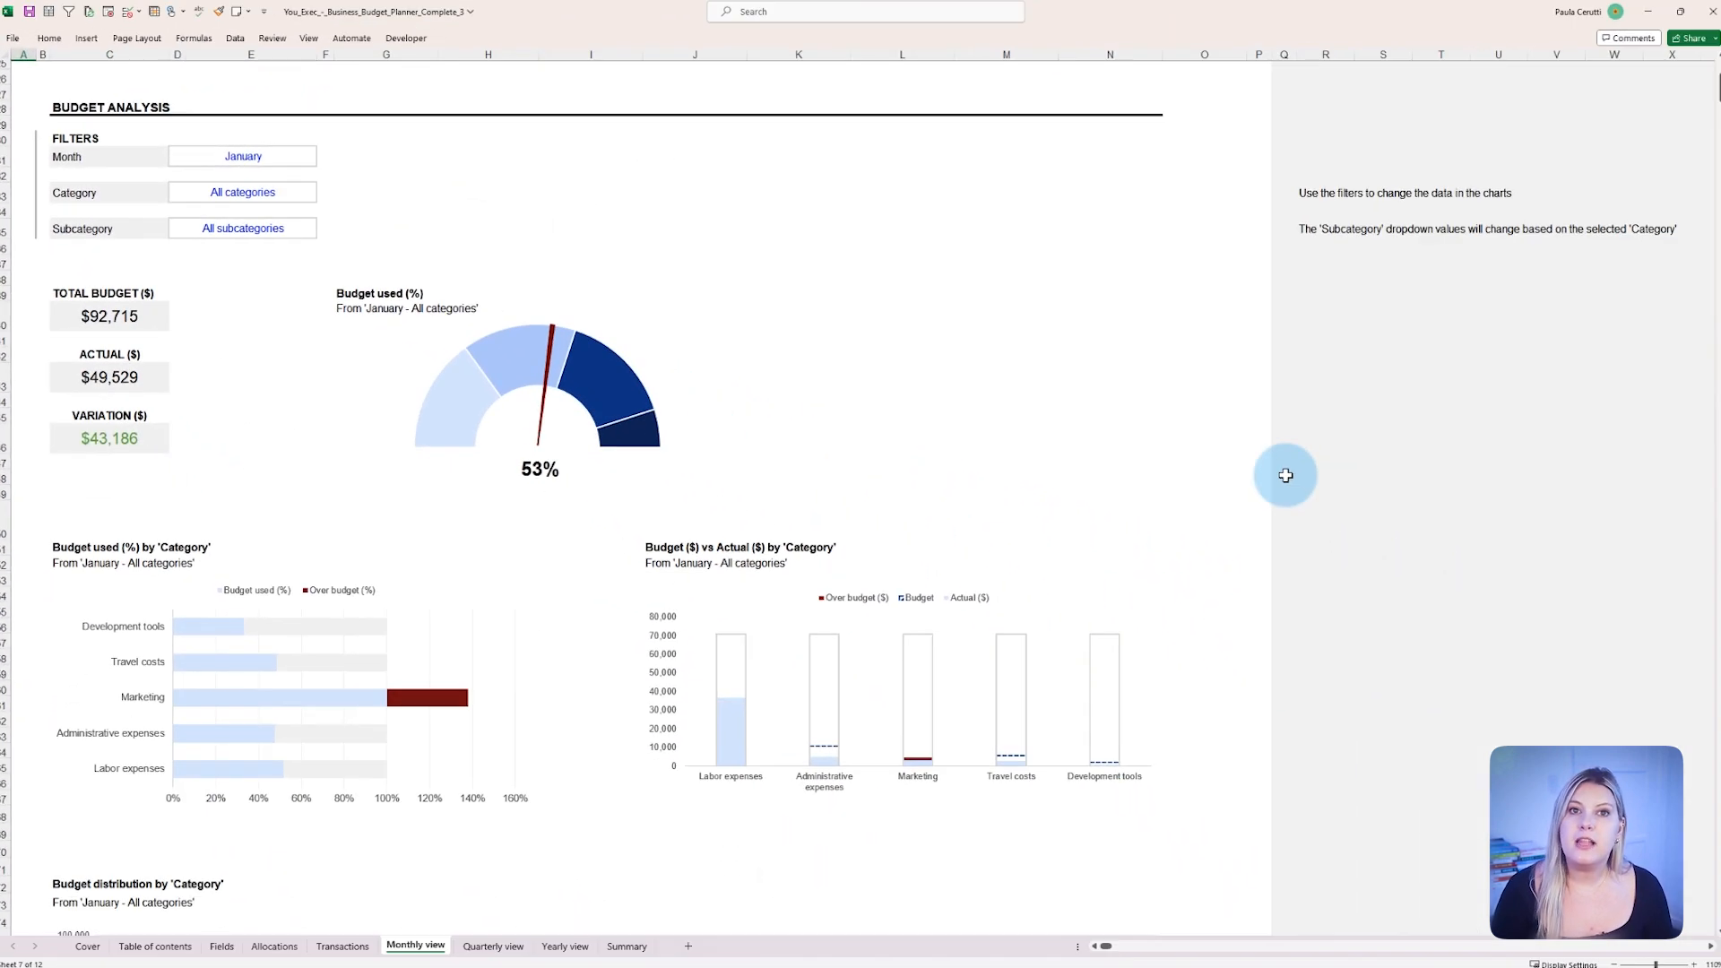
{"action": "mouse_move", "coordinate": [408, 724]}
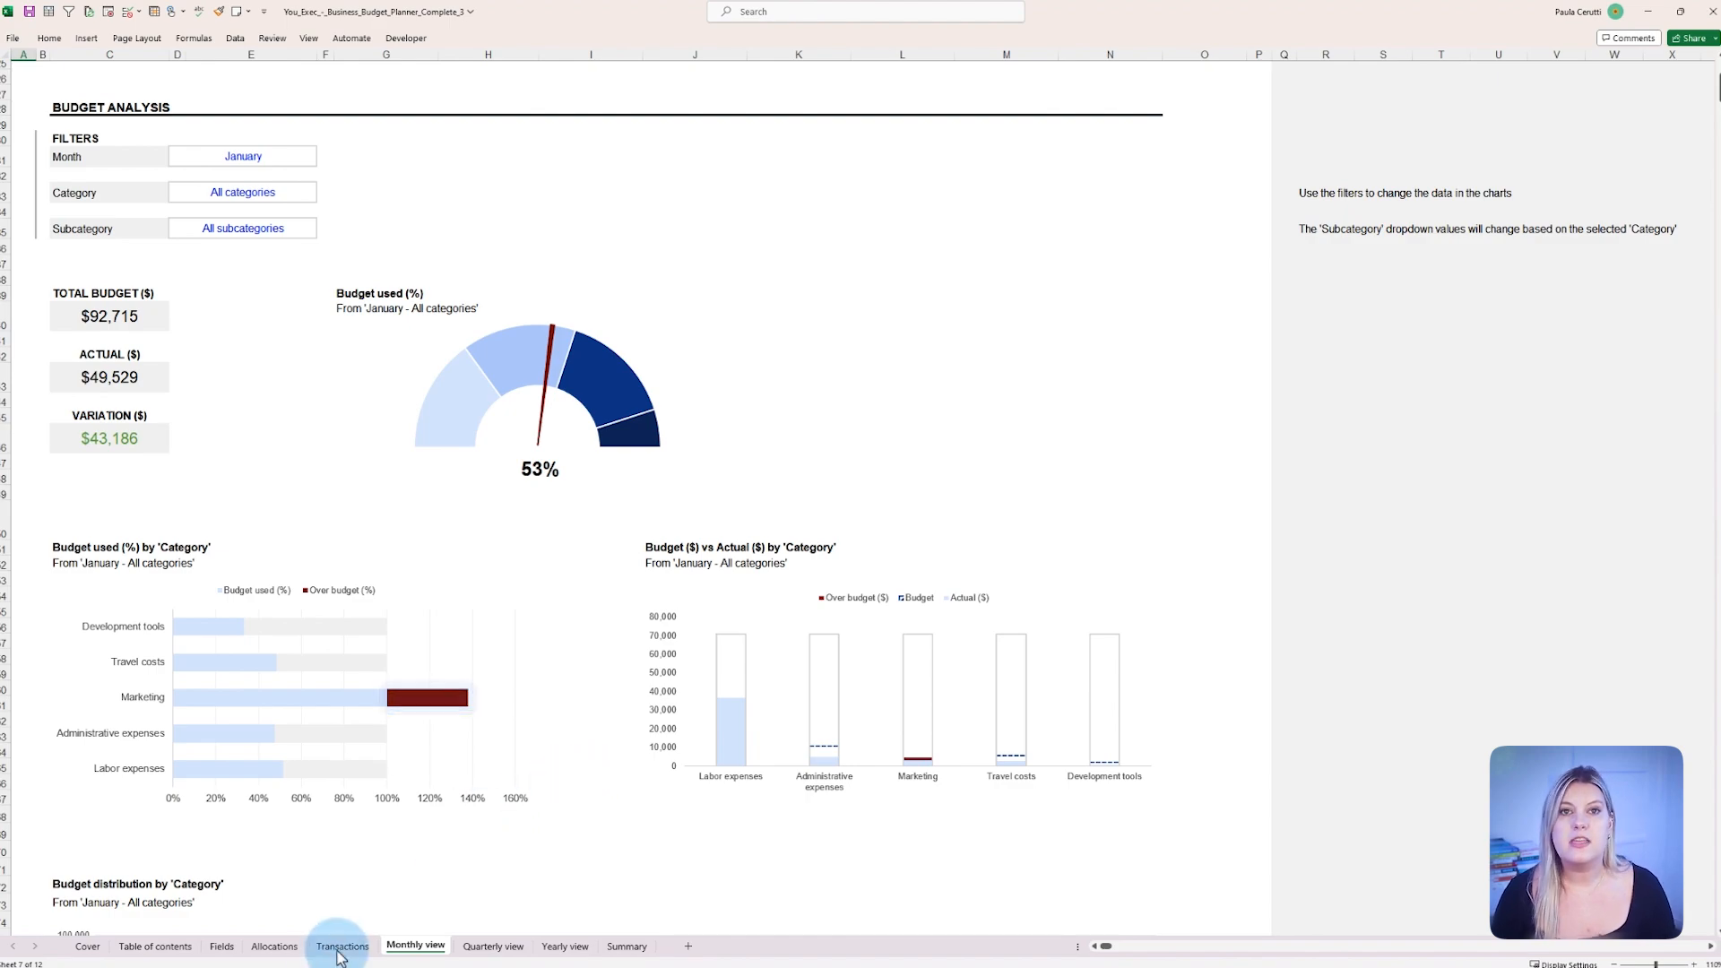
- Set the second January Advertising transaction to 500 on Transactions and return to Monthly view
{"action": "left_click", "coordinate": [342, 946]}
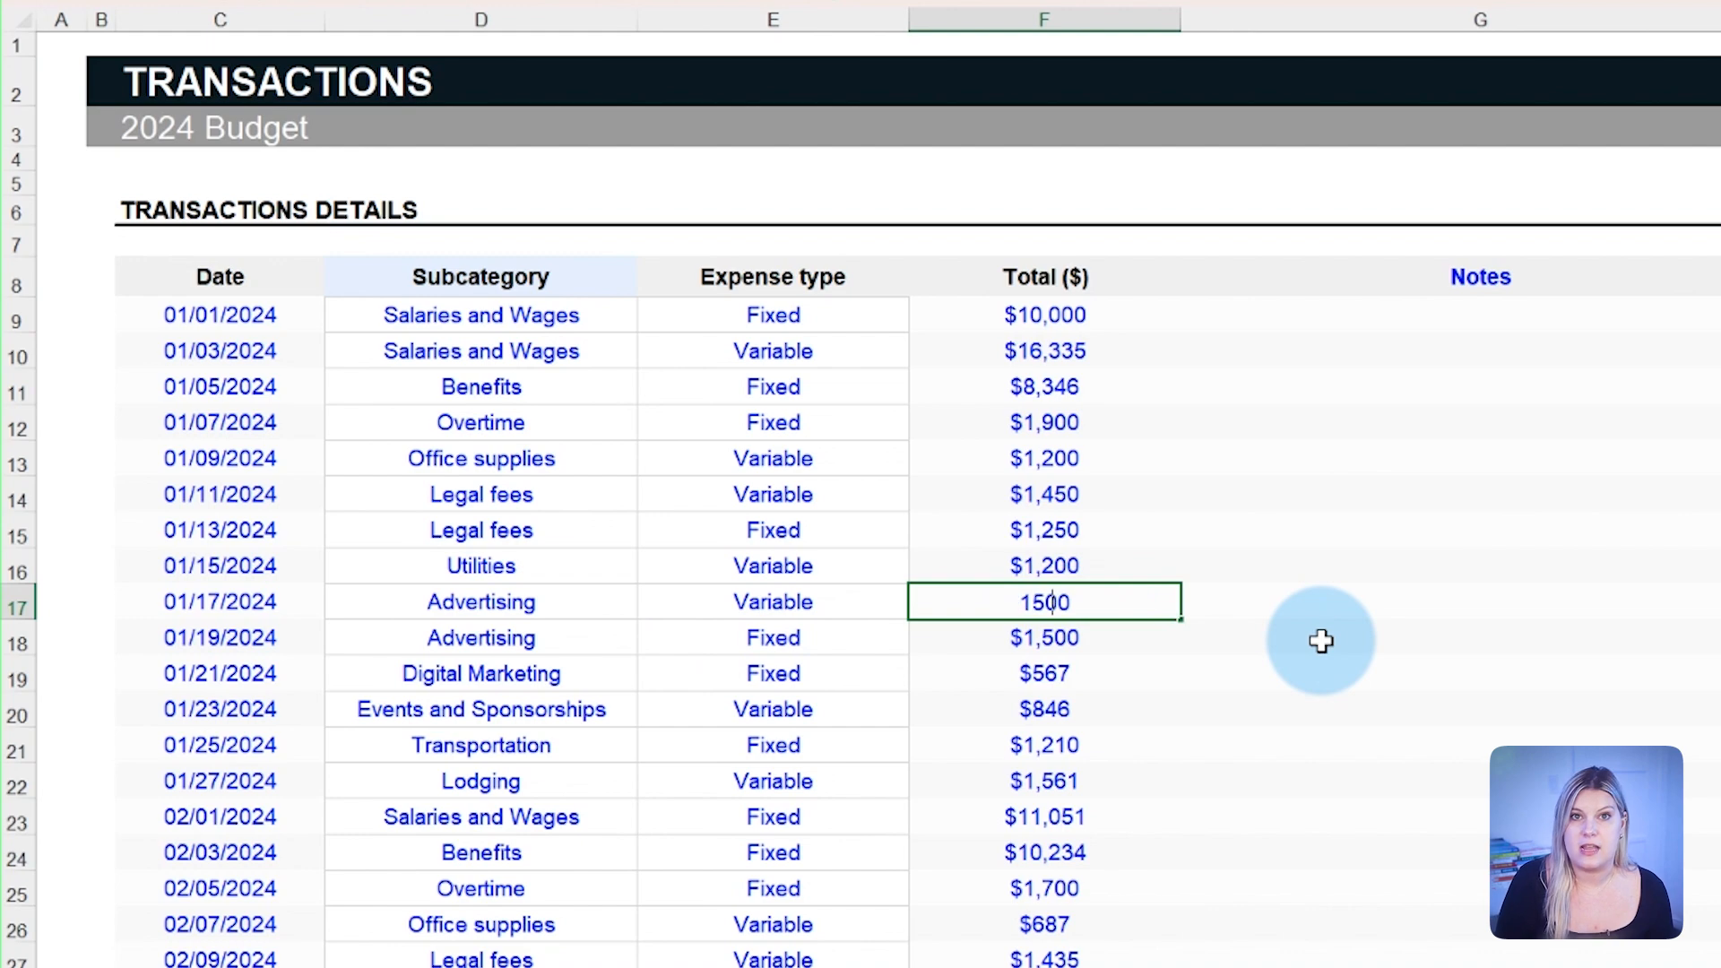
{"action": "key", "text": "Return"}
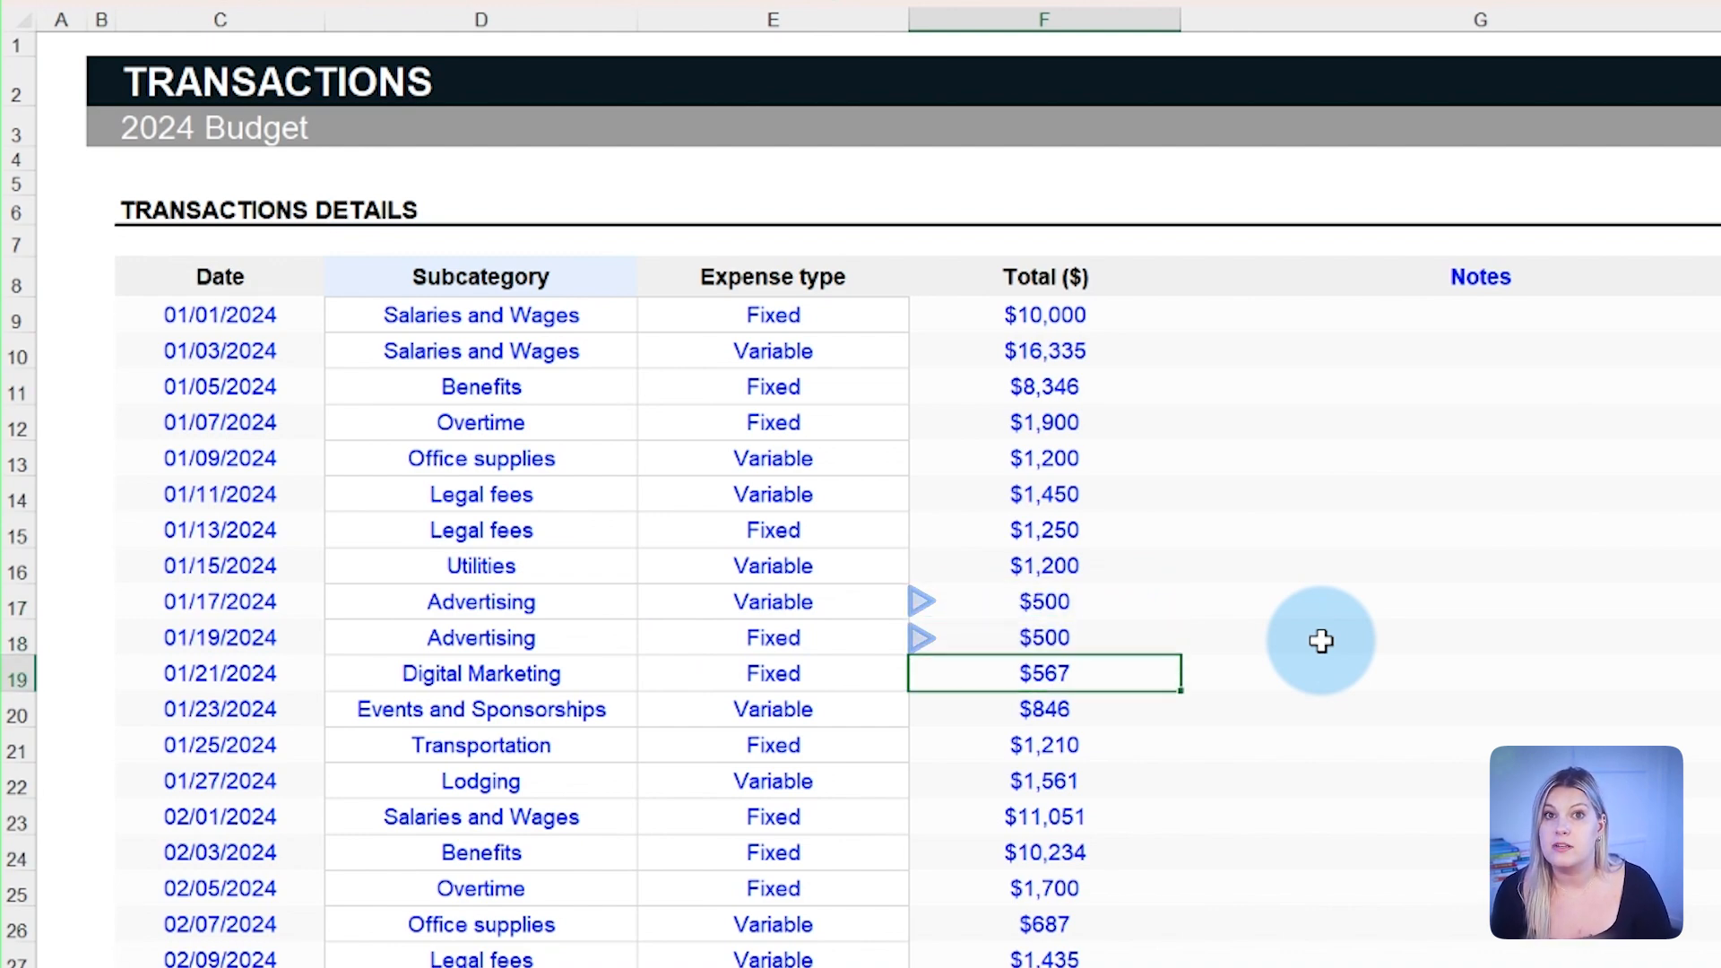
{"action": "left_click", "coordinate": [414, 947]}
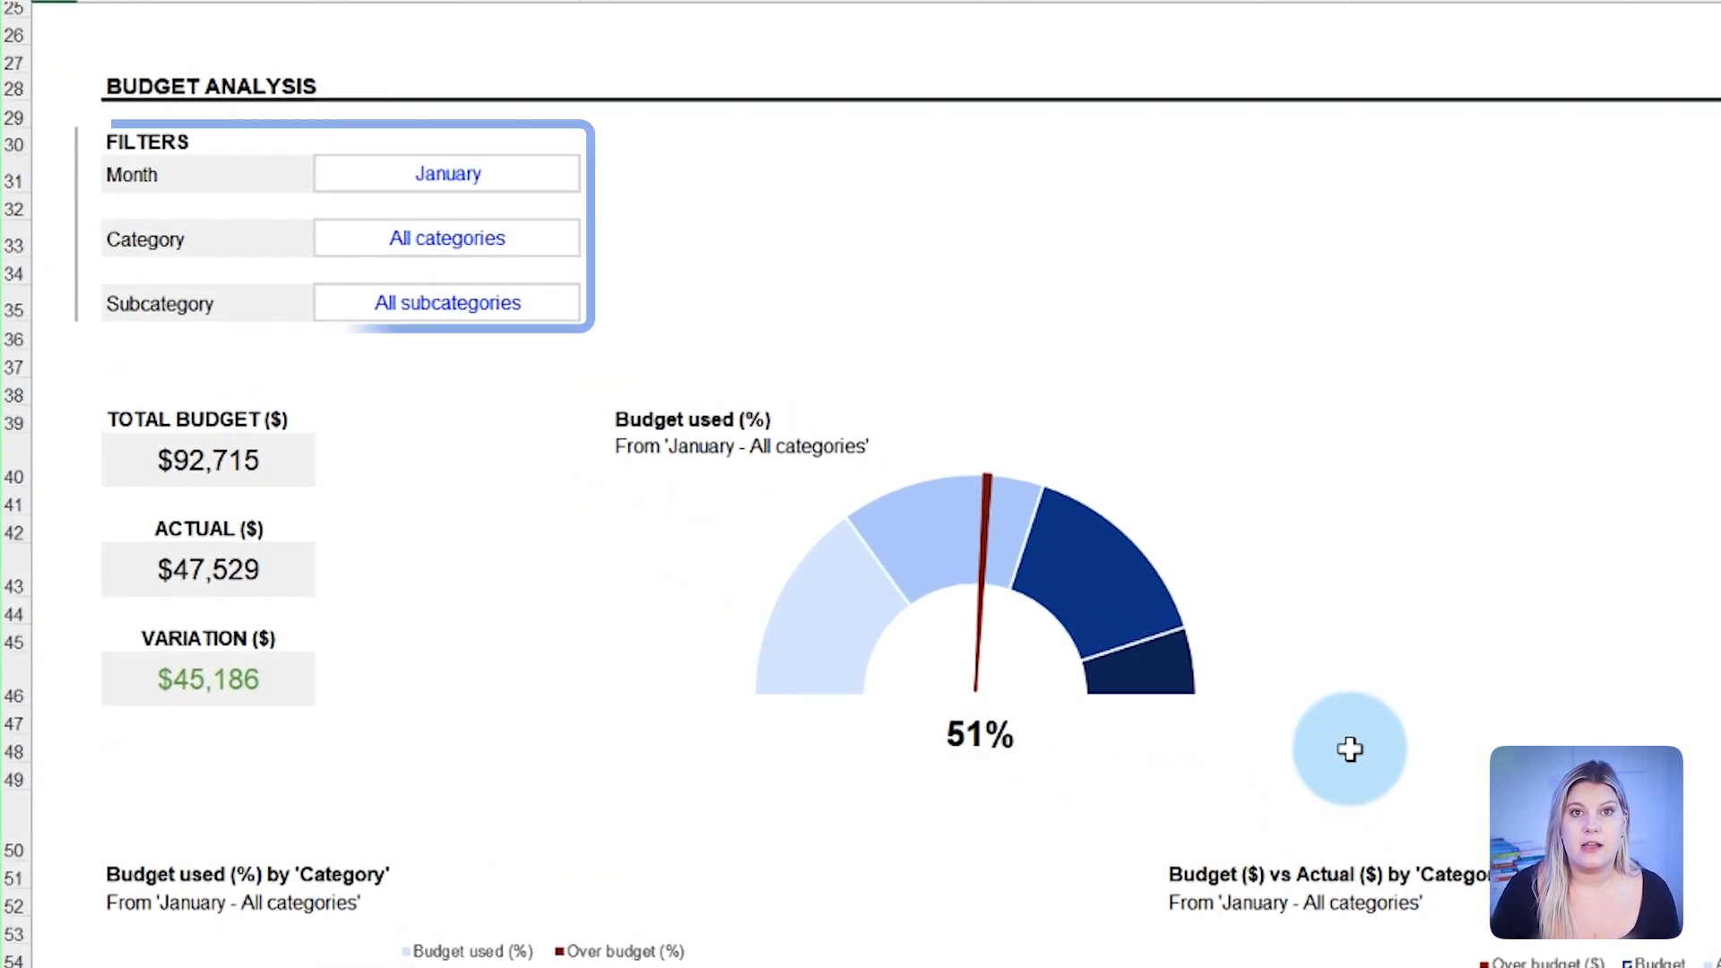
- Filter the Monthly view to February and review the category charts ($63,299 actual, 70% used)
{"action": "left_click", "coordinate": [446, 174]}
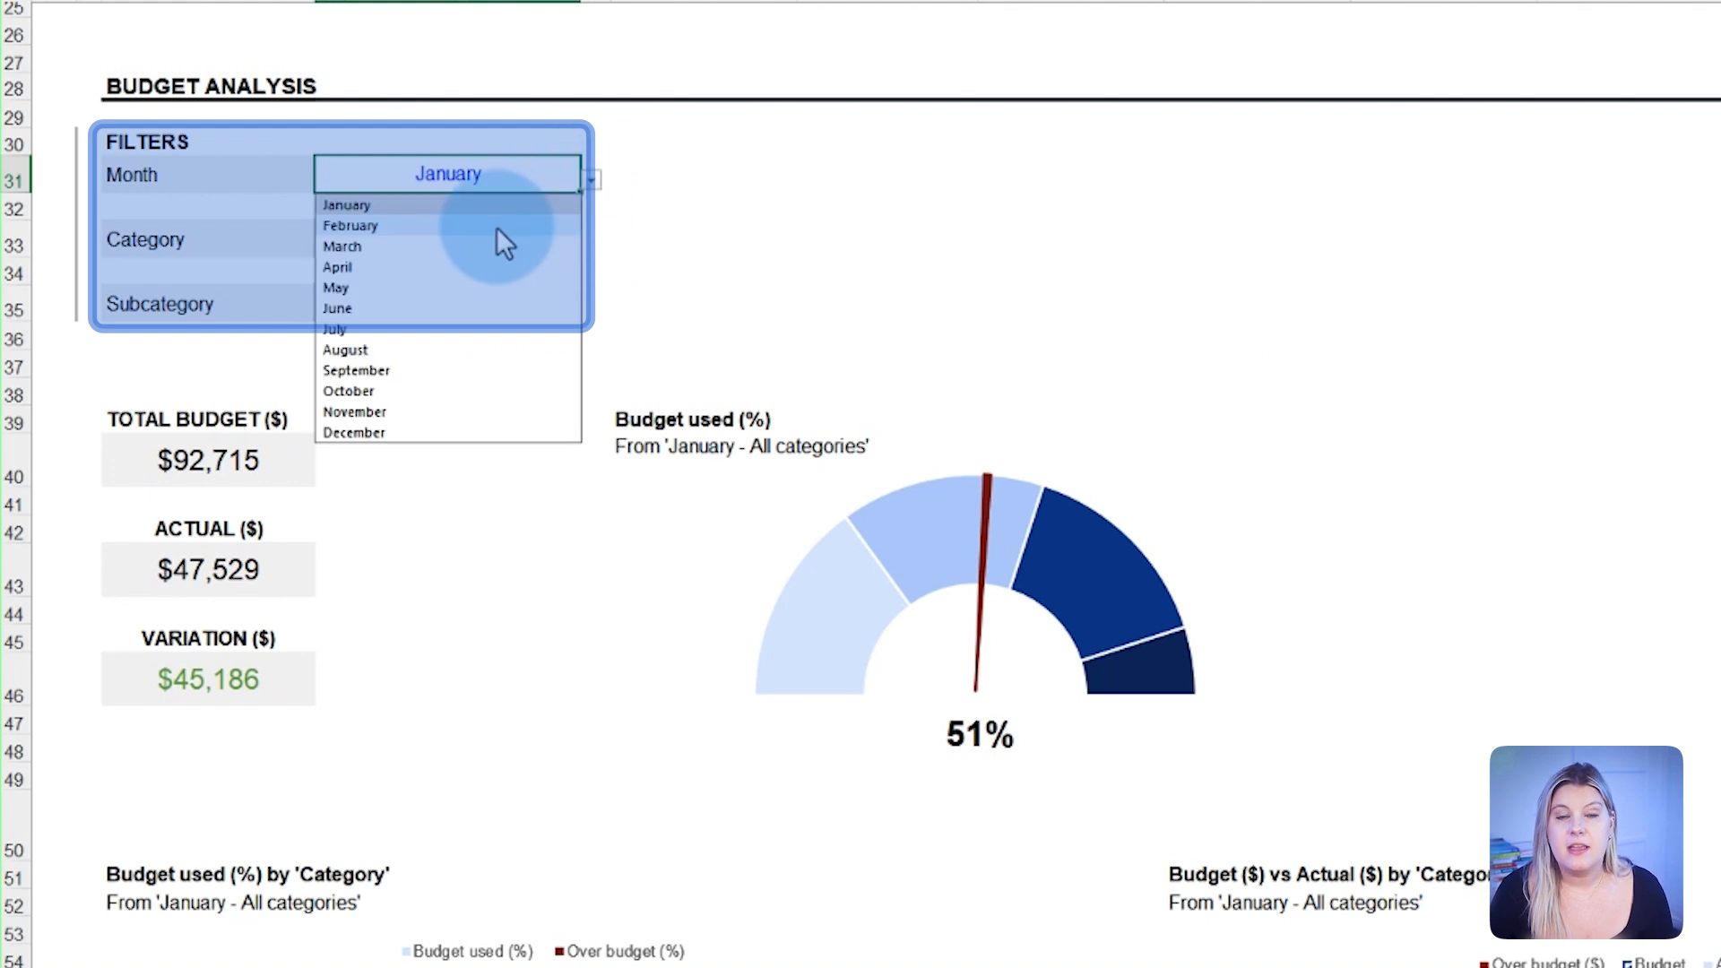
{"action": "left_click", "coordinate": [349, 226]}
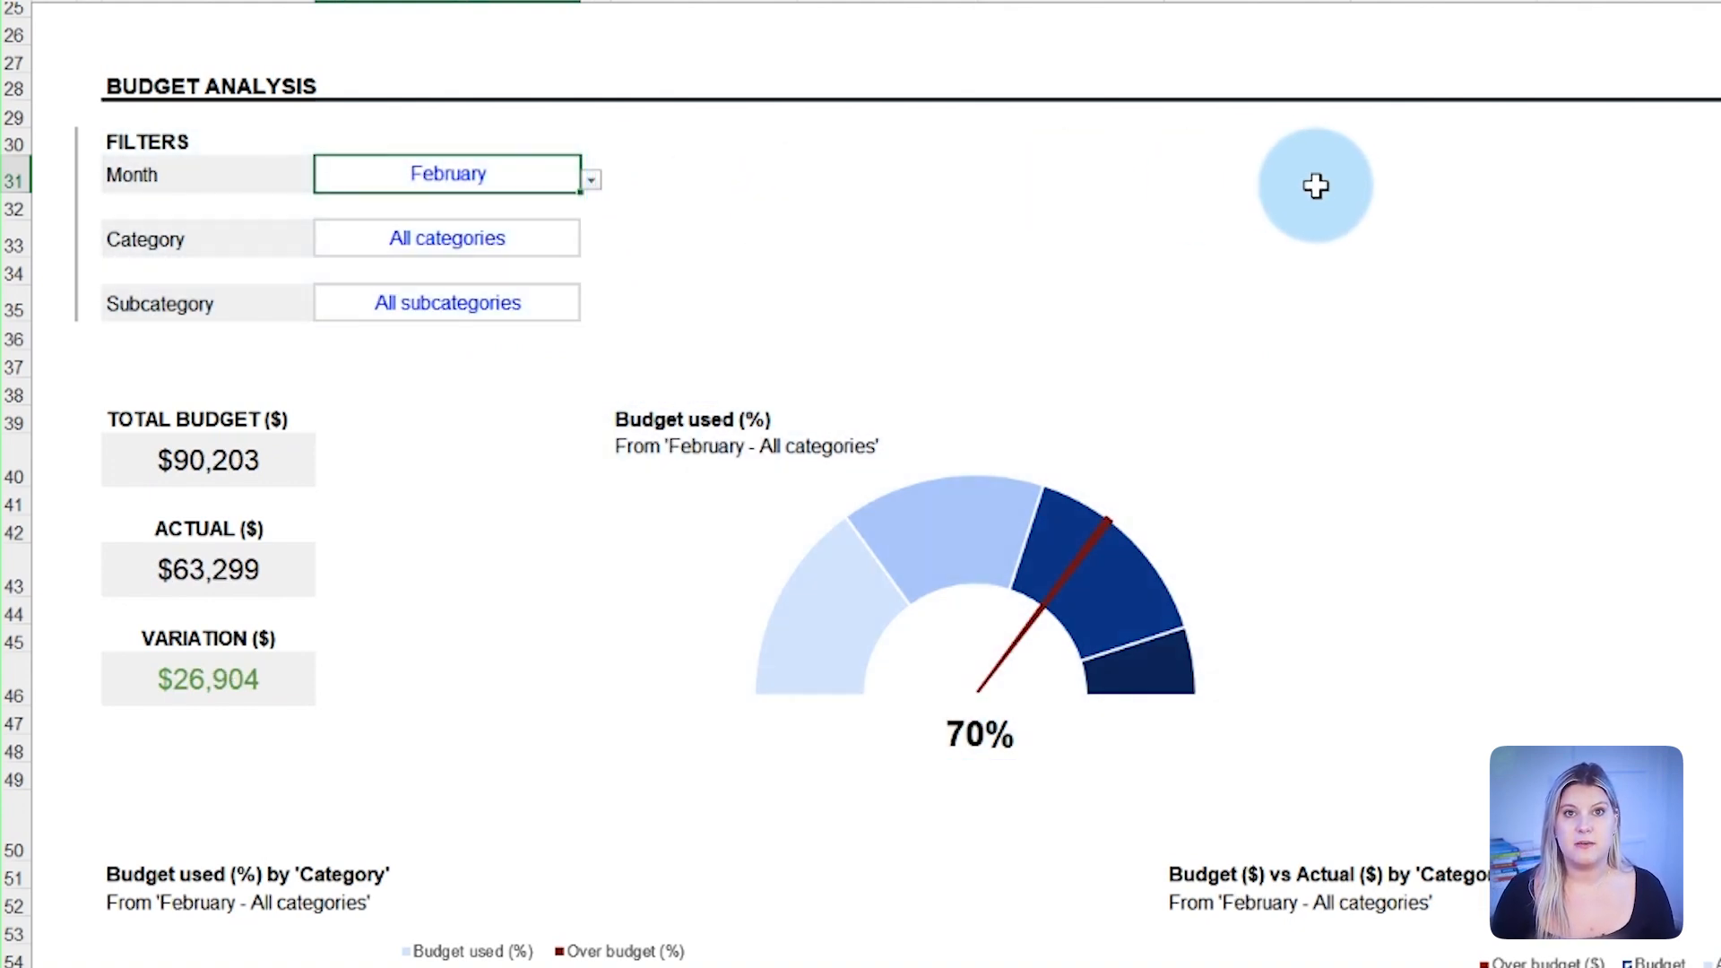
{"action": "scroll", "scroll_direction": "down", "scroll_amount": 3}
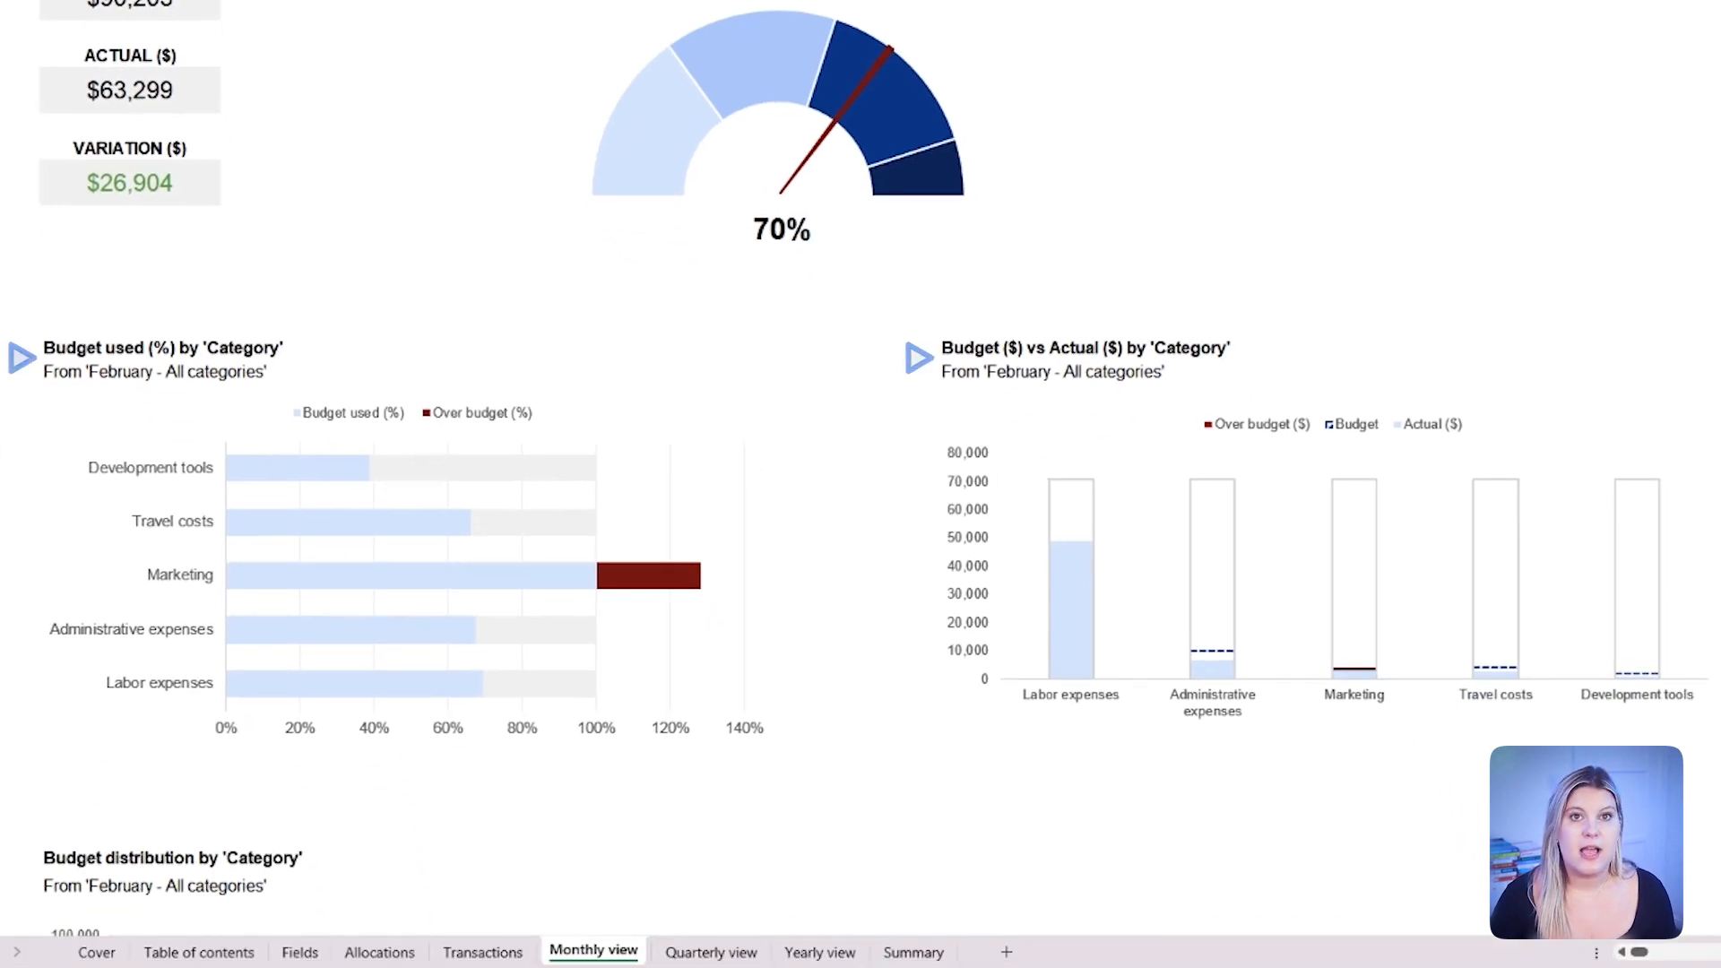
{"action": "left_click", "coordinate": [648, 576]}
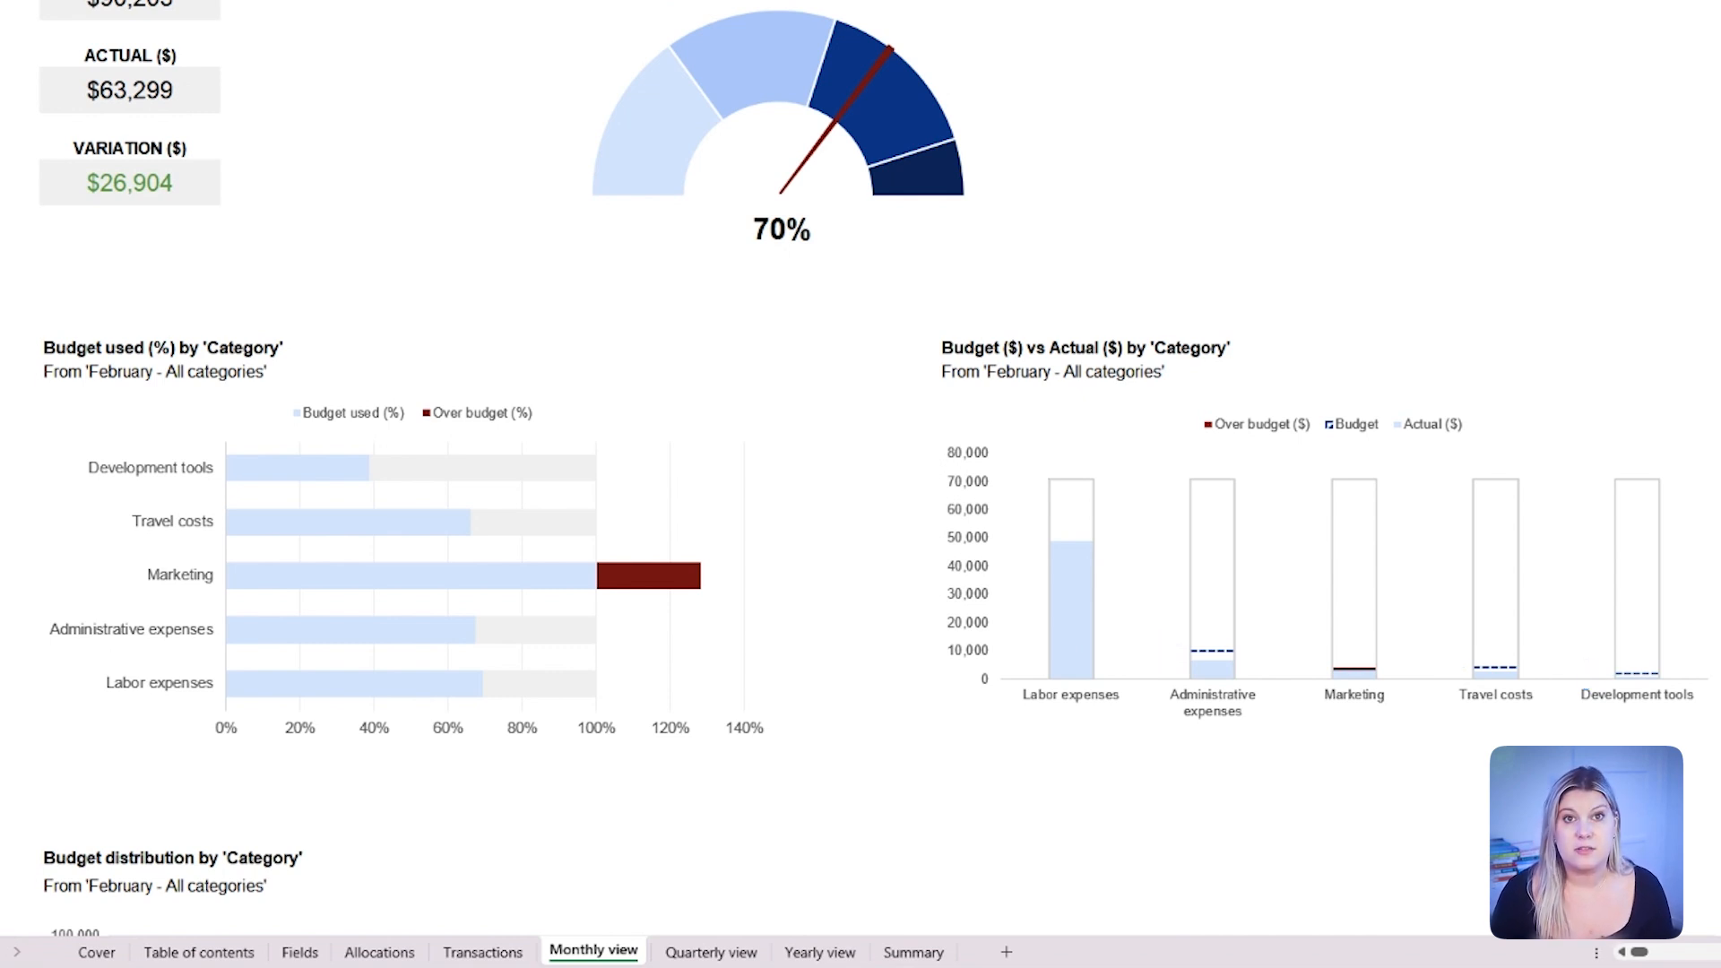
- Return to the table of contents sheet
{"action": "left_click", "coordinate": [199, 959]}
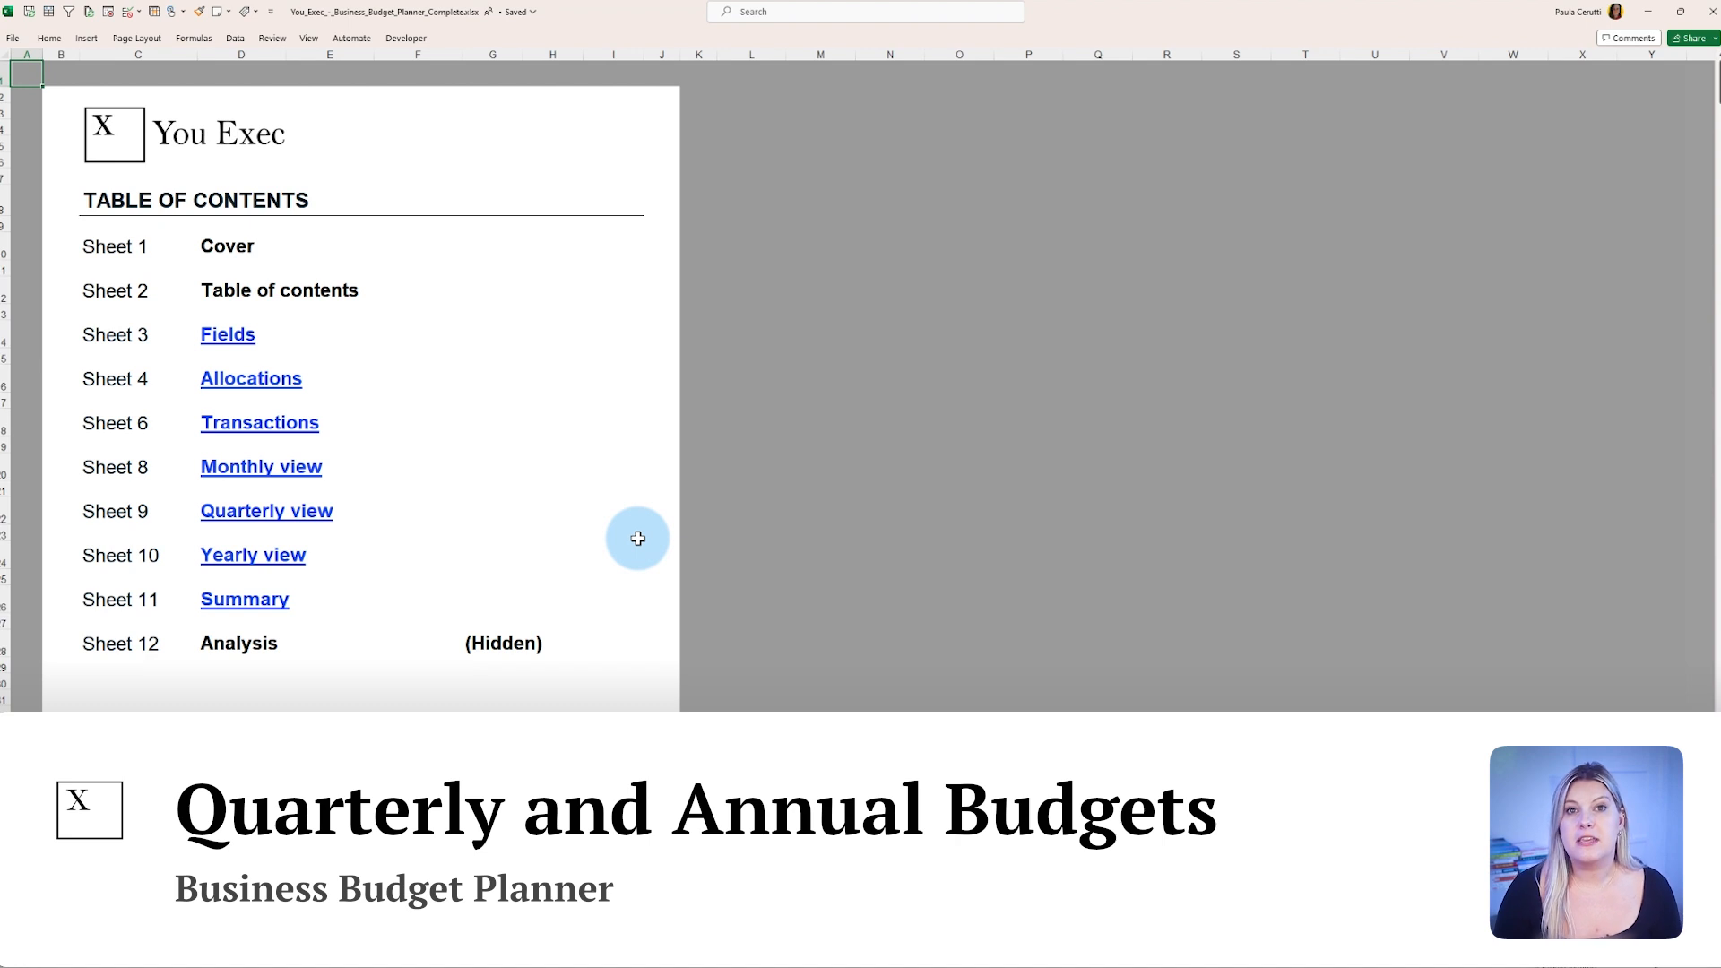
- Follow the Quarterly view hyperlink to show Q1 at 88% of its $189,415 budget
{"action": "left_click", "coordinate": [266, 511]}
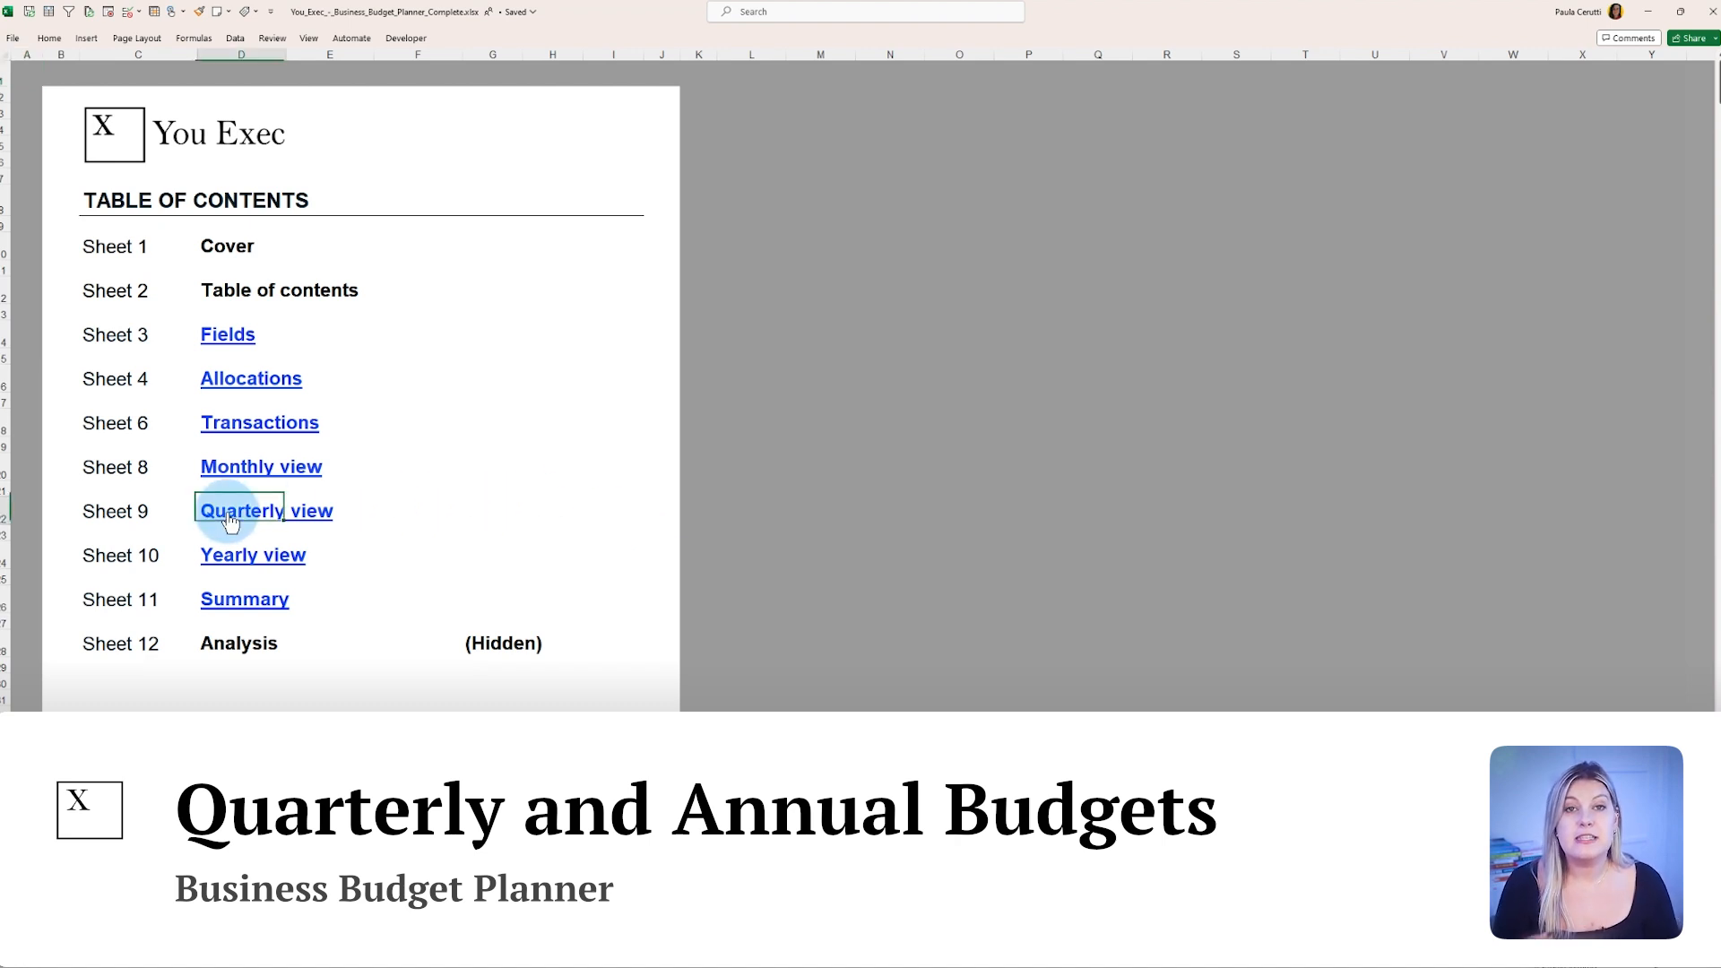
{"action": "left_click", "coordinate": [264, 511]}
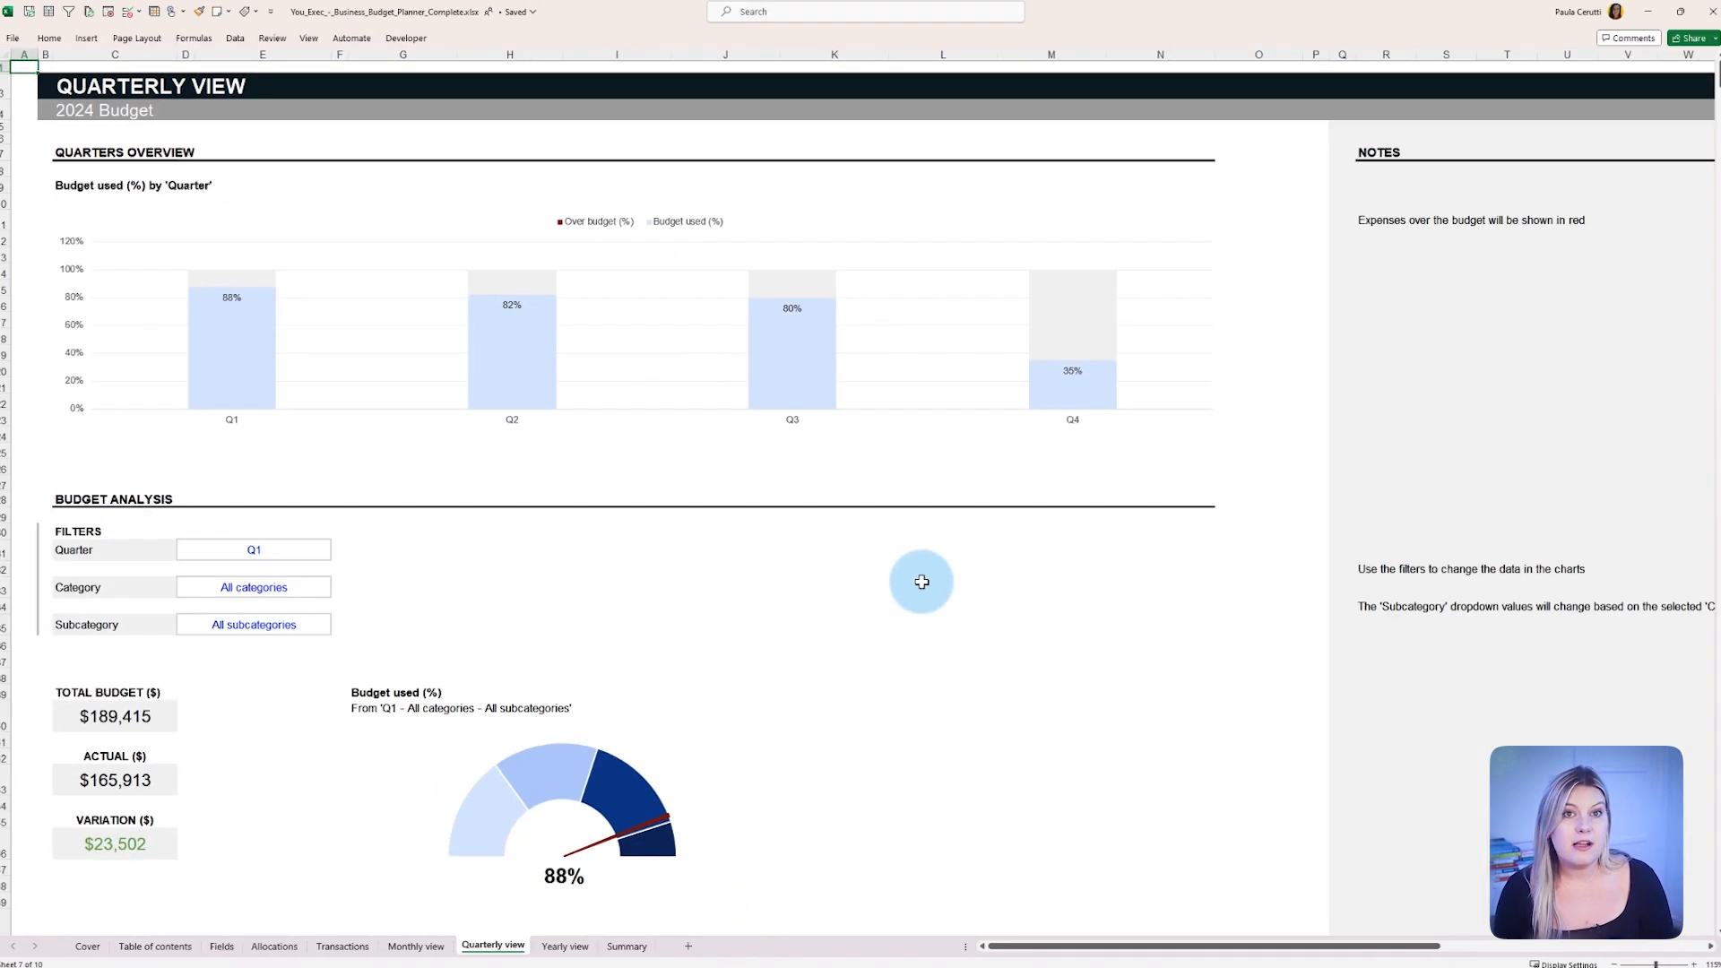
- Filter the quarterly dashboard to Q2 and try the Fuel costs category
{"action": "scroll", "scroll_direction": "down", "scroll_amount": 3}
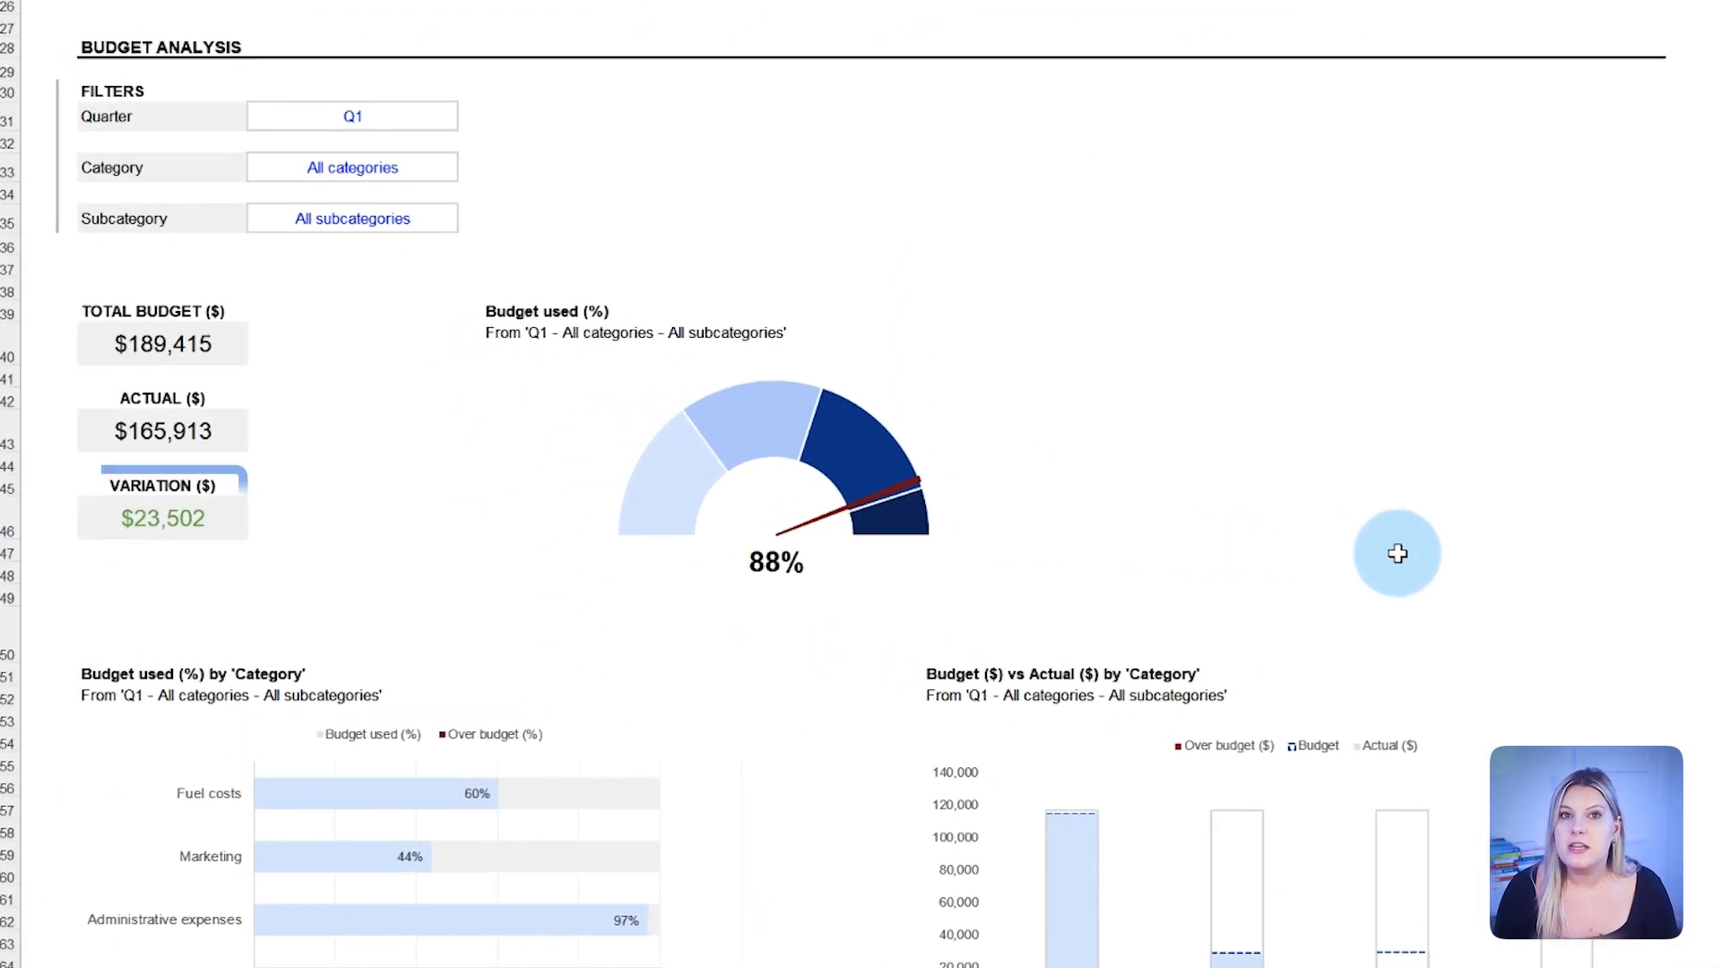
{"action": "left_click", "coordinate": [163, 506]}
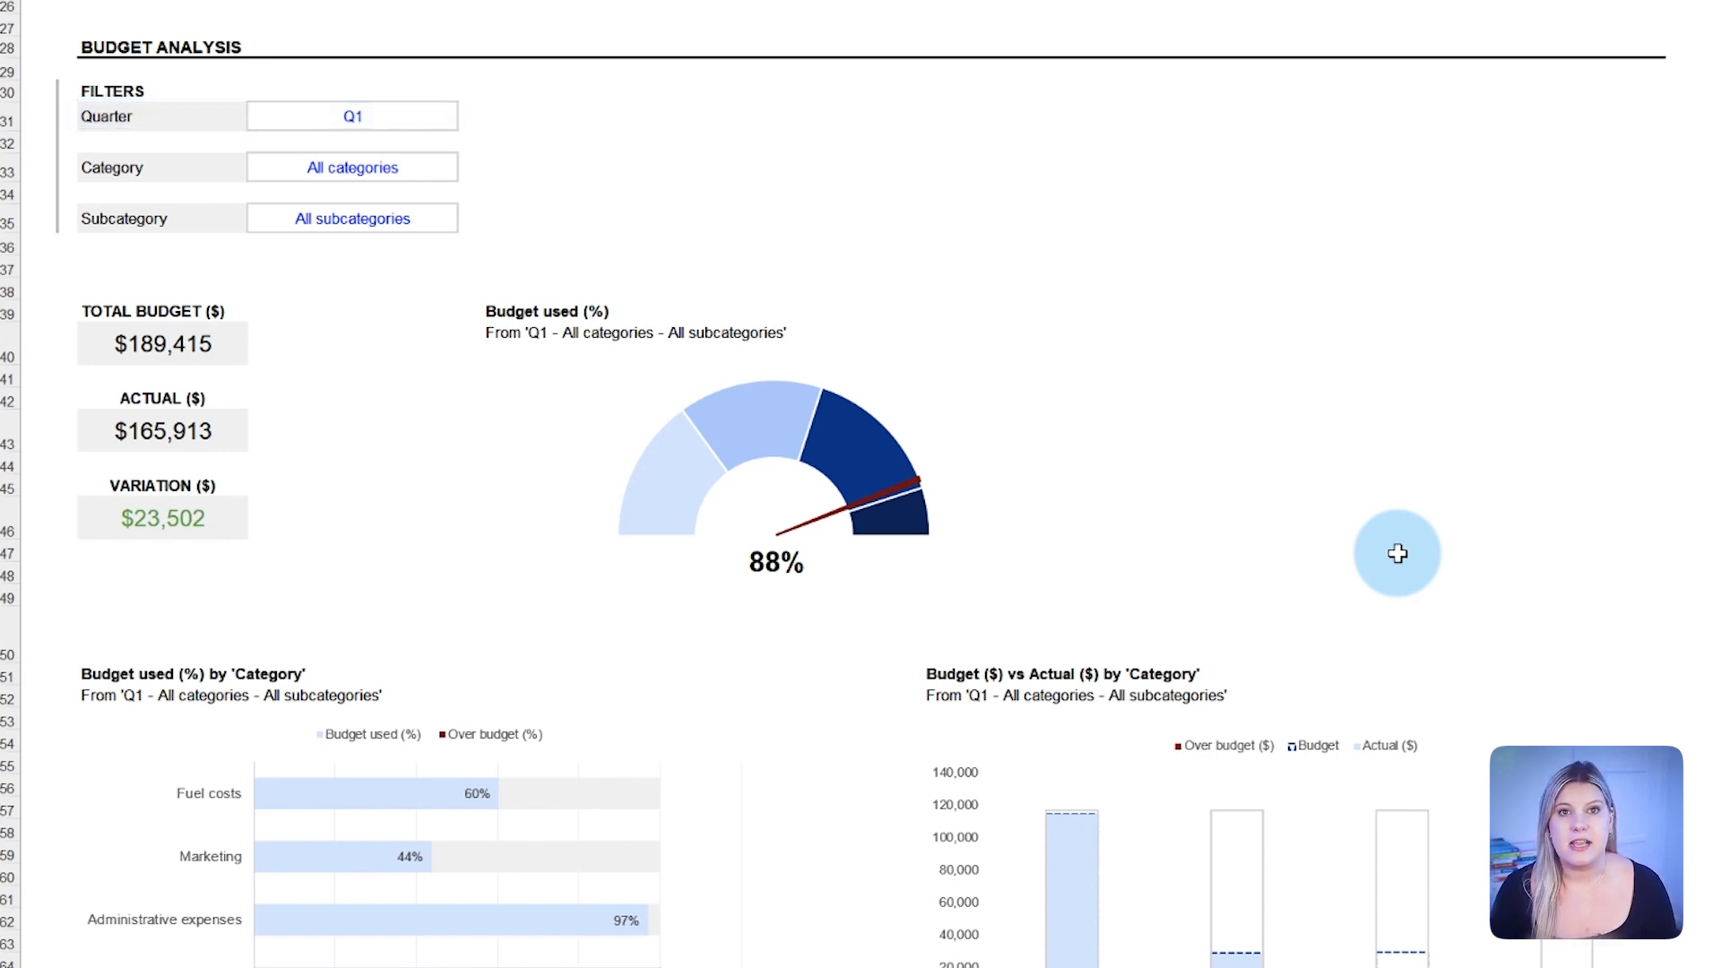
{"action": "left_click", "coordinate": [163, 517]}
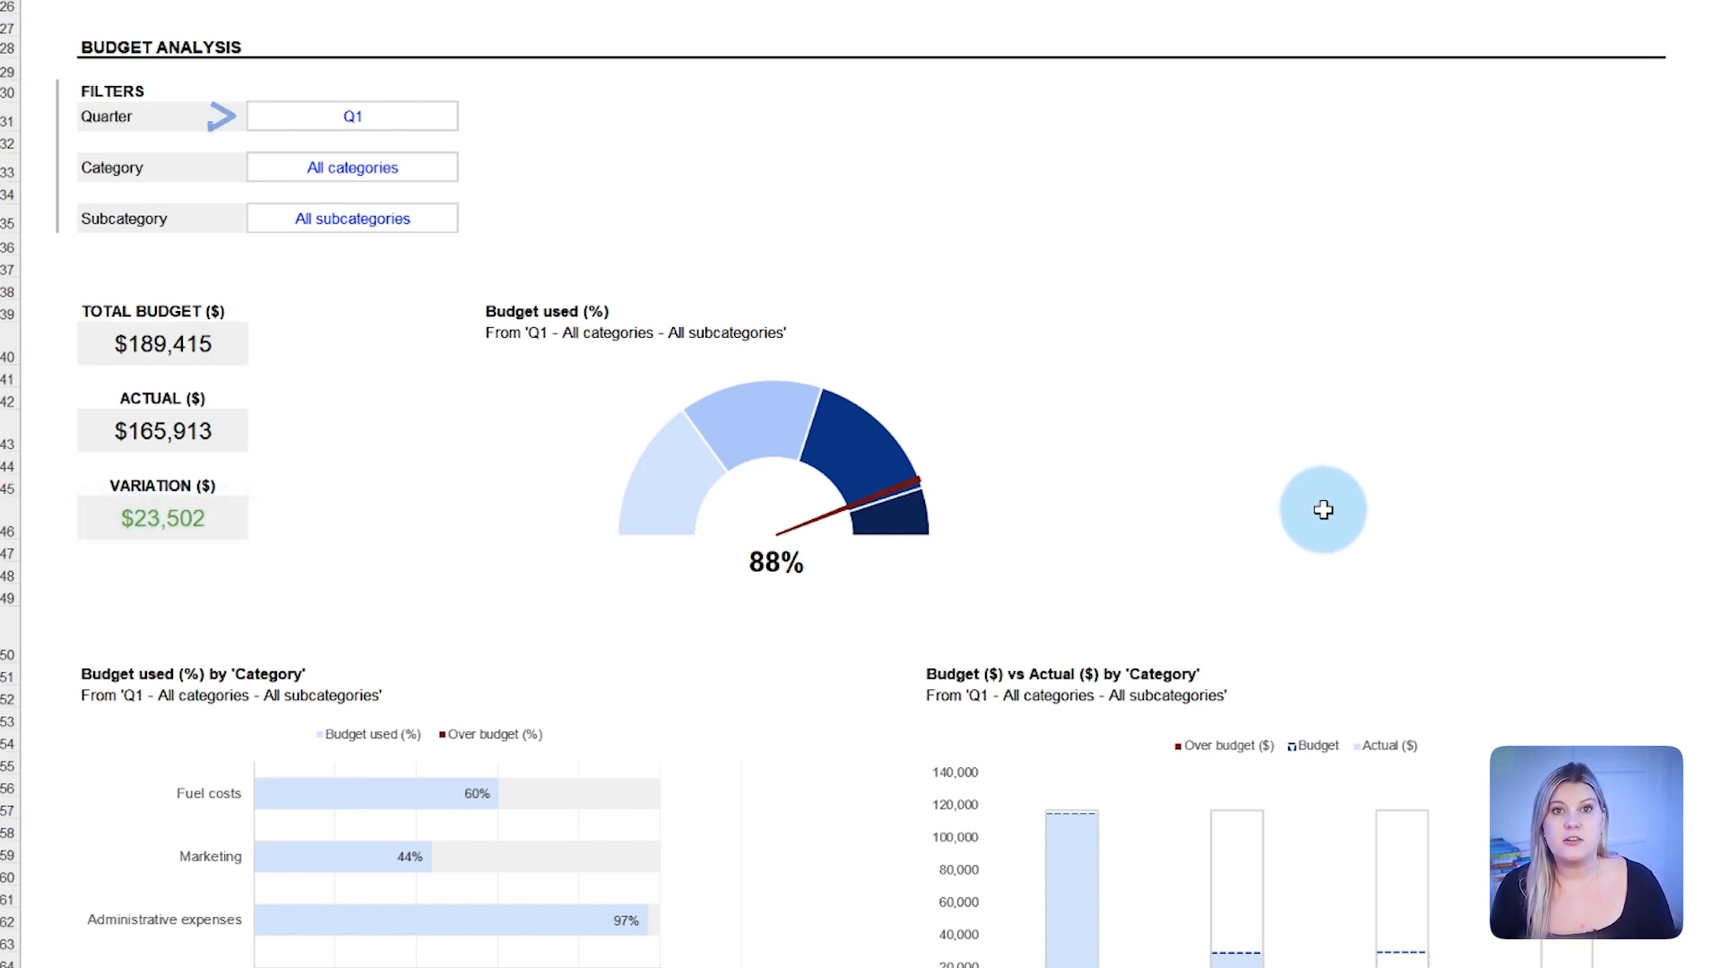
{"action": "left_click", "coordinate": [219, 114]}
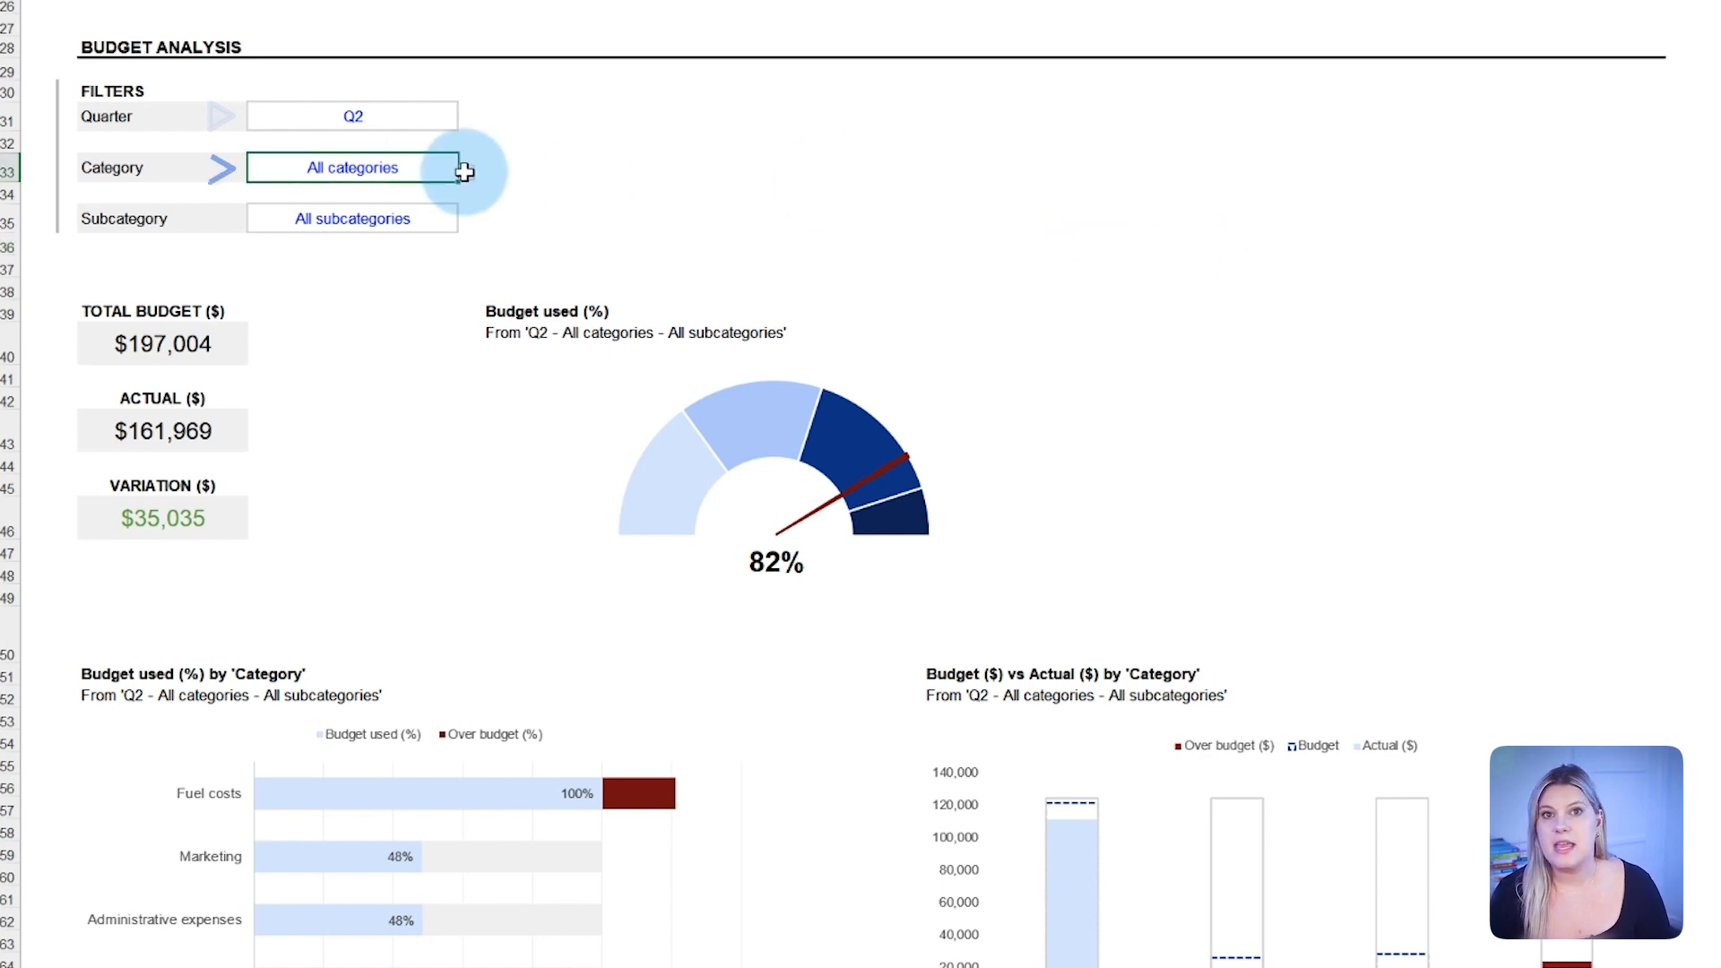
{"action": "left_click", "coordinate": [352, 166]}
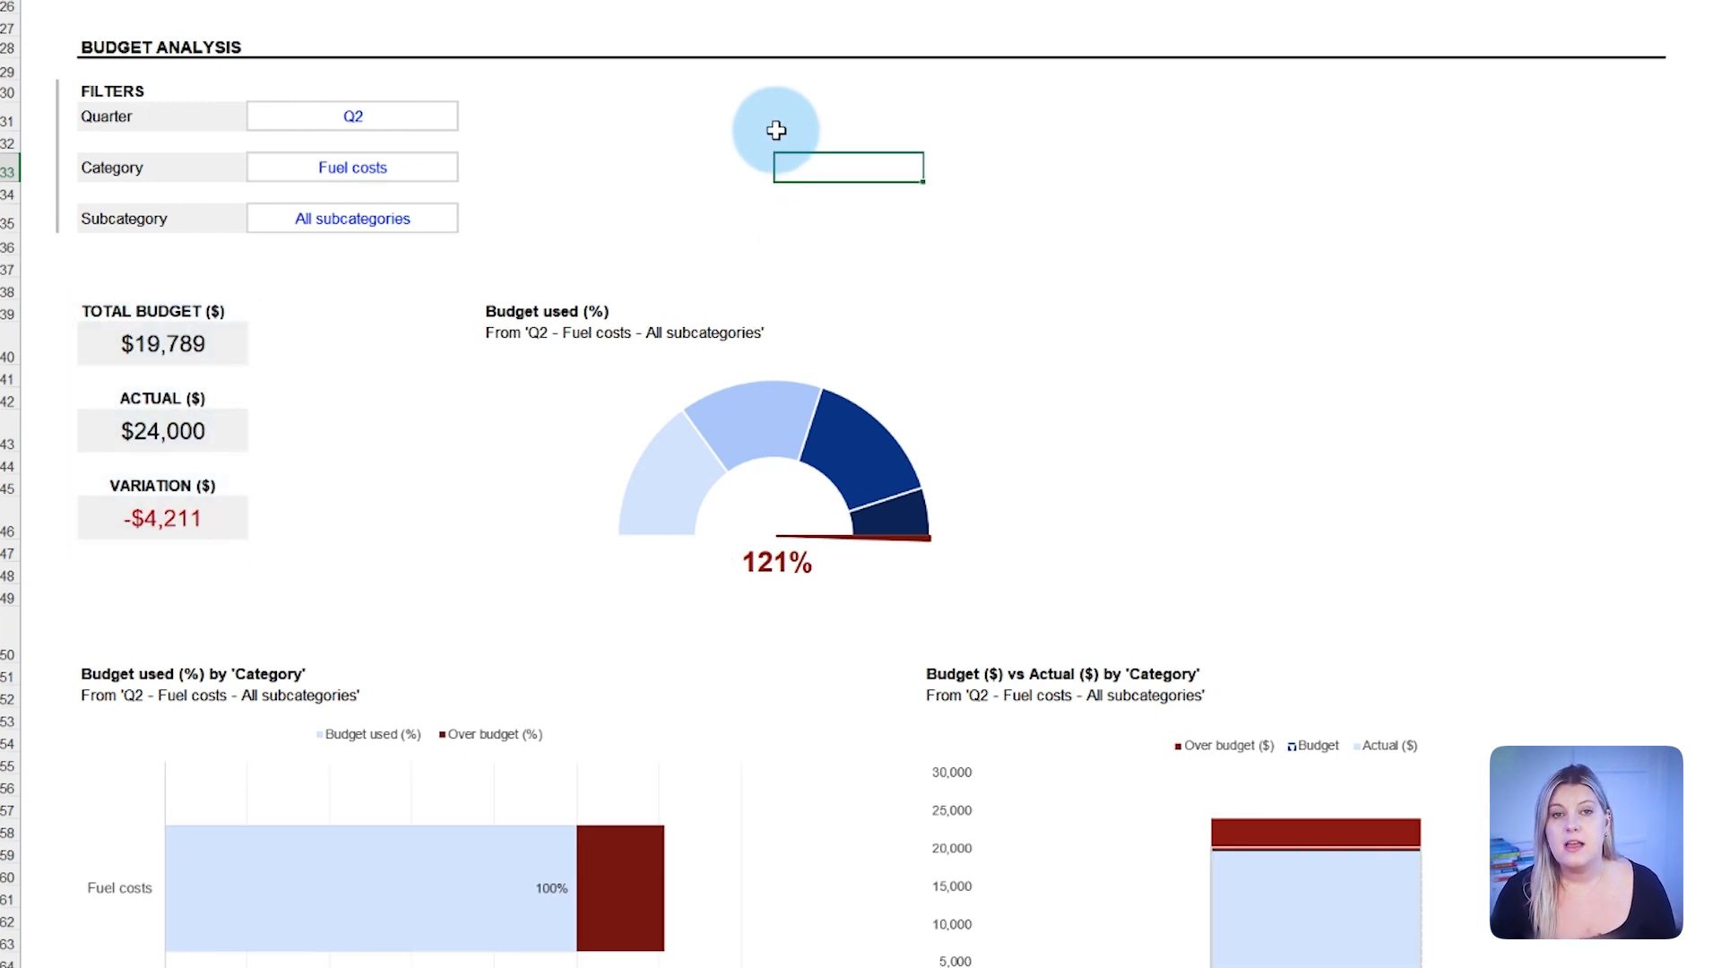
{"action": "left_click", "coordinate": [352, 117]}
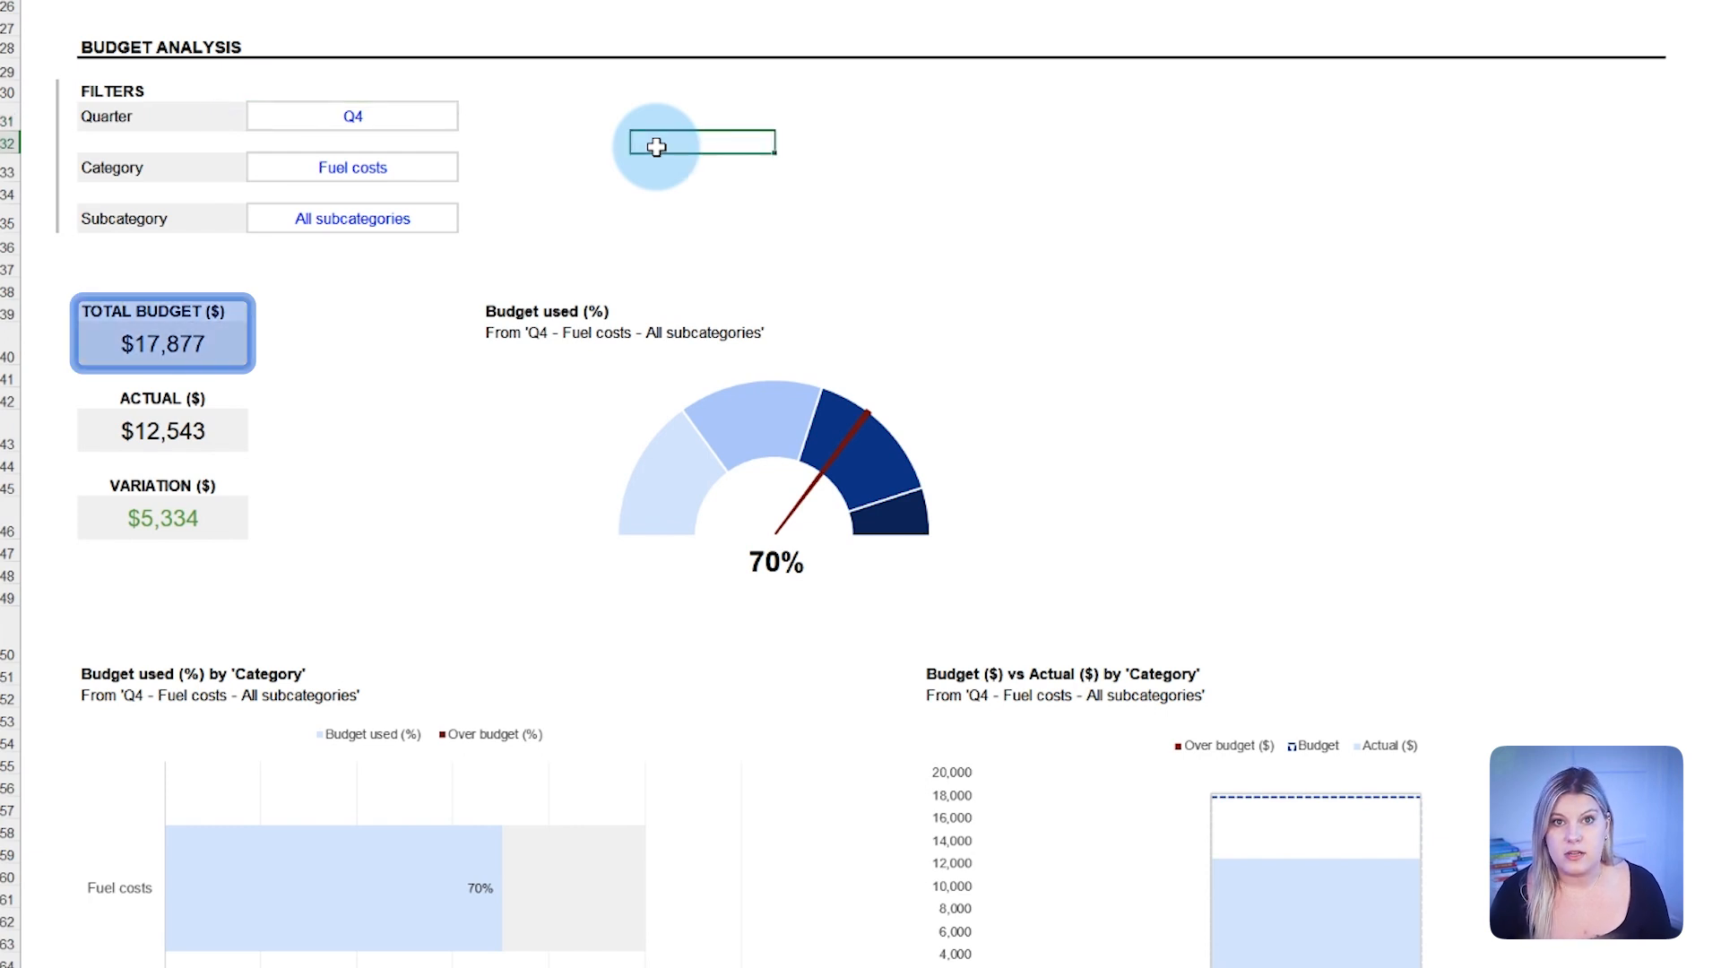
- Switch the quarter to Q4 and reset Category to All categories
{"action": "left_click", "coordinate": [162, 417]}
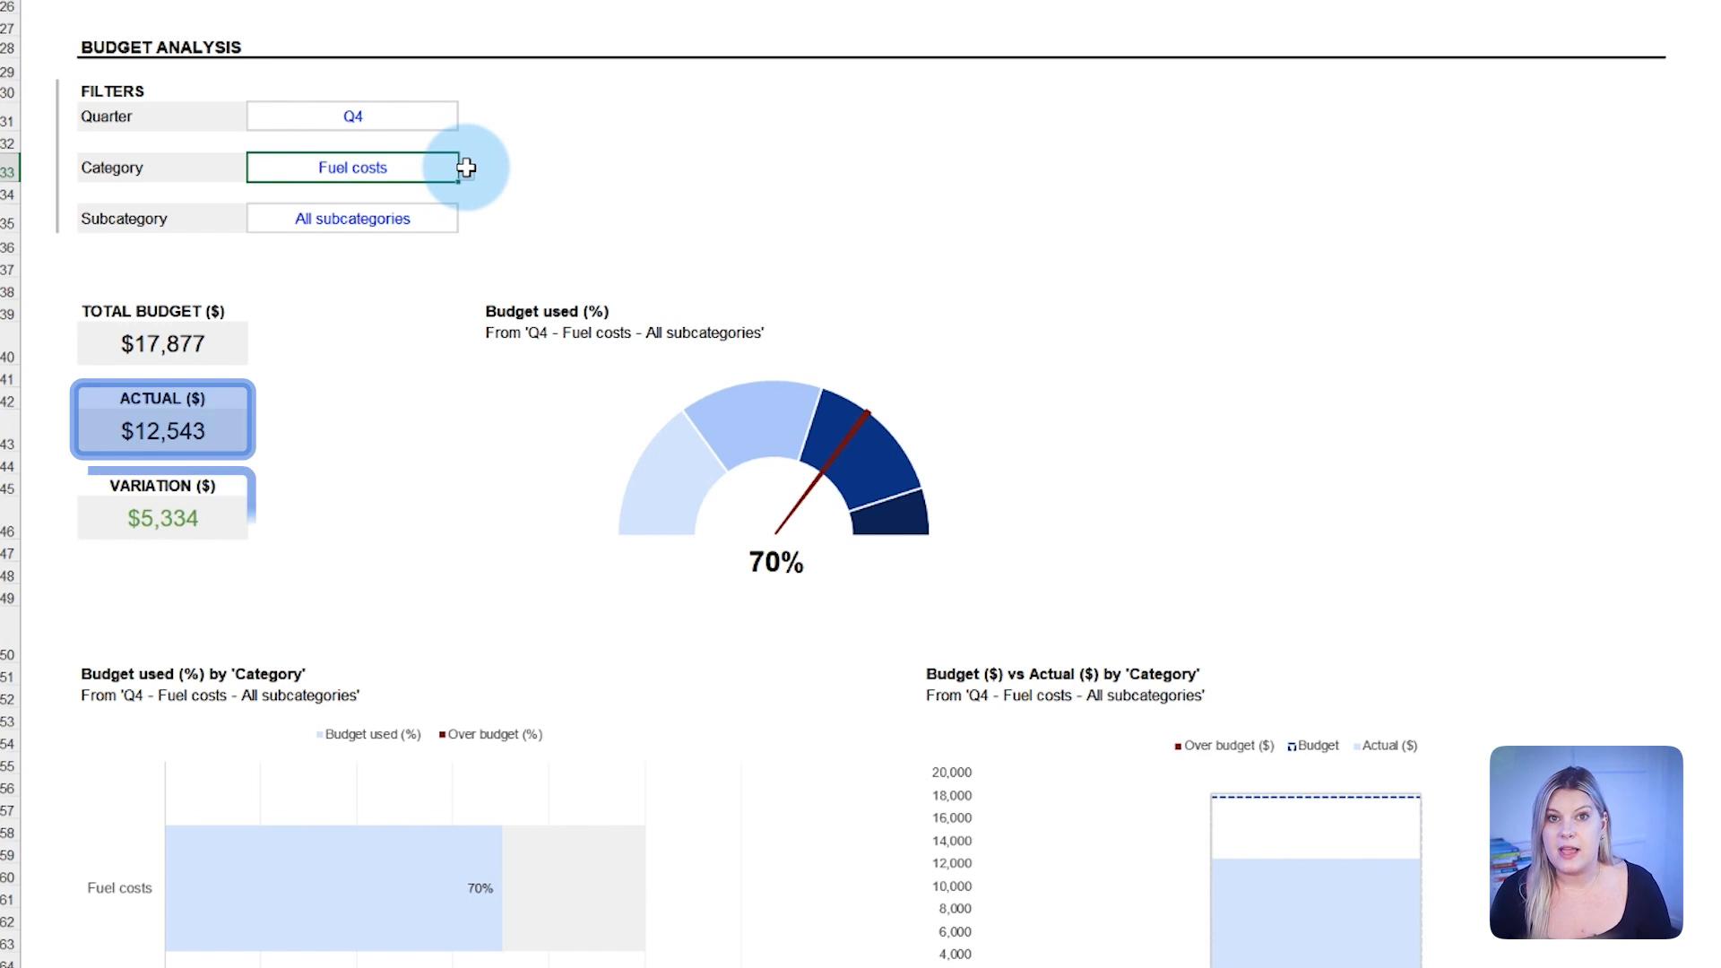
{"action": "left_click", "coordinate": [163, 507]}
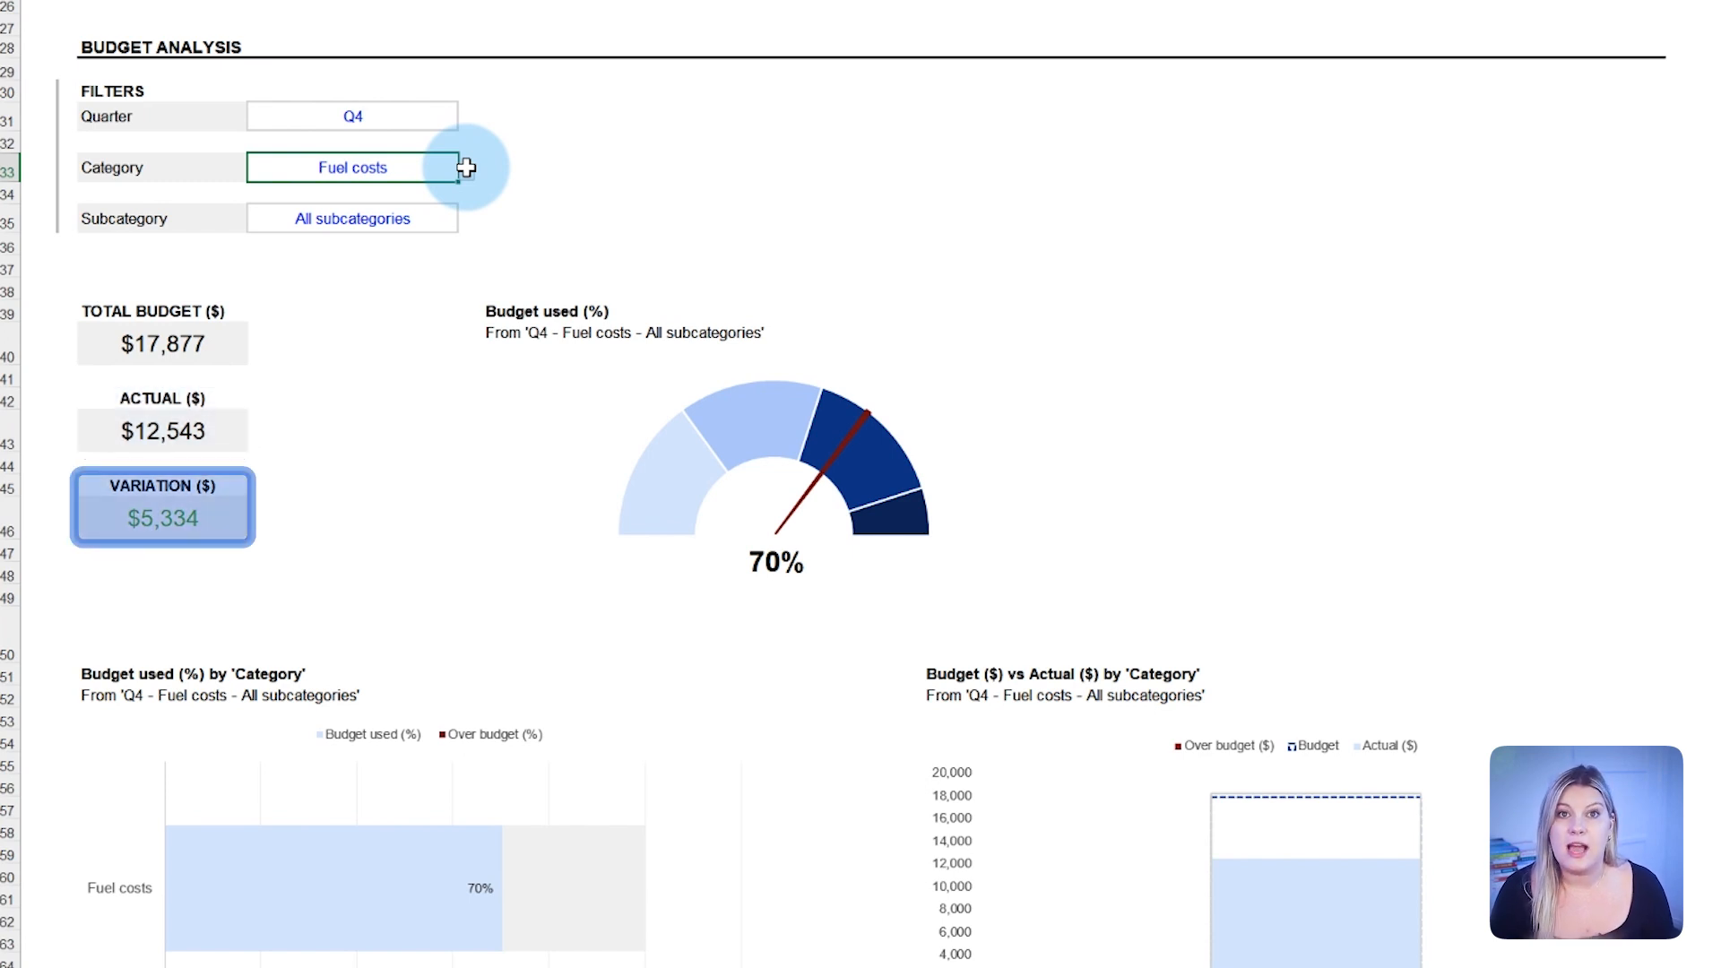
{"action": "left_click", "coordinate": [466, 173]}
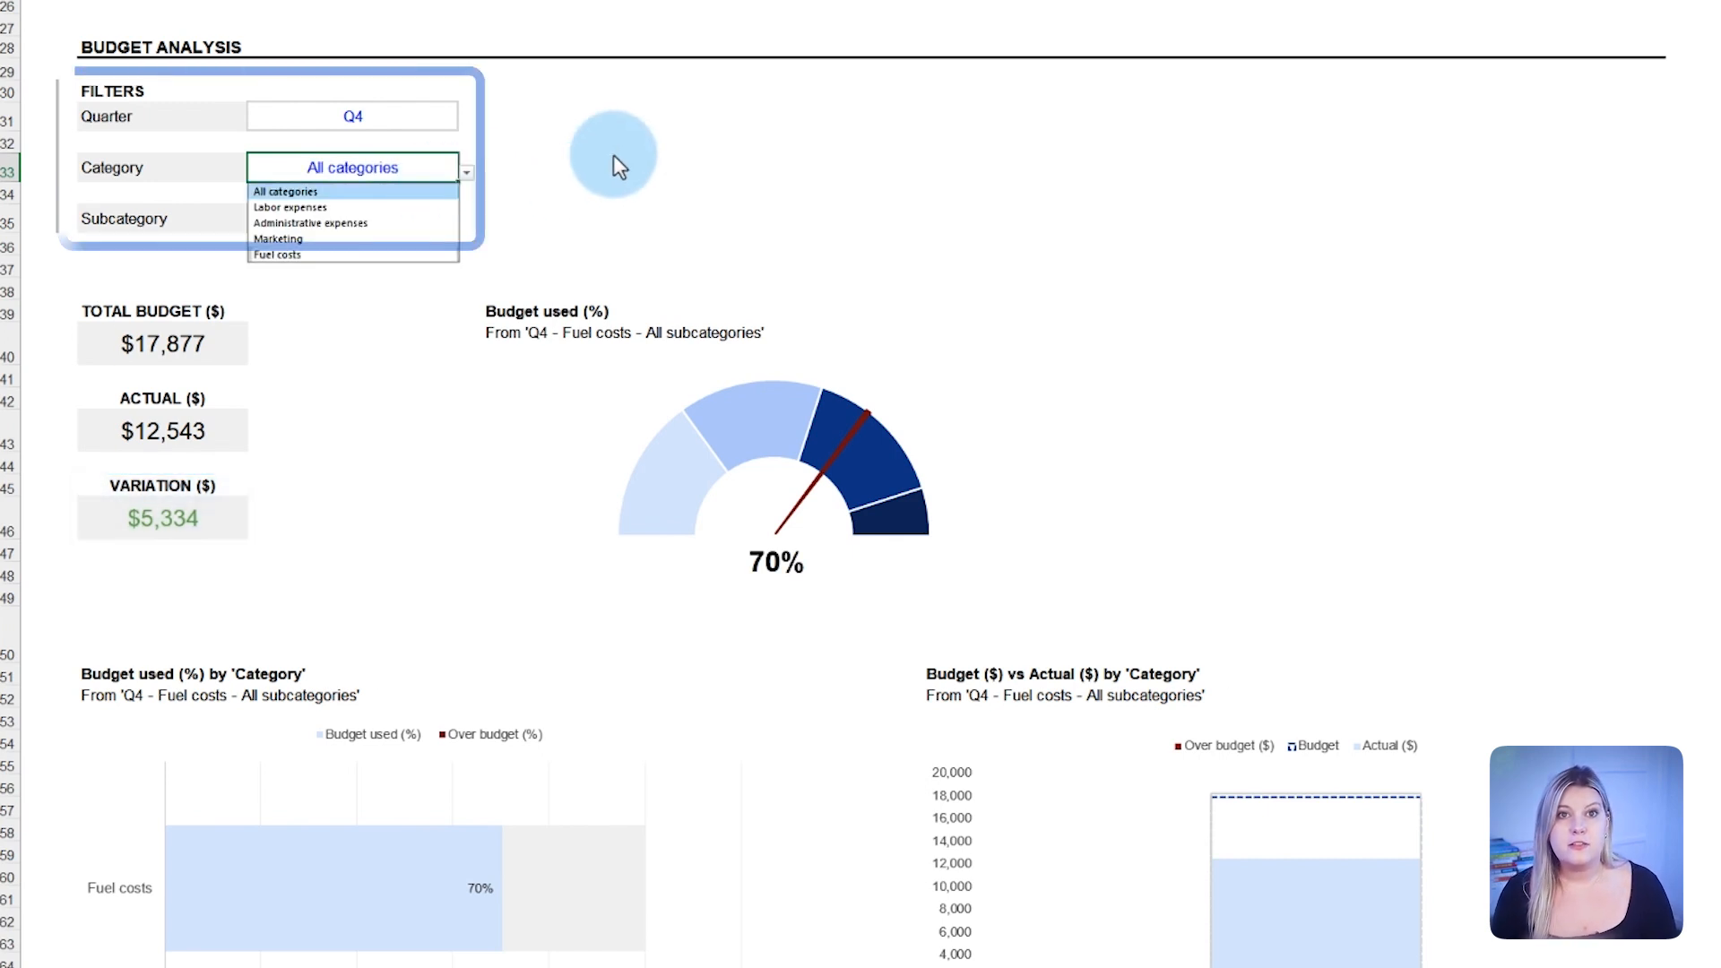
{"action": "left_click", "coordinate": [283, 192]}
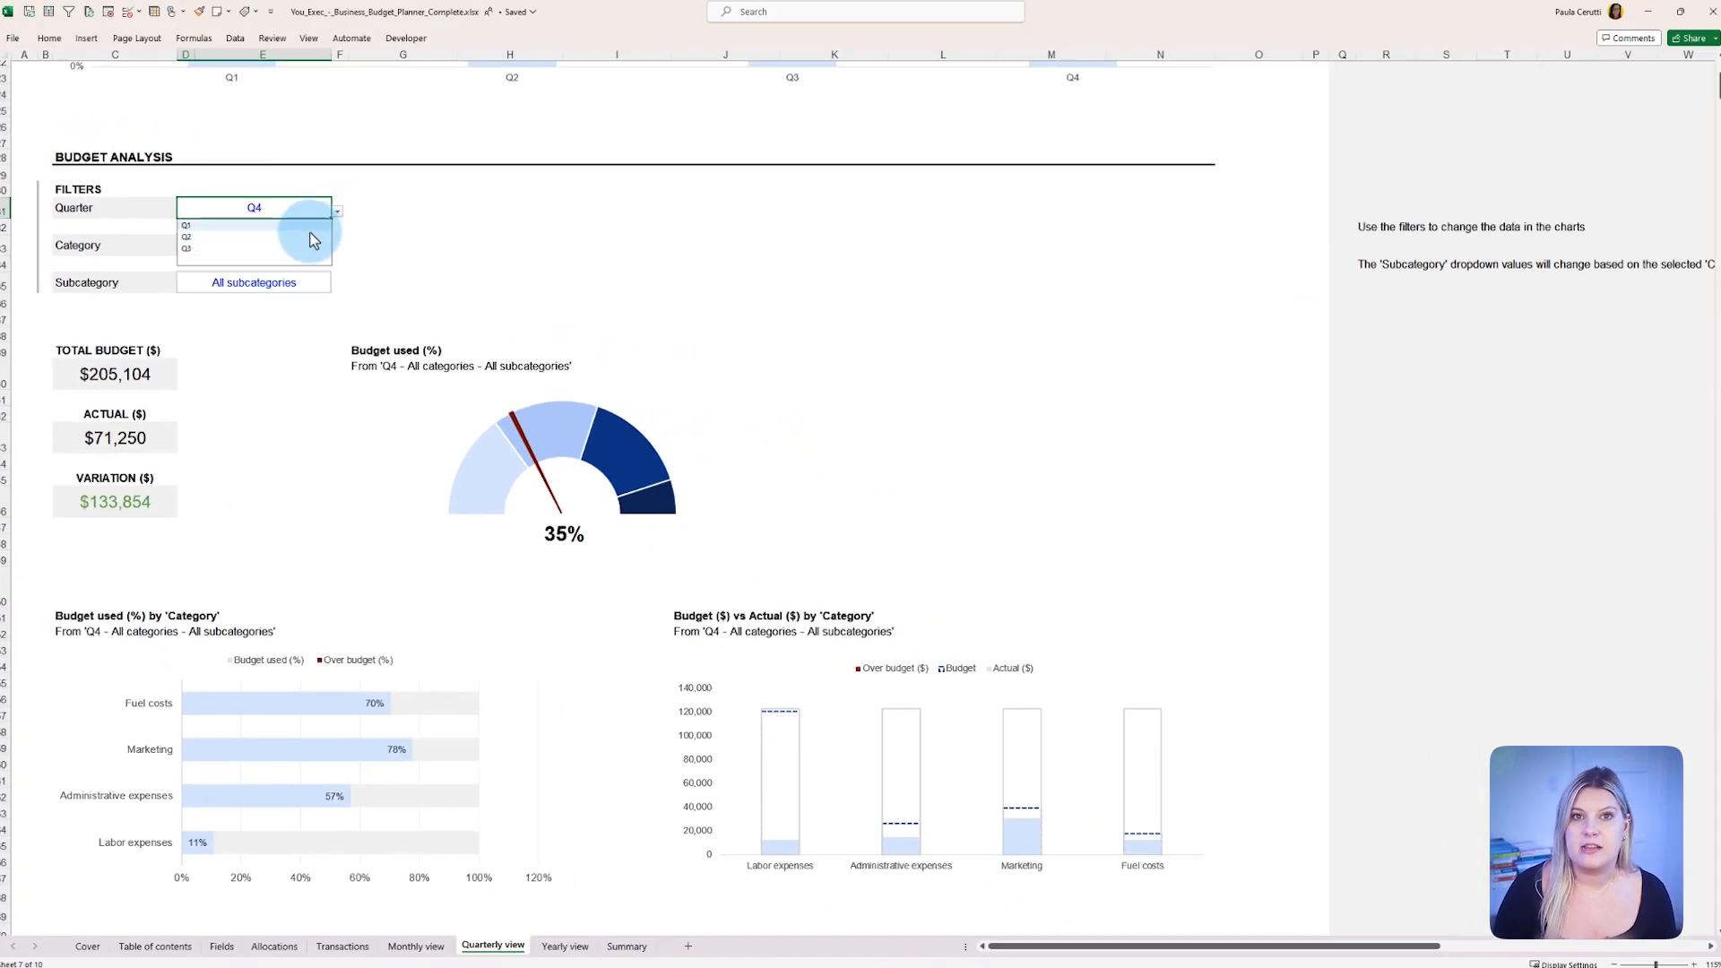
- Filter the quarterly dashboard to Q3, Administrative expenses and the Office supplies subcategory
{"action": "left_click", "coordinate": [185, 247]}
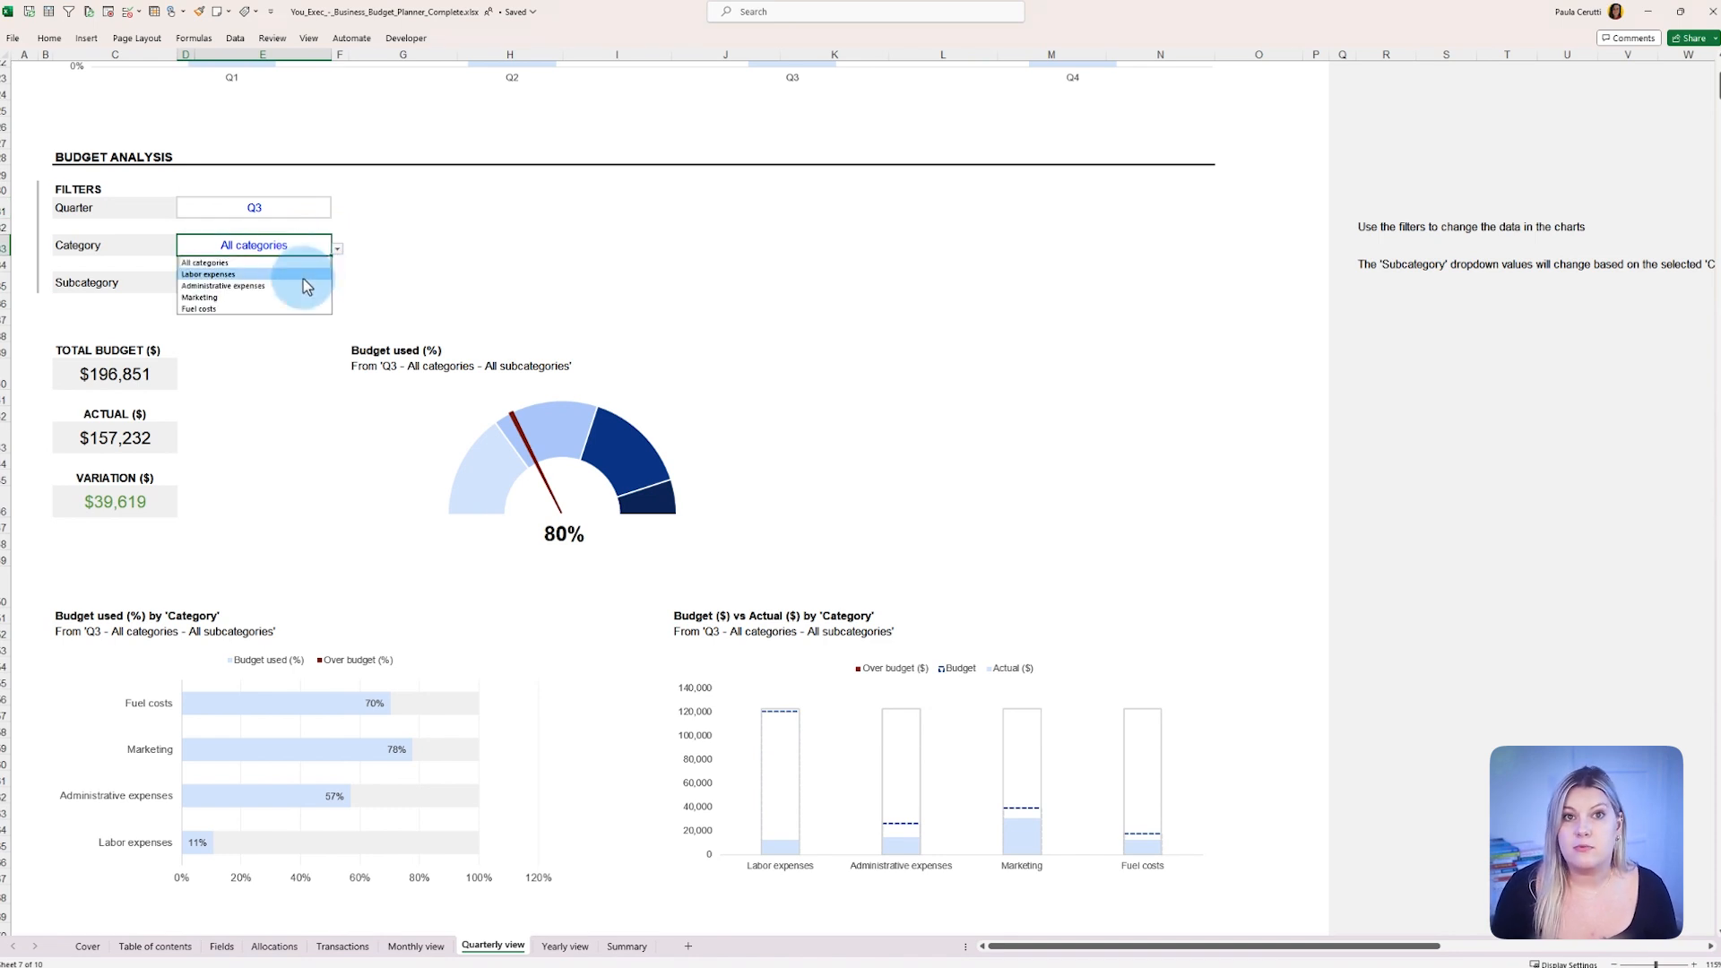
{"action": "left_click", "coordinate": [208, 272]}
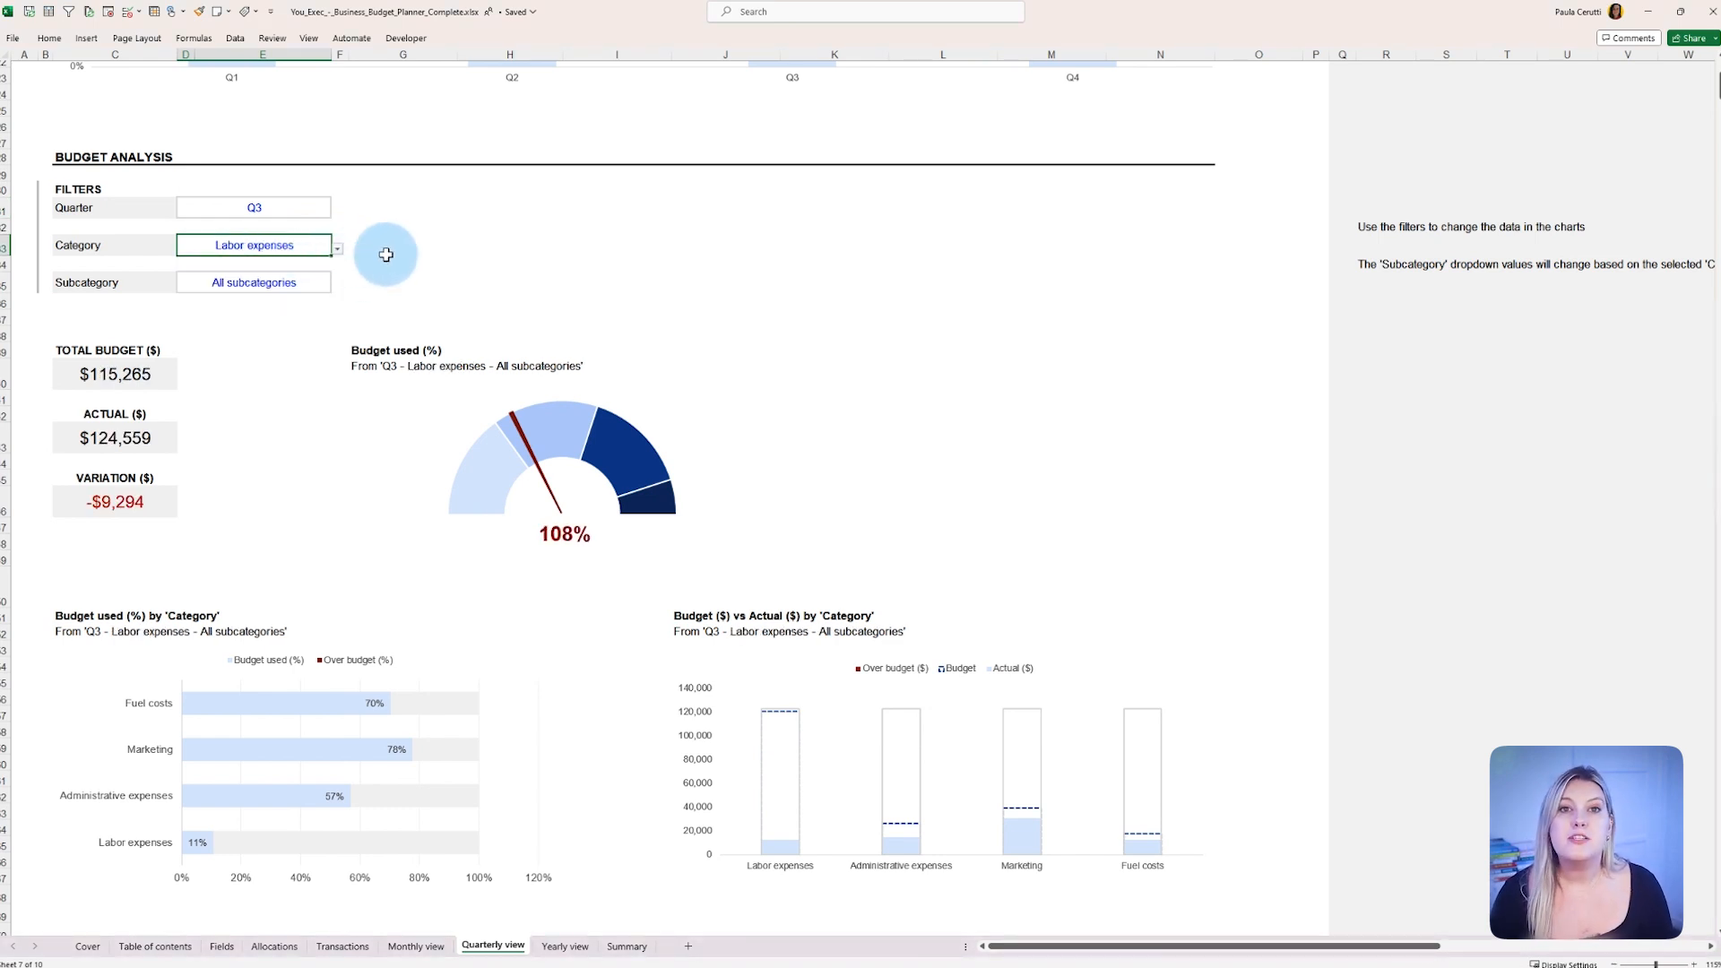
{"action": "left_click", "coordinate": [337, 251]}
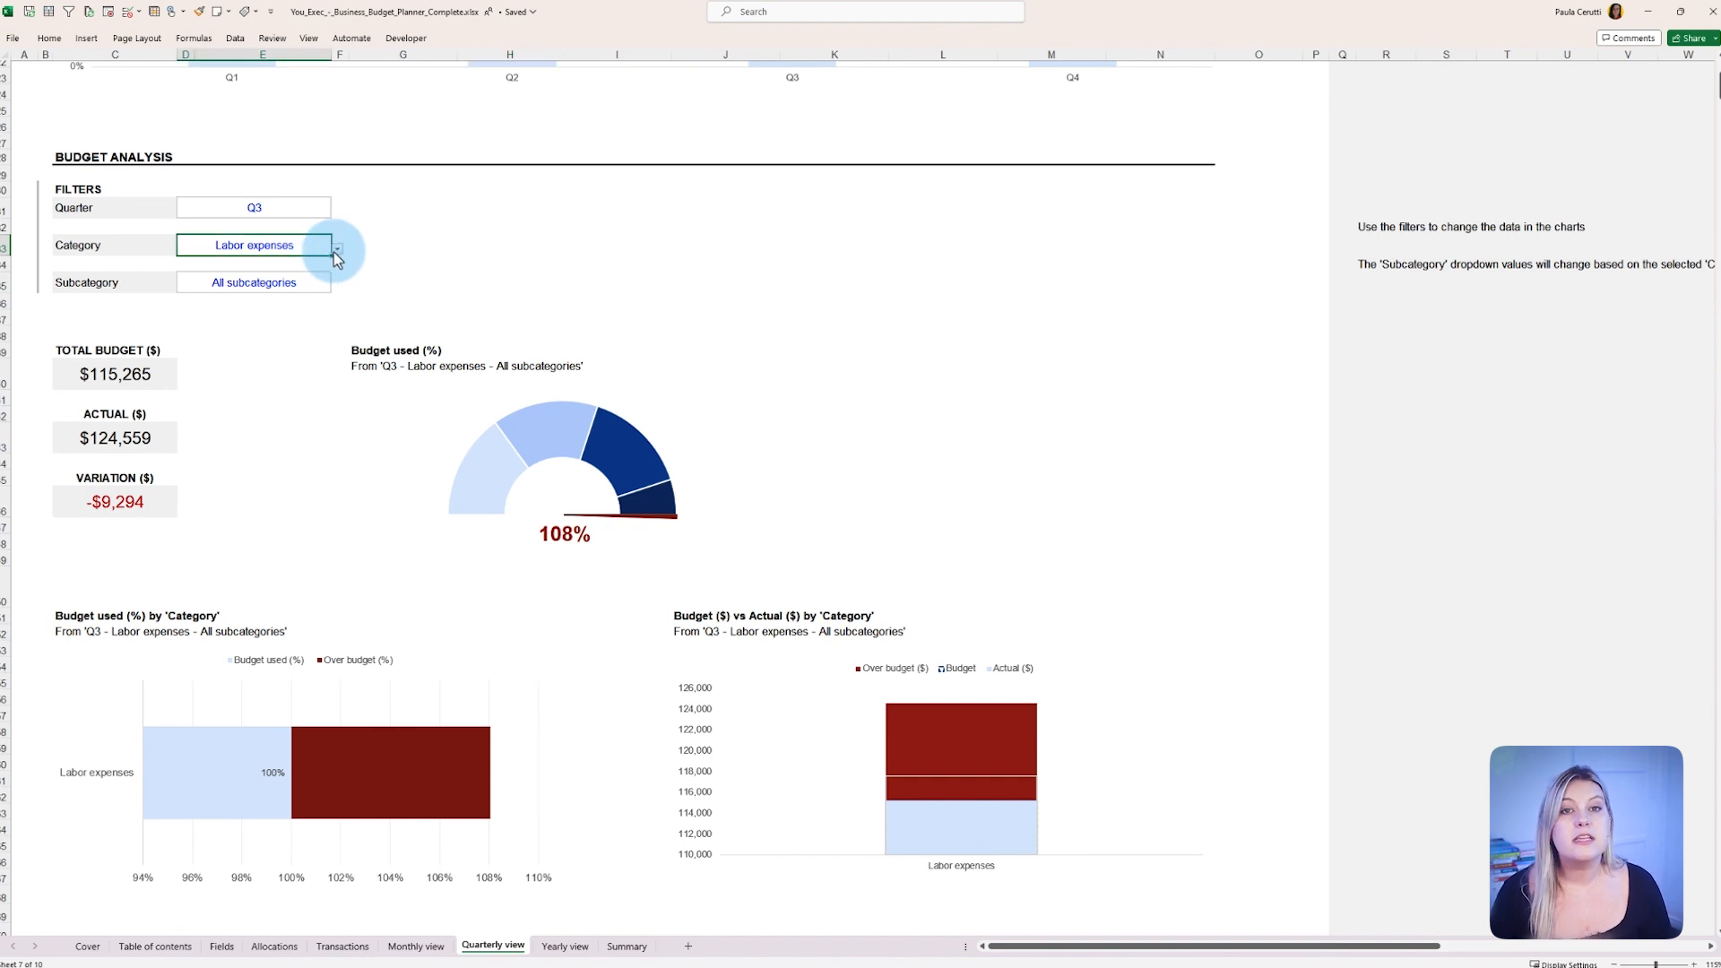
{"action": "left_click", "coordinate": [337, 246]}
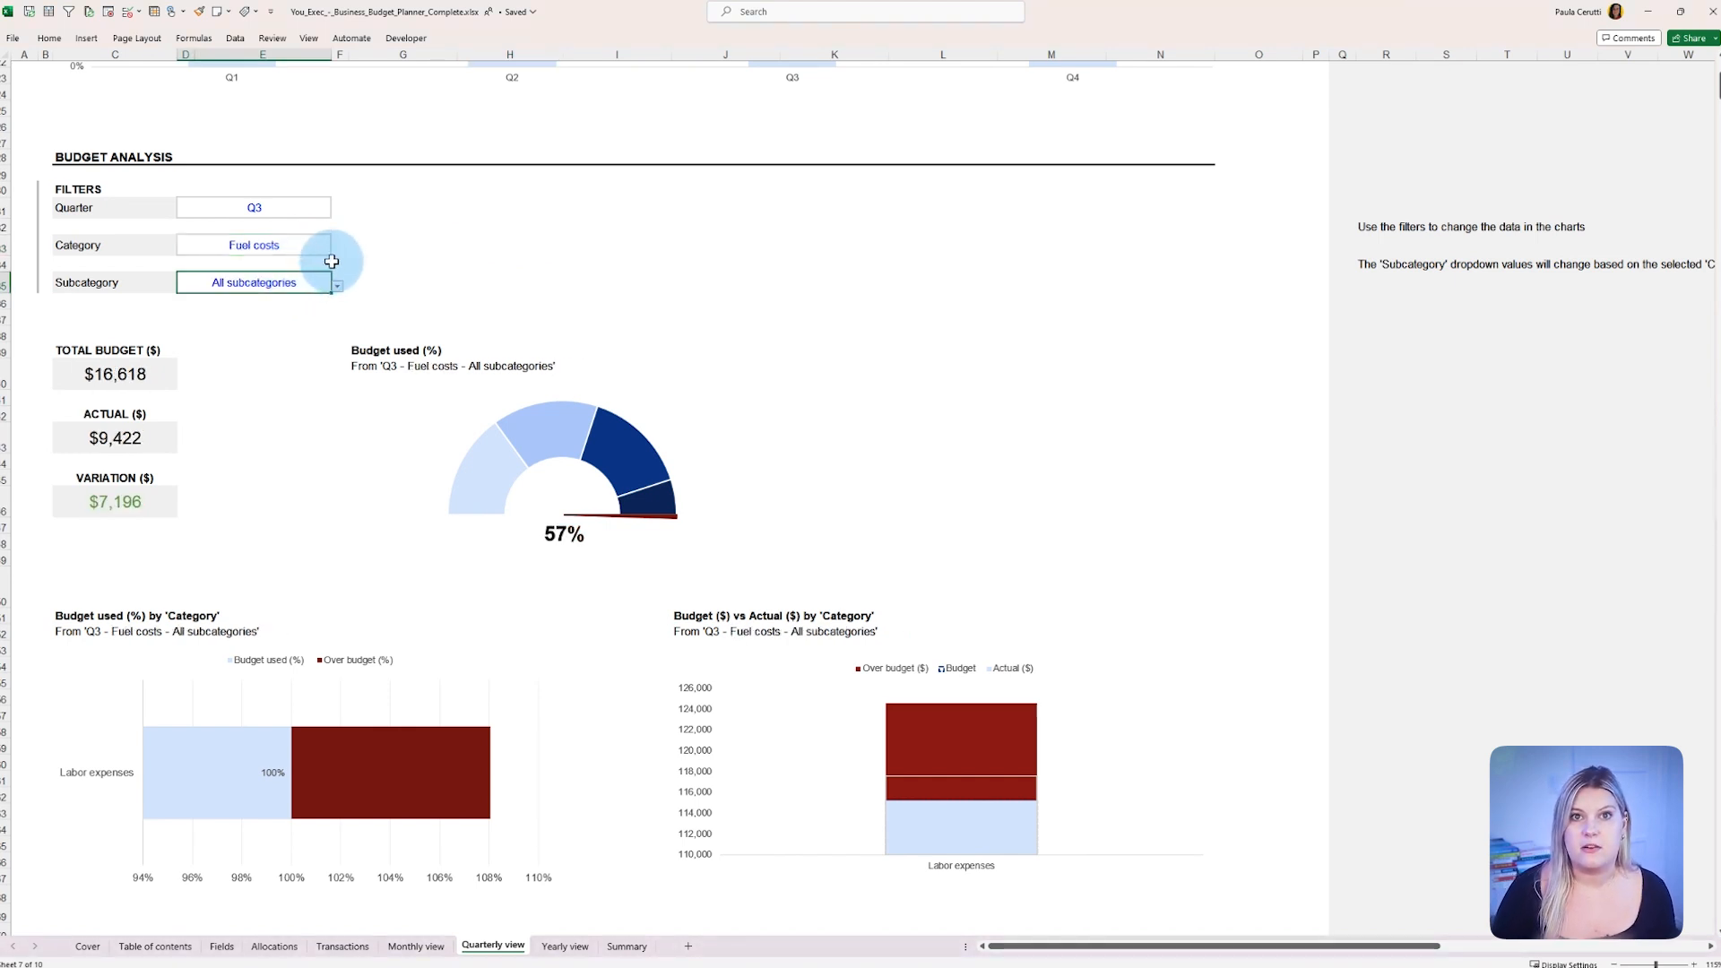
{"action": "left_click", "coordinate": [337, 246]}
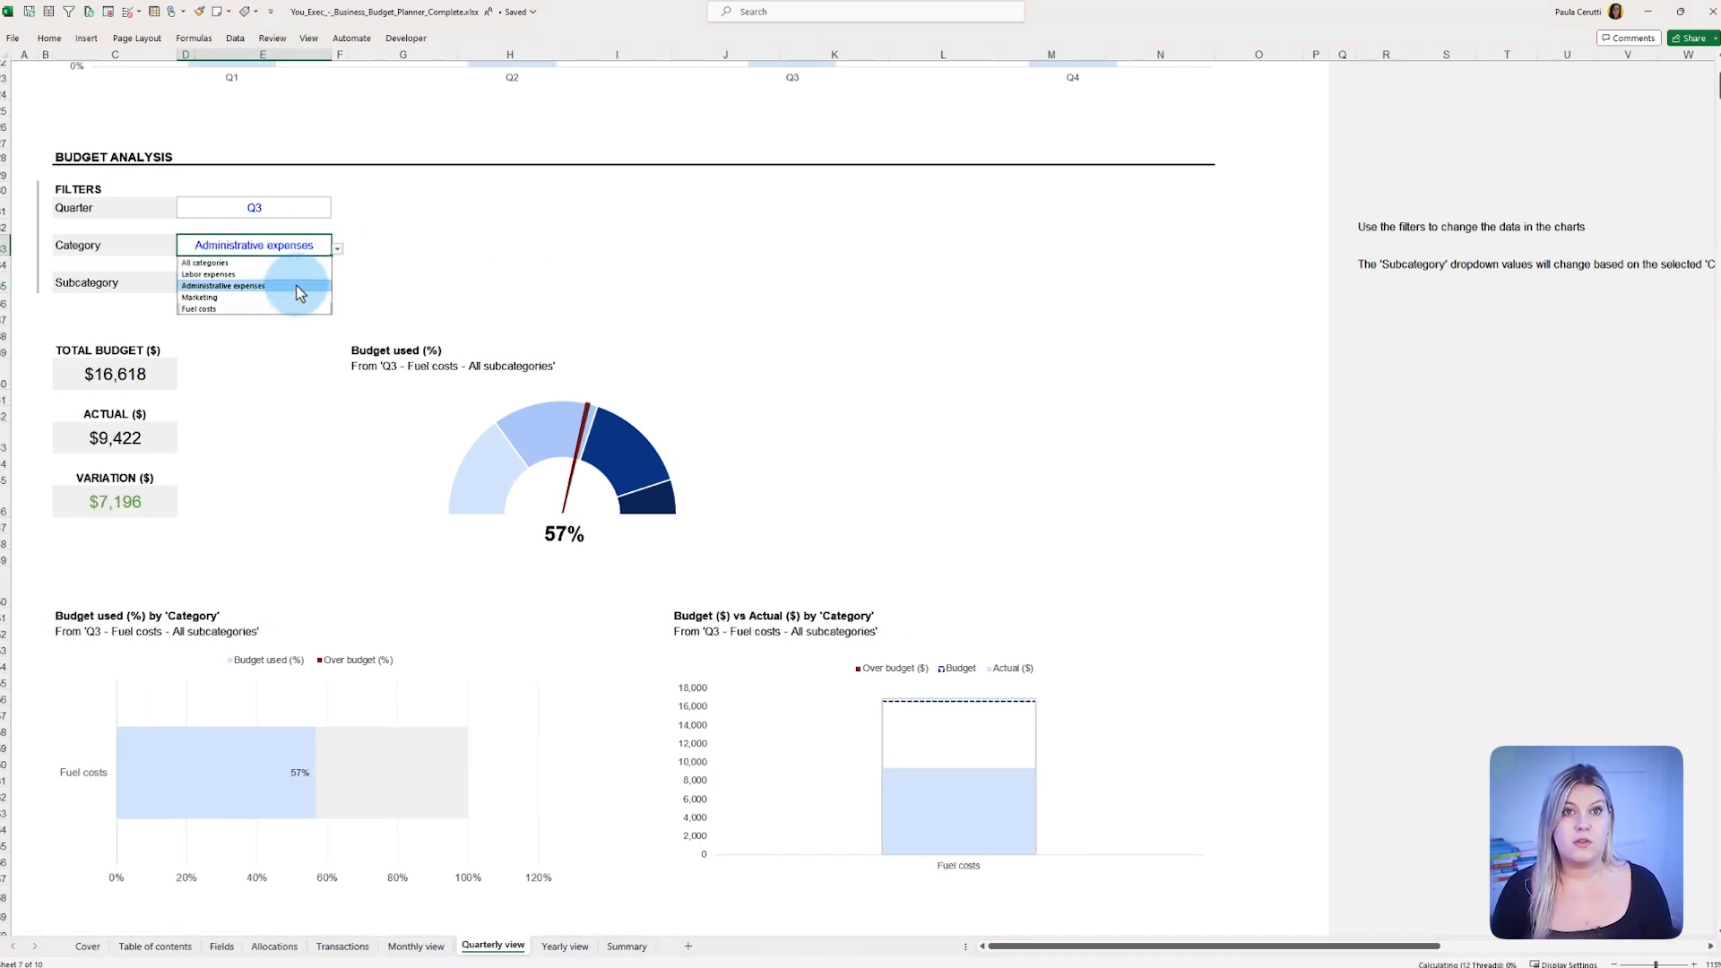
{"action": "left_click", "coordinate": [223, 285]}
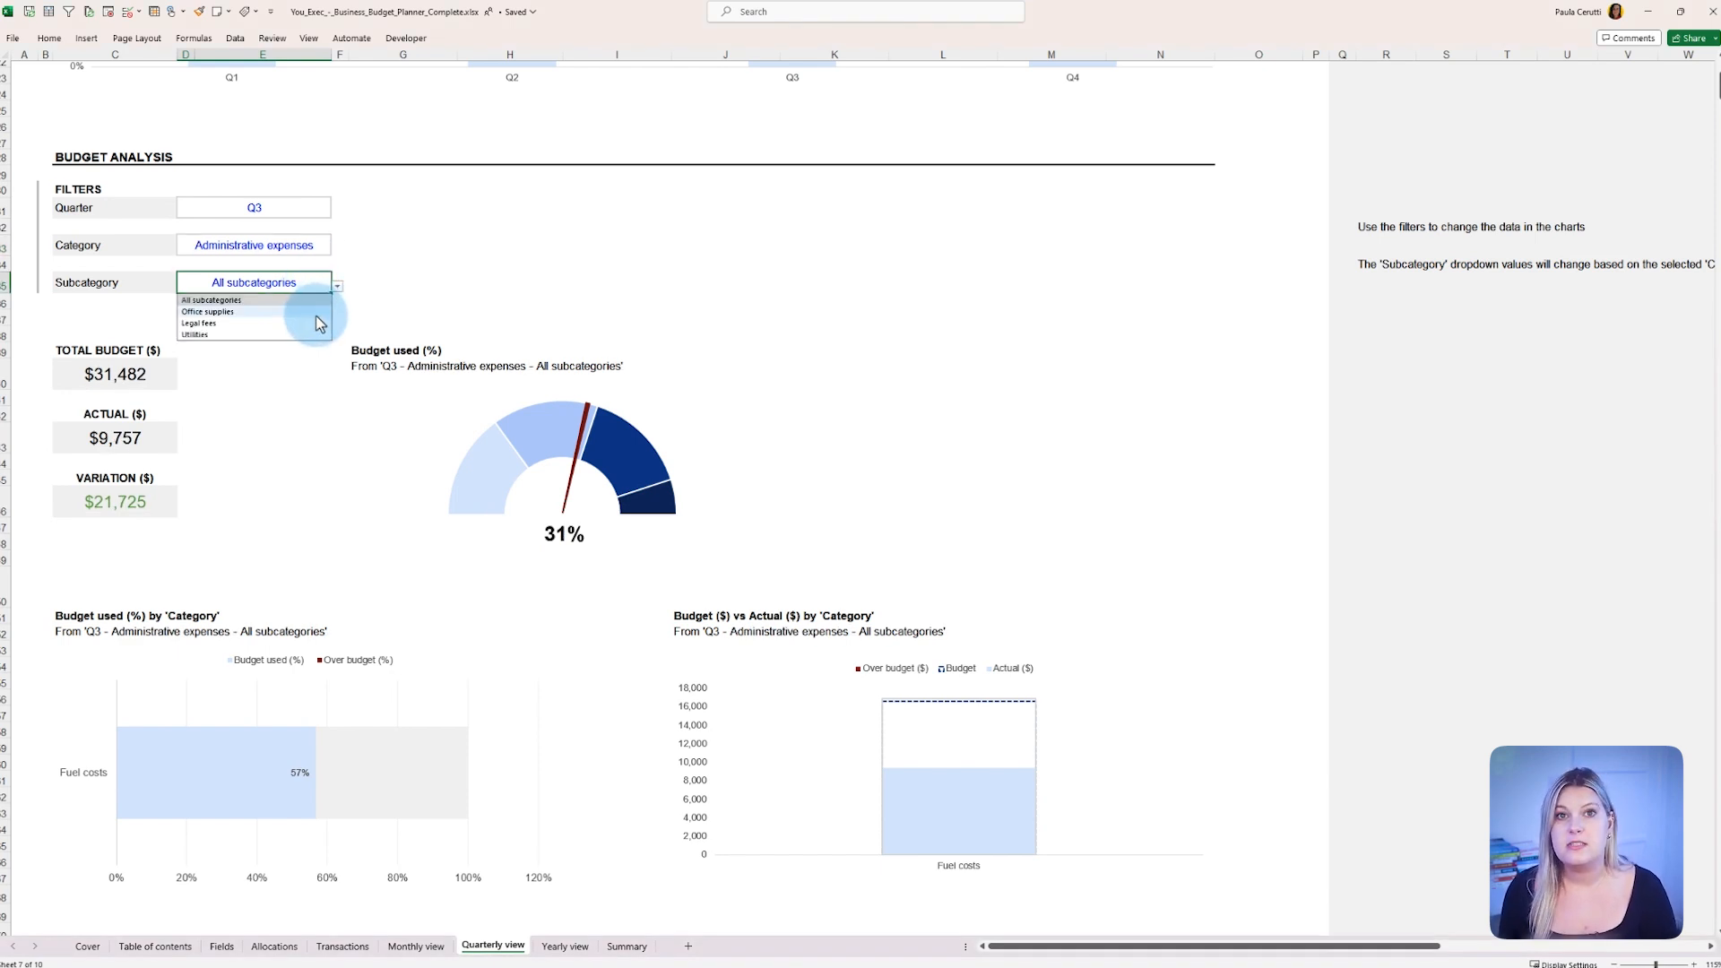
{"action": "left_click", "coordinate": [208, 312]}
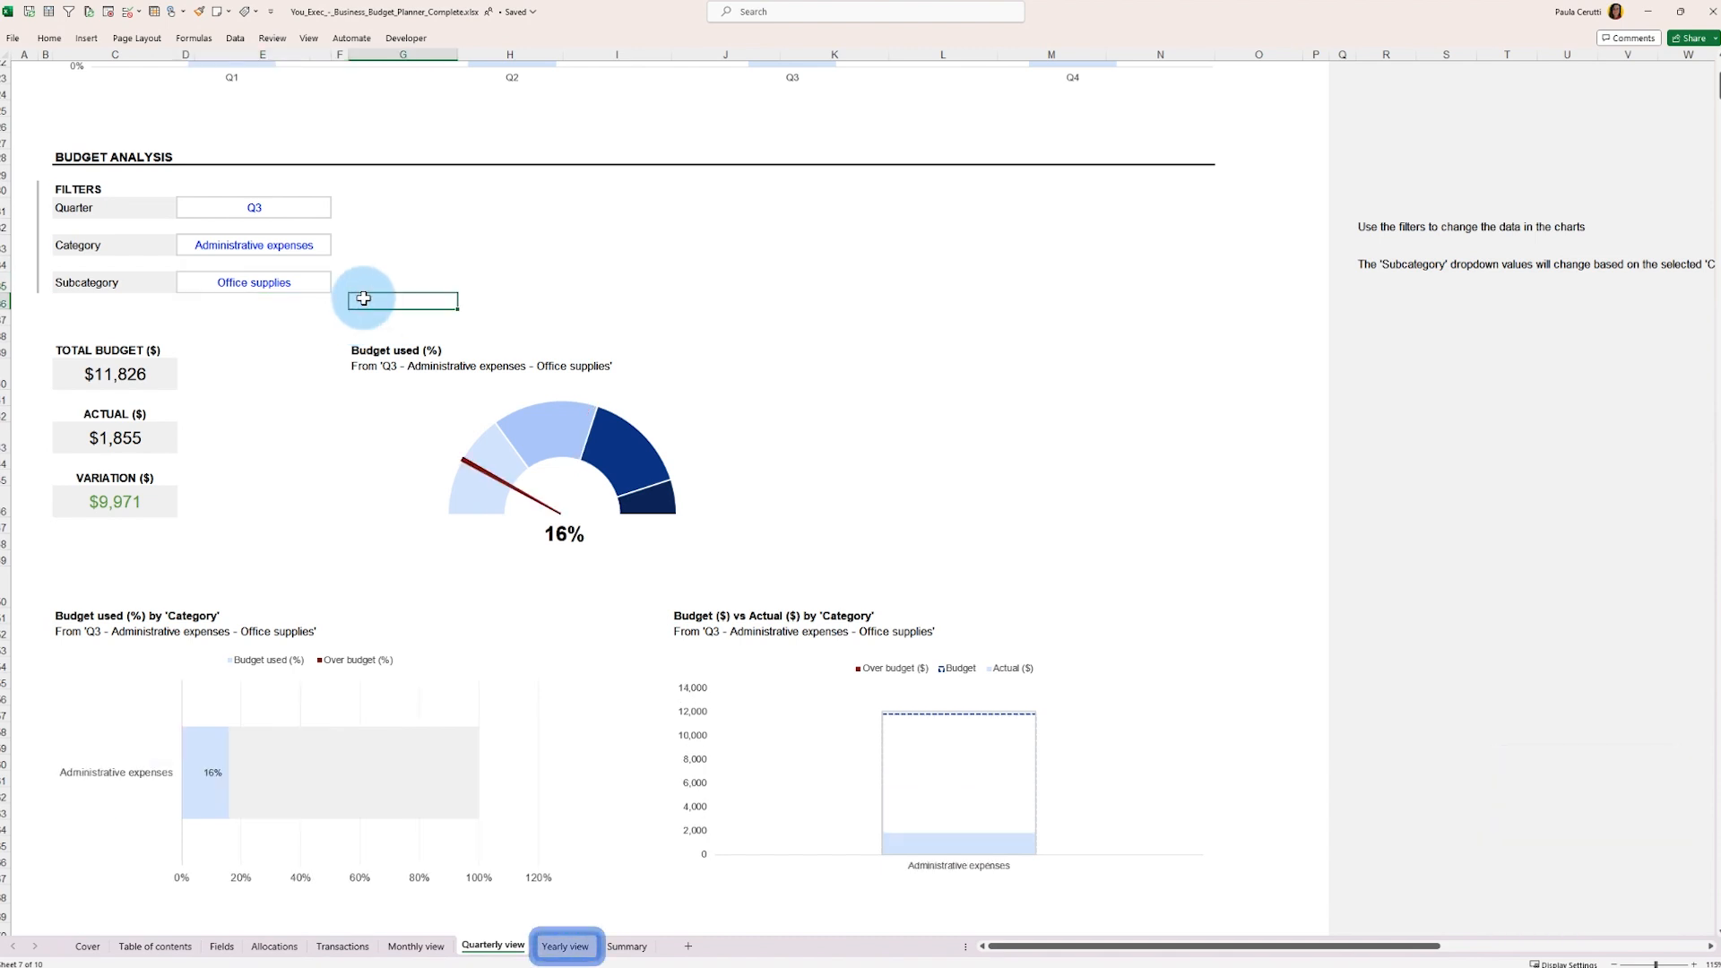
- Switch to the Yearly view dashboard showing 59% of $1,056,341 used
{"action": "left_click", "coordinate": [565, 947]}
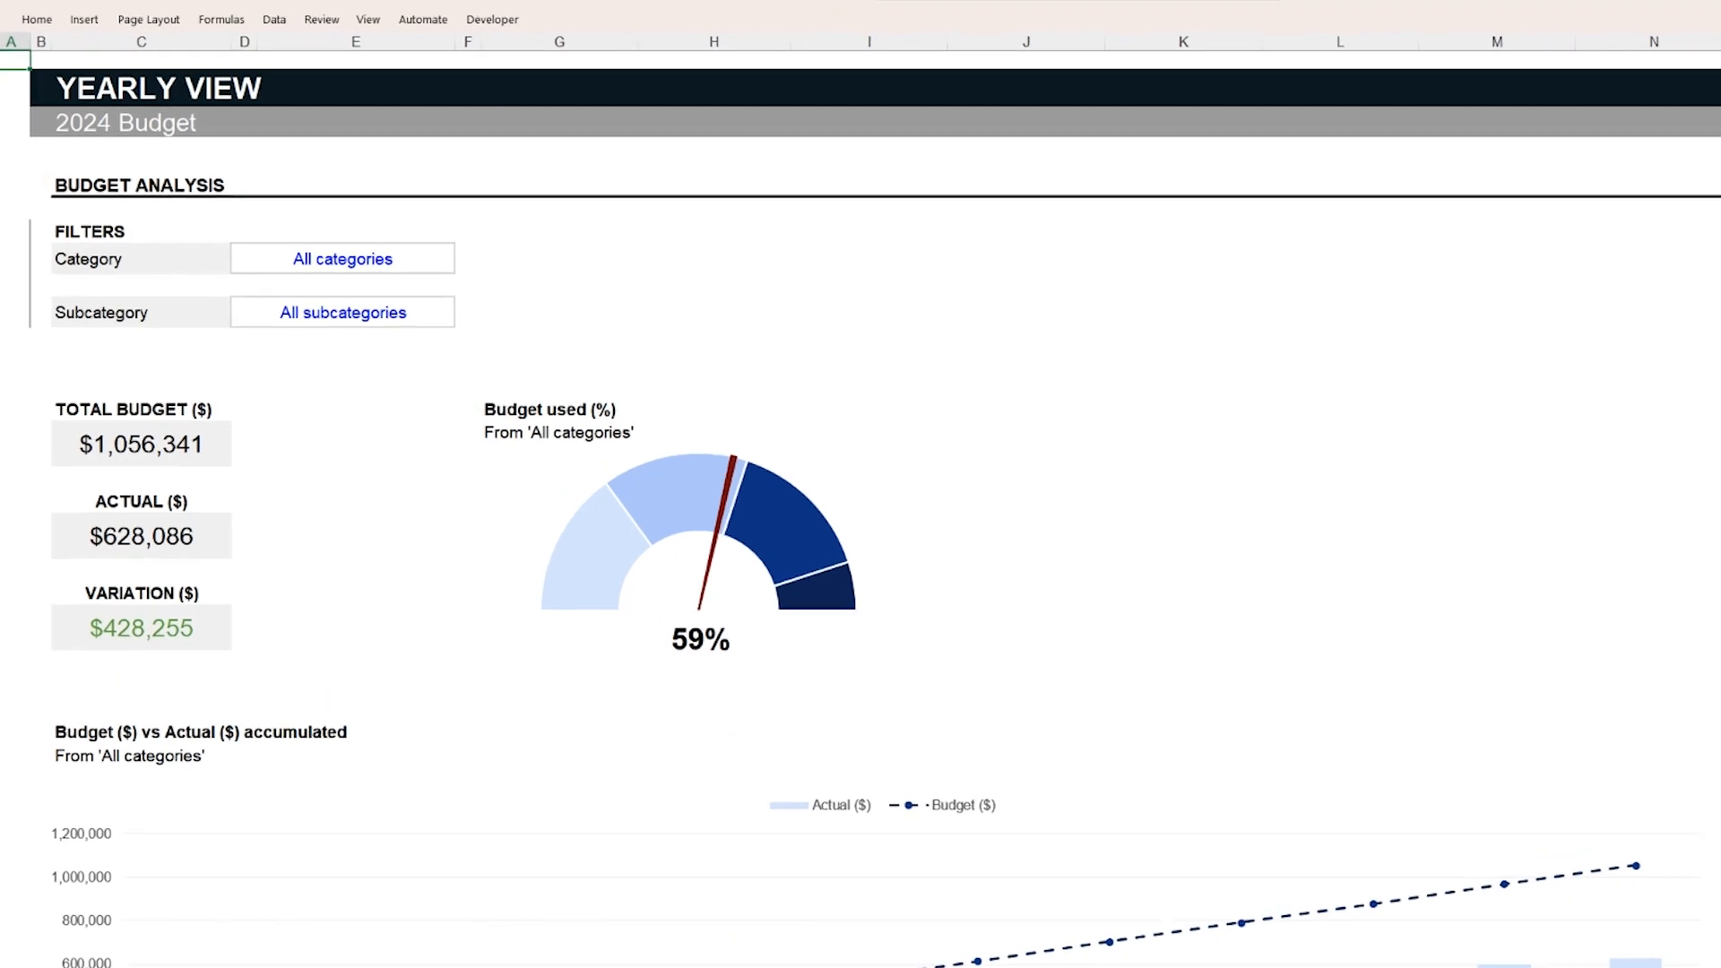
- Scroll through the Yearly view budget dashboard
{"action": "scroll", "scroll_direction": "down", "scroll_amount": 3}
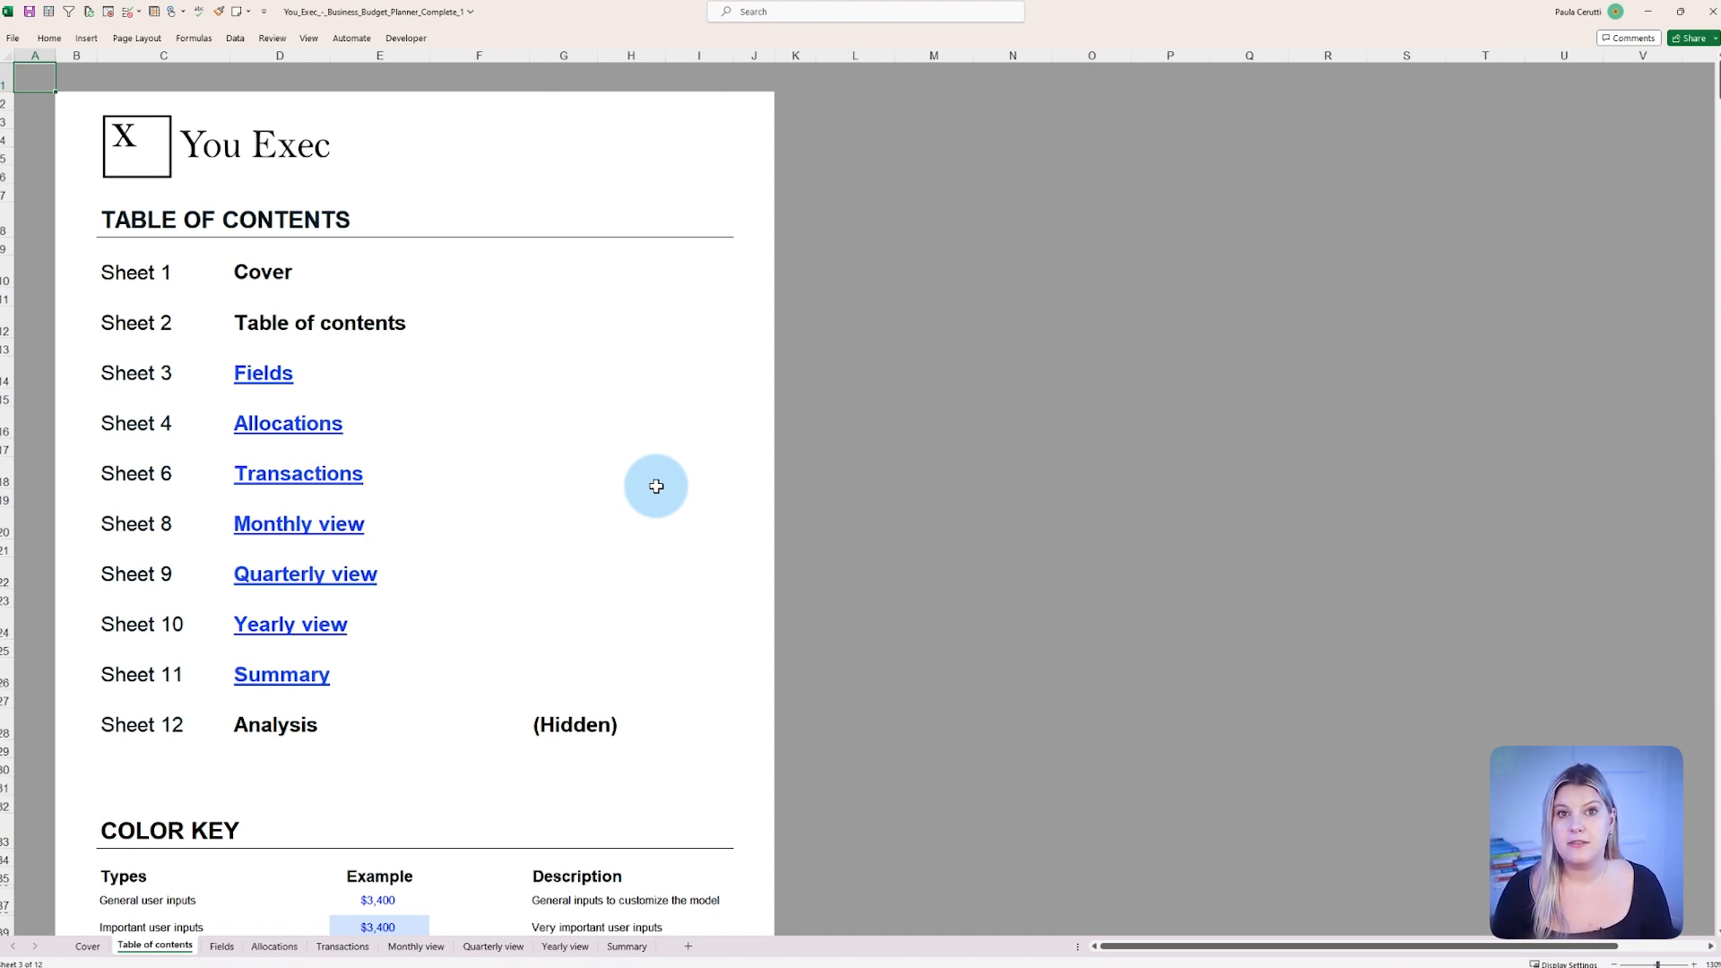
{"action": "mouse_move", "coordinate": [262, 373]}
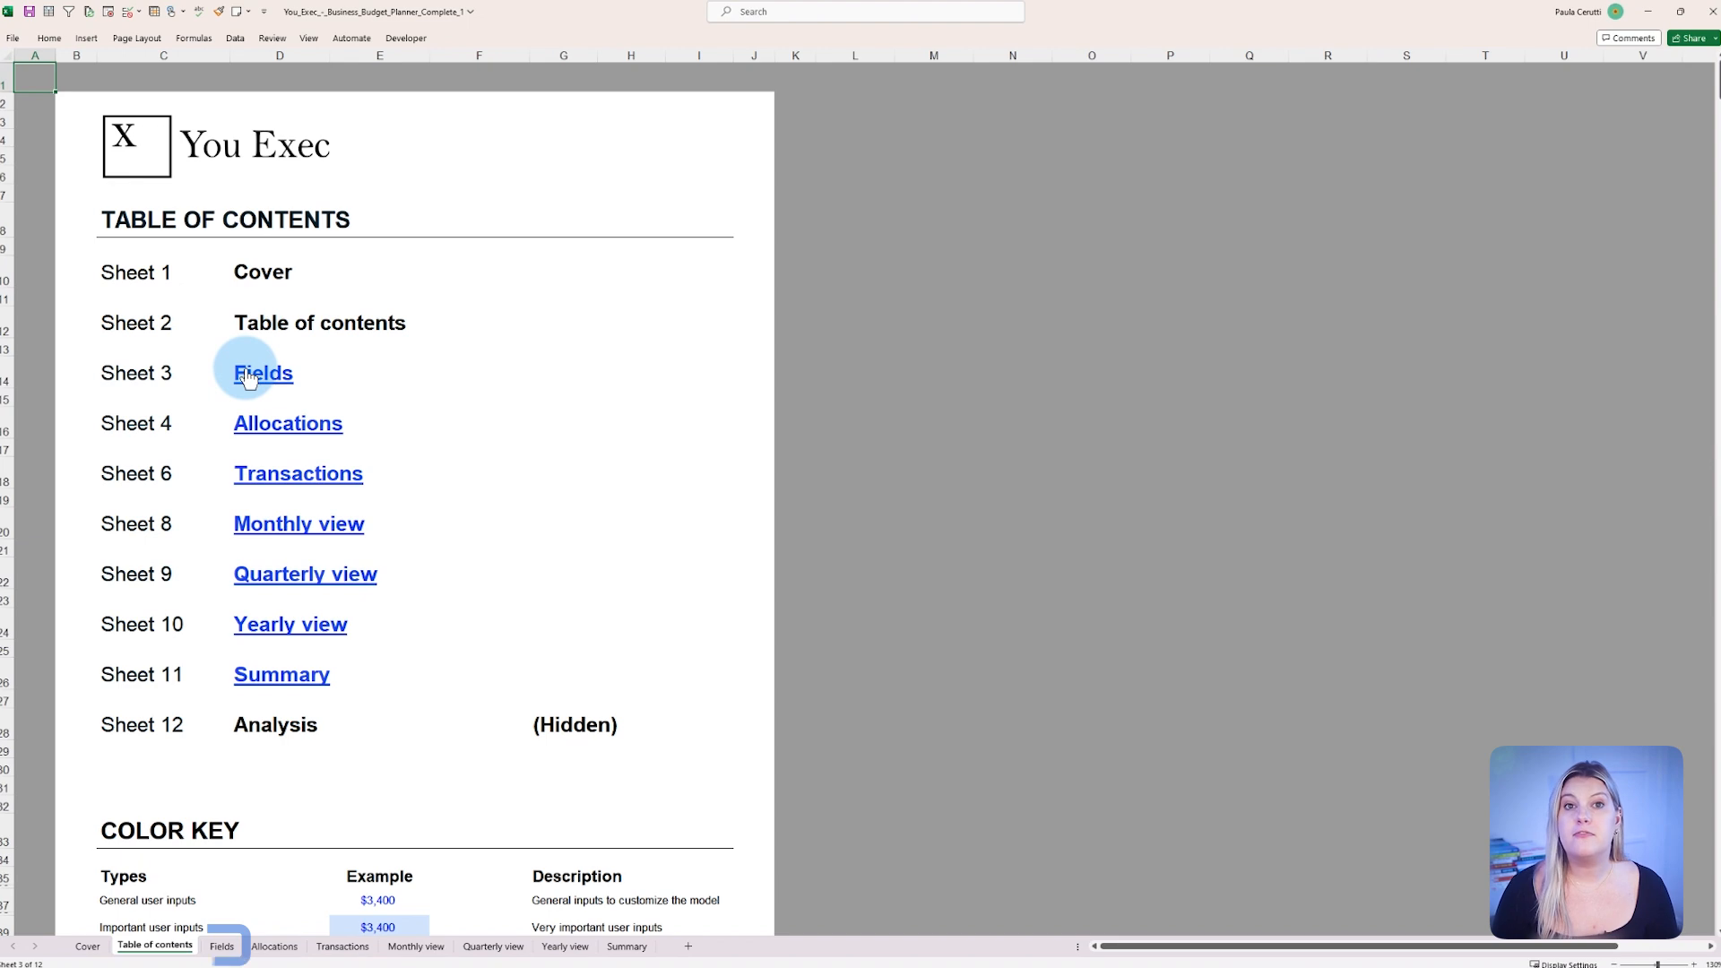
- Show the Fields sheet's Budget Categories and Budget Subcategories tables
{"action": "left_click", "coordinate": [262, 373]}
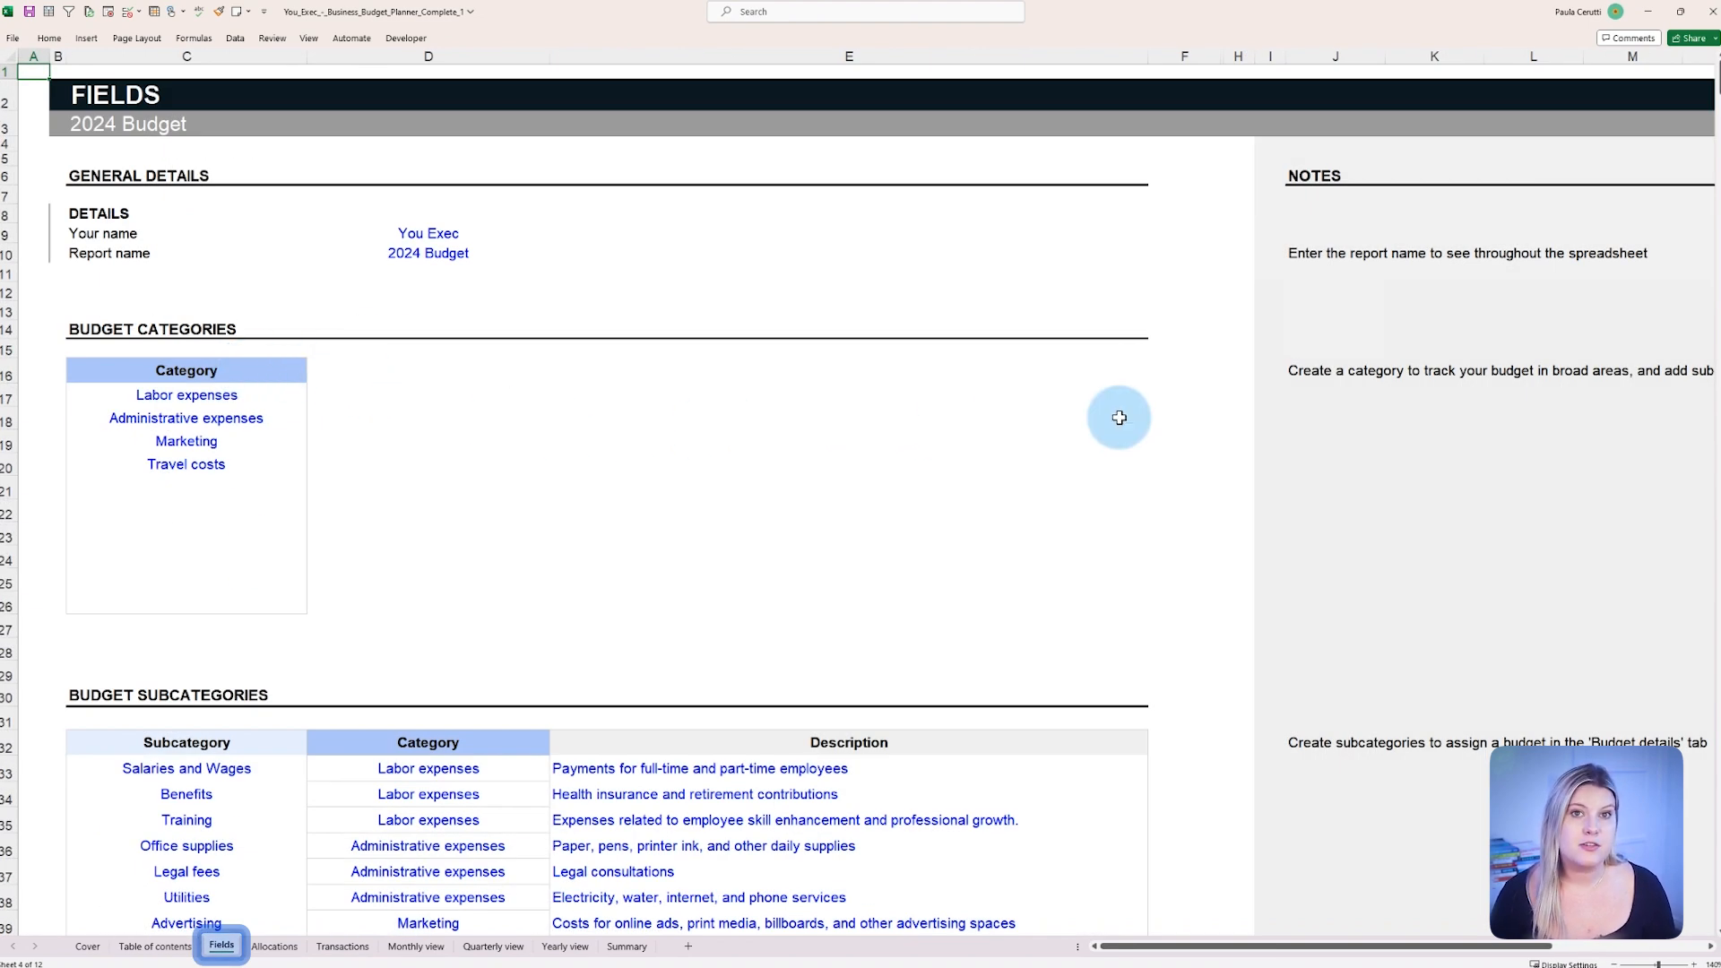
{"action": "scroll", "scroll_direction": "down", "scroll_amount": 3}
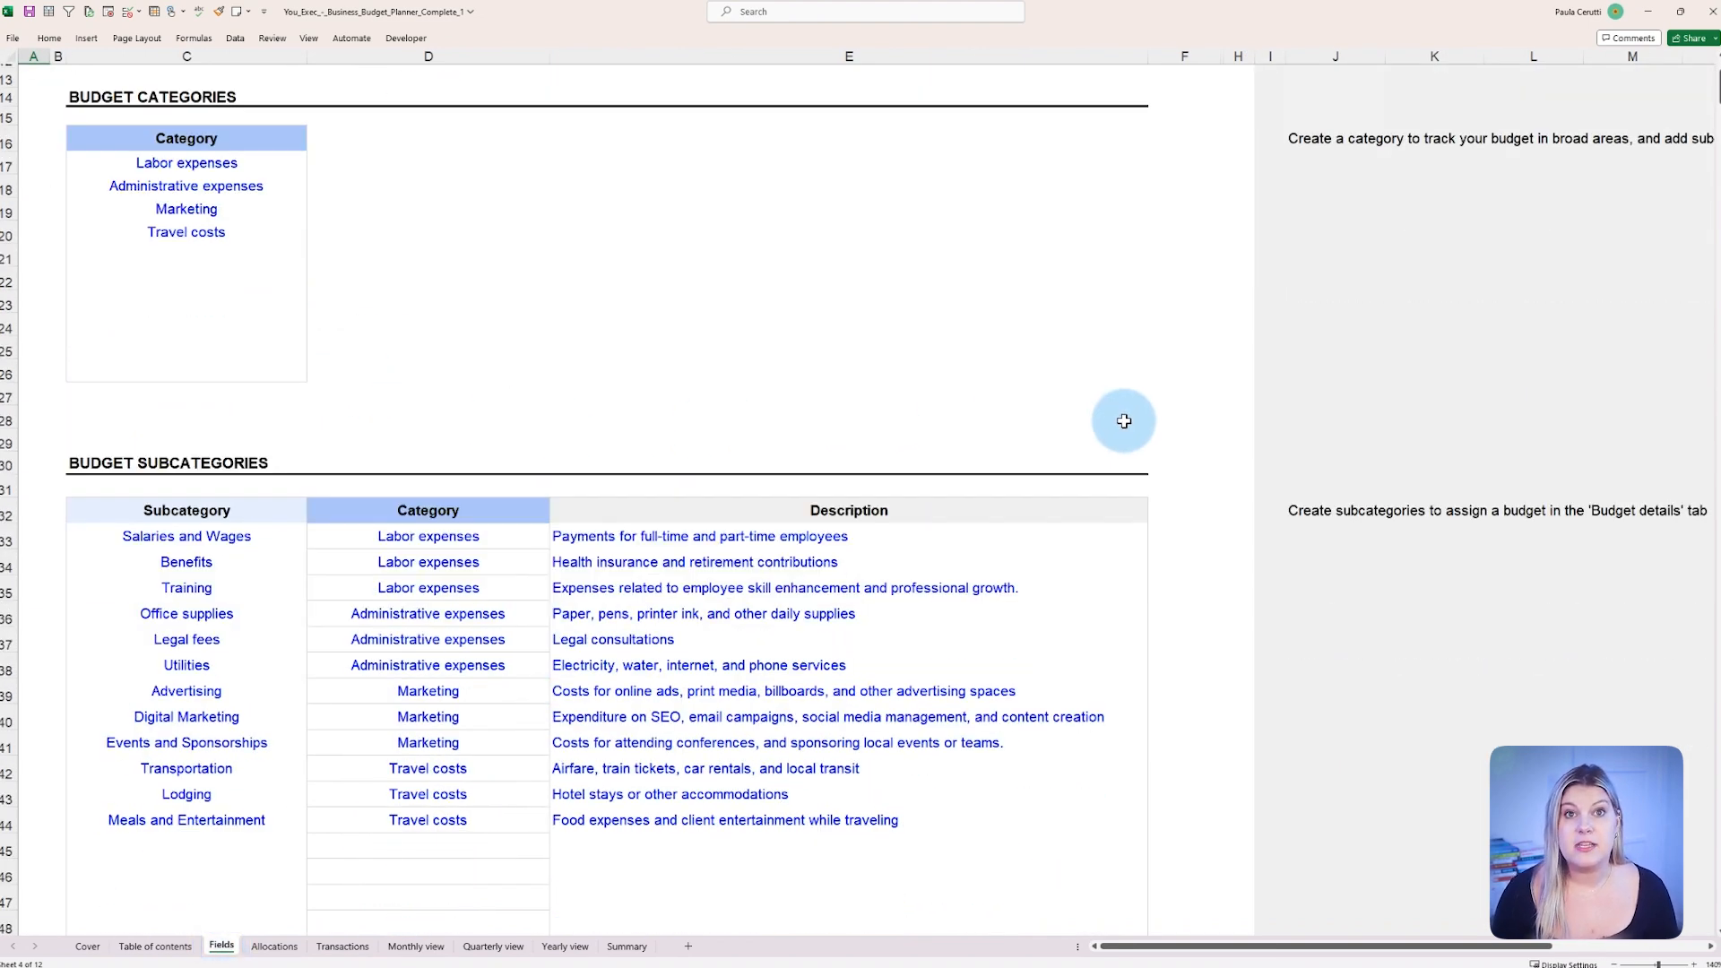
{"action": "left_click", "coordinate": [186, 511]}
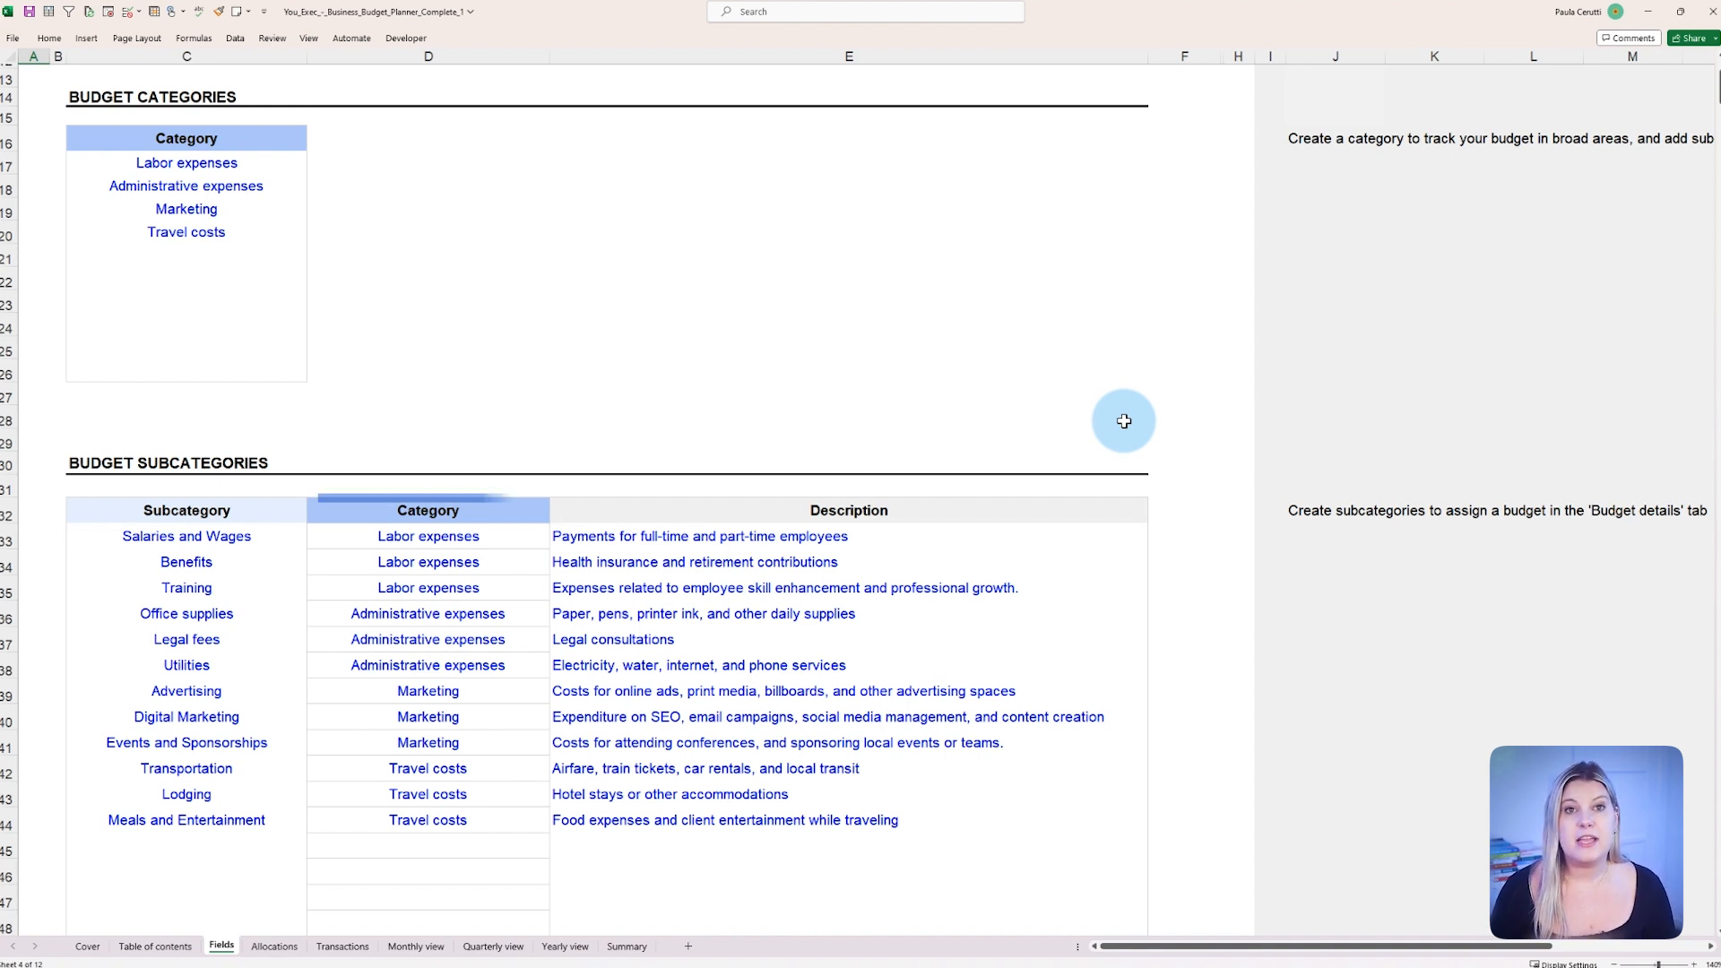
{"action": "left_click", "coordinate": [429, 511]}
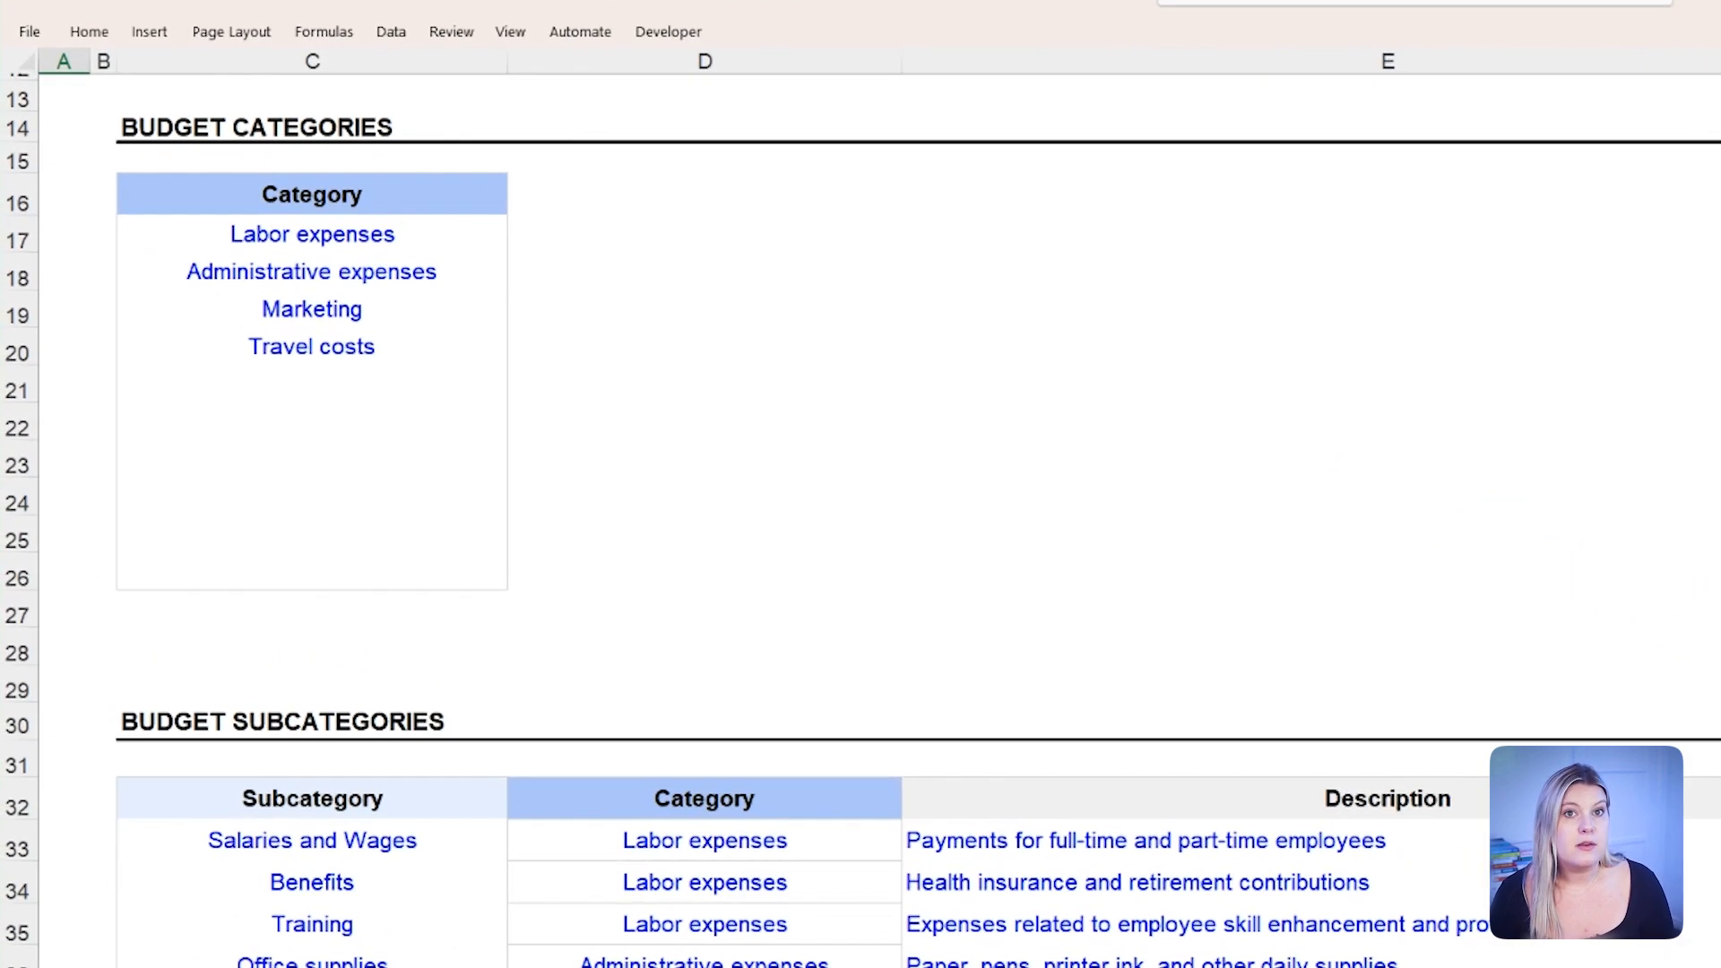
- Add a Food Supply category with Produce, Meat and Dairy subcategories, then view it on Allocations at $42,000 yearly
{"action": "type", "text": "Food Supply"}
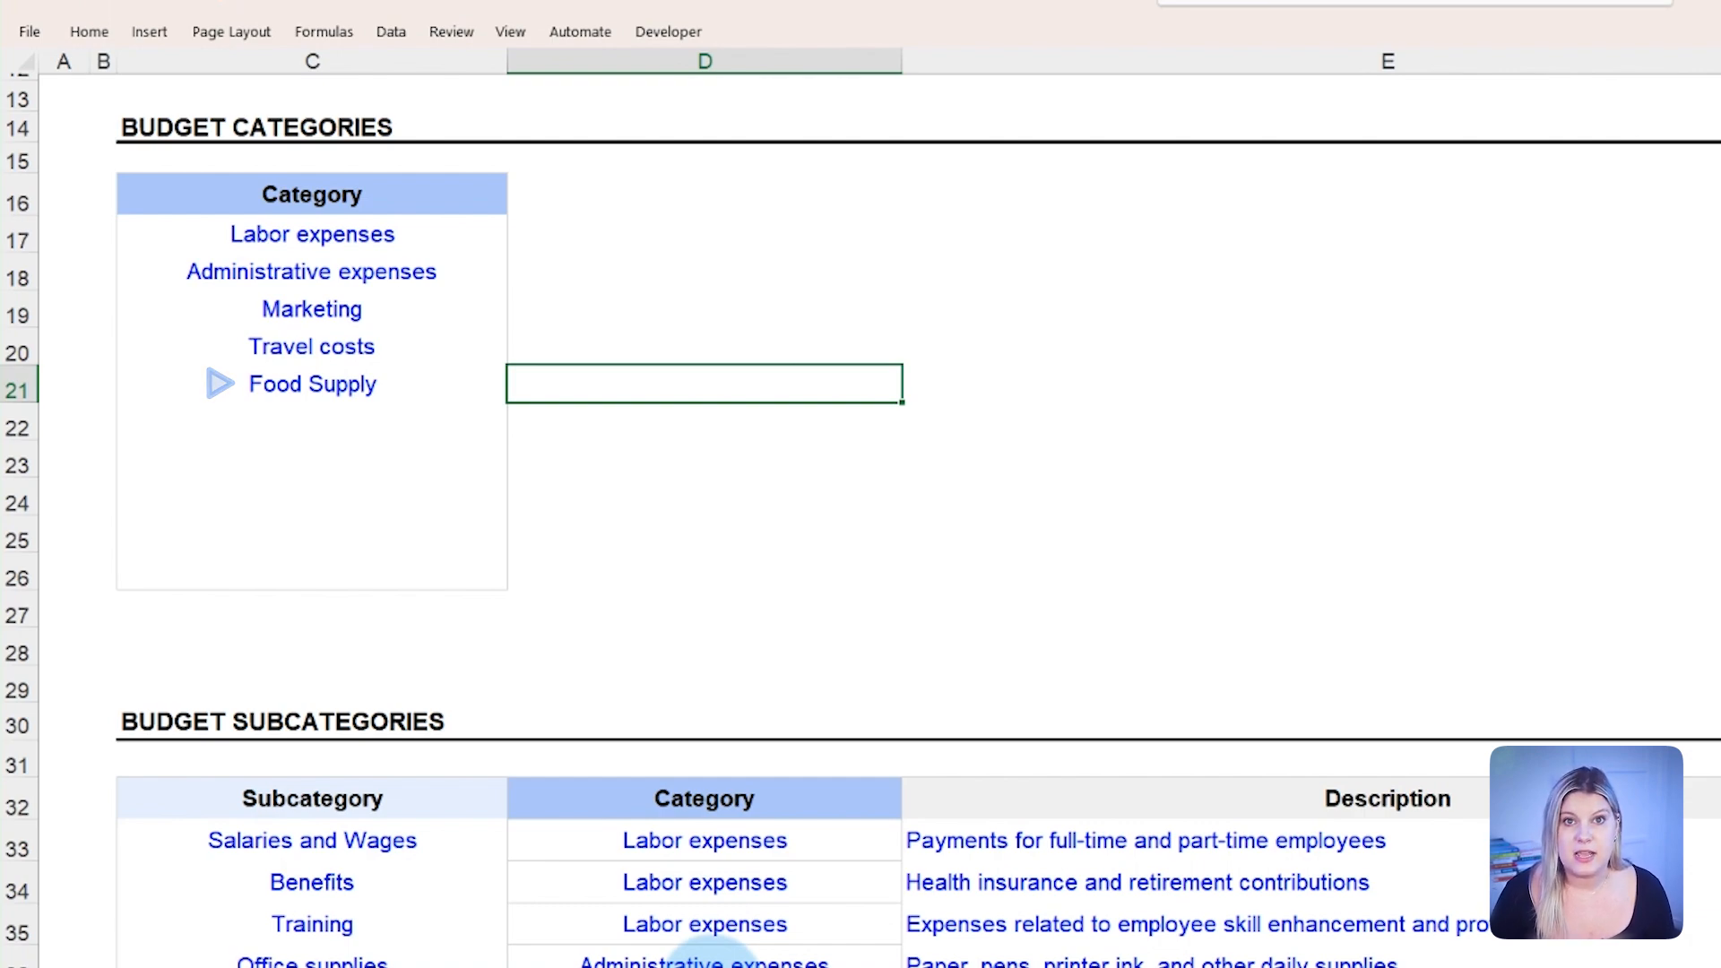
{"action": "scroll", "scroll_direction": "down", "scroll_amount": 3}
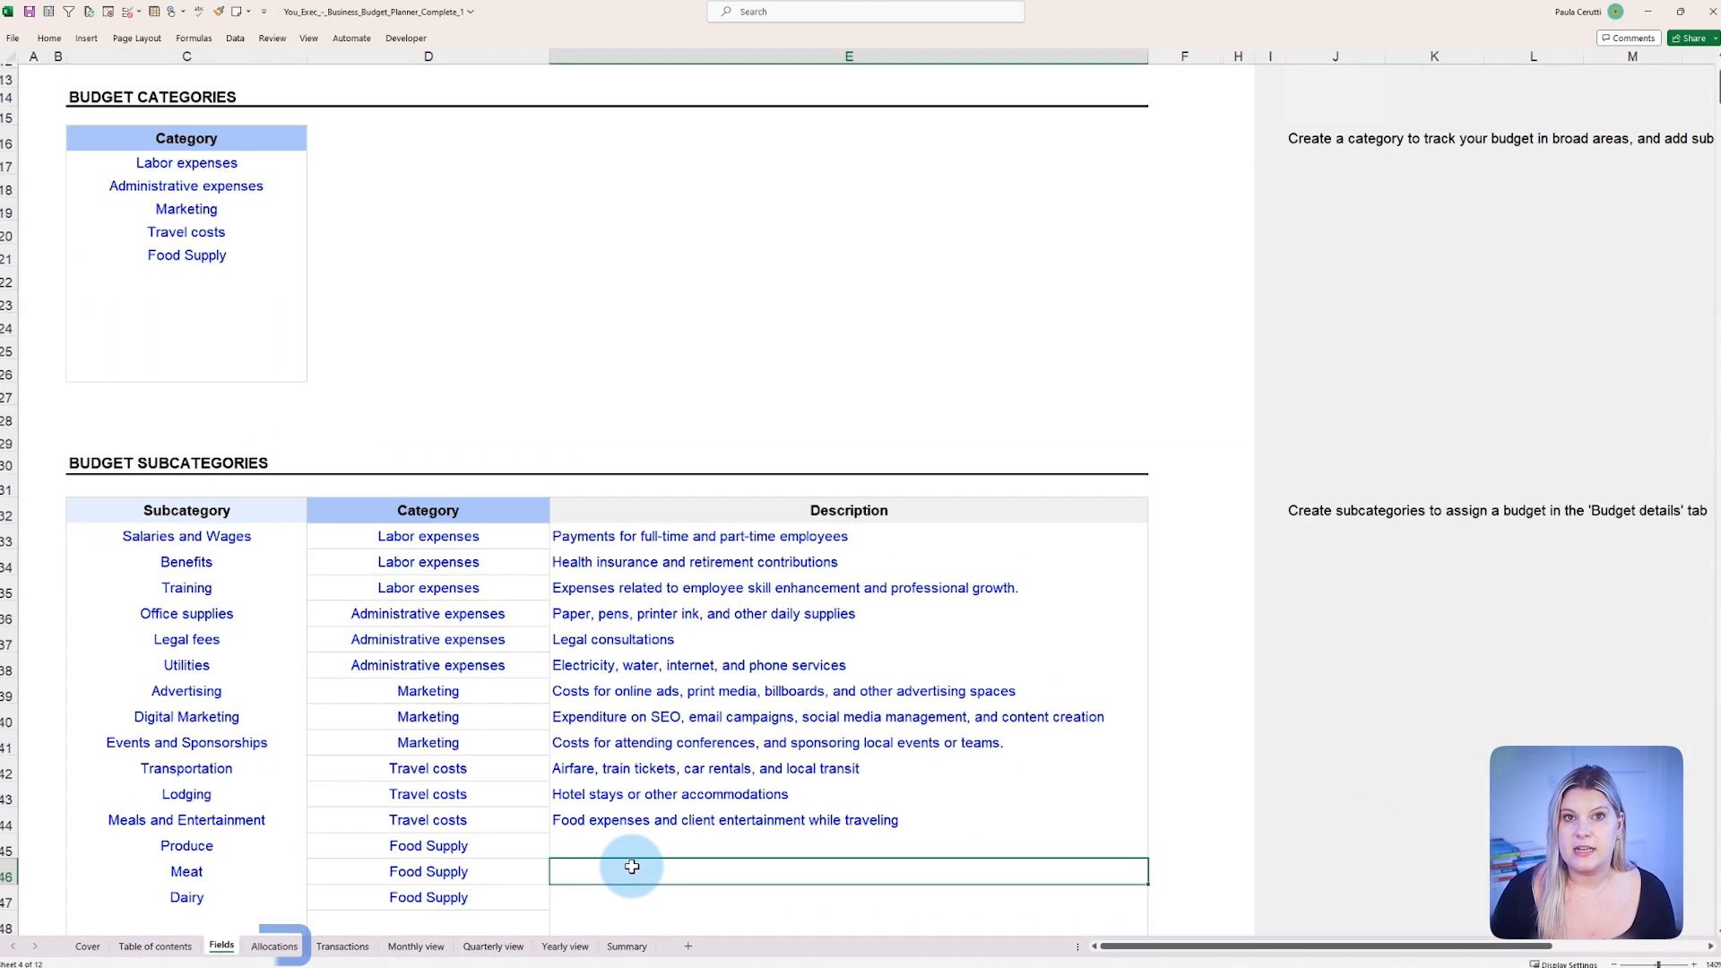
{"action": "left_click", "coordinate": [273, 947]}
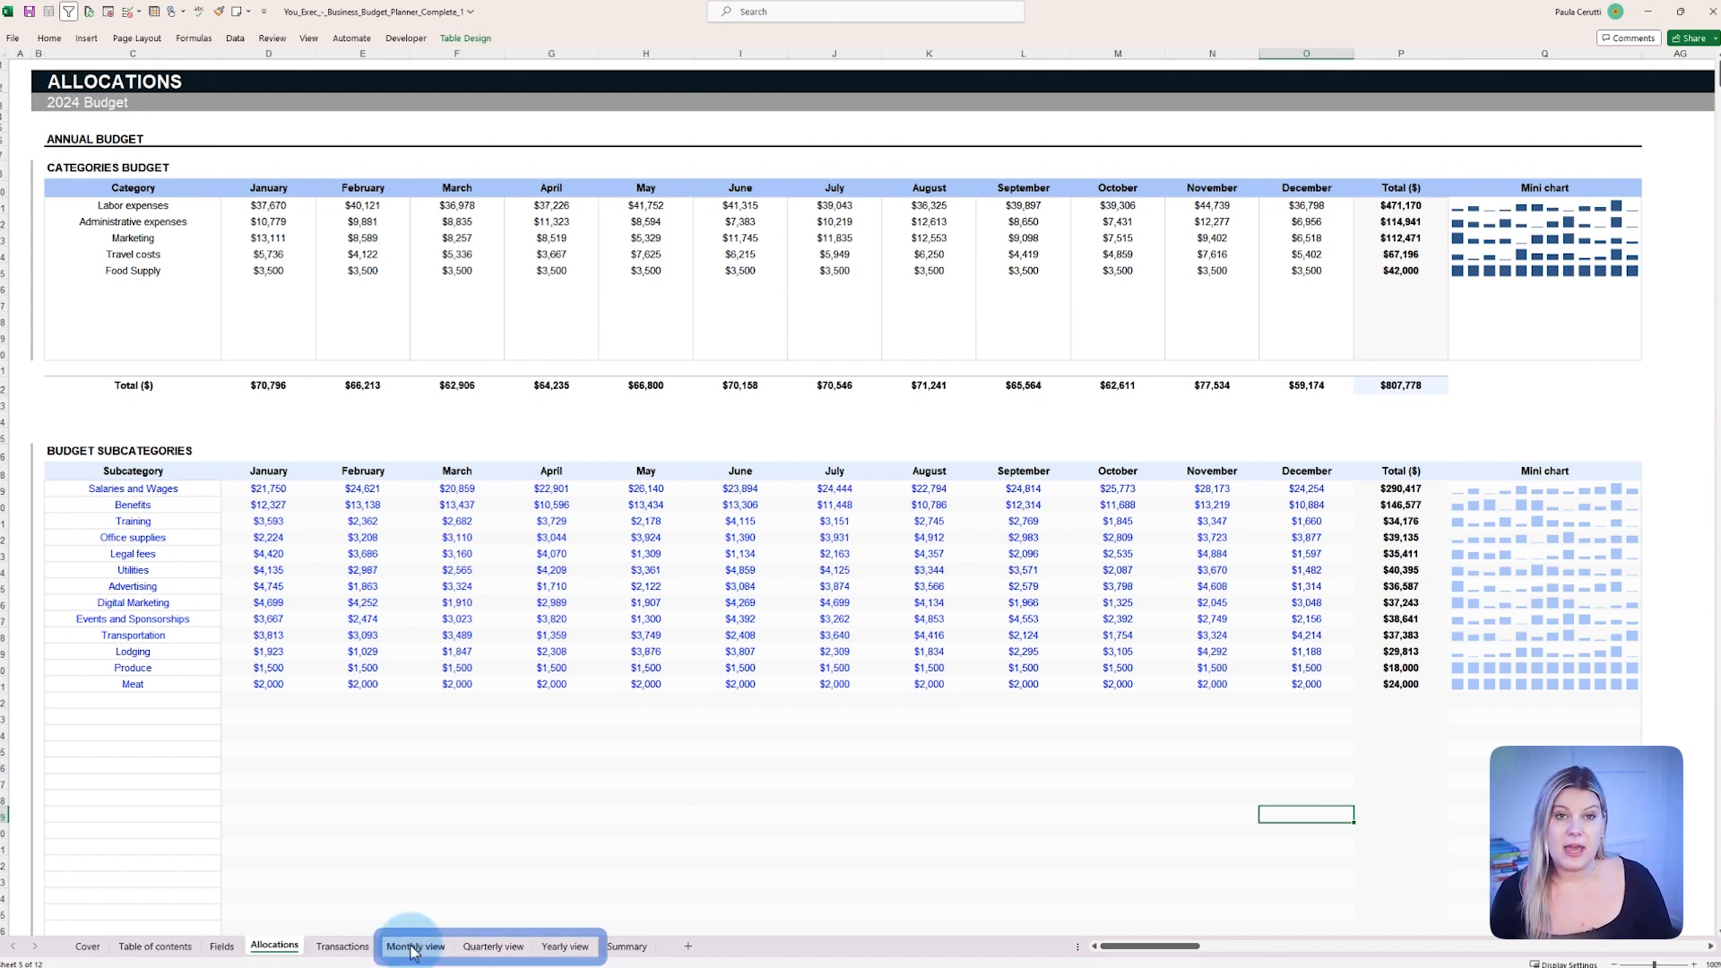
- Show February's Monthly view budget analysis including Food Supply at a $3,500 monthly budget
{"action": "left_click", "coordinate": [414, 947]}
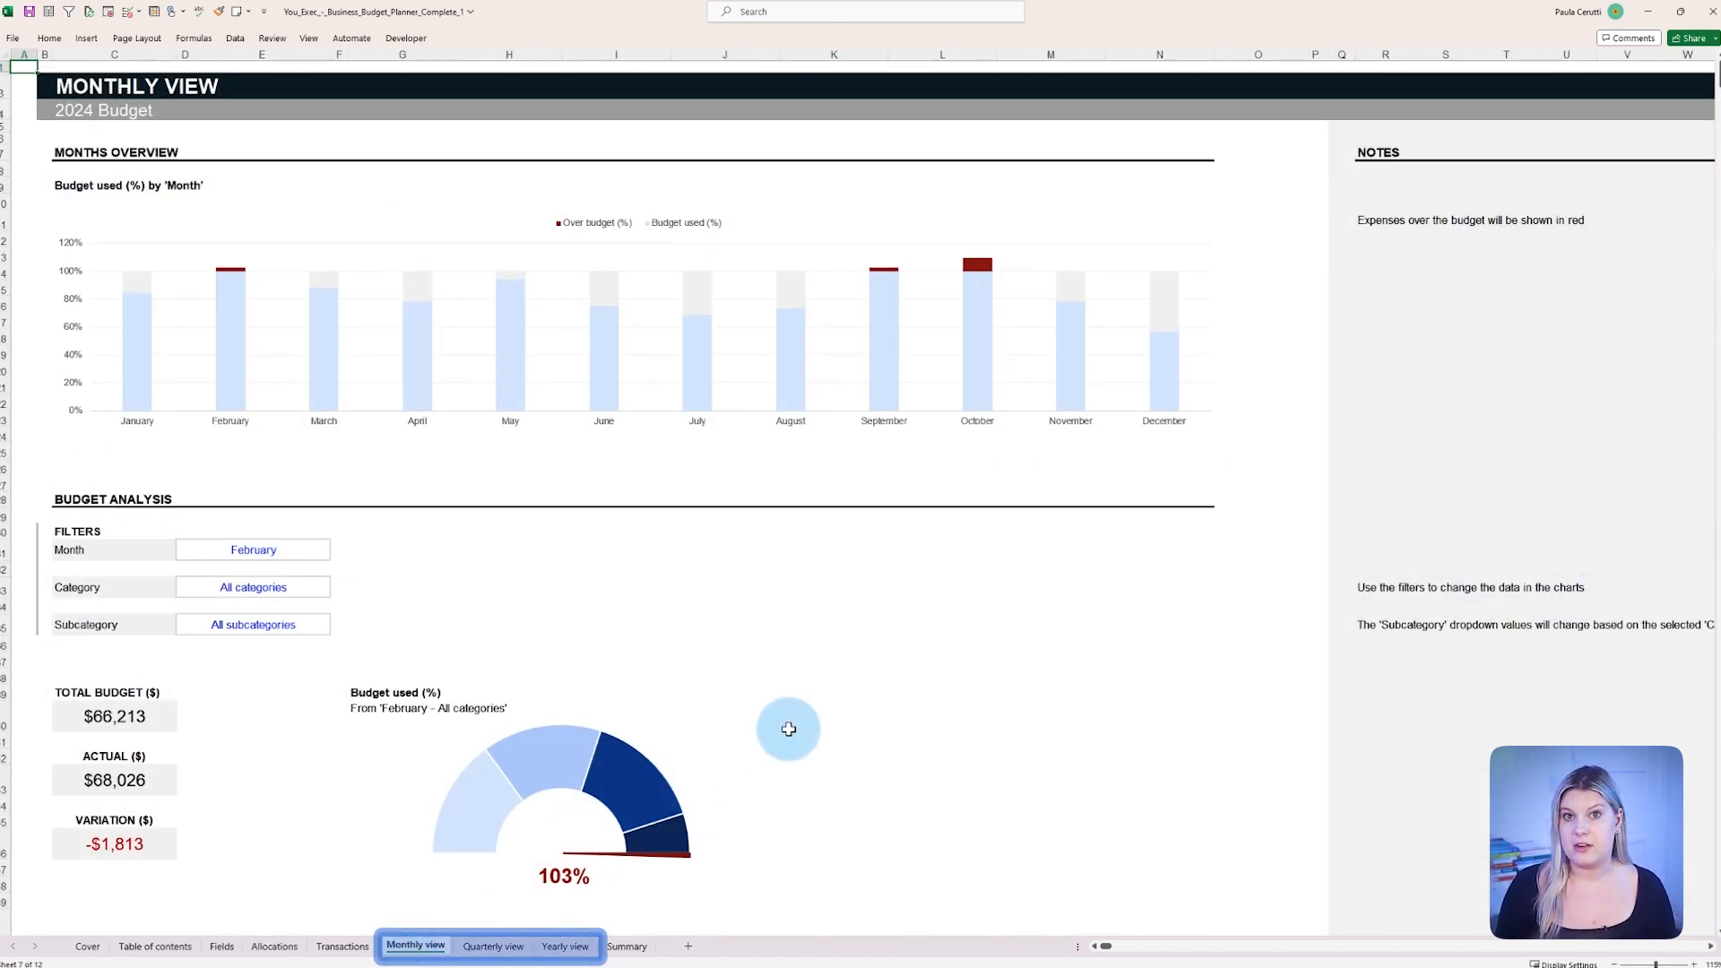
{"action": "scroll", "scroll_direction": "down", "scroll_amount": 3}
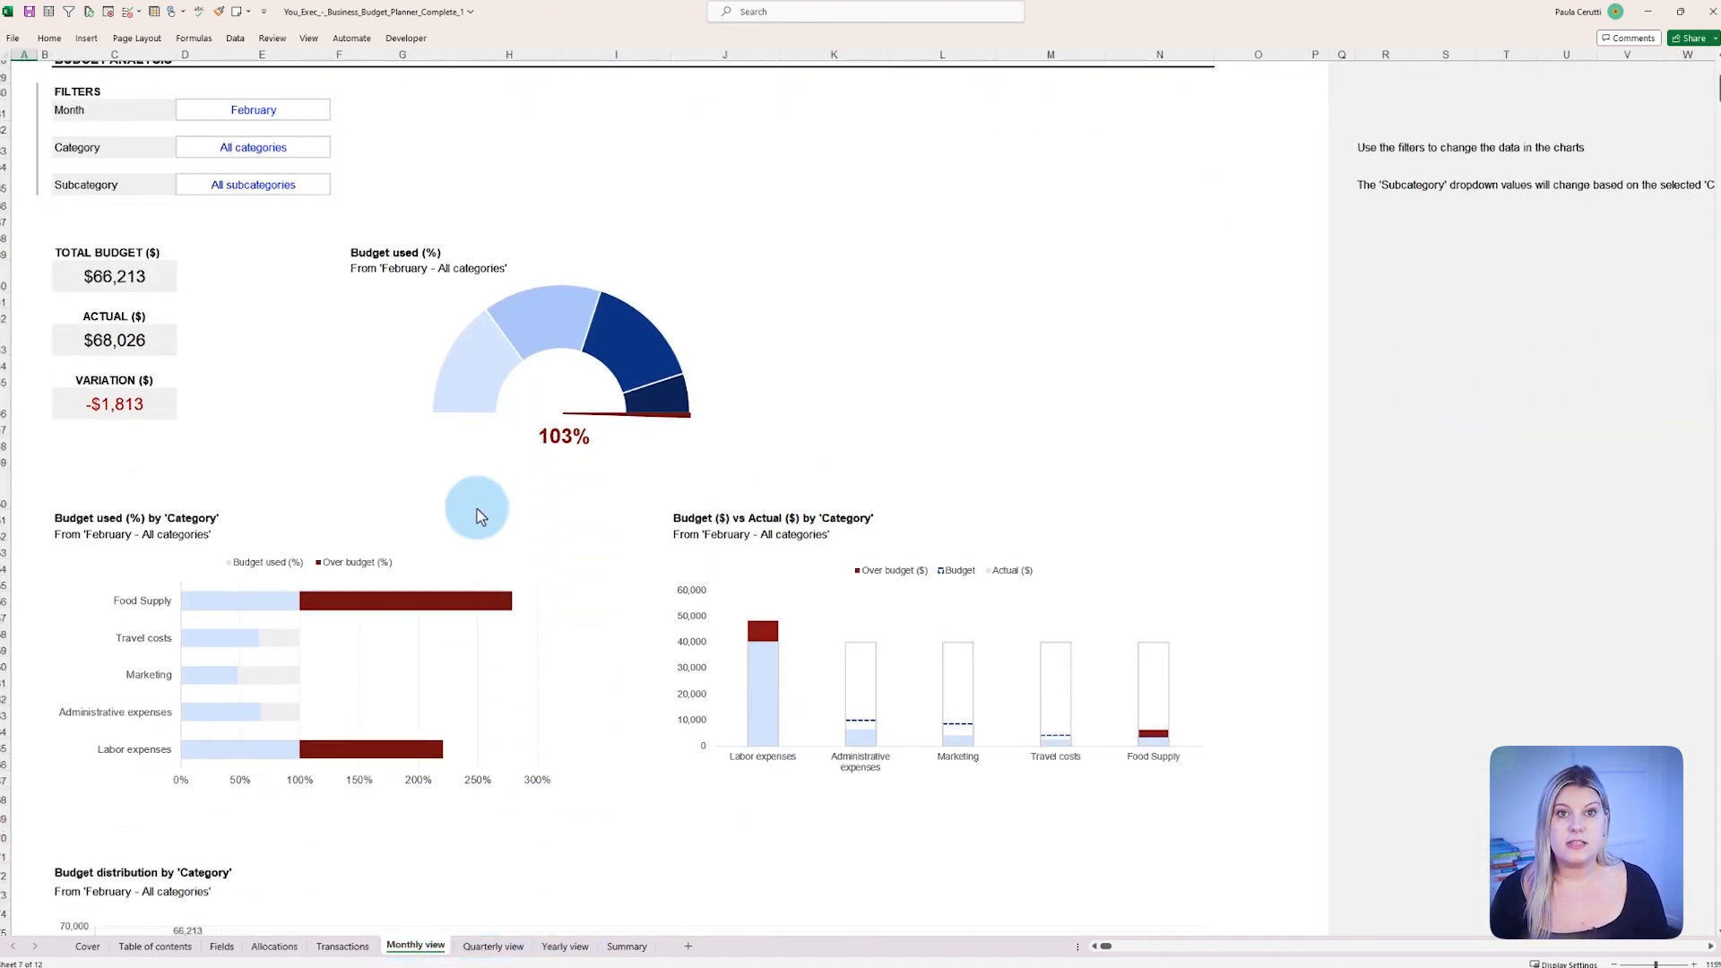
{"action": "left_click", "coordinate": [335, 149]}
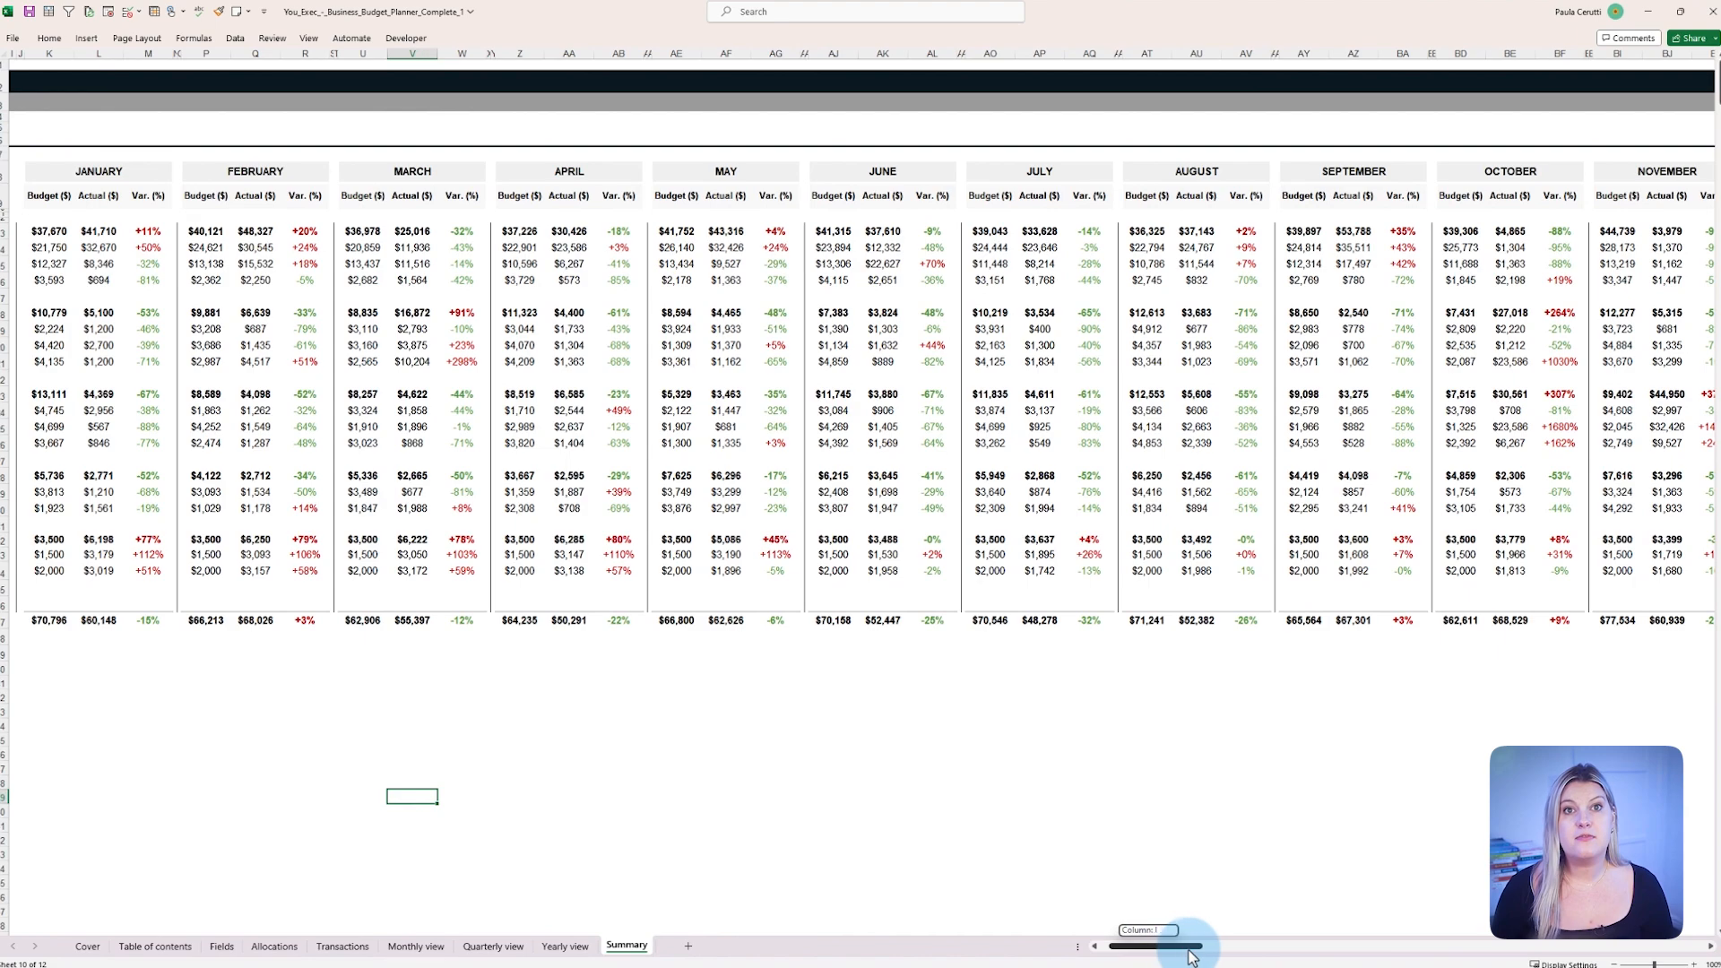
- Bring up the Summary sheet showing Food Supply's January $6,198 actual against $3,500 budget (+77%)
{"action": "scroll", "scroll_direction": "right", "scroll_amount": 3}
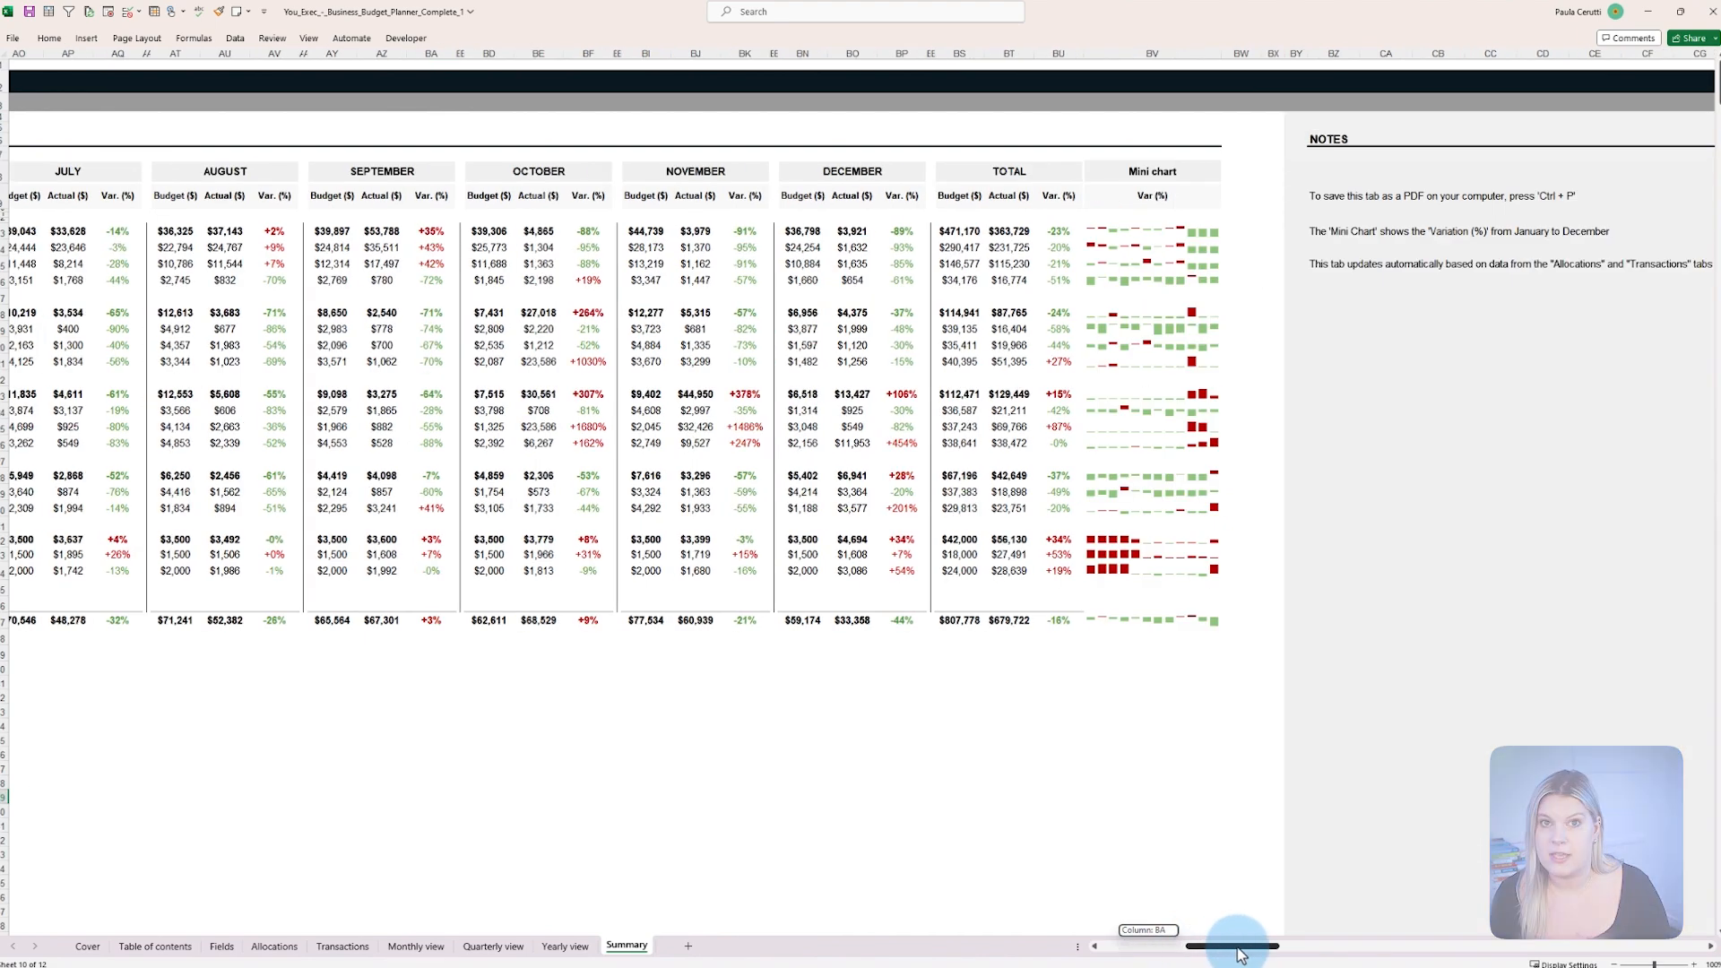
{"action": "left_click", "coordinate": [414, 946]}
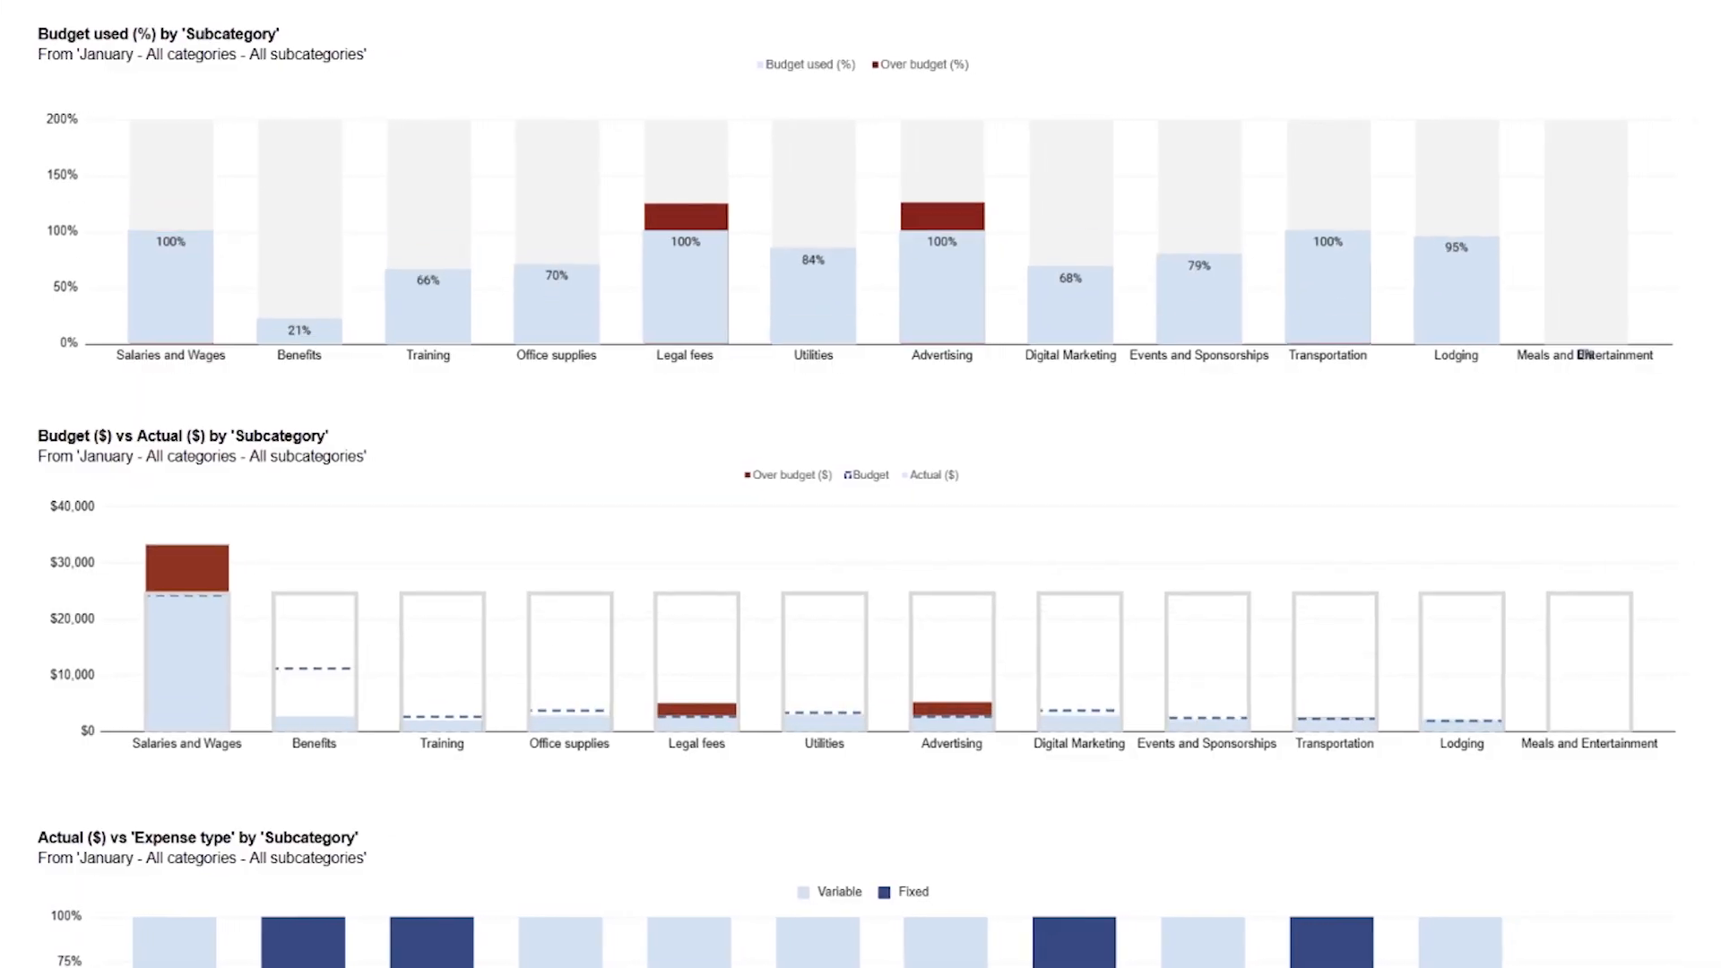
{"action": "left_click", "coordinate": [627, 947]}
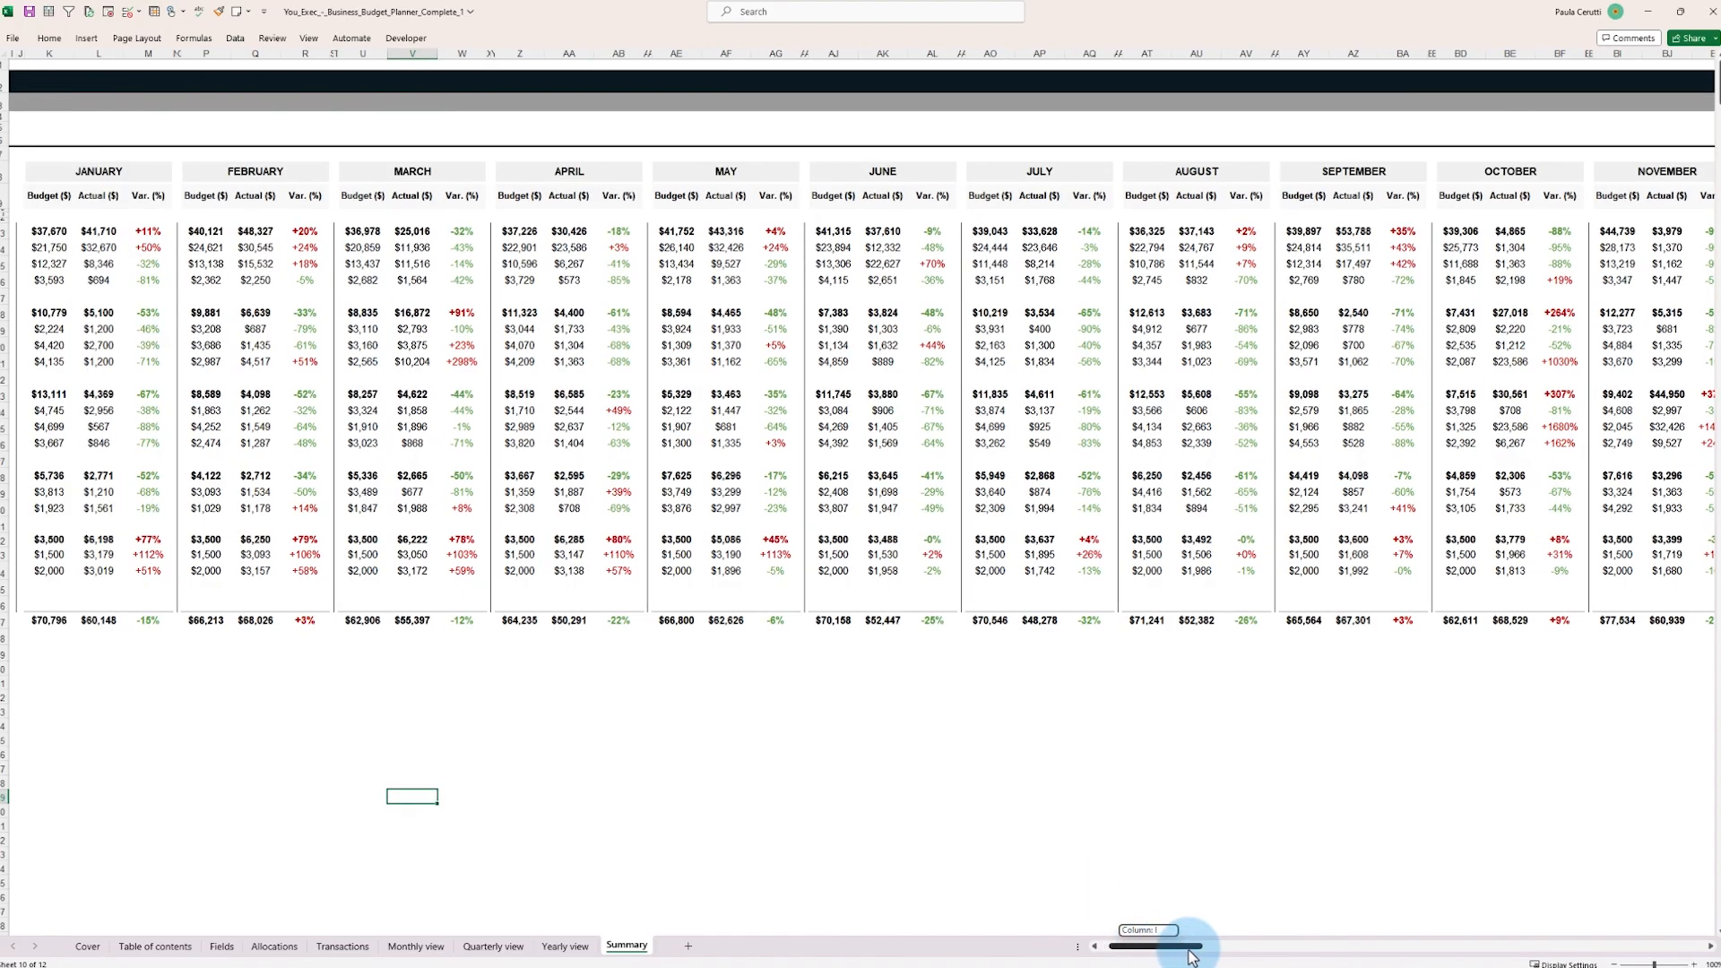
- Filter the Monthly view to Food Supply (February 179% used), then return to Allocations
{"action": "left_click", "coordinate": [414, 947]}
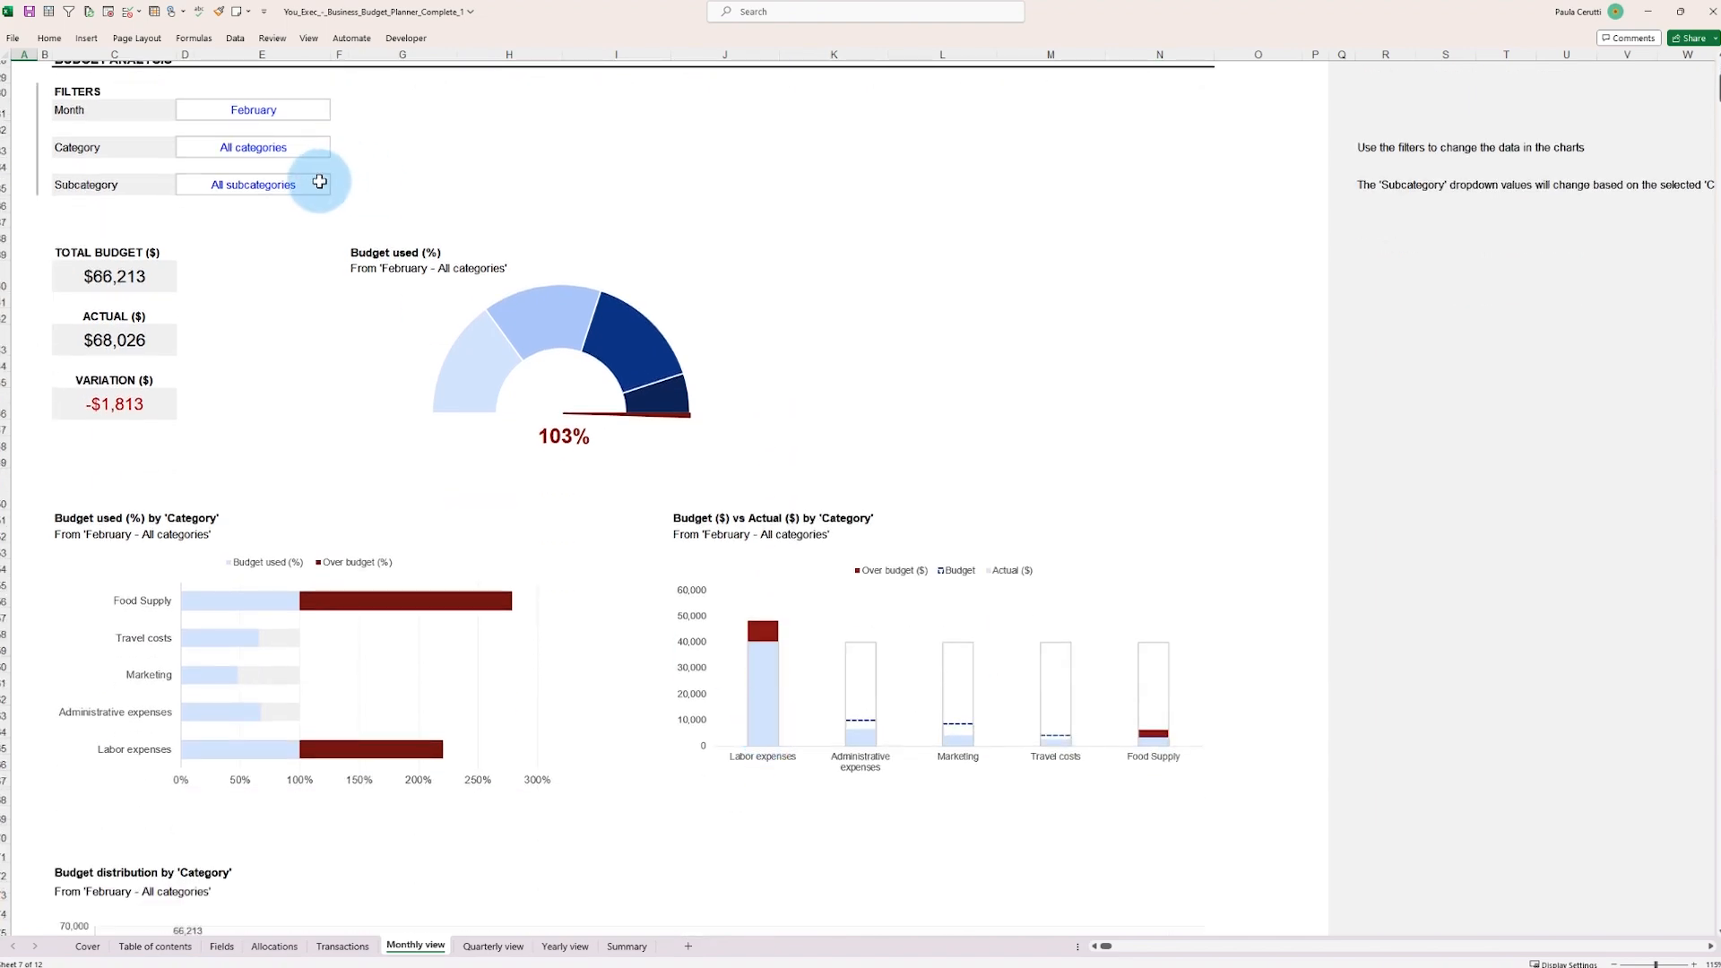
{"action": "left_click", "coordinate": [253, 145]}
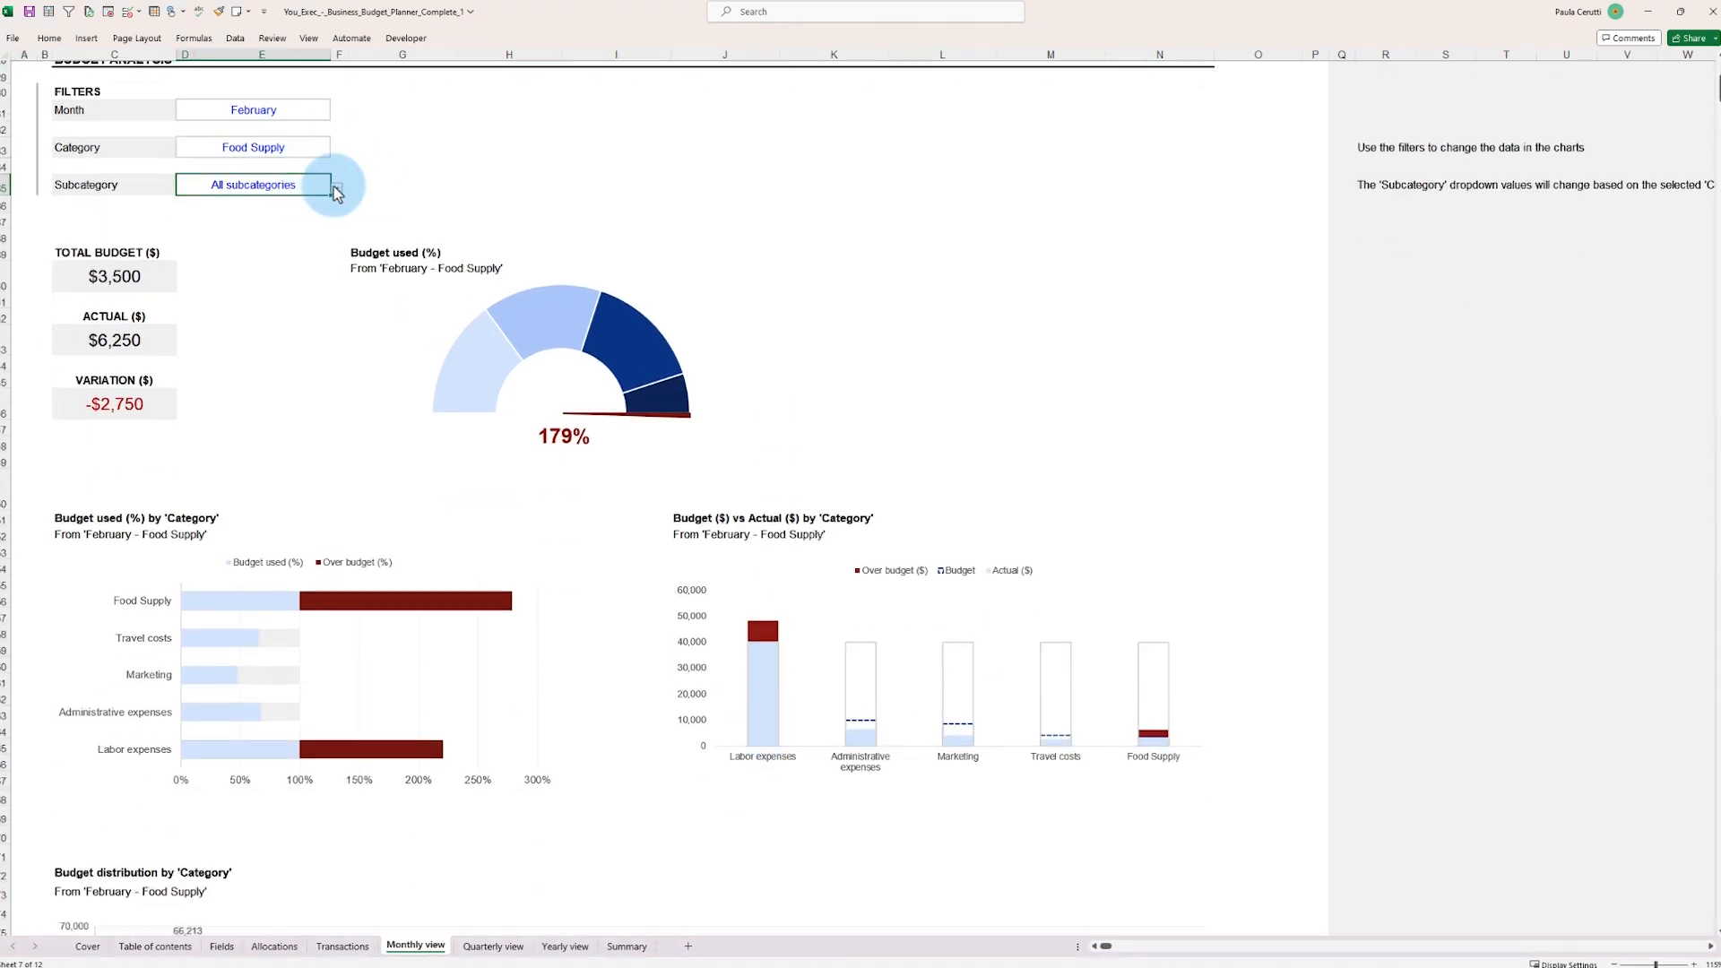
{"action": "left_click", "coordinate": [273, 945]}
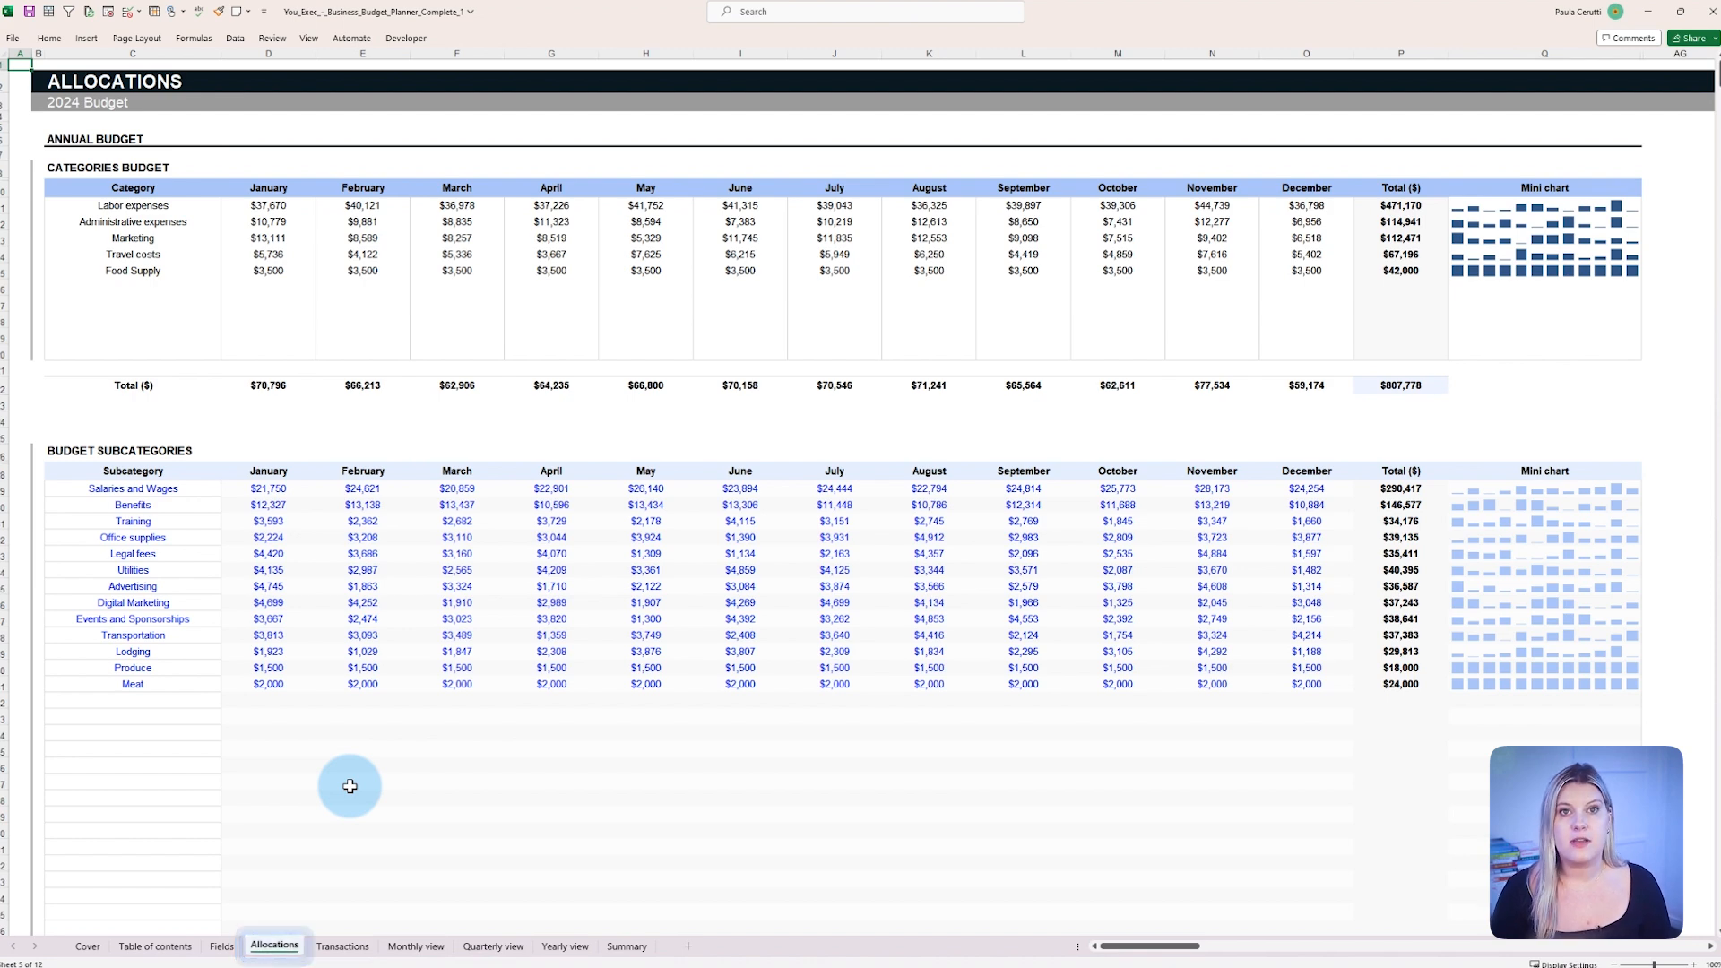
- Vary the Meat row's monthly amounts so Food Supply's yearly budget reaches $40,200, then show Transactions
{"action": "left_click", "coordinate": [130, 189]}
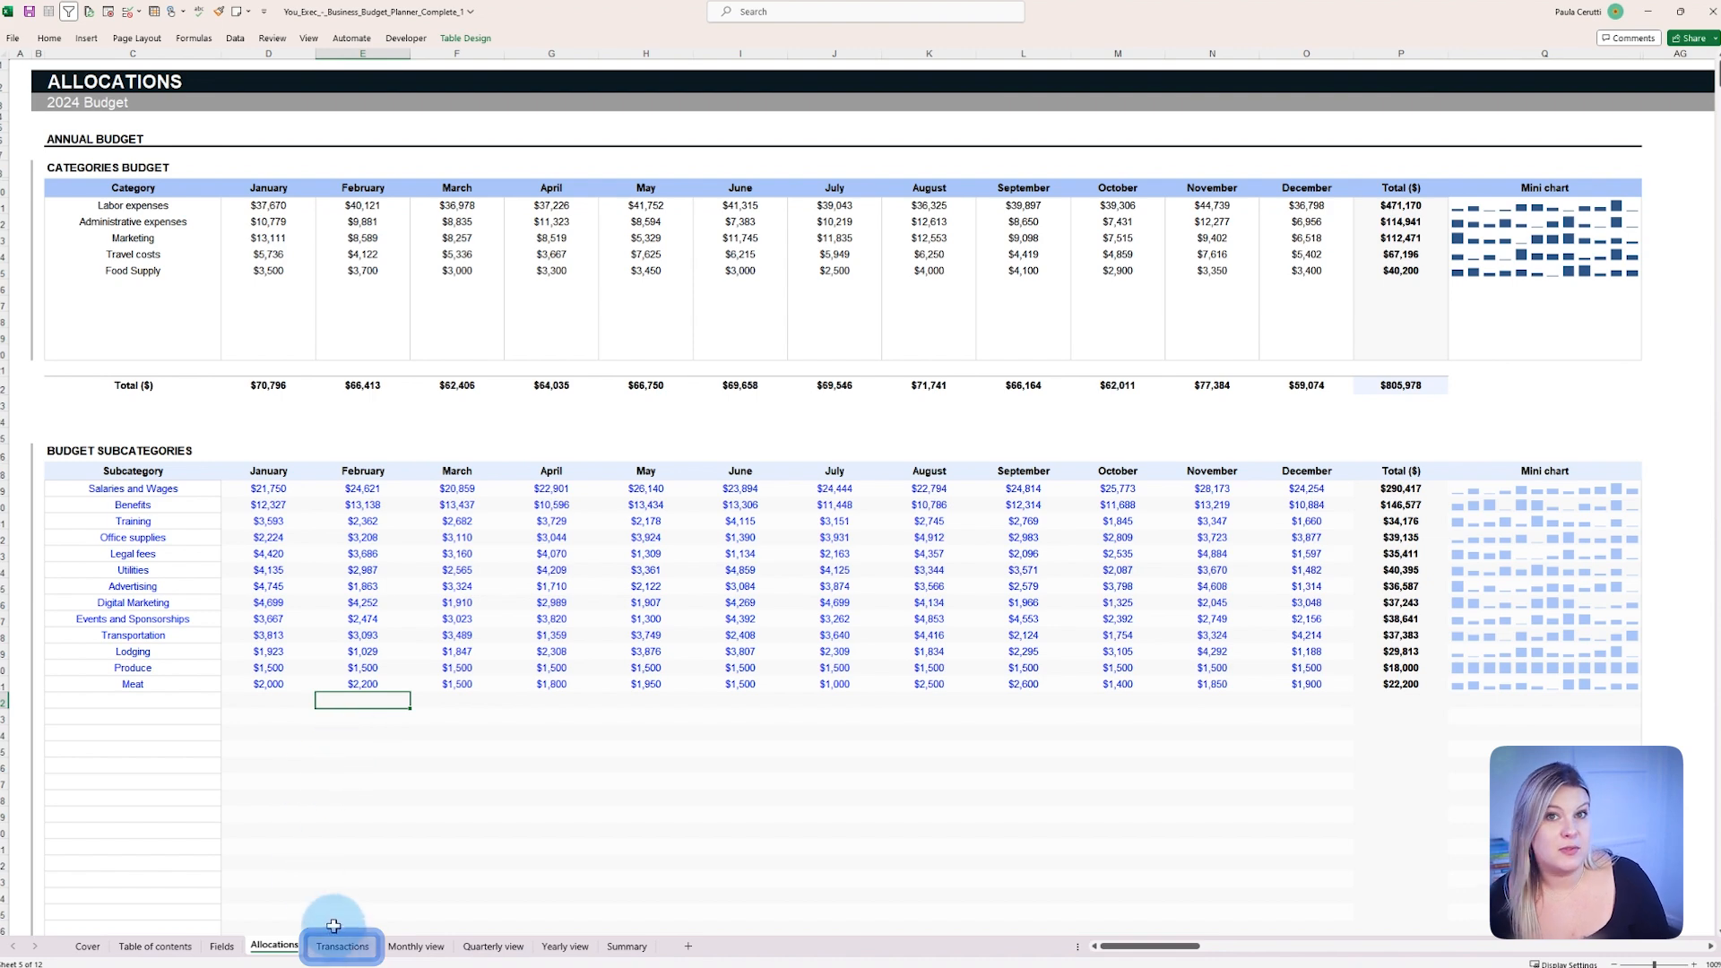
{"action": "left_click", "coordinate": [341, 946]}
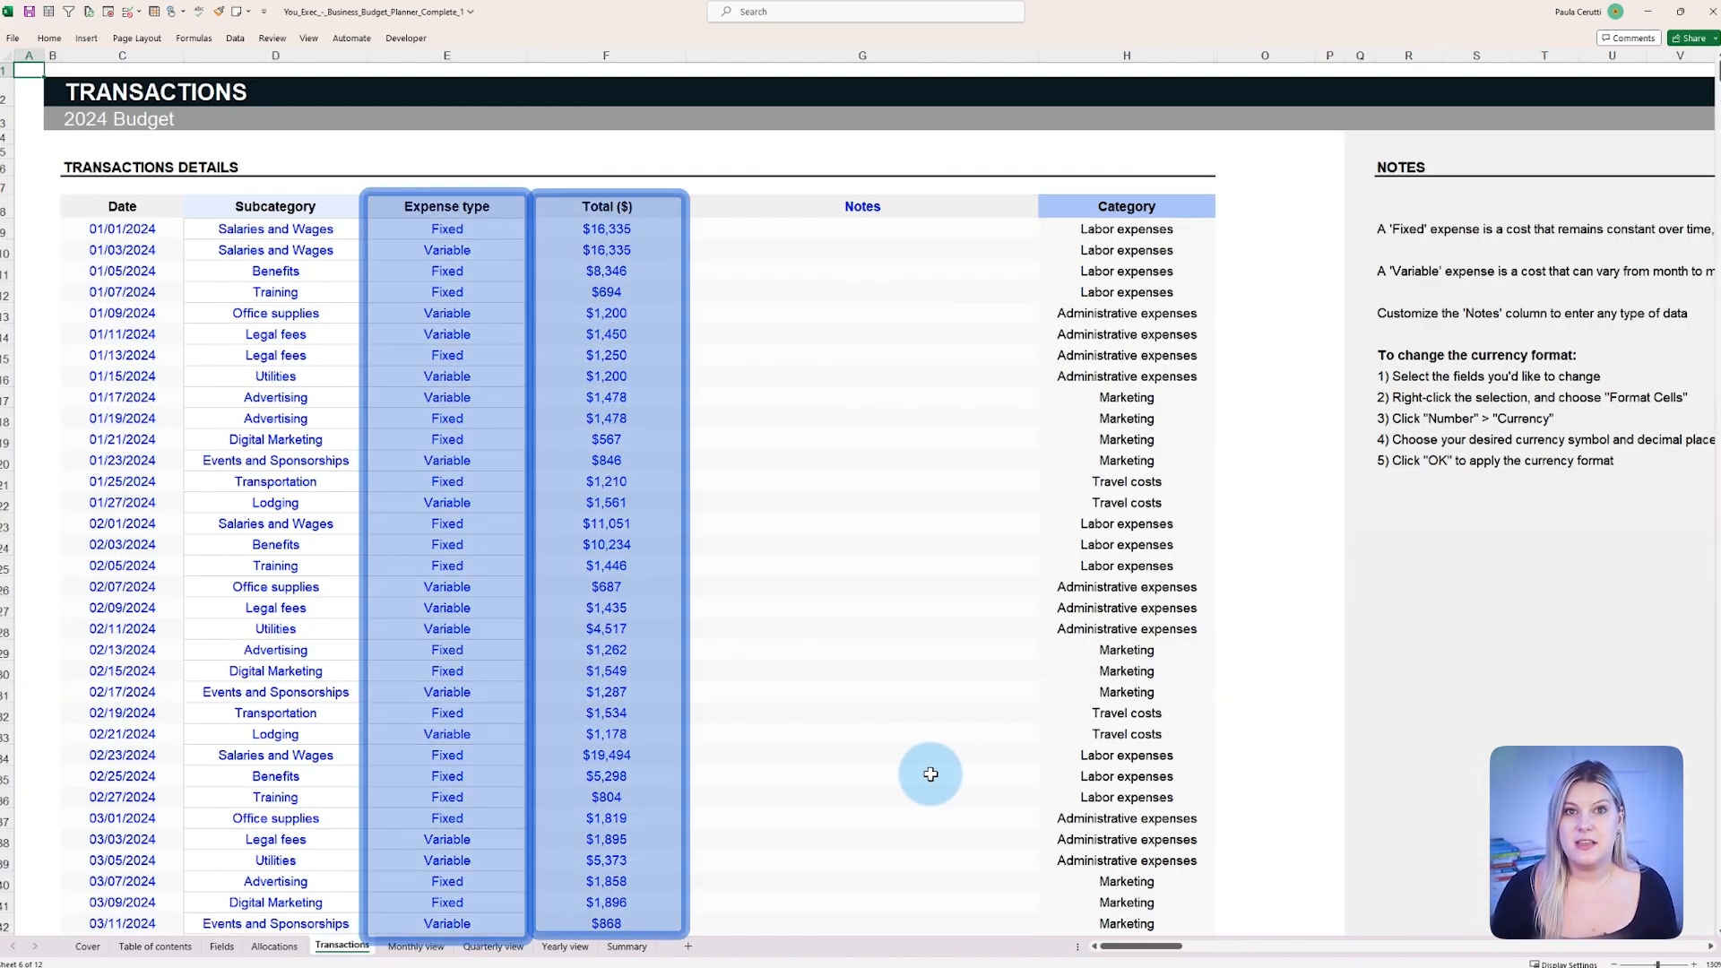
- Add a Fixed Meat $1,500 and a Variable Dairy $500 Food Supply transaction, then show February's 93% used
{"action": "scroll", "scroll_direction": "down", "scroll_amount": 3}
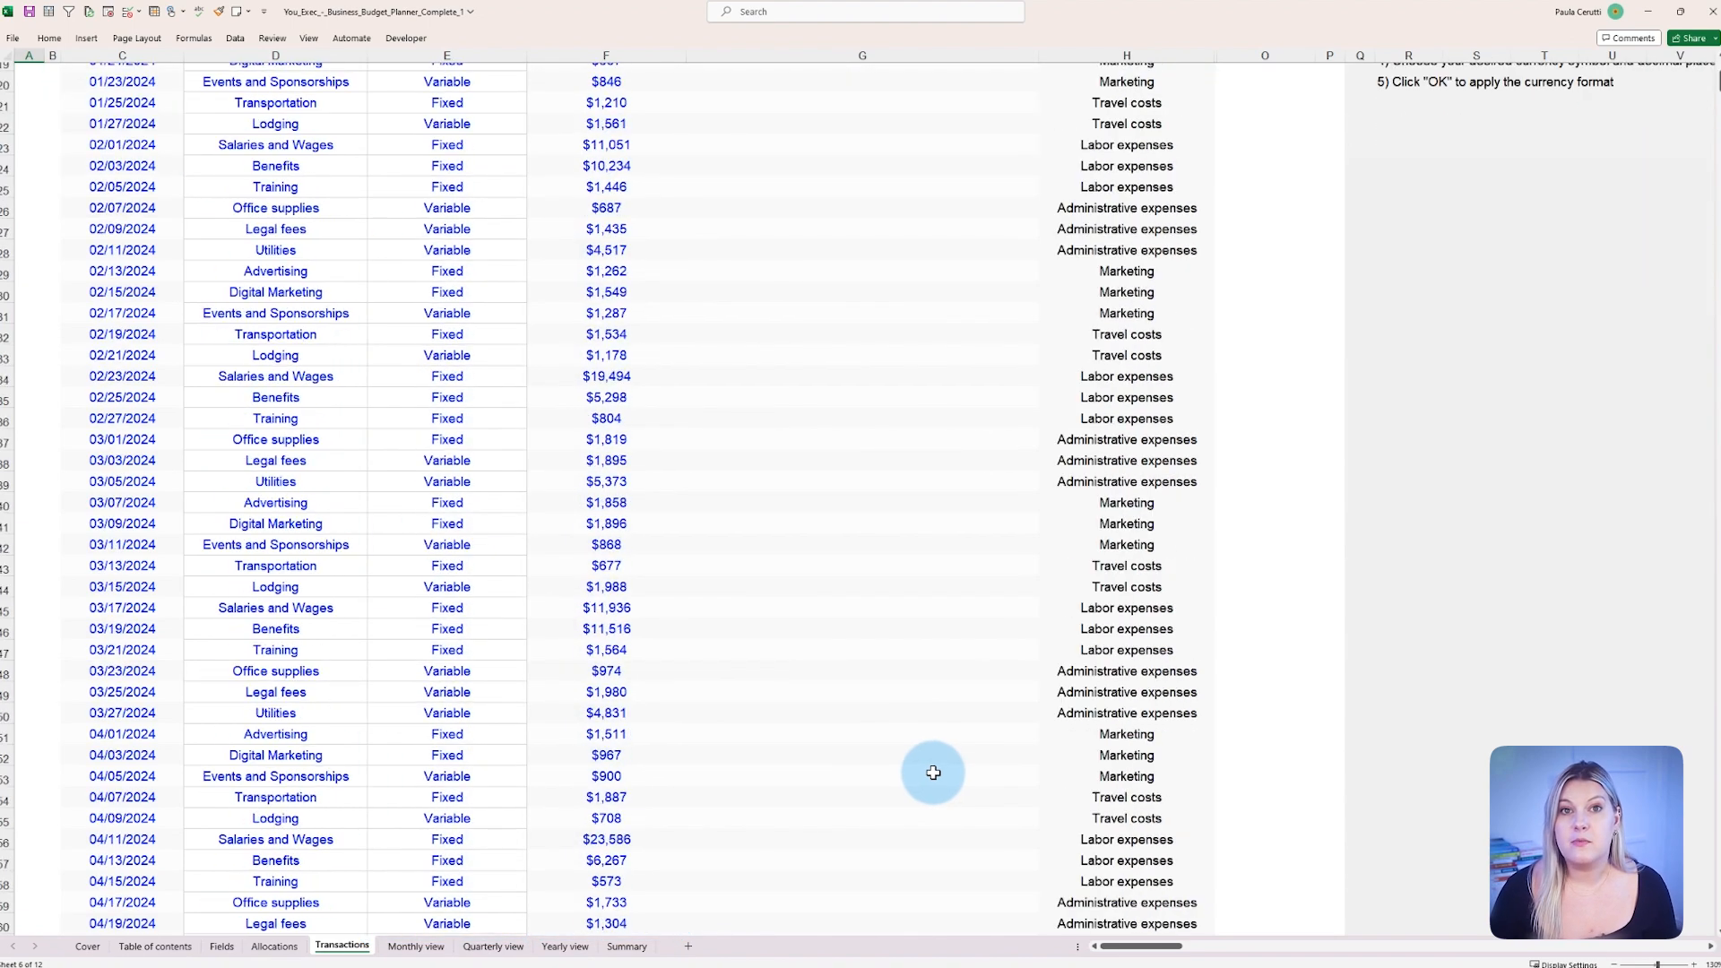
{"action": "scroll", "scroll_direction": "down", "scroll_amount": 3}
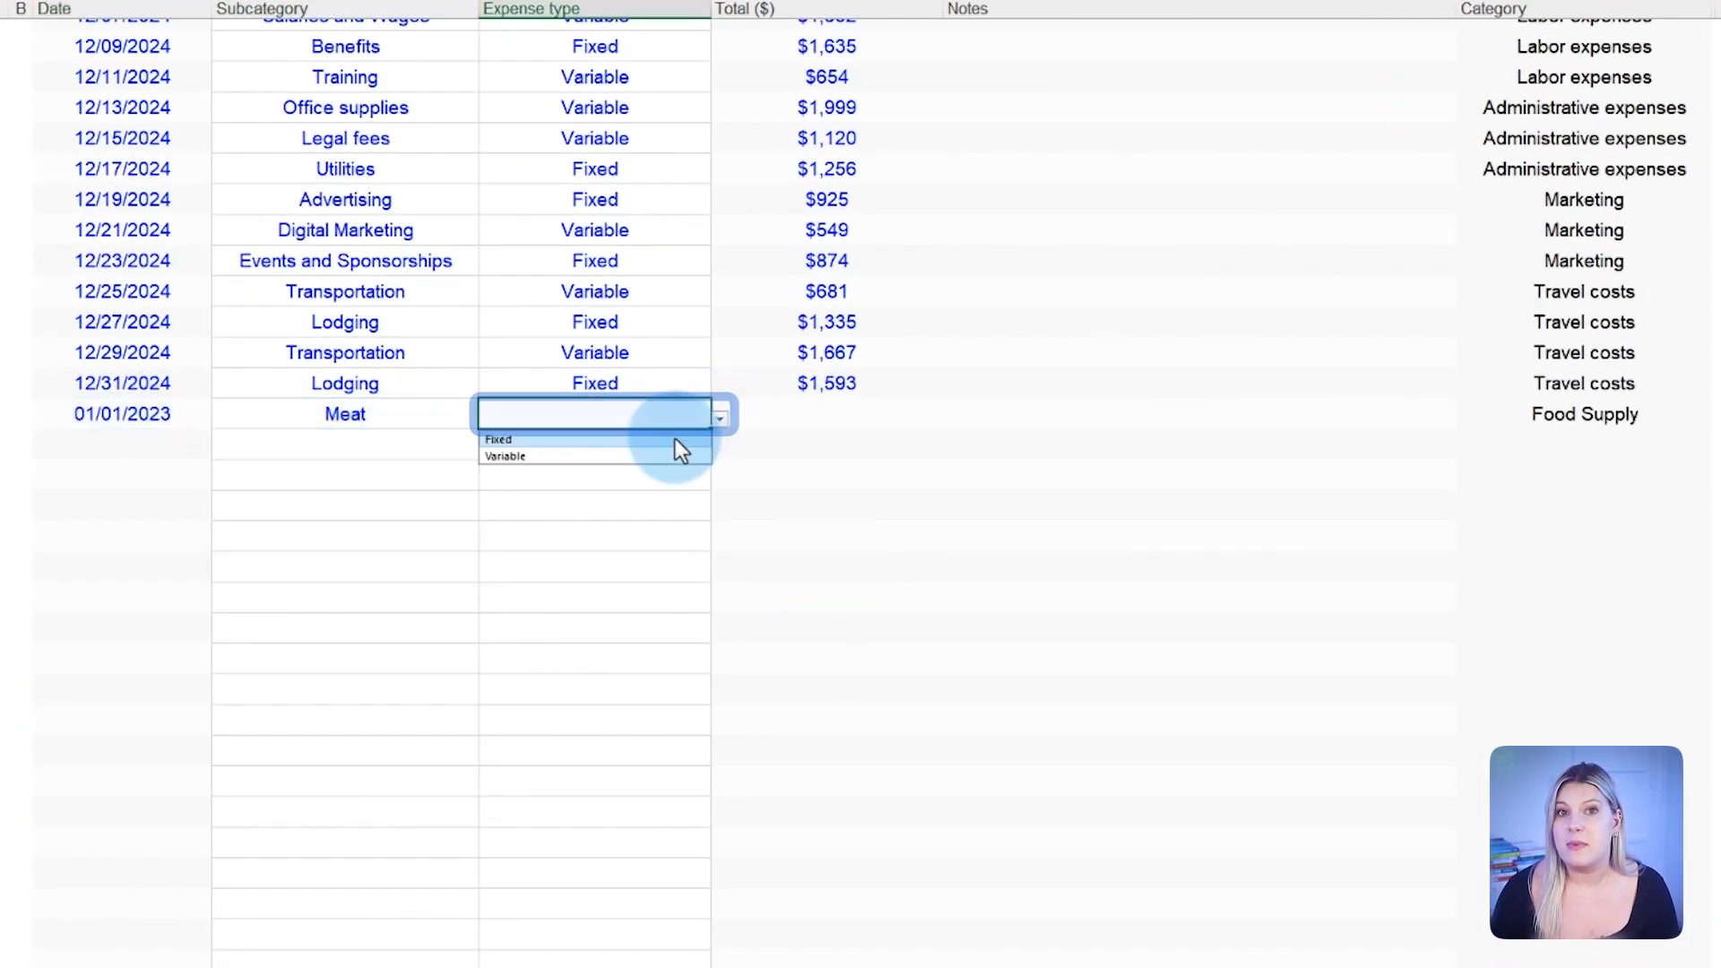
{"action": "left_click", "coordinate": [499, 440]}
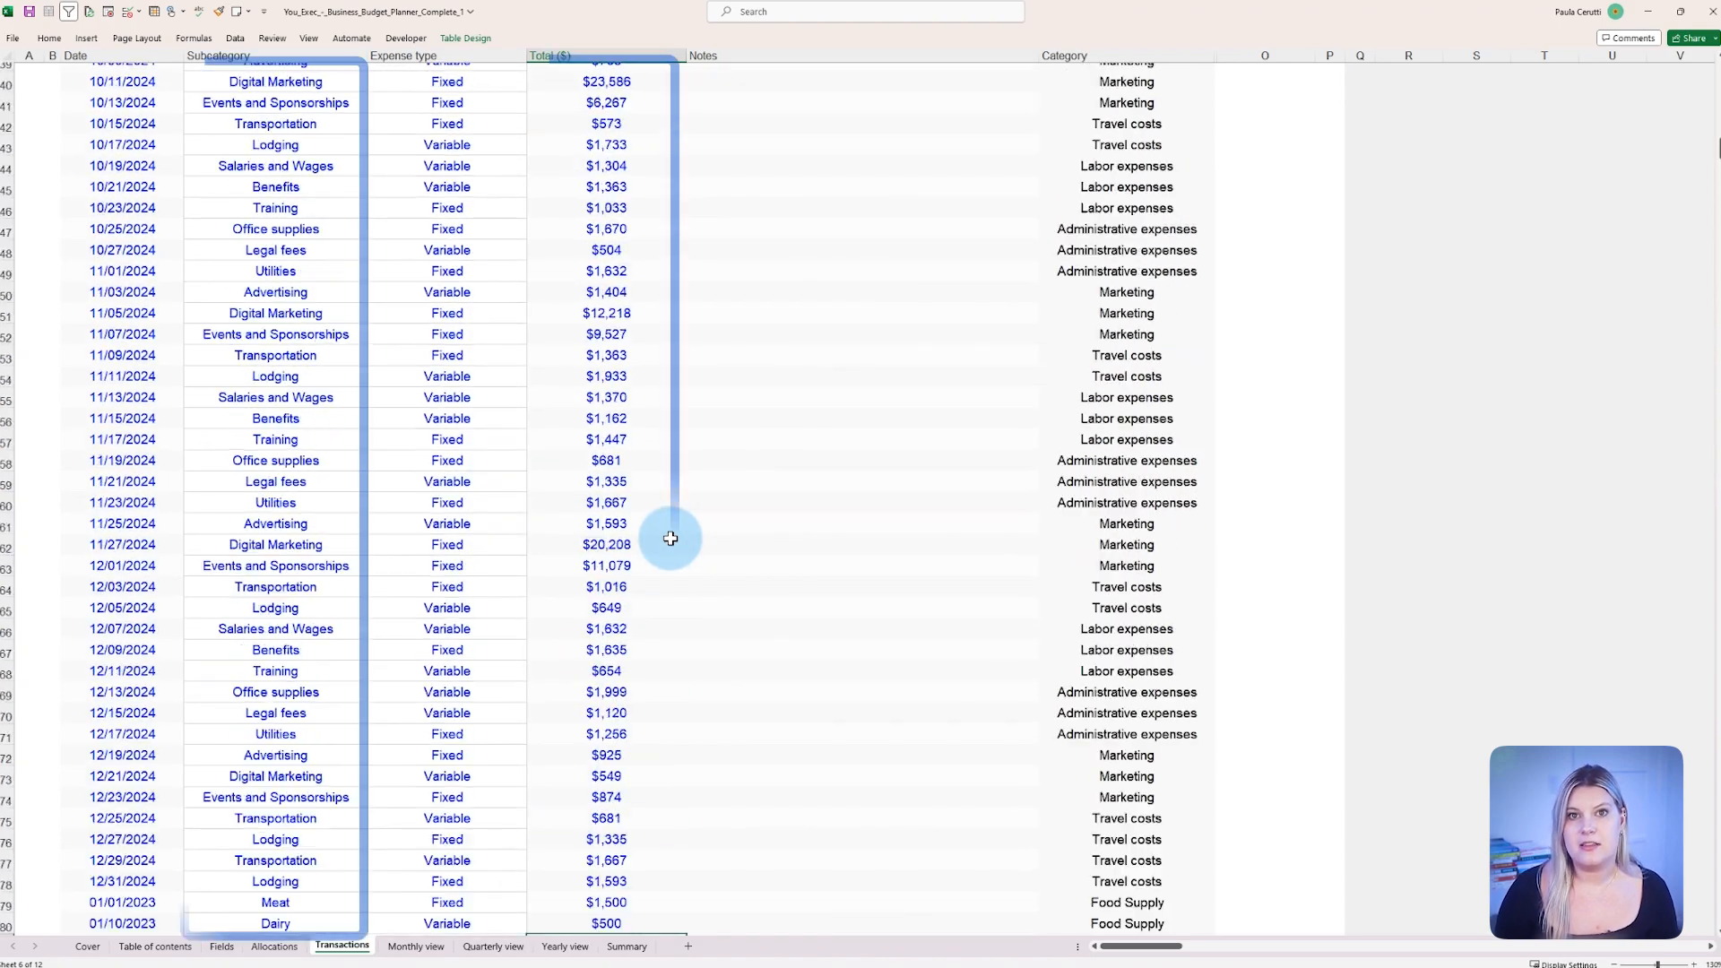
{"action": "scroll", "scroll_direction": "up", "scroll_amount": 3}
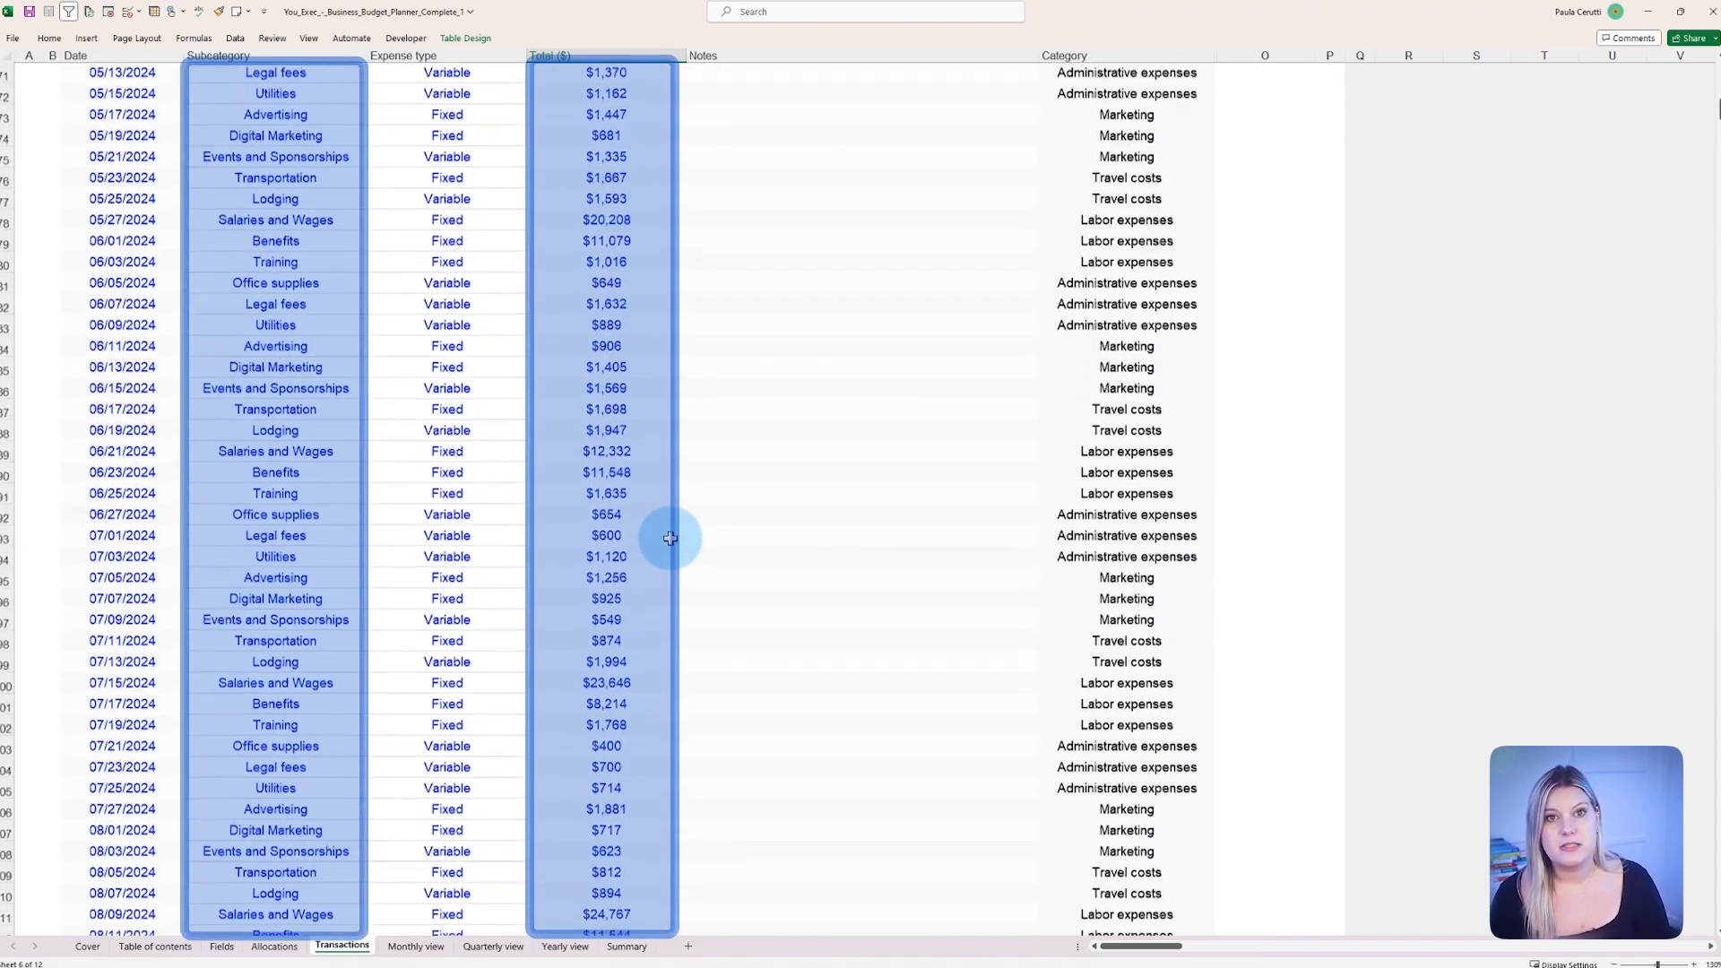
{"action": "left_click", "coordinate": [416, 946]}
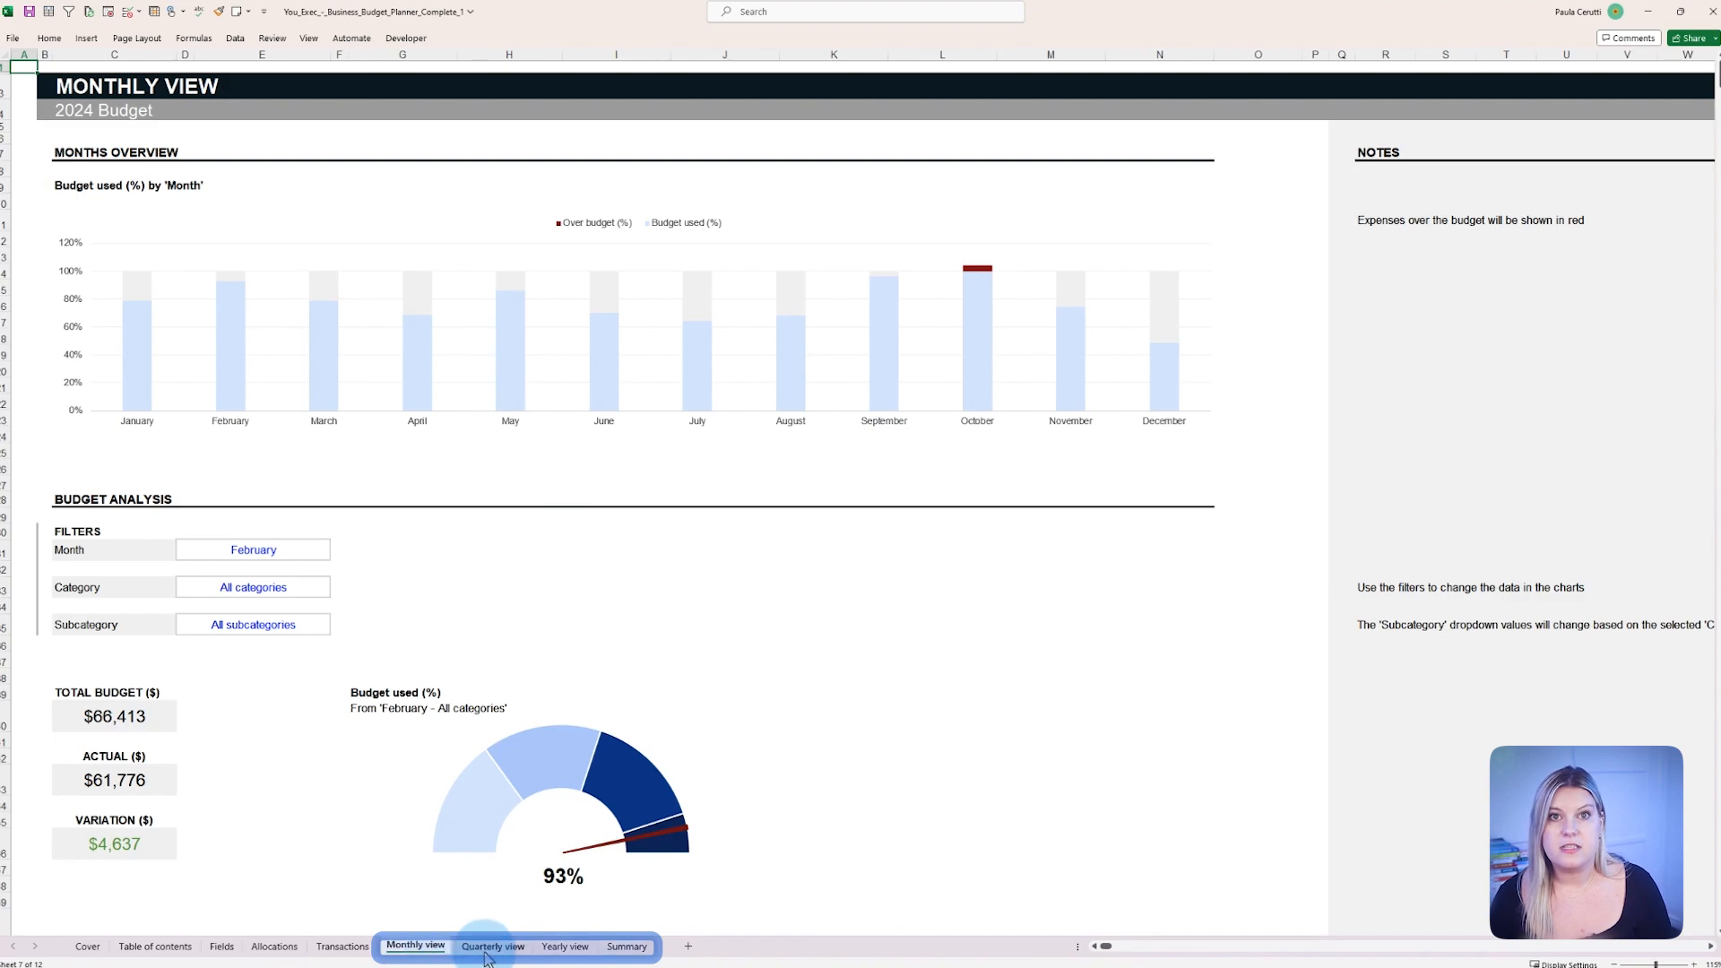
- Check the Summary sheet's Food Supply, Produce and Meat rows, then return to the Monthly view
{"action": "left_click", "coordinate": [628, 947]}
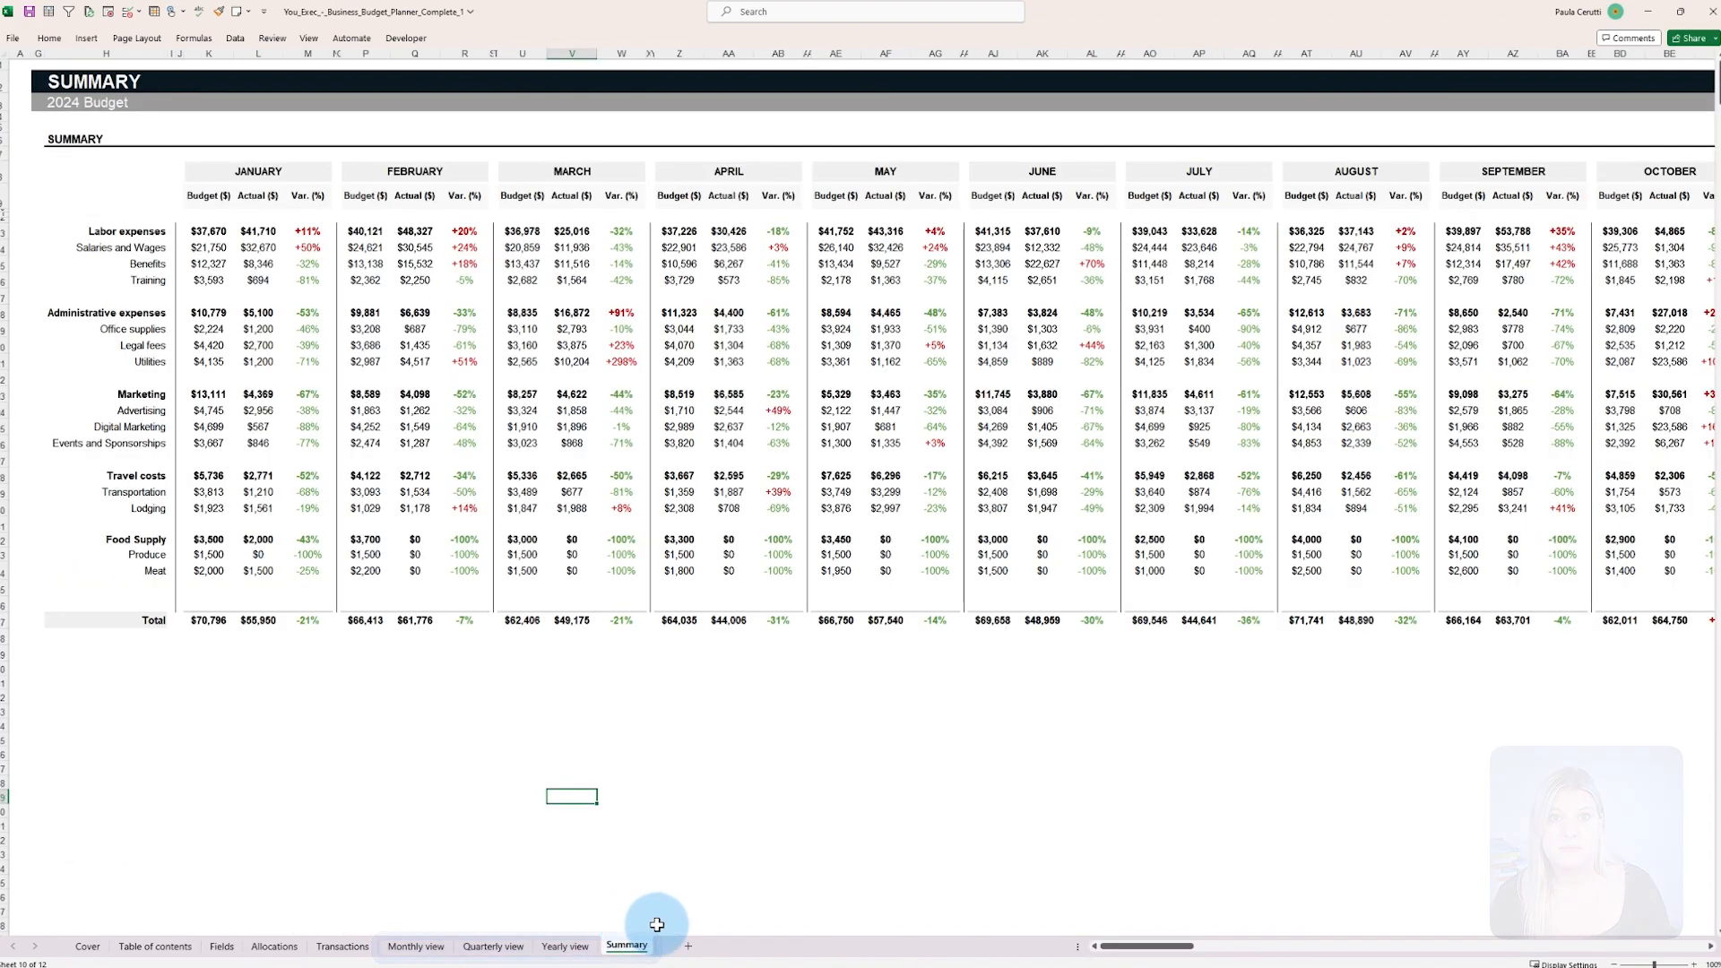
{"action": "left_click", "coordinate": [273, 947]}
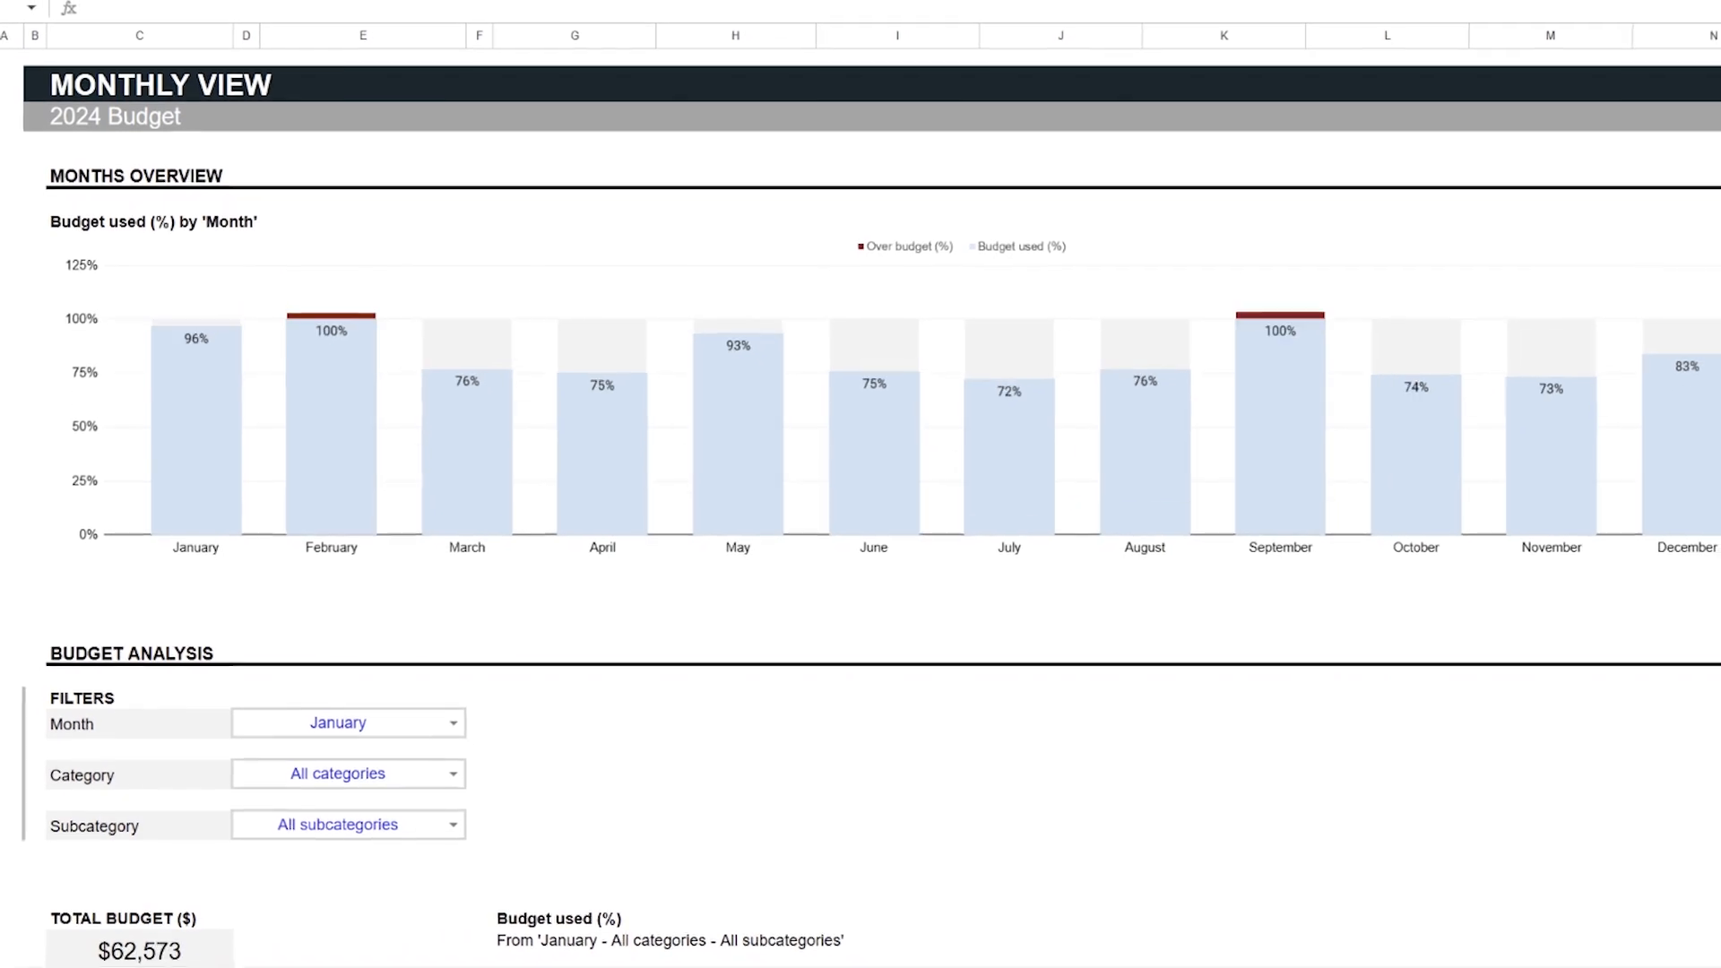
- Show the Yearly view dashboard: 78% of the $805,978 budget used, $180,386 remaining, with its charts
{"action": "left_click", "coordinate": [155, 947]}
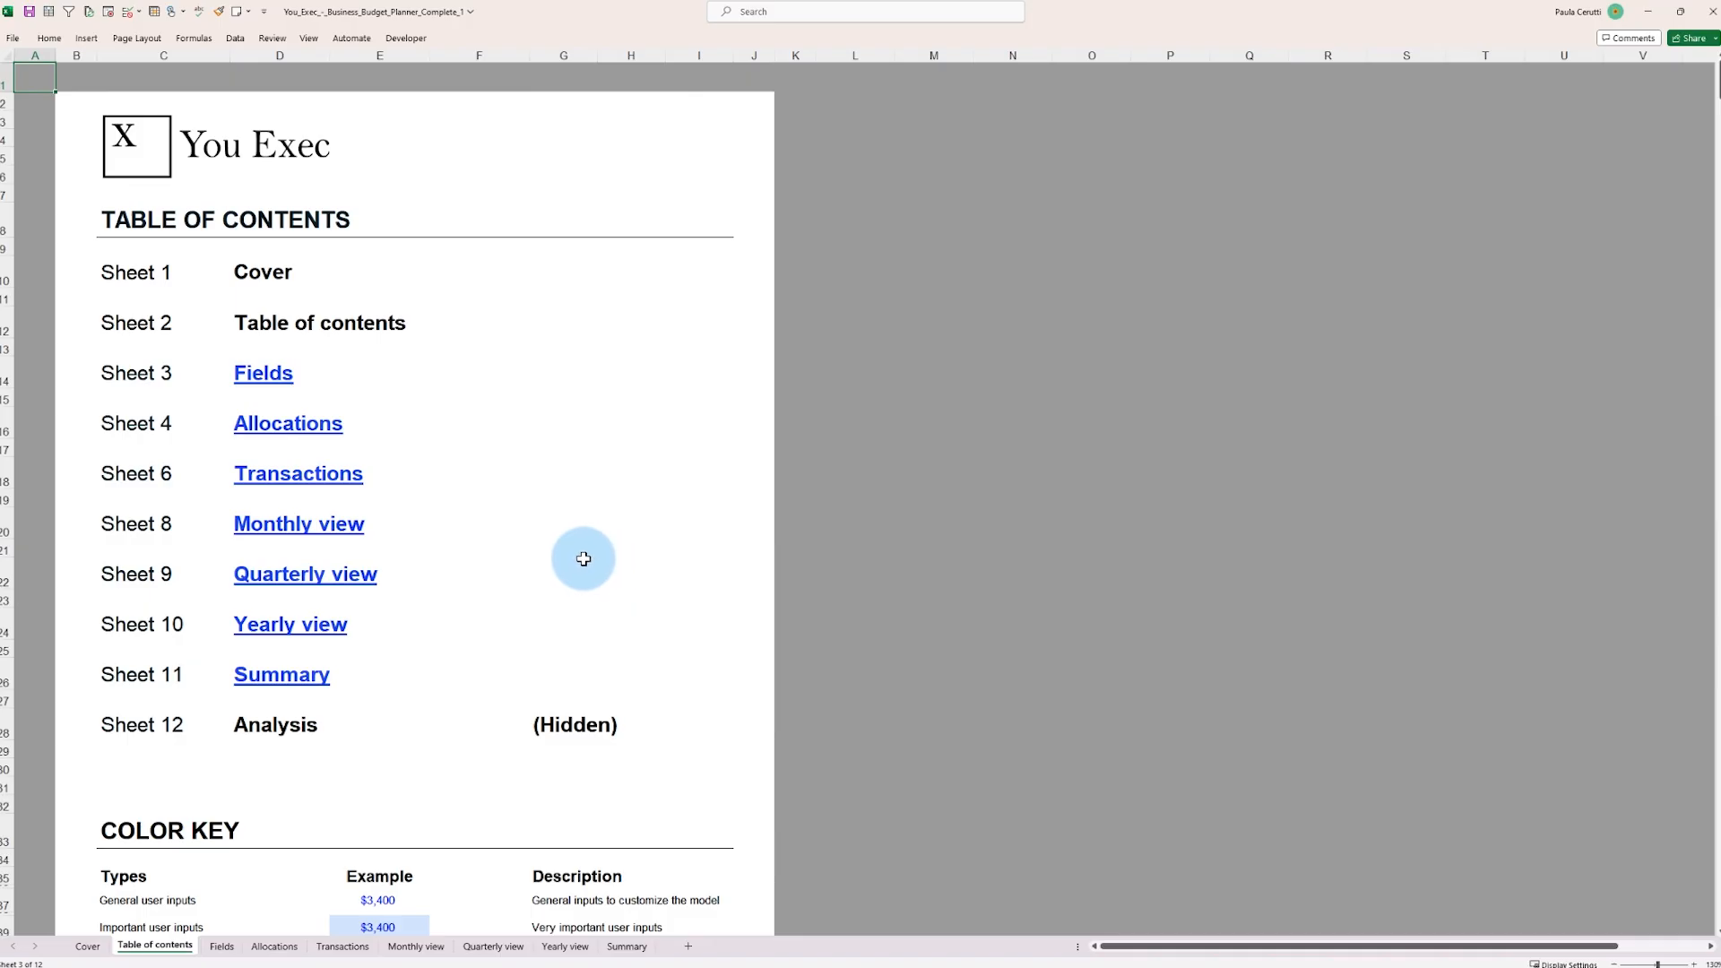
{"action": "left_click", "coordinate": [565, 947]}
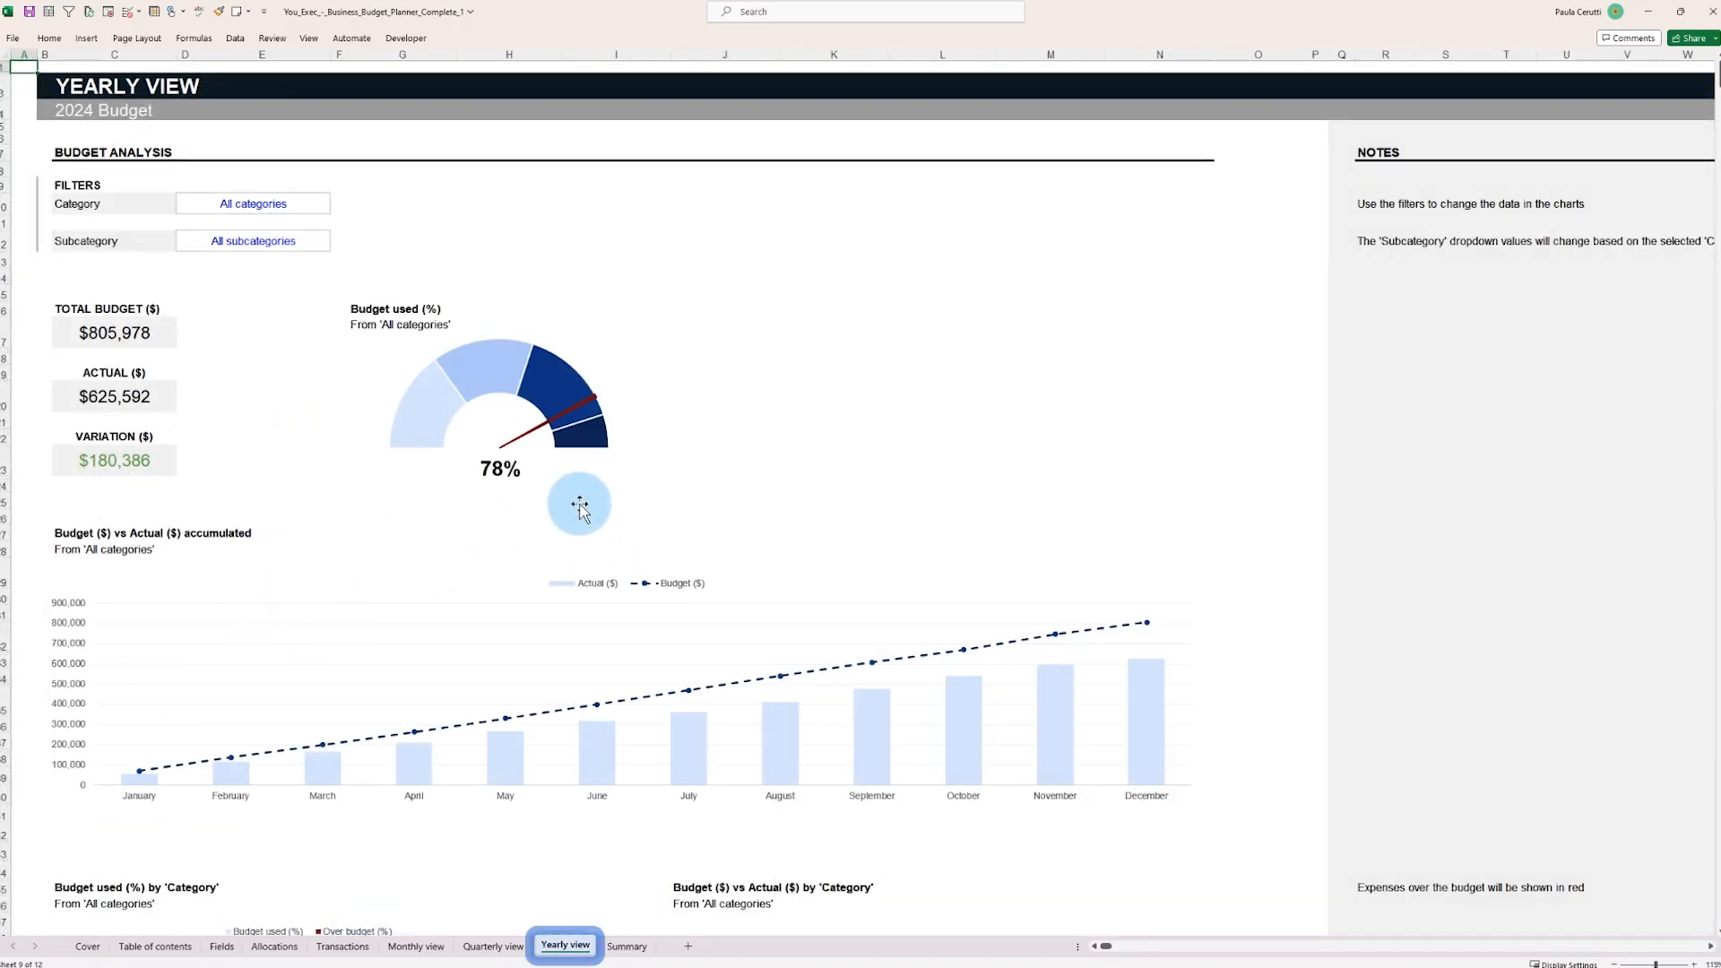
{"action": "mouse_move", "coordinate": [1146, 453]}
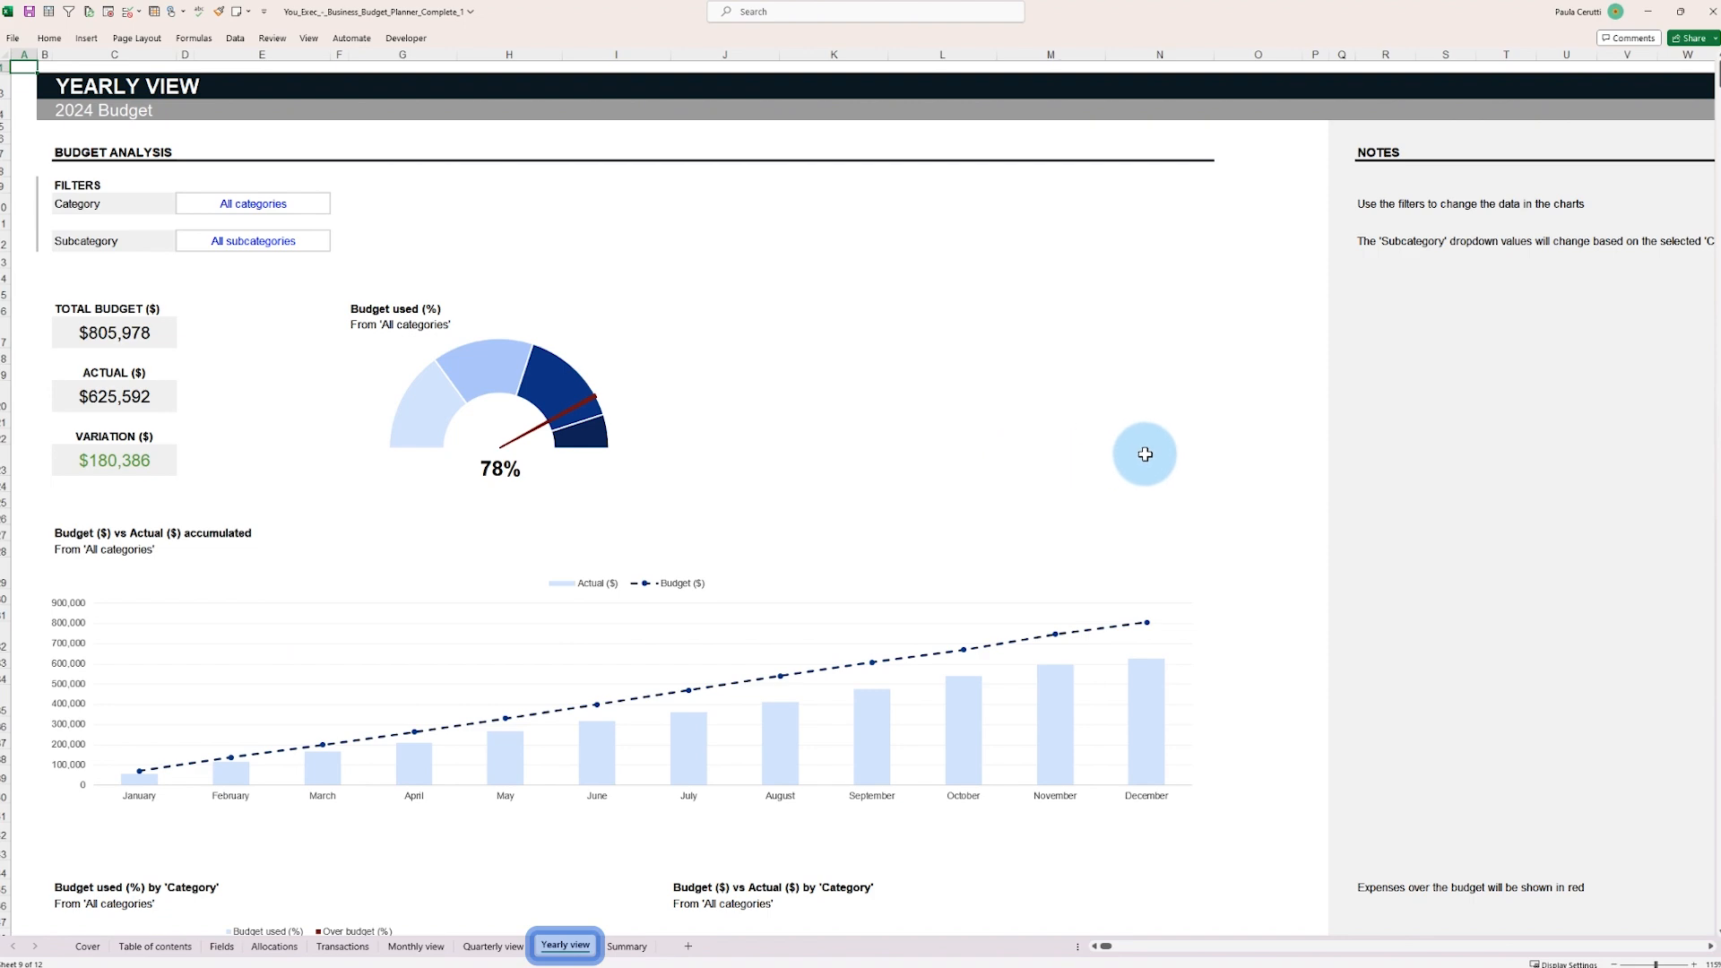
{"action": "scroll", "scroll_direction": "down", "scroll_amount": 3}
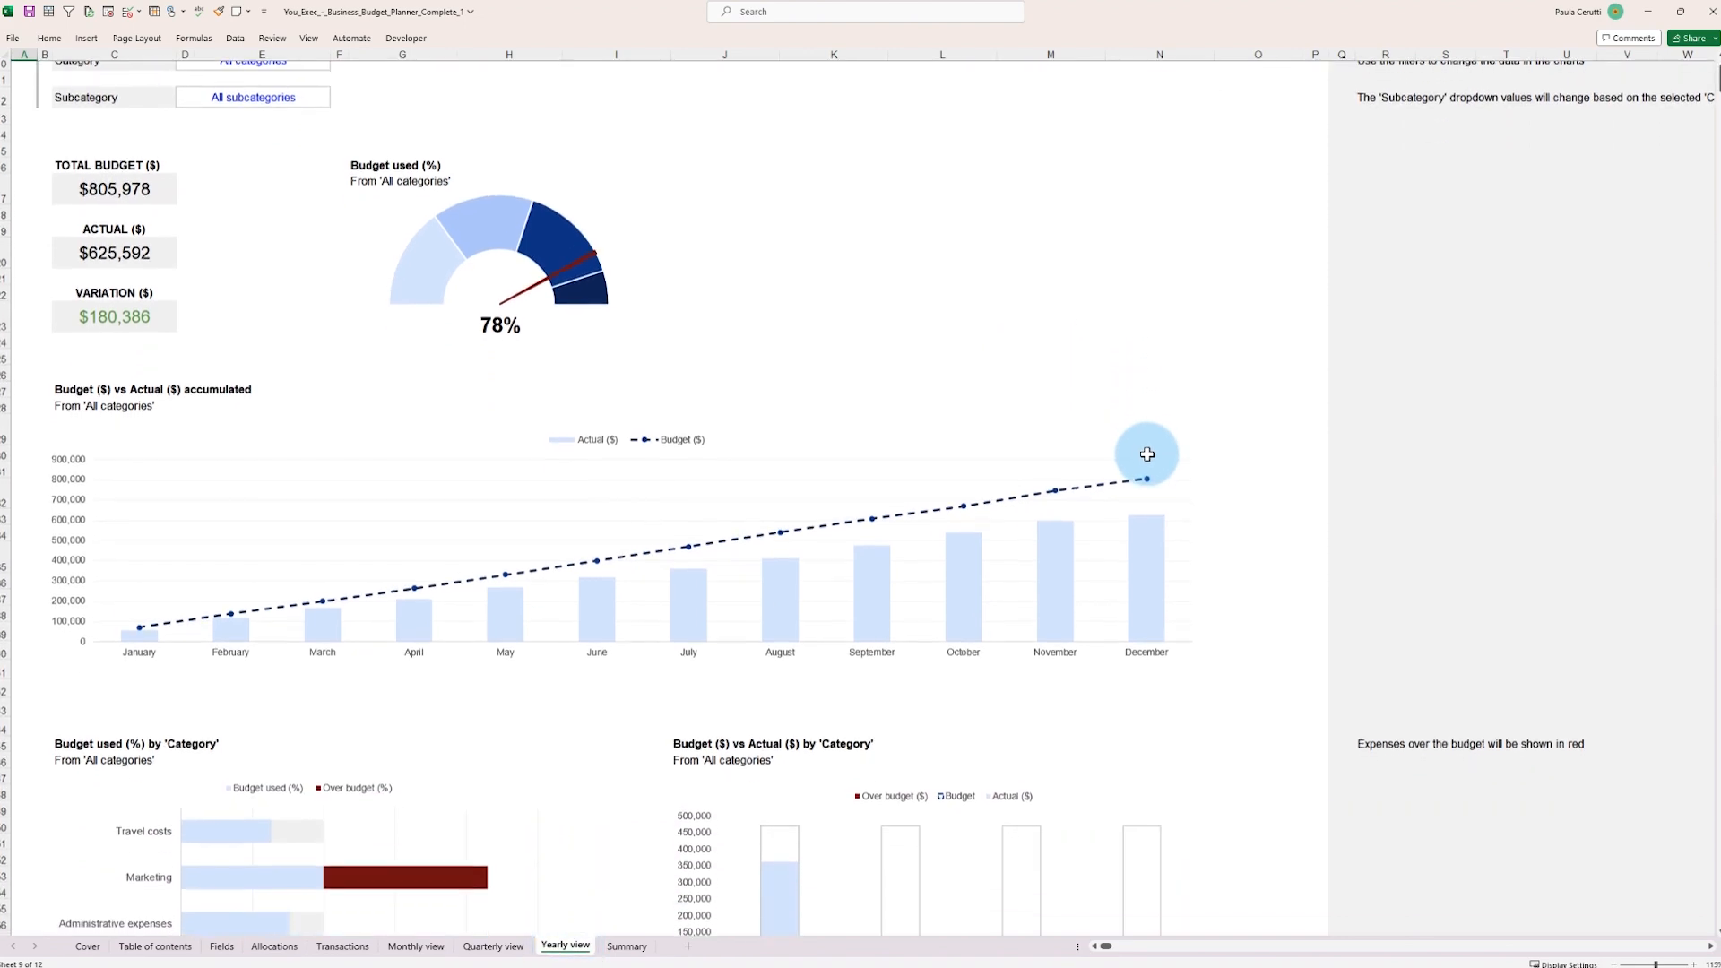
{"action": "scroll", "scroll_direction": "down", "scroll_amount": 3}
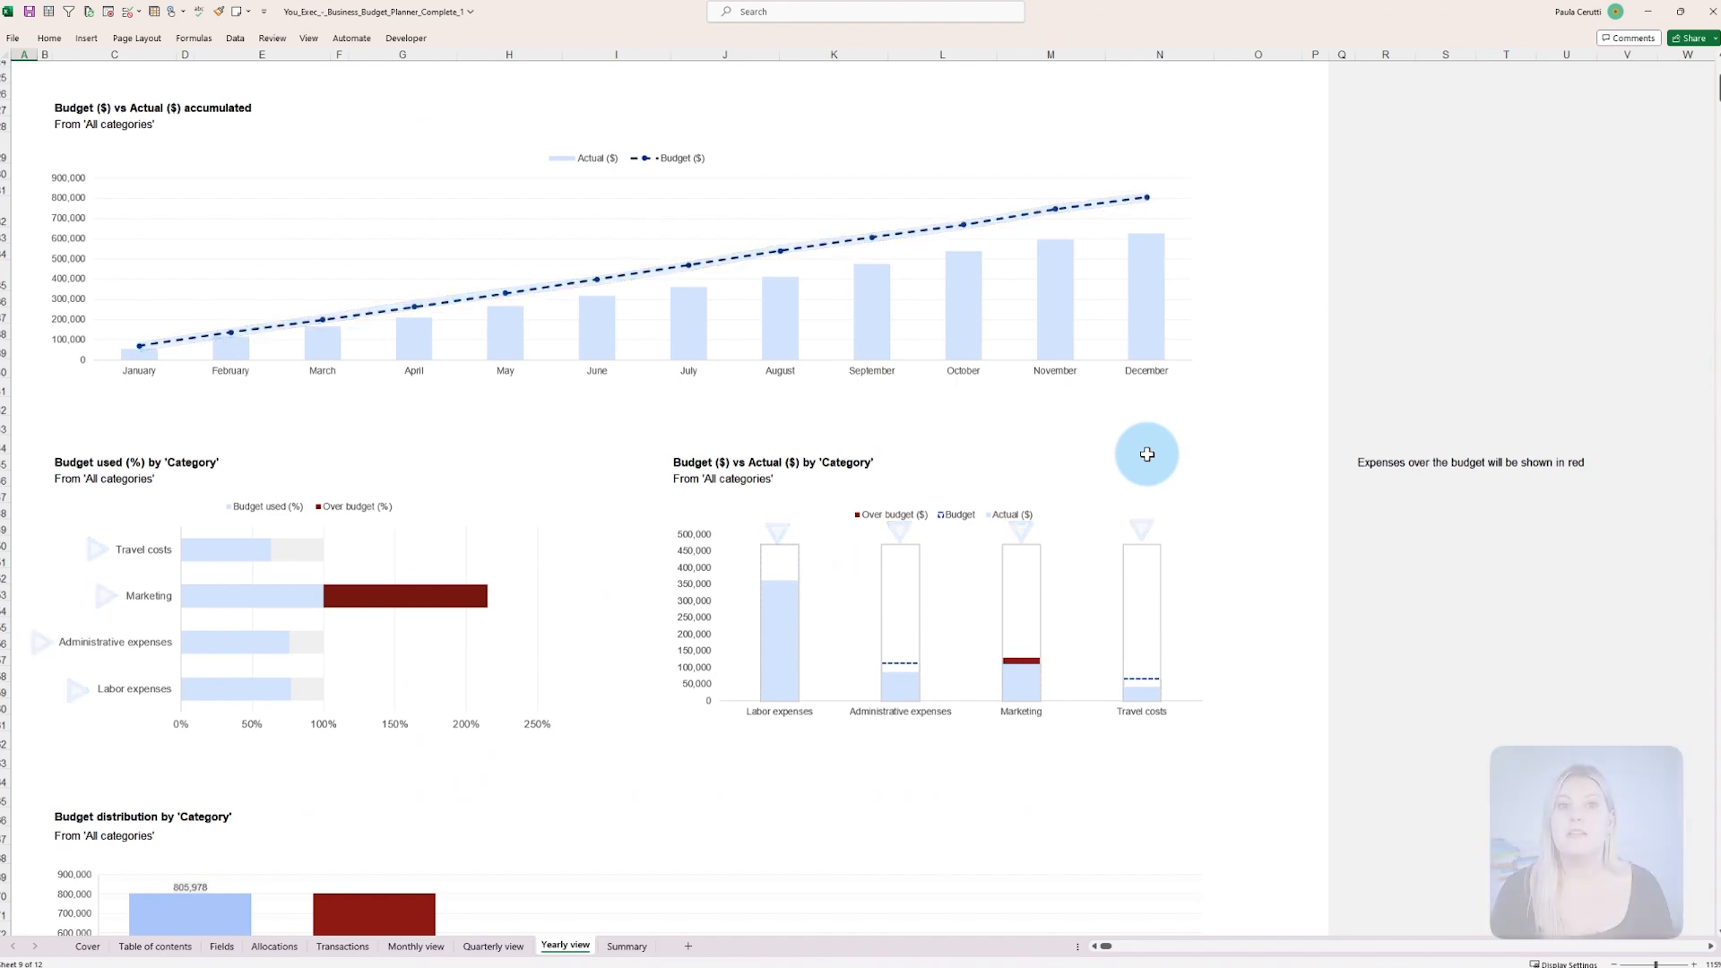
{"action": "scroll", "scroll_direction": "up", "scroll_amount": 3}
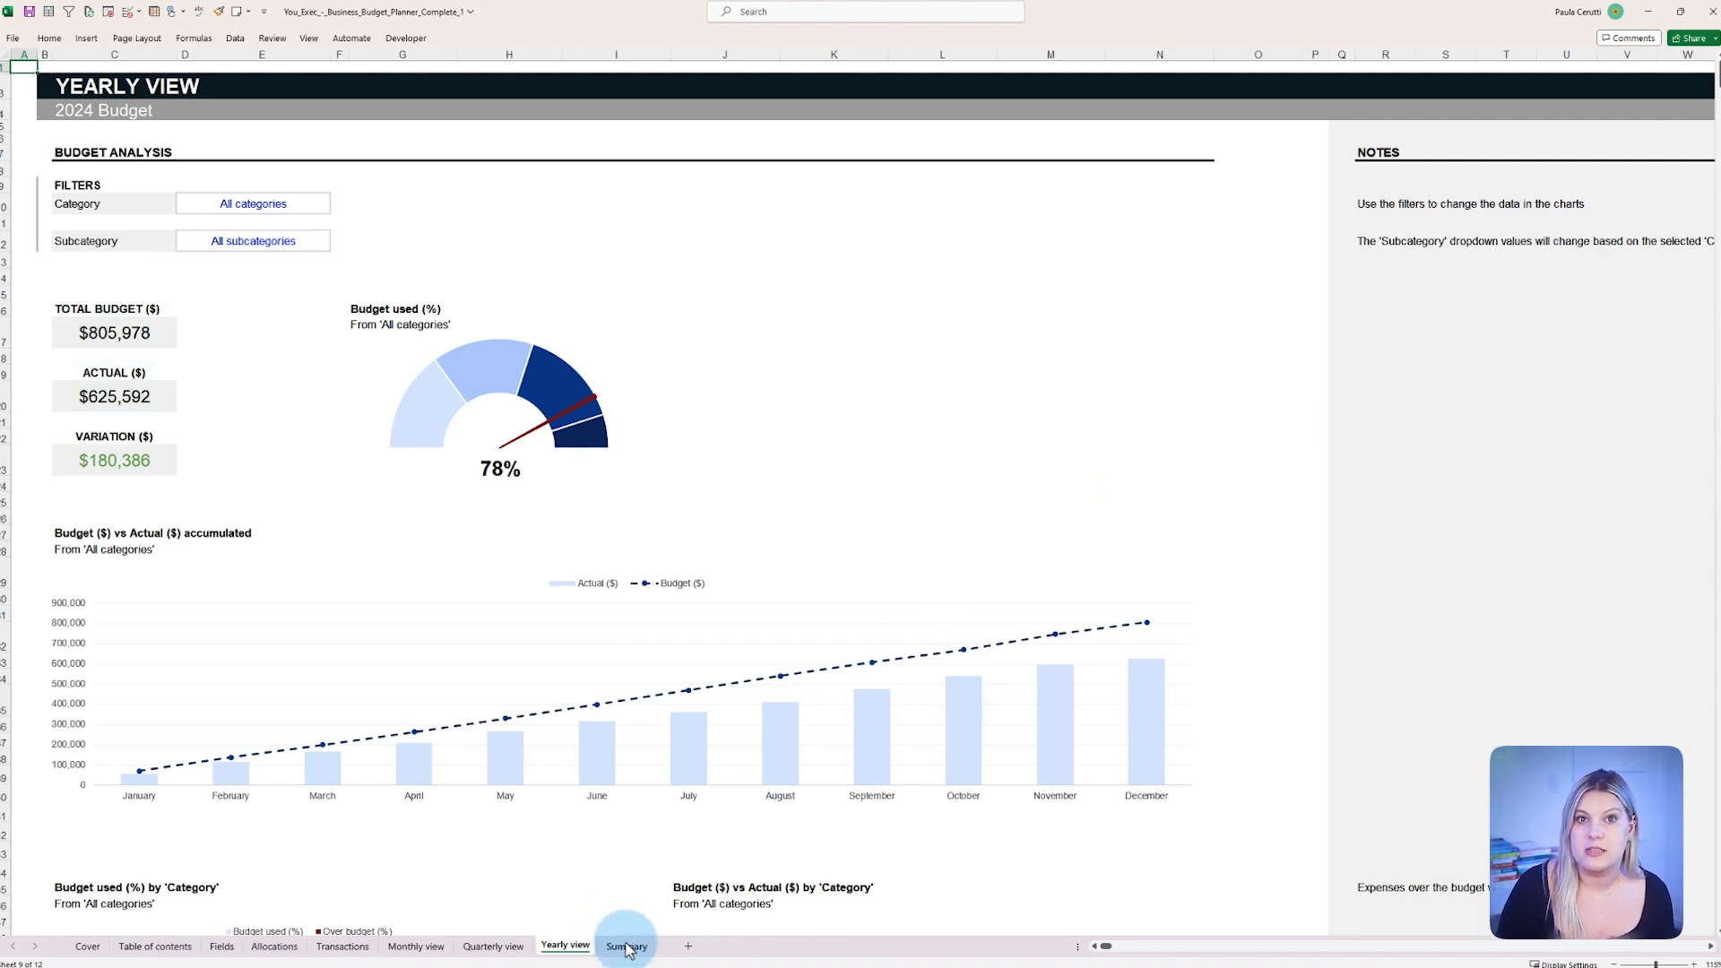
- Reopen the Summary sheet with its Produce and Meat rows and $70,796 January budget total
{"action": "left_click", "coordinate": [627, 946]}
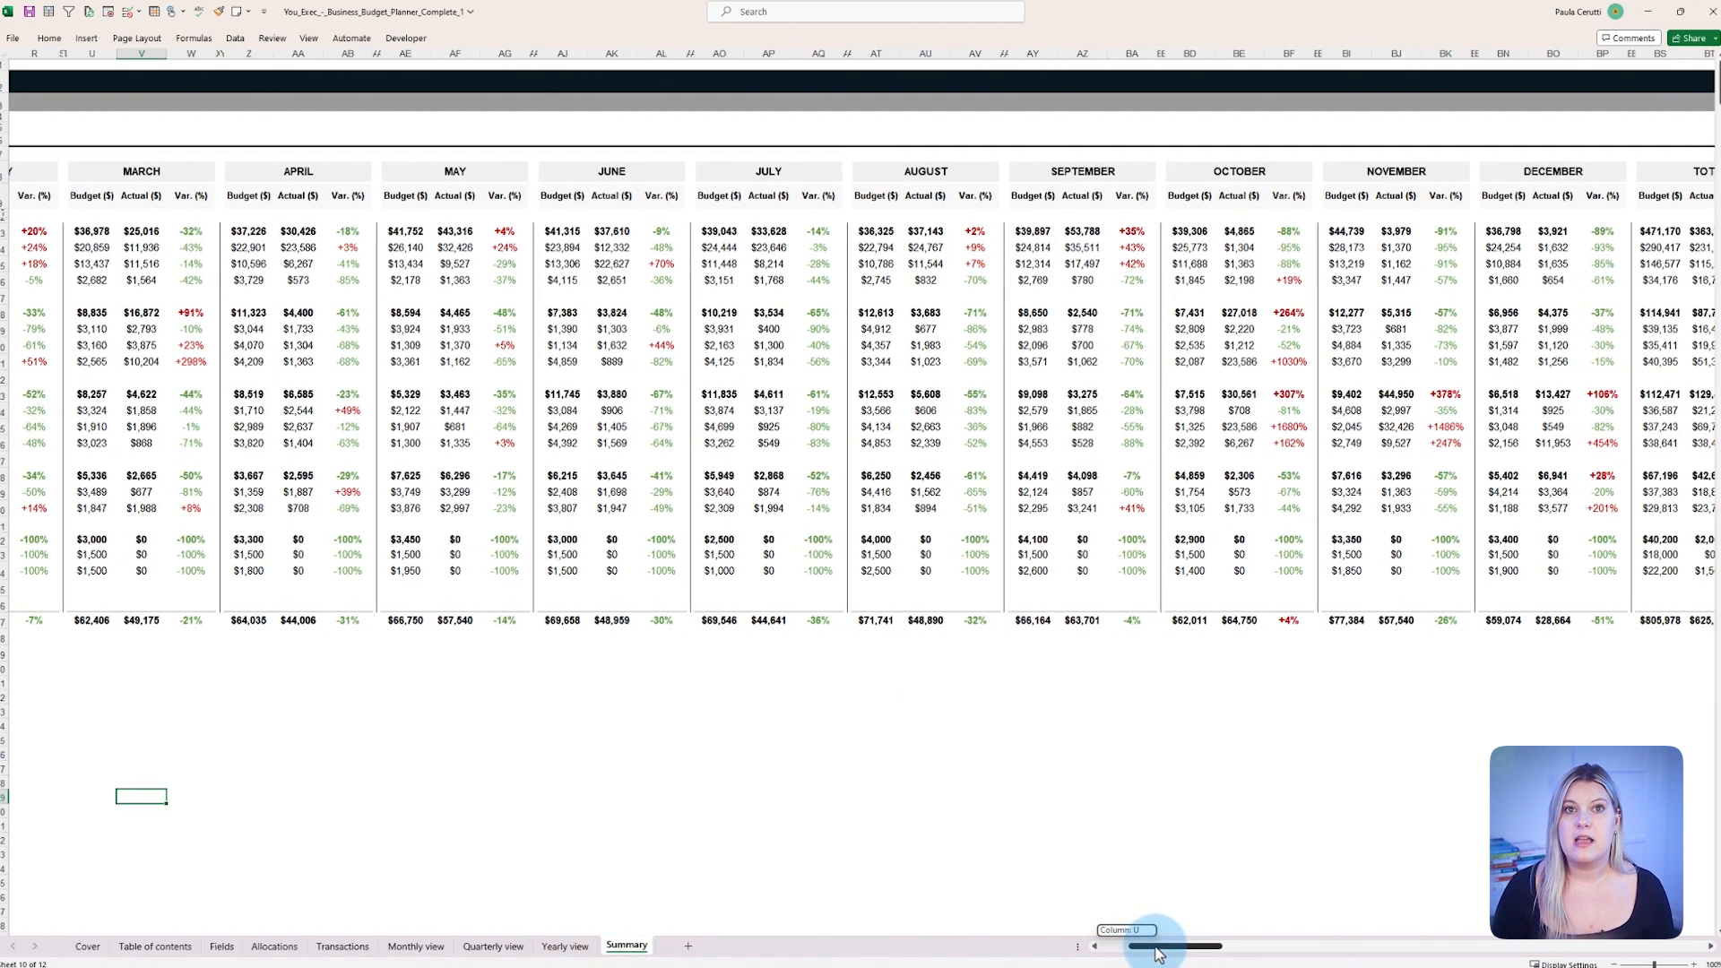
{"action": "scroll", "scroll_direction": "right", "scroll_amount": 3}
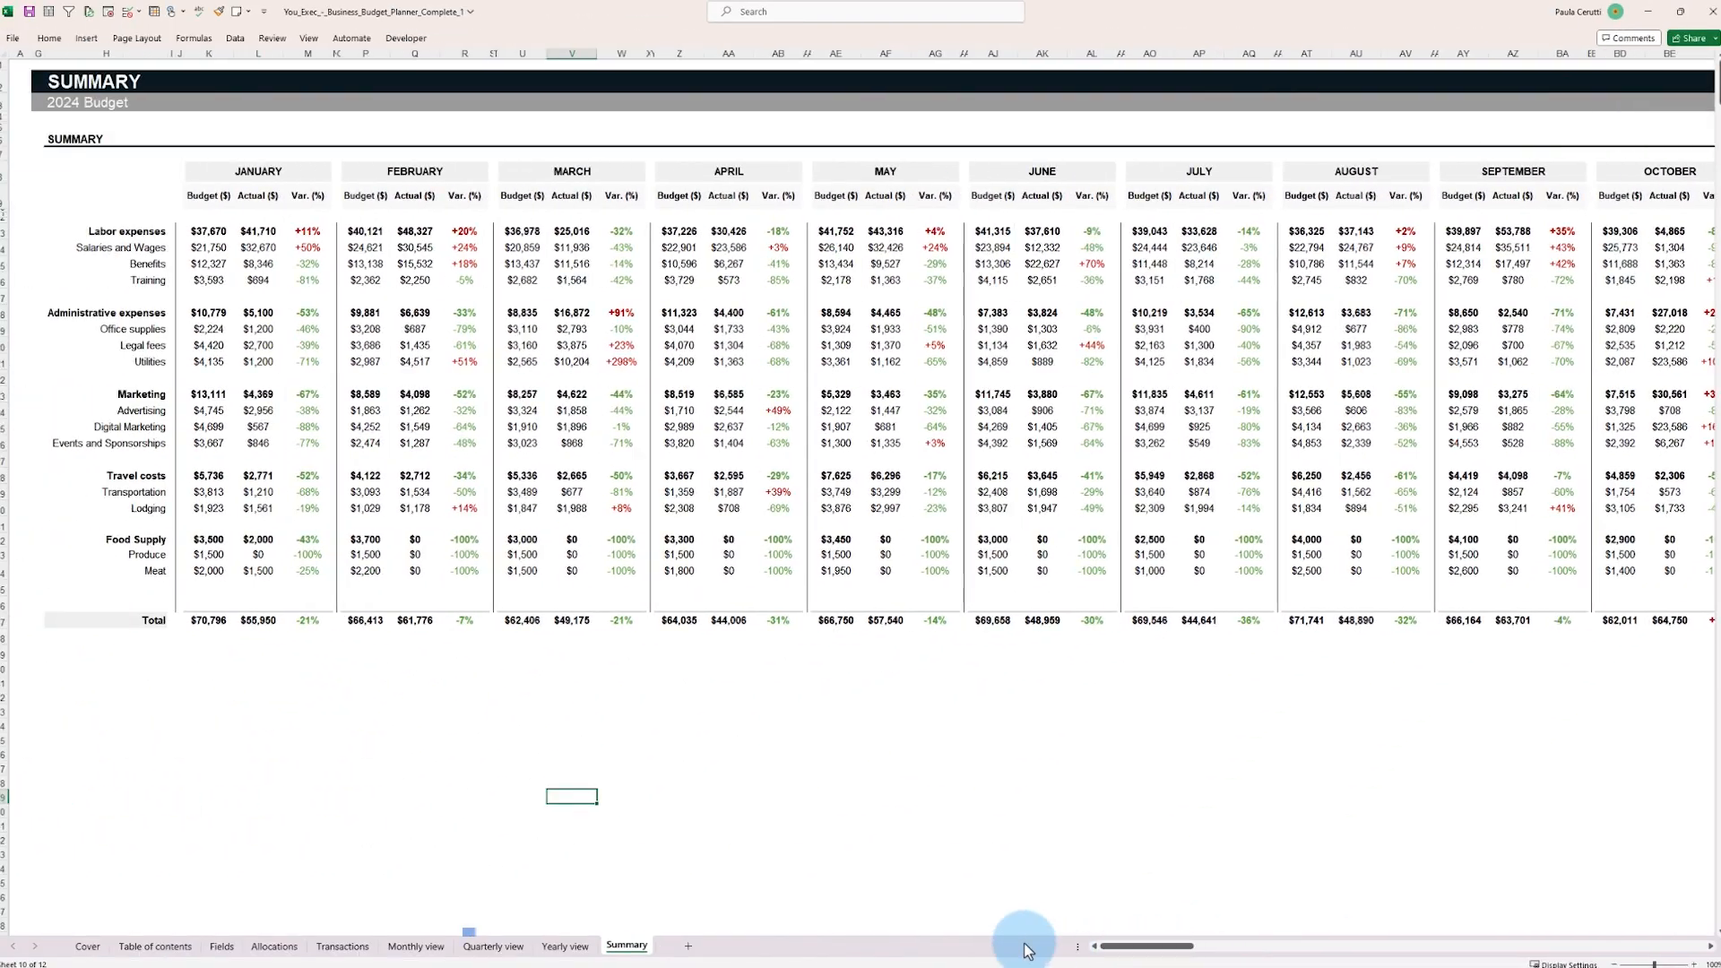
- Review the Q2 Quarterly view and its Category filter, then show February's Monthly view at 93% used
{"action": "left_click", "coordinate": [493, 946]}
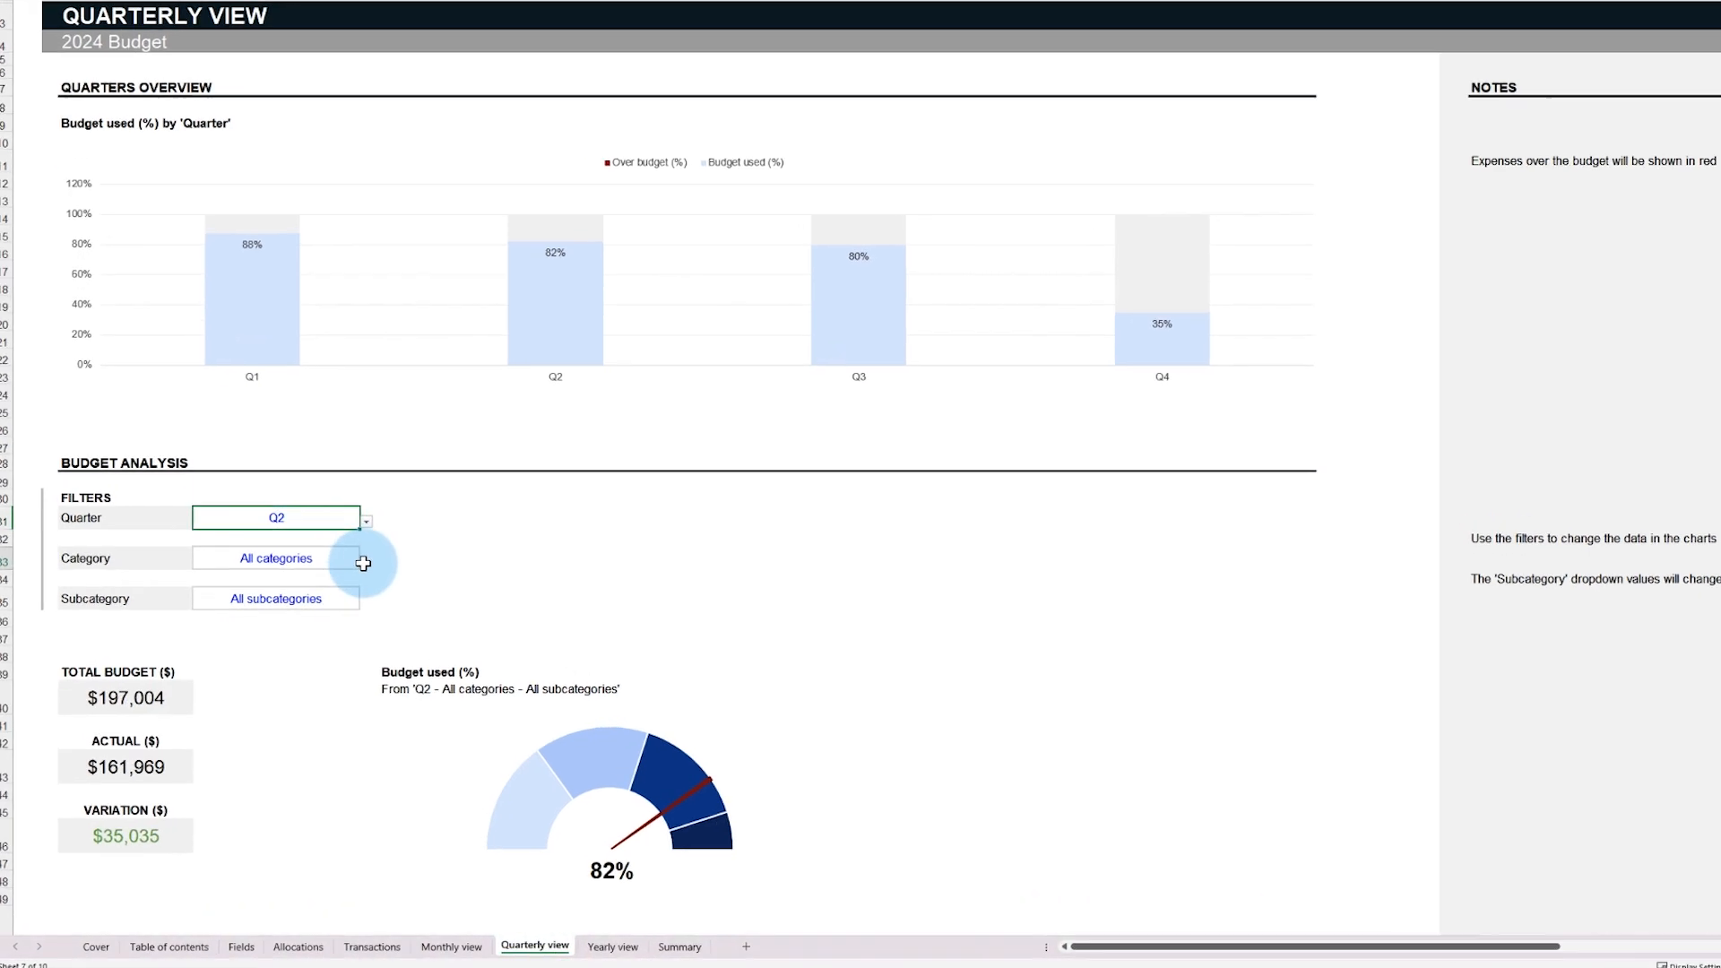
{"action": "left_click", "coordinate": [276, 558]}
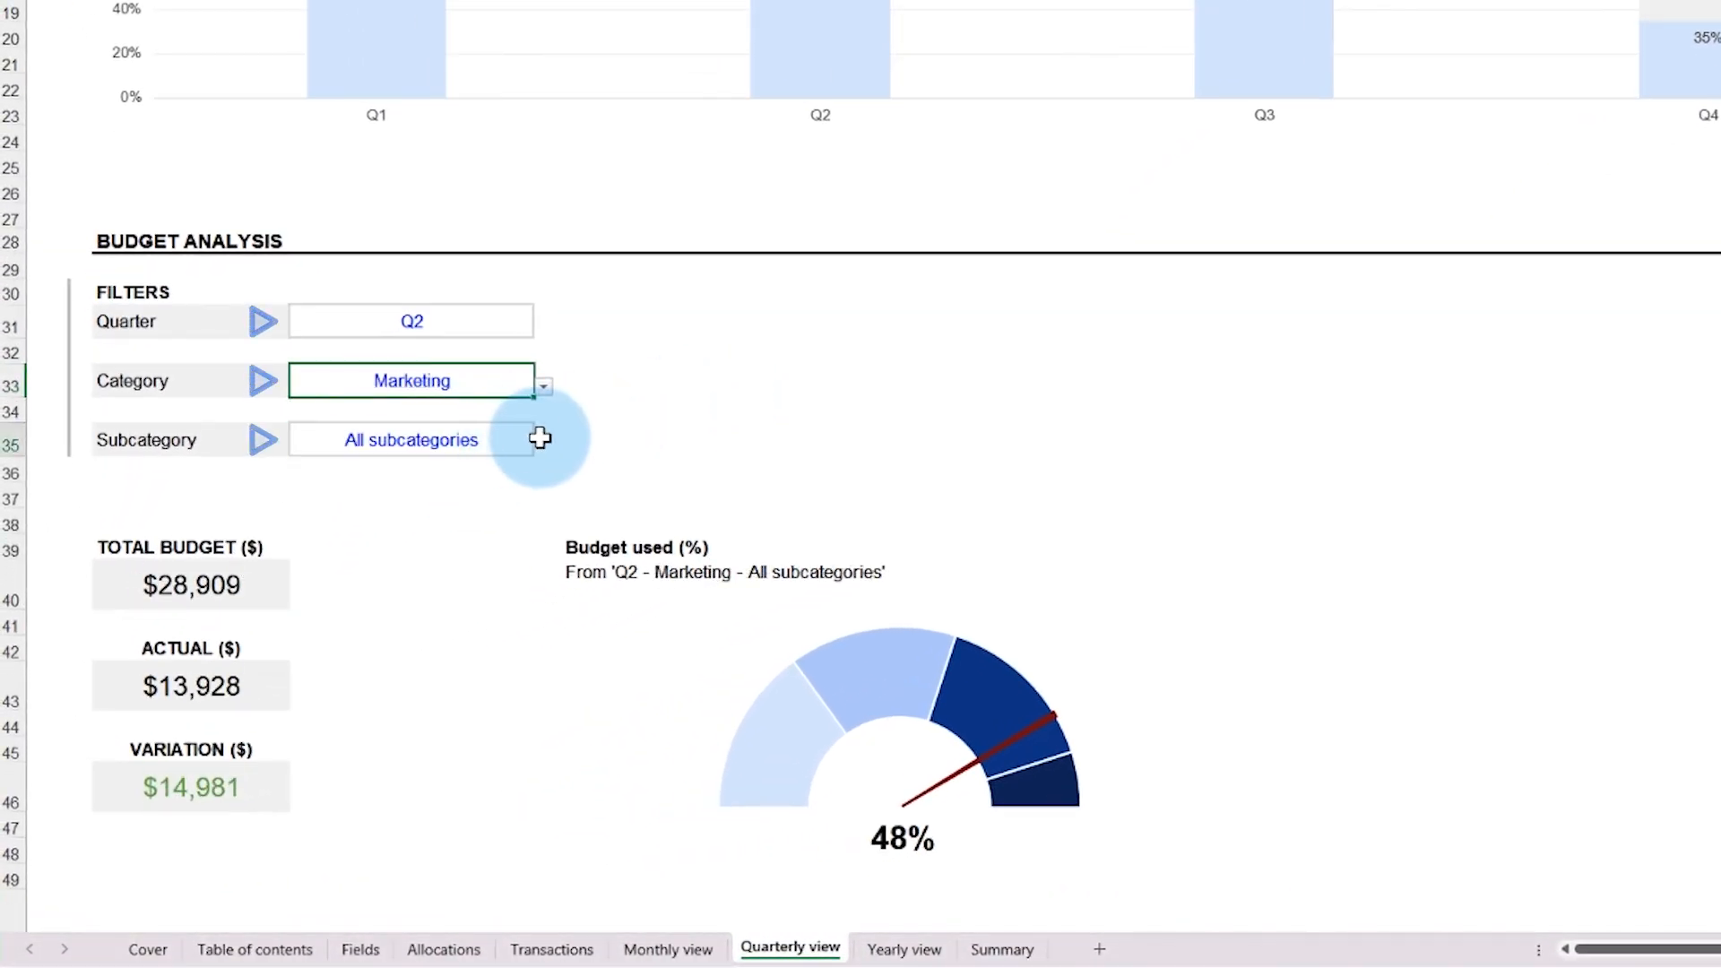
{"action": "left_click", "coordinate": [542, 441]}
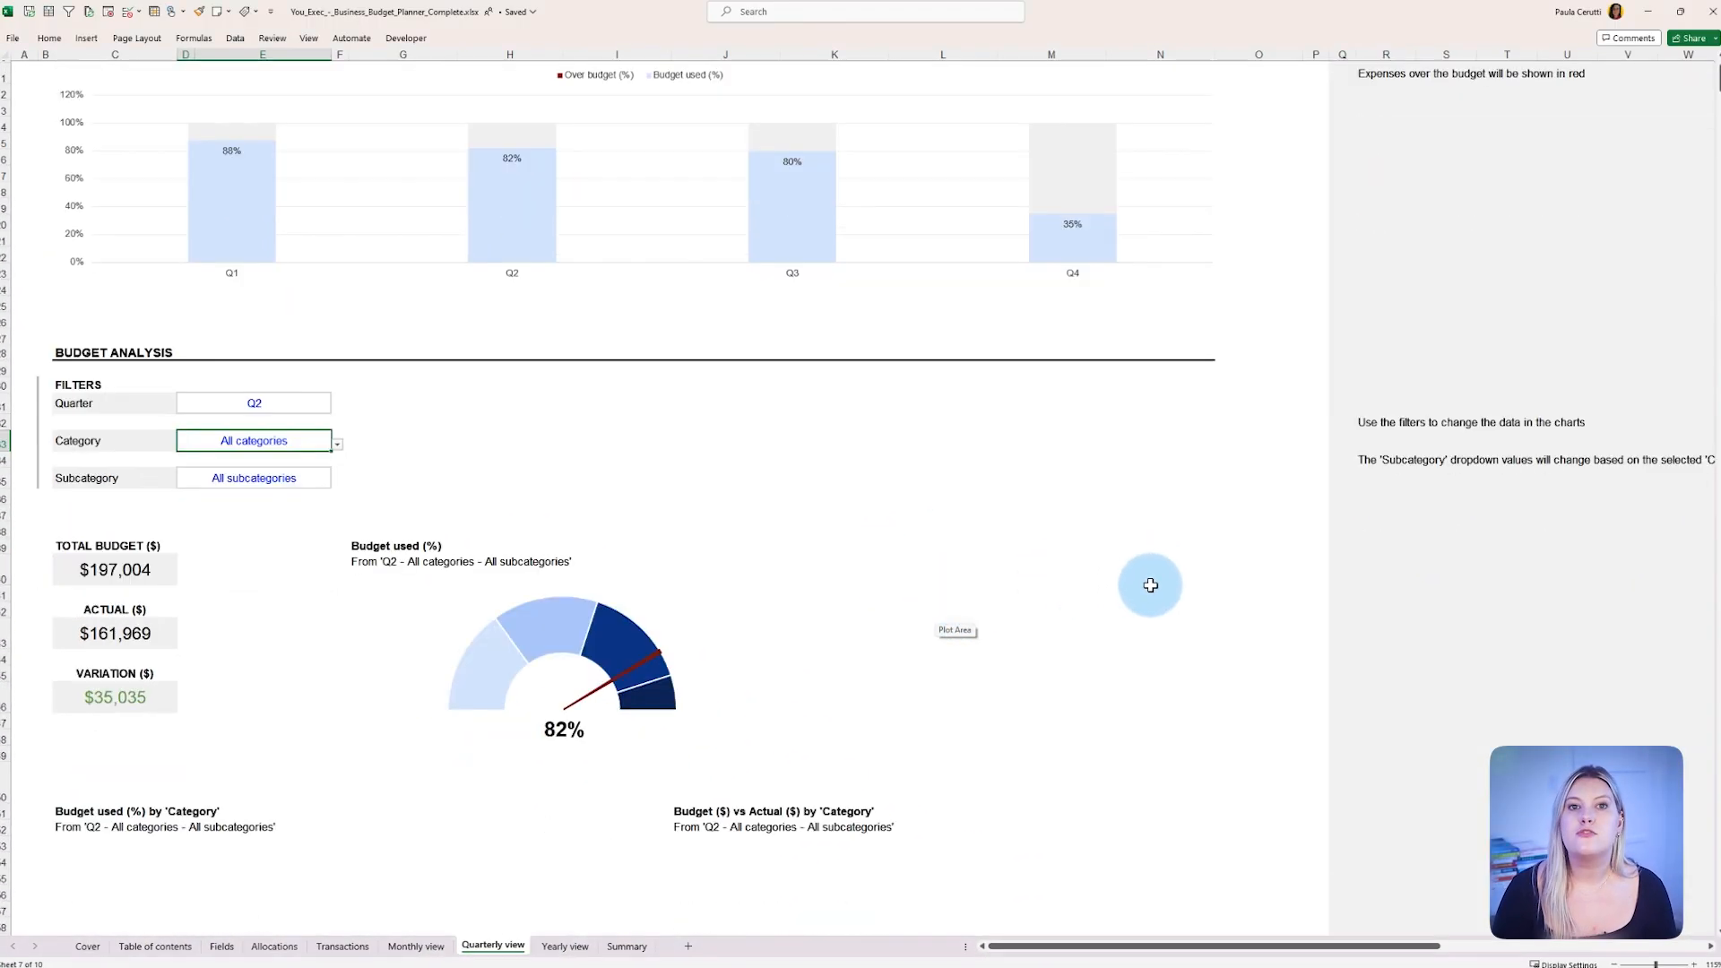
{"action": "scroll", "scroll_direction": "down", "scroll_amount": 3}
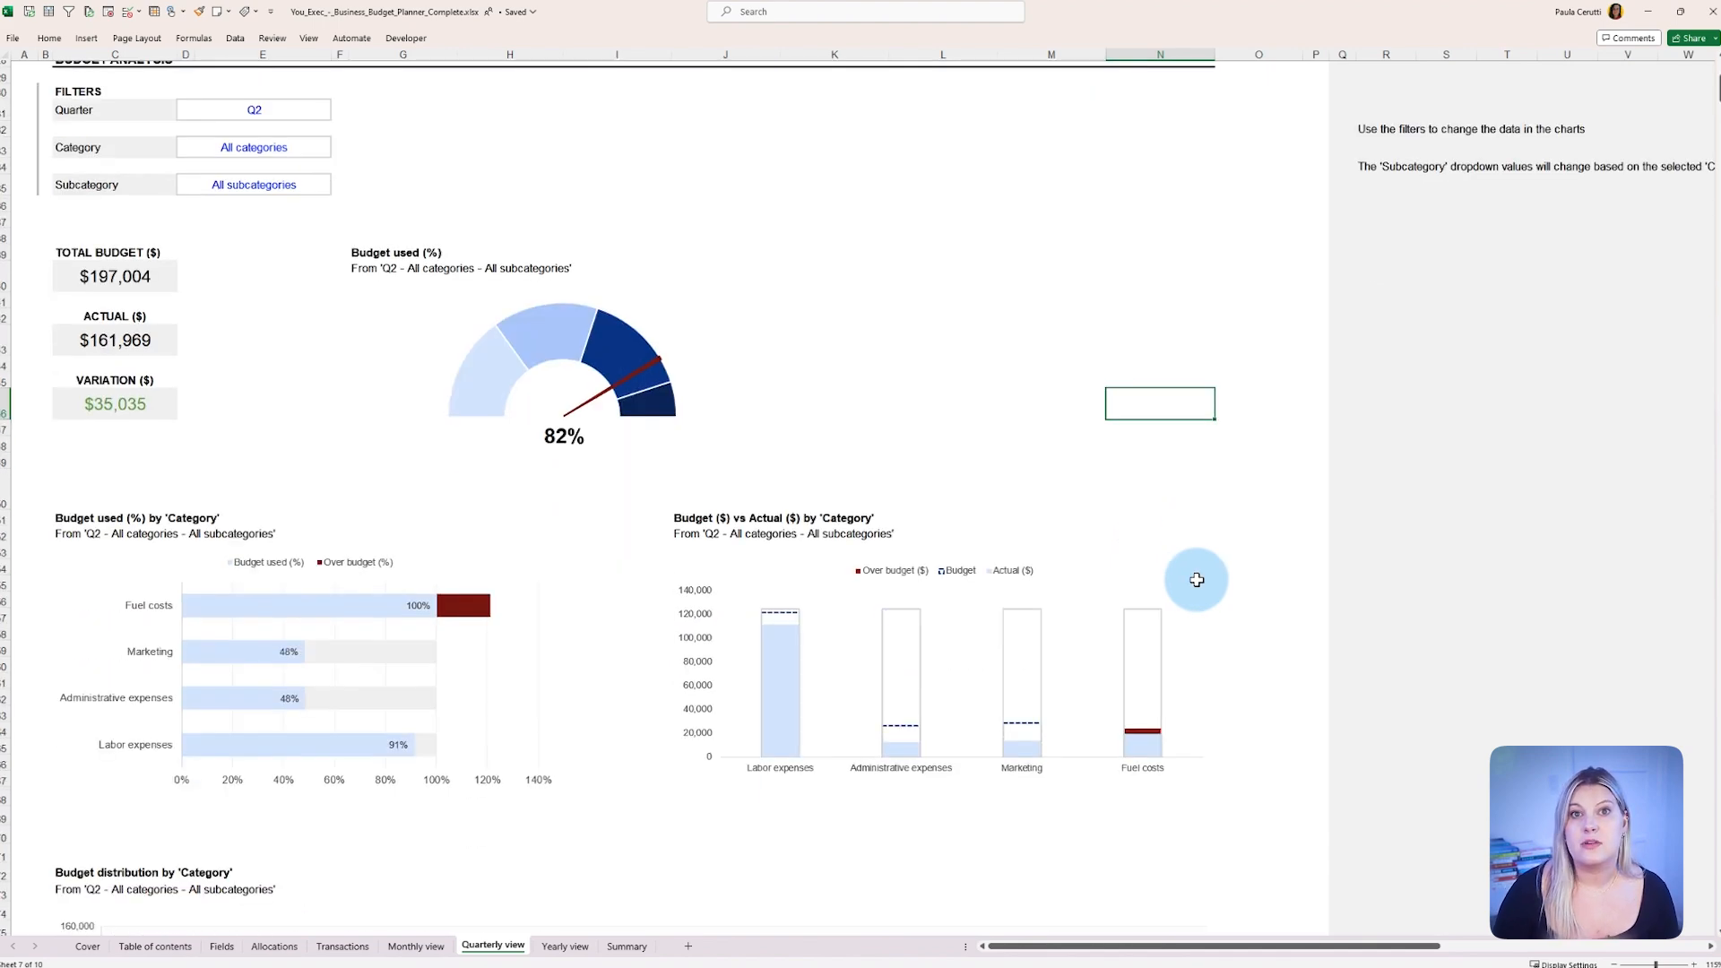
{"action": "left_click", "coordinate": [416, 947]}
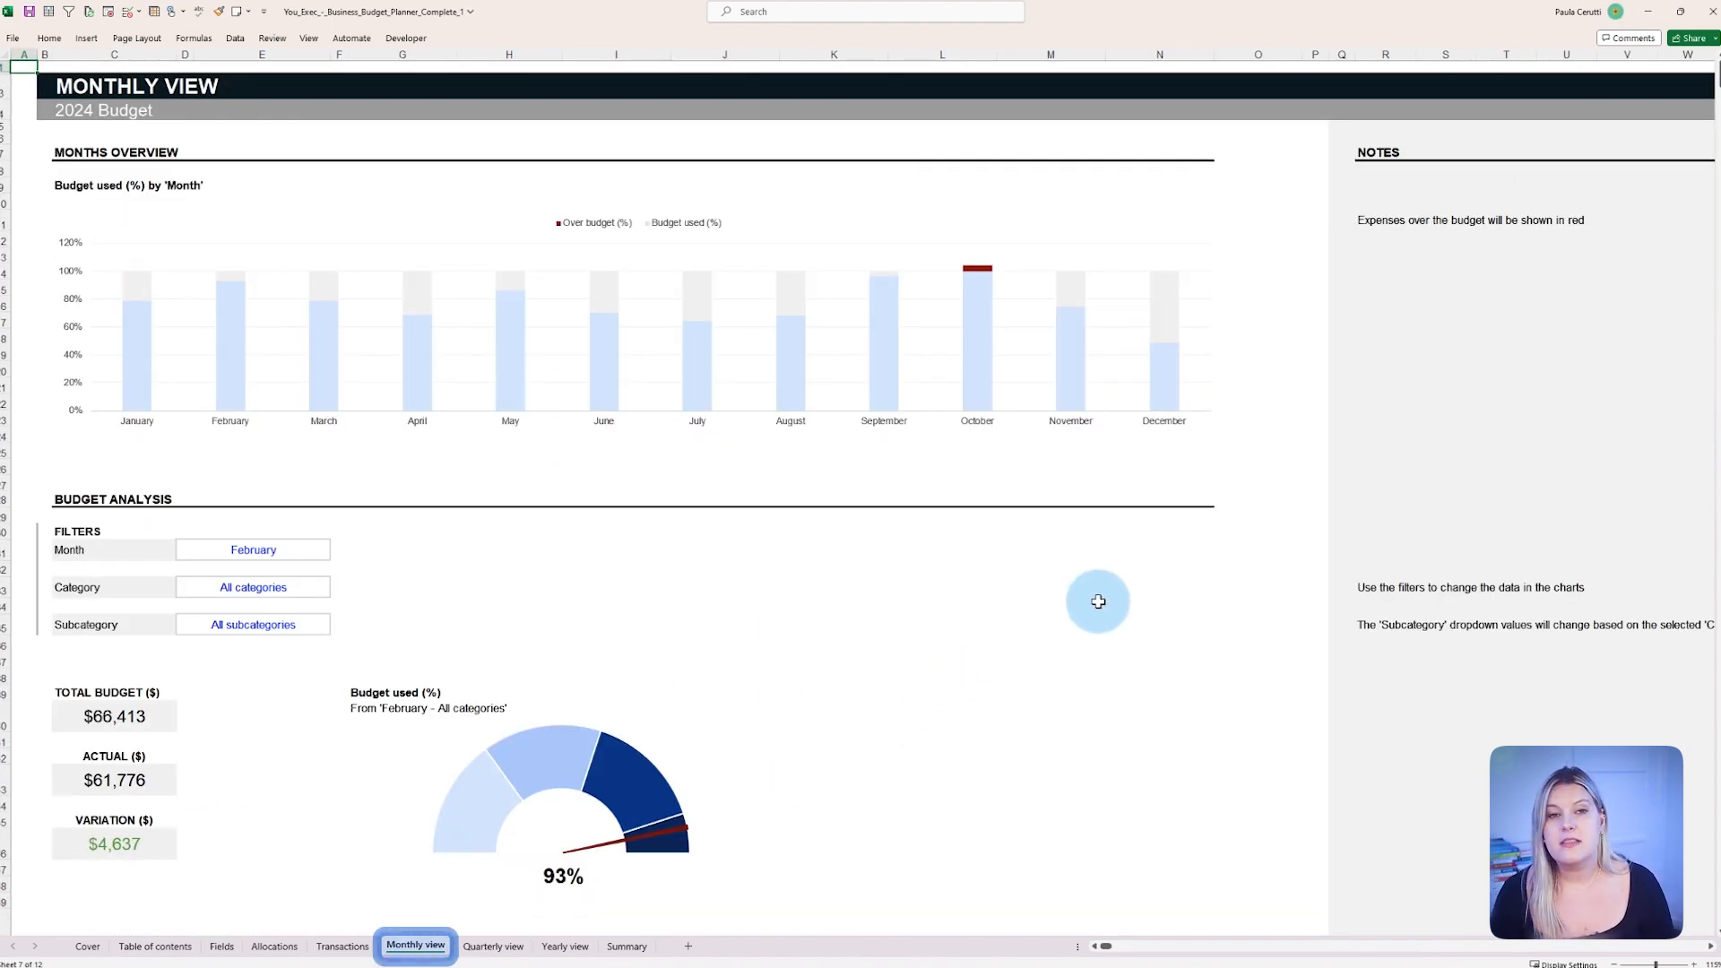
- Set the Monthly view's Month filter to June (70% used), then move to the Fields sheet
{"action": "scroll", "scroll_direction": "down", "scroll_amount": 3}
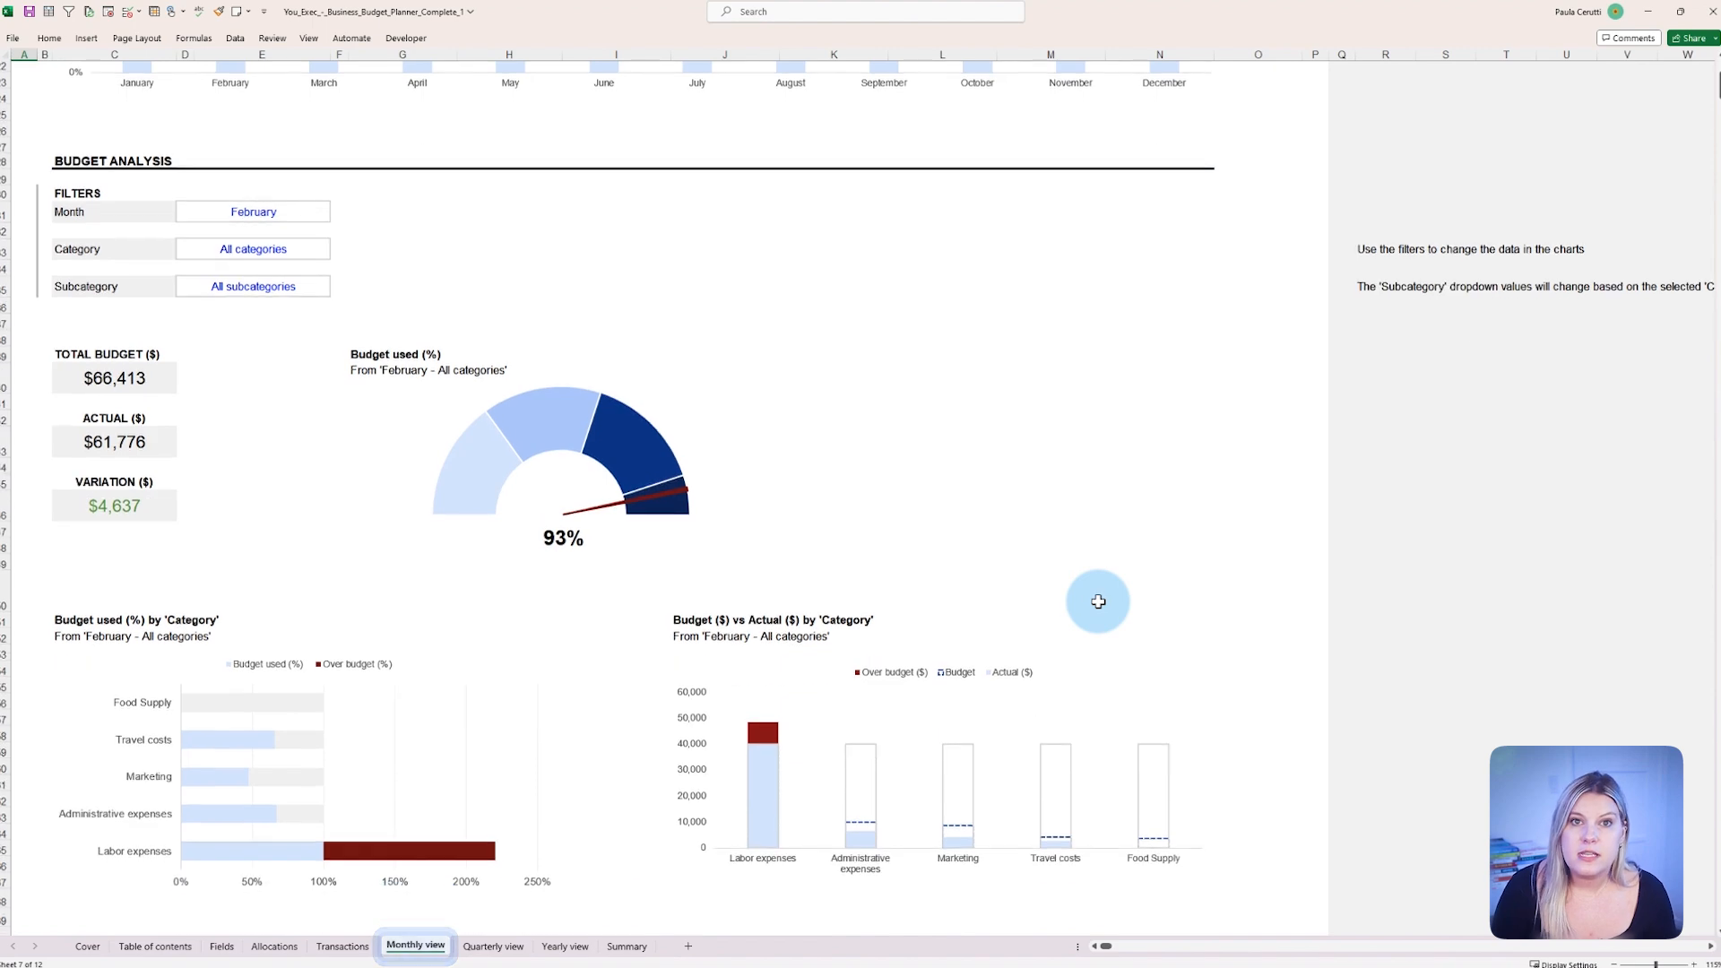
{"action": "left_click", "coordinate": [252, 212]}
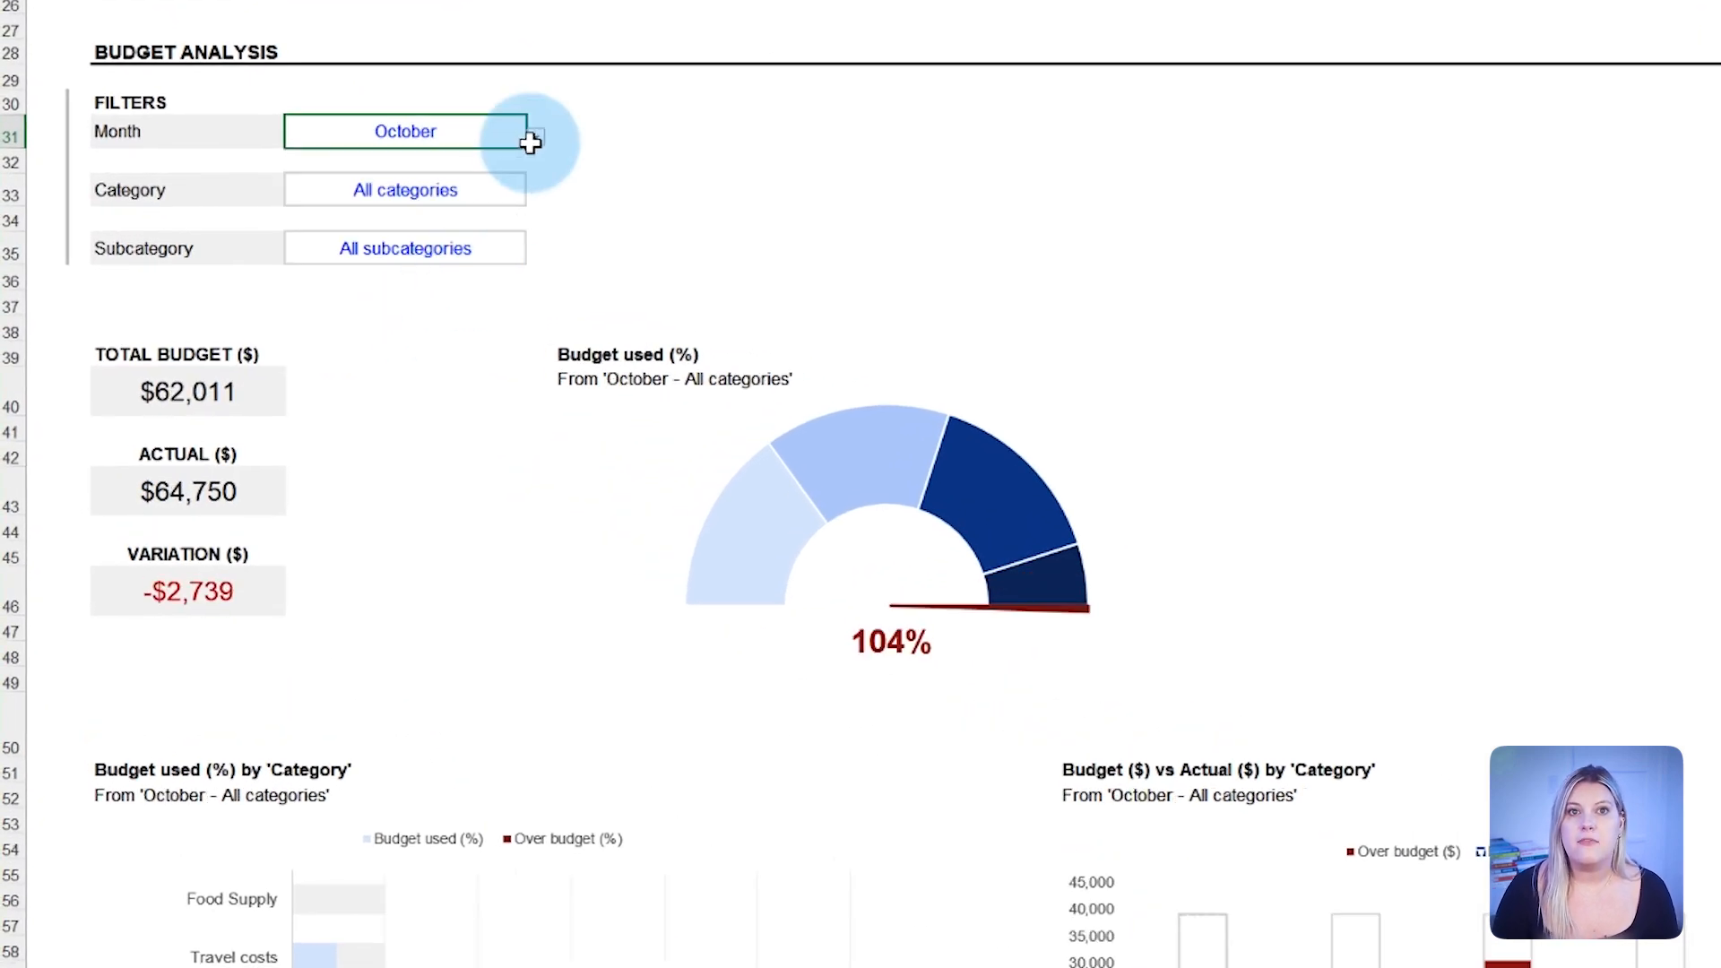
{"action": "left_click", "coordinate": [534, 136]}
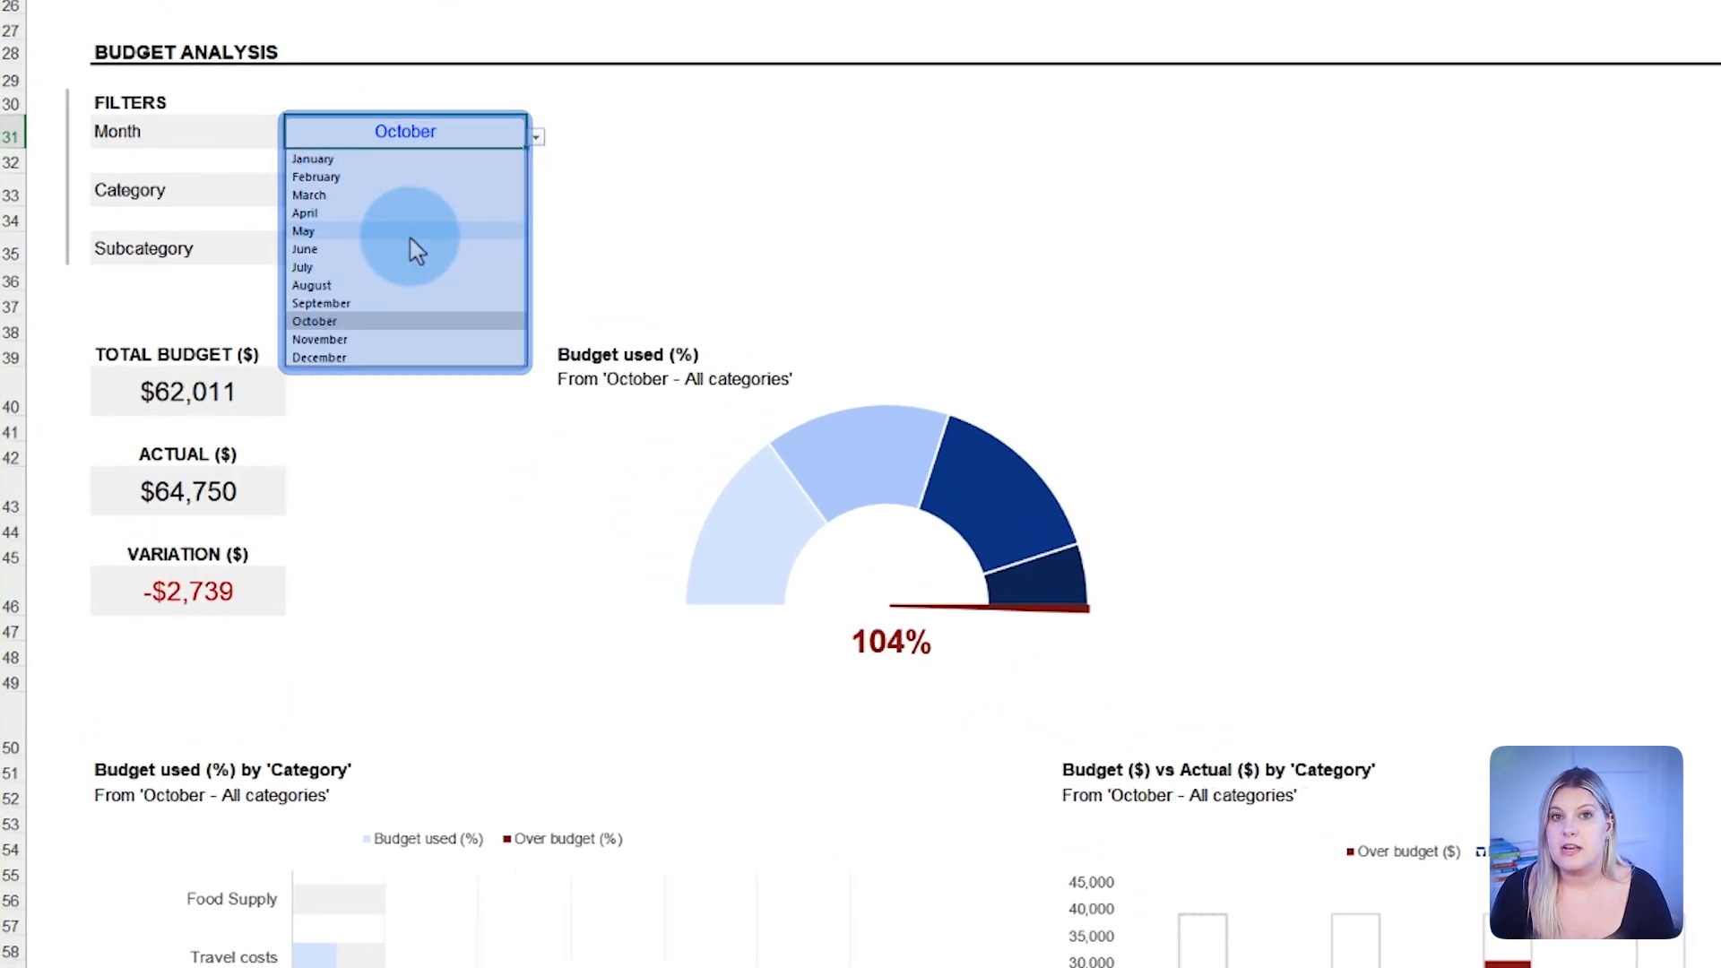
{"action": "left_click", "coordinate": [305, 249]}
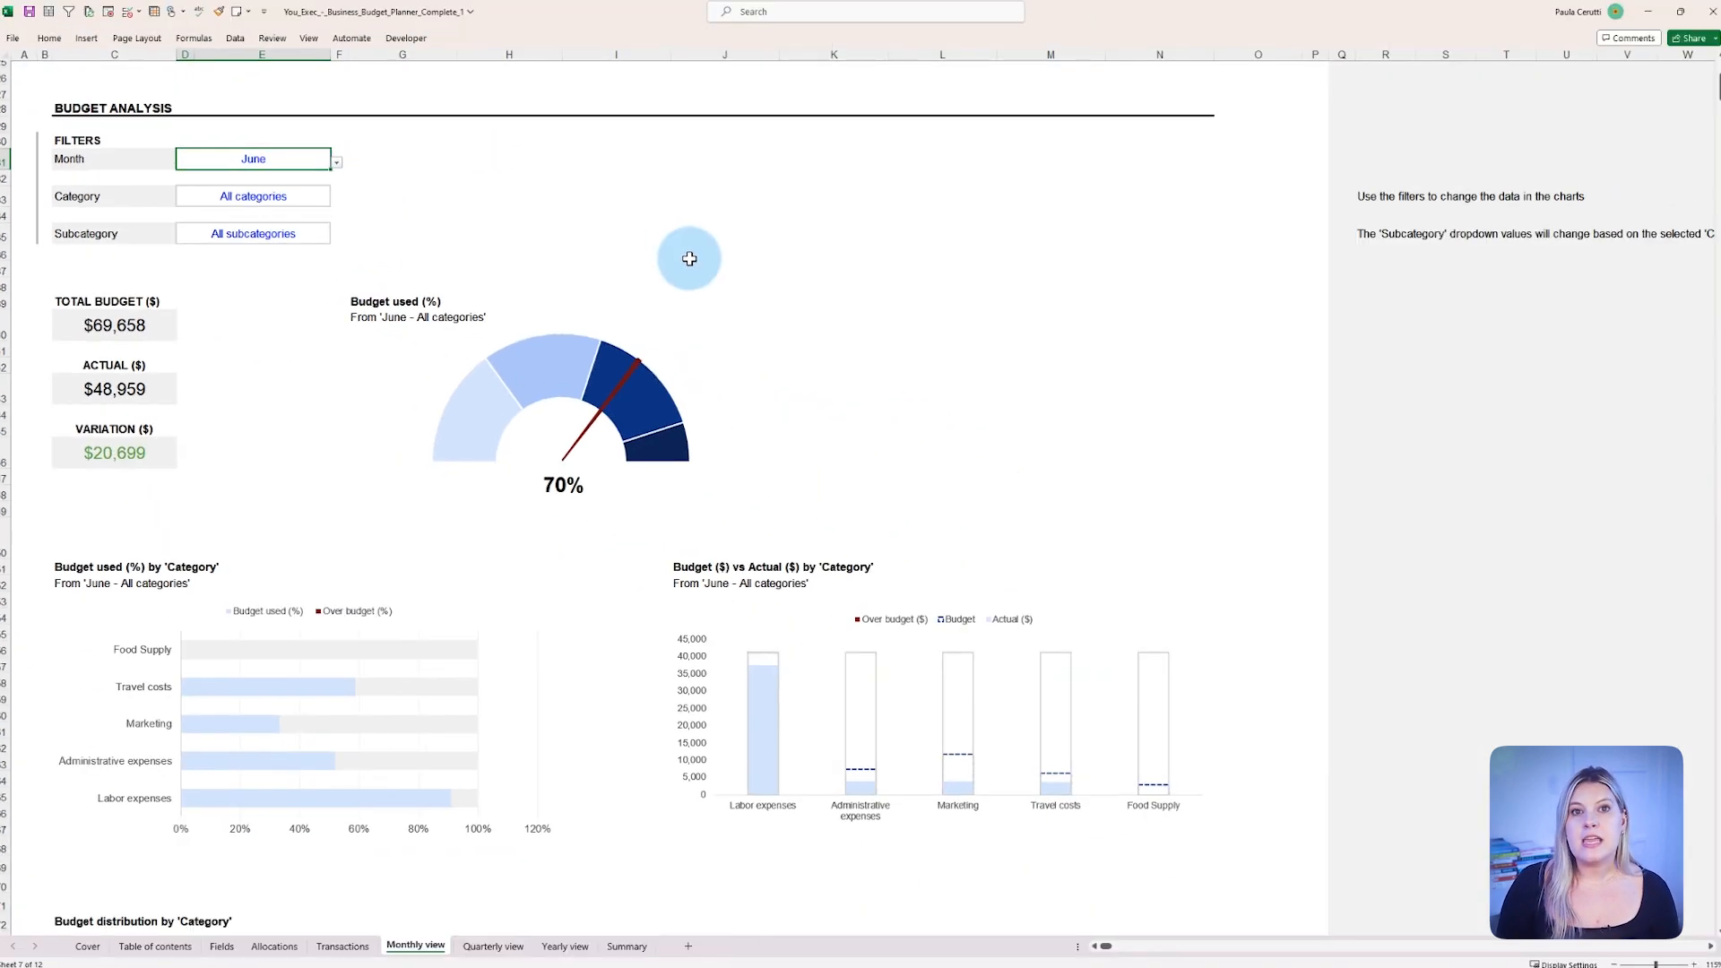
{"action": "scroll", "scroll_direction": "up", "scroll_amount": 3}
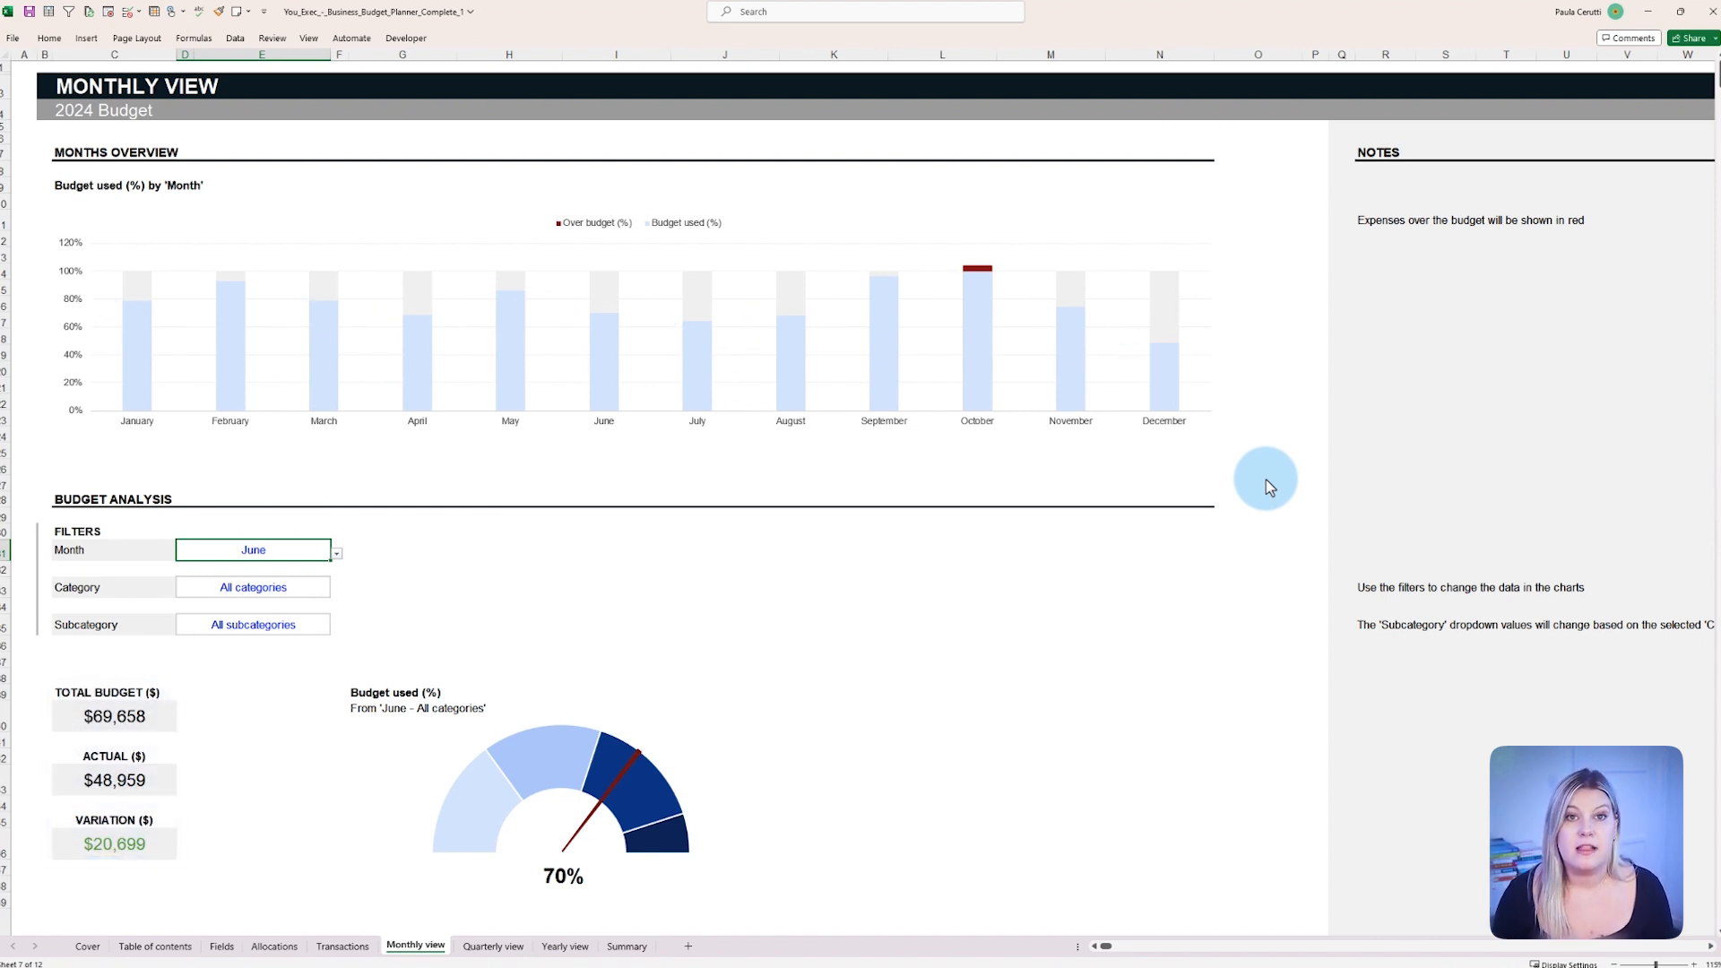
{"action": "left_click", "coordinate": [221, 947]}
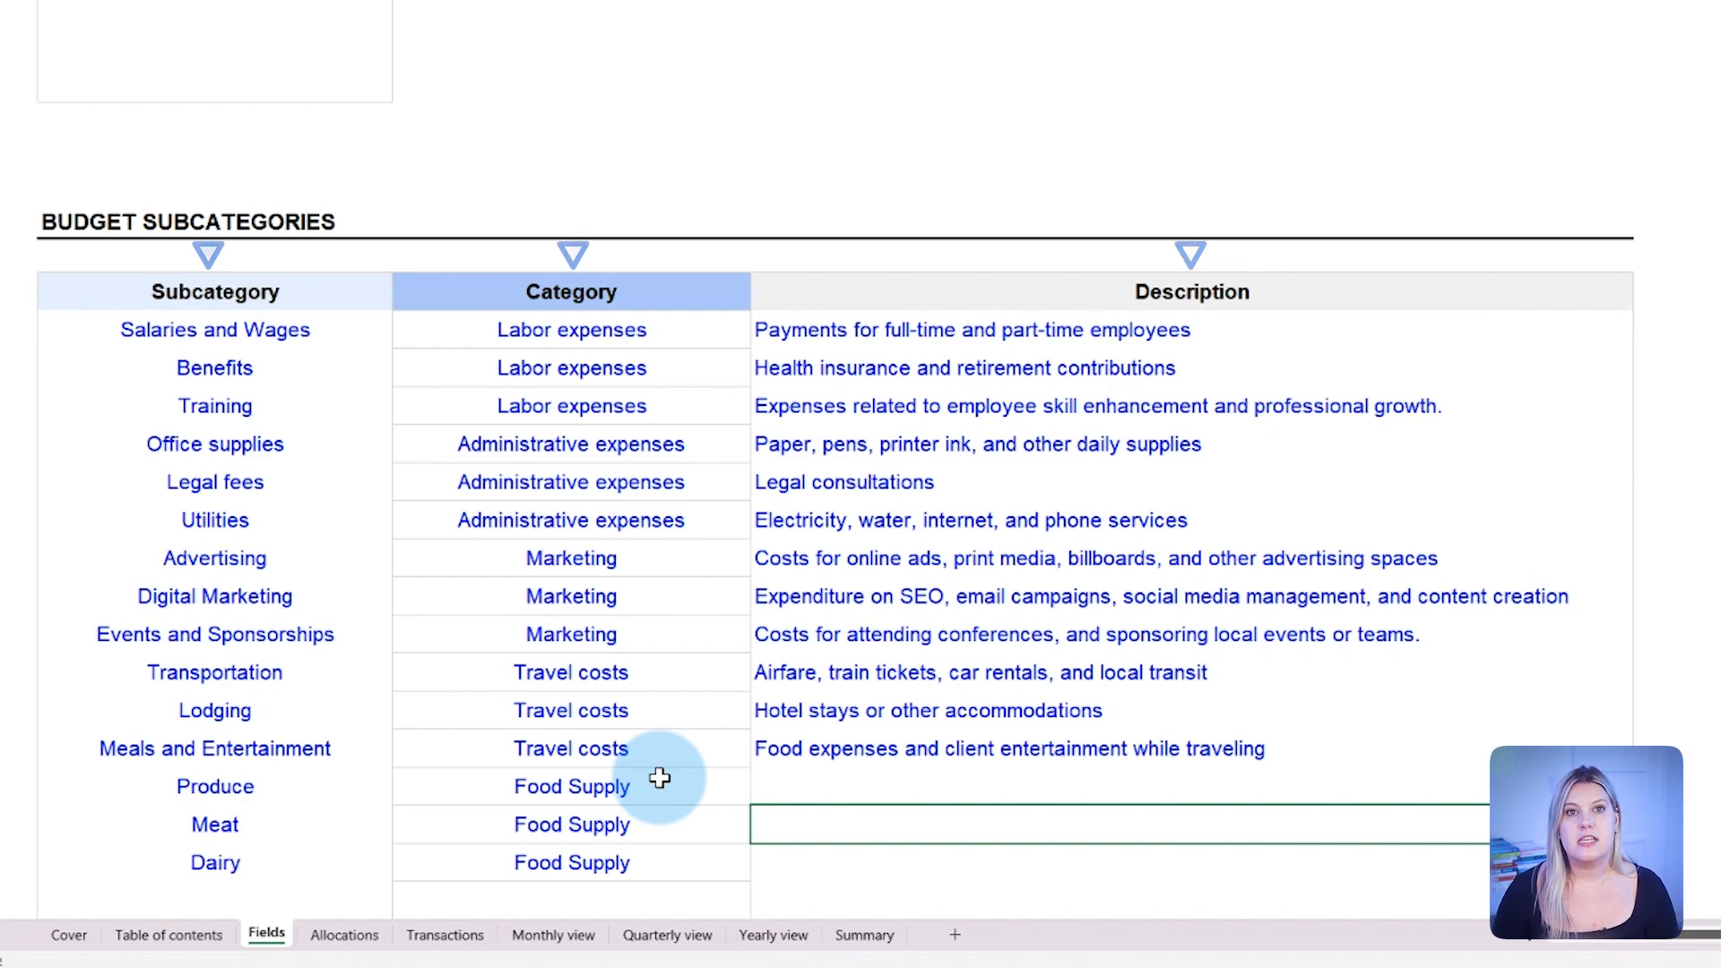
{"action": "mouse_move", "coordinate": [802, 802]}
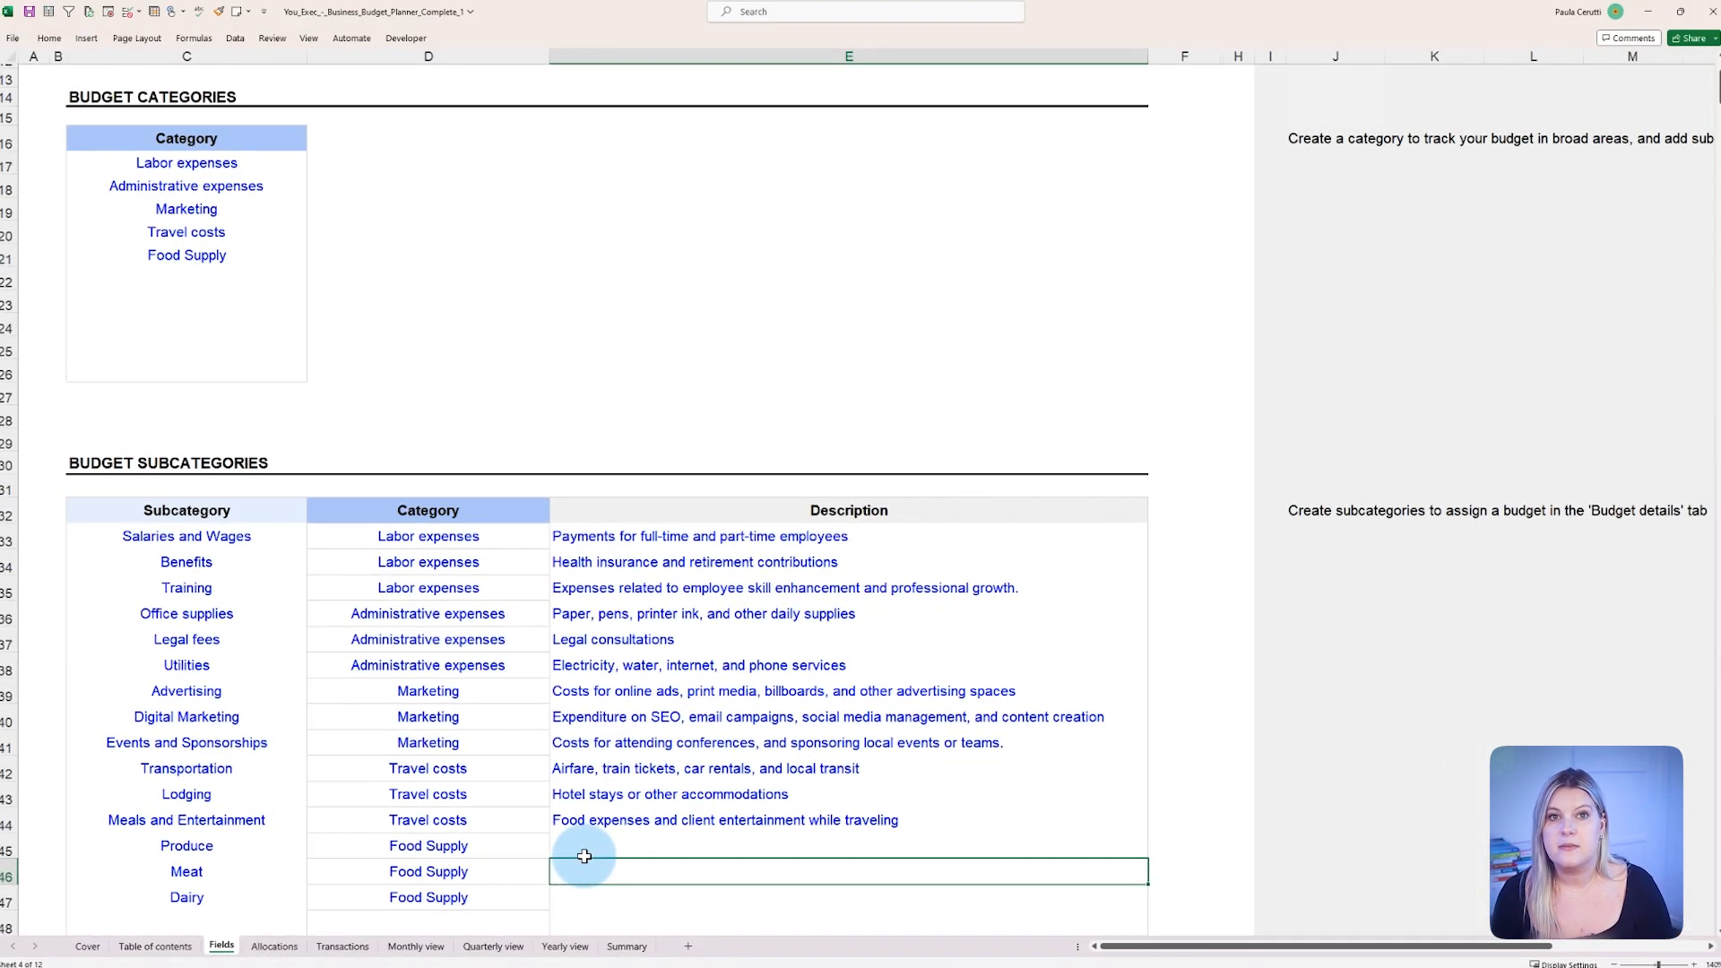
- View the Fields sheet's Food Supply category with its Produce, Meat and Dairy subcategories
{"action": "left_click", "coordinate": [427, 947]}
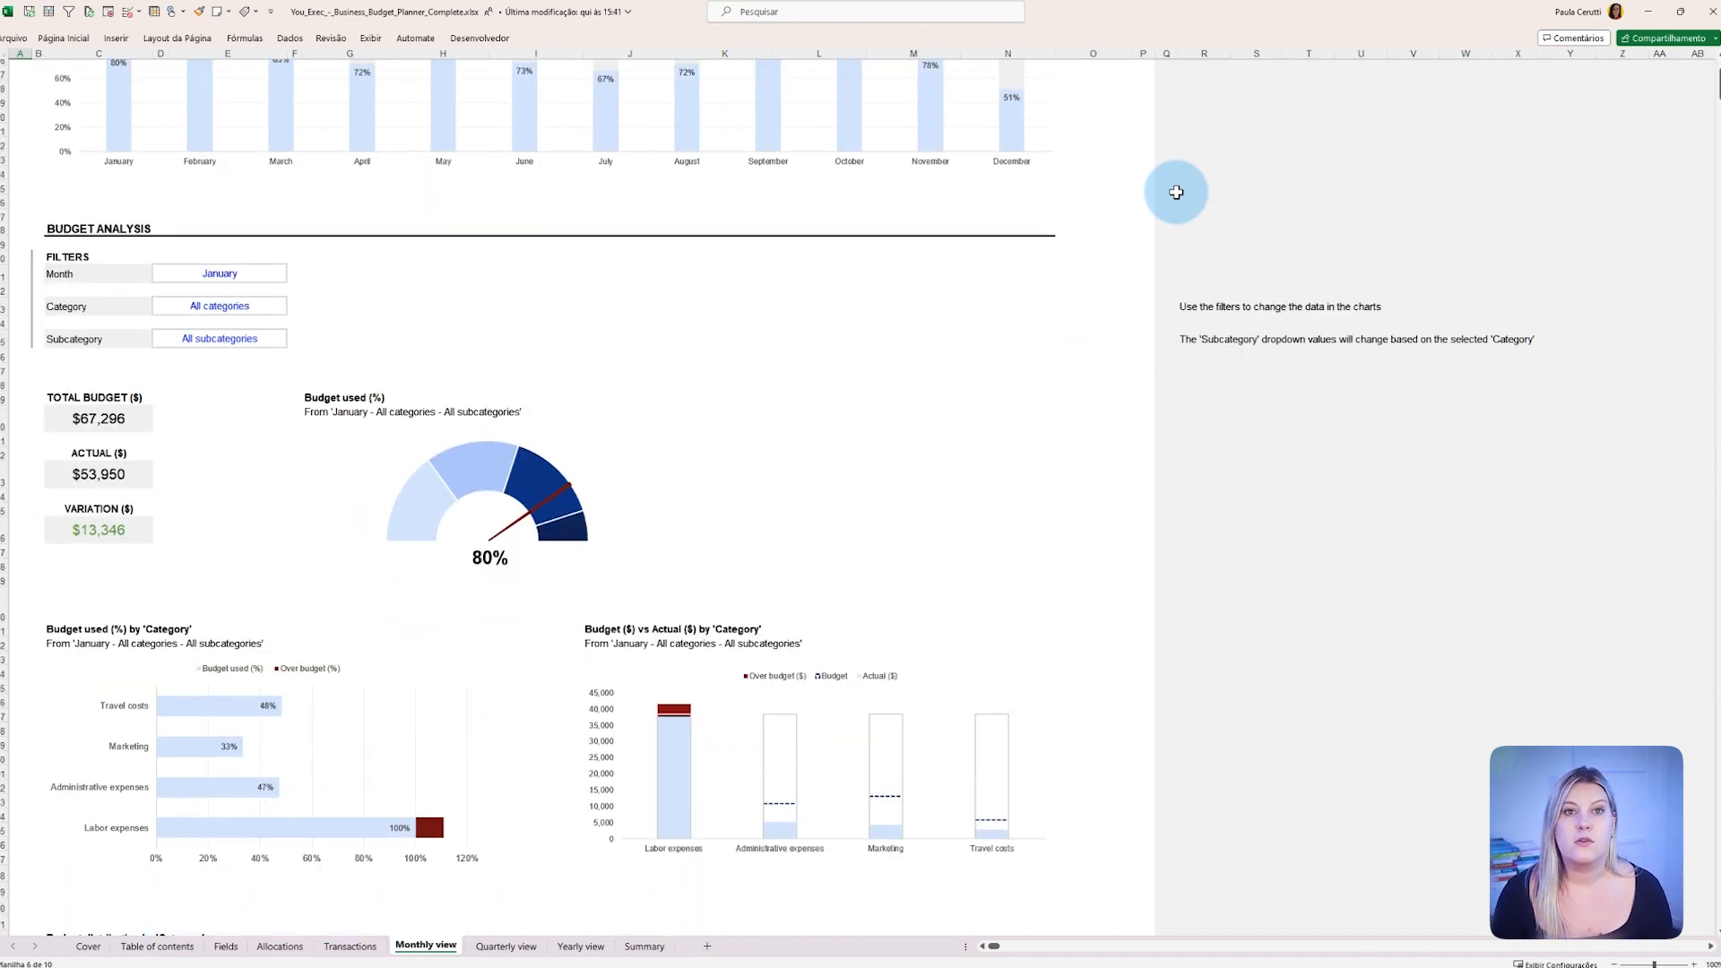
{"action": "scroll", "scroll_direction": "down", "scroll_amount": 3}
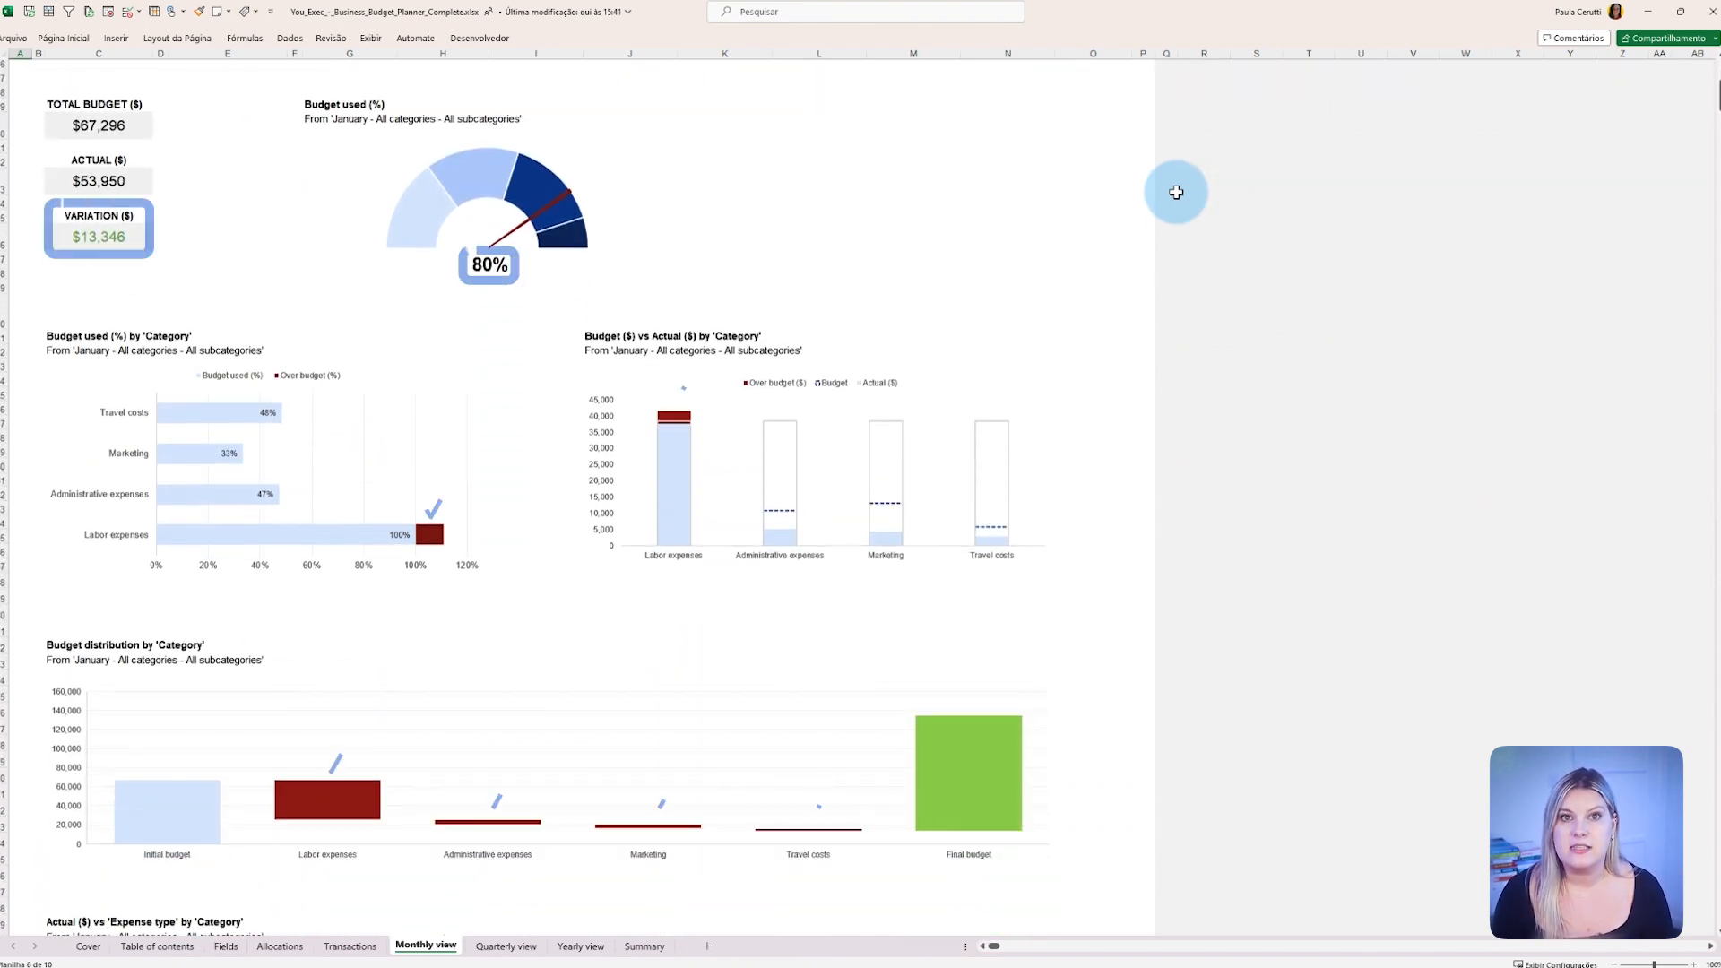
{"action": "scroll", "scroll_direction": "up", "scroll_amount": 3}
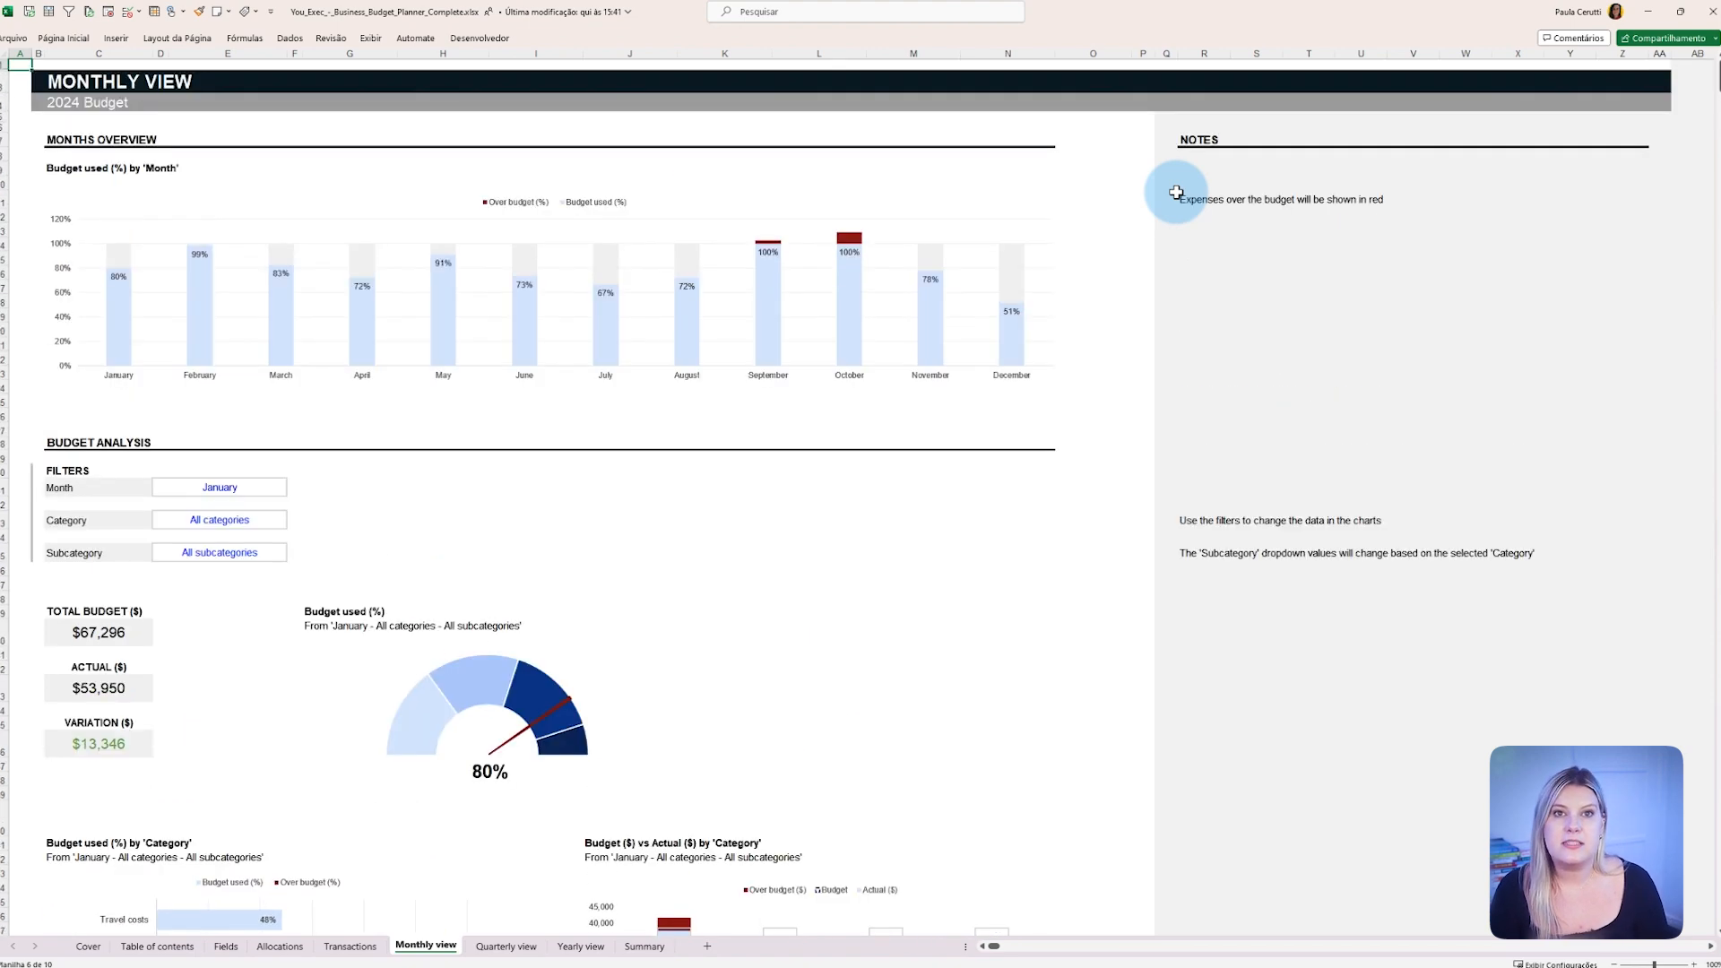
{"action": "left_click", "coordinate": [493, 946]}
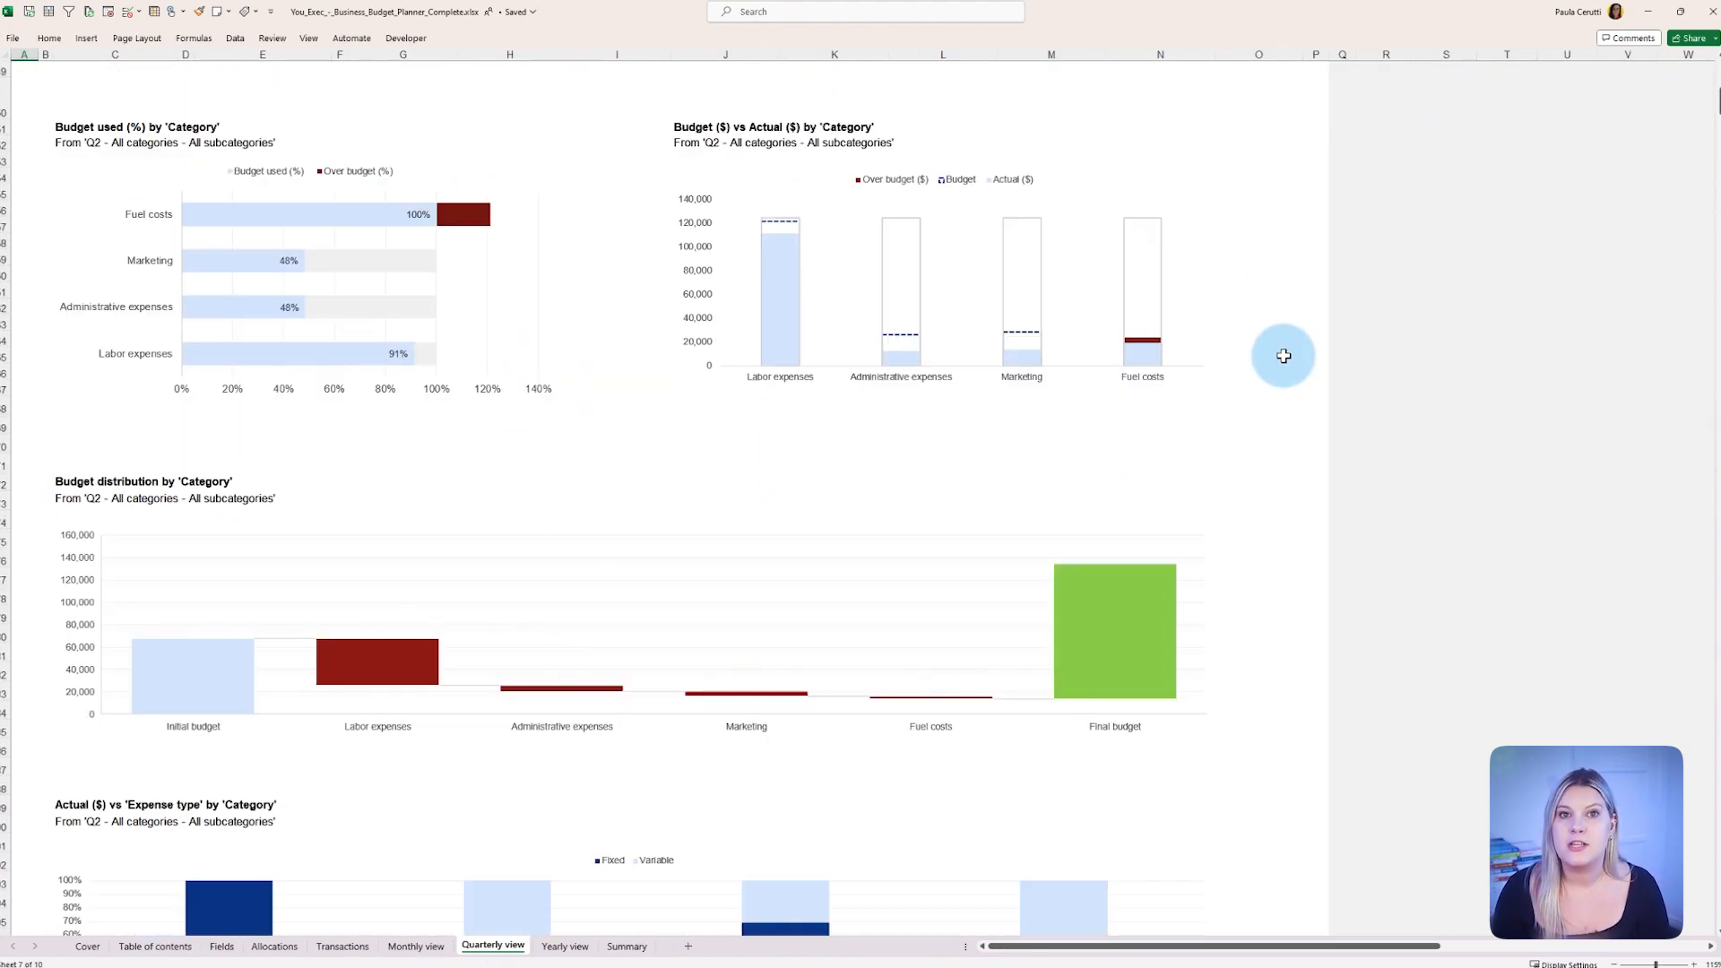
{"action": "scroll", "scroll_direction": "up", "scroll_amount": 3}
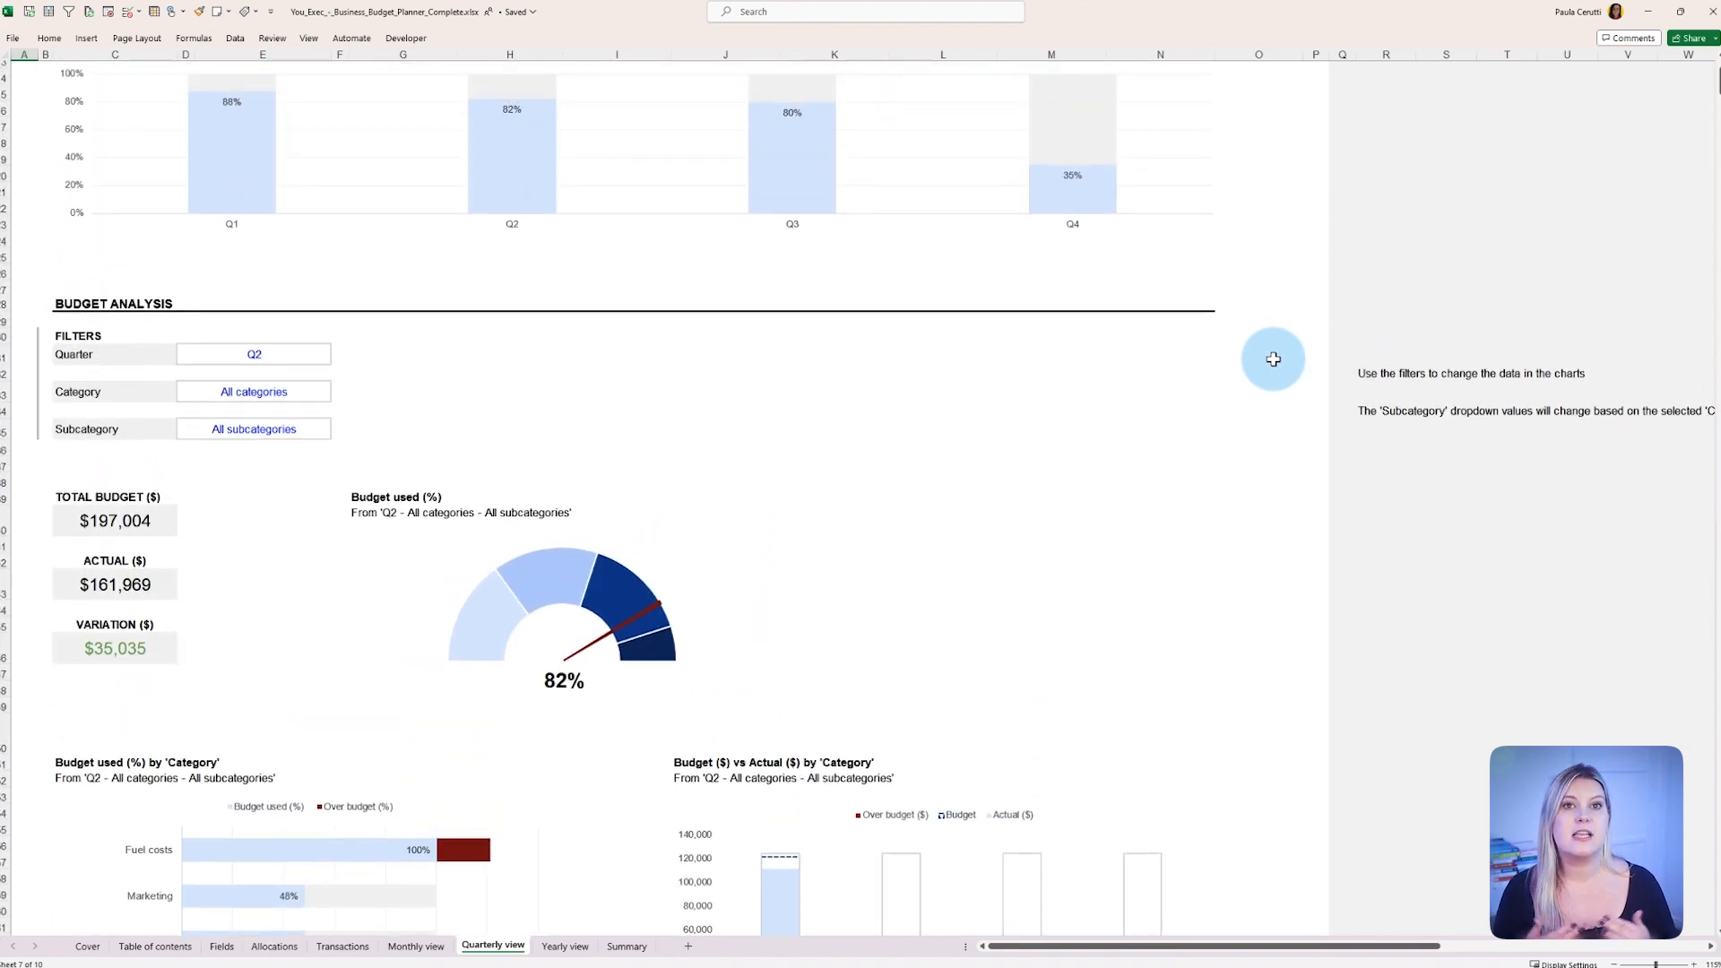
{"action": "scroll", "scroll_direction": "up", "scroll_amount": 3}
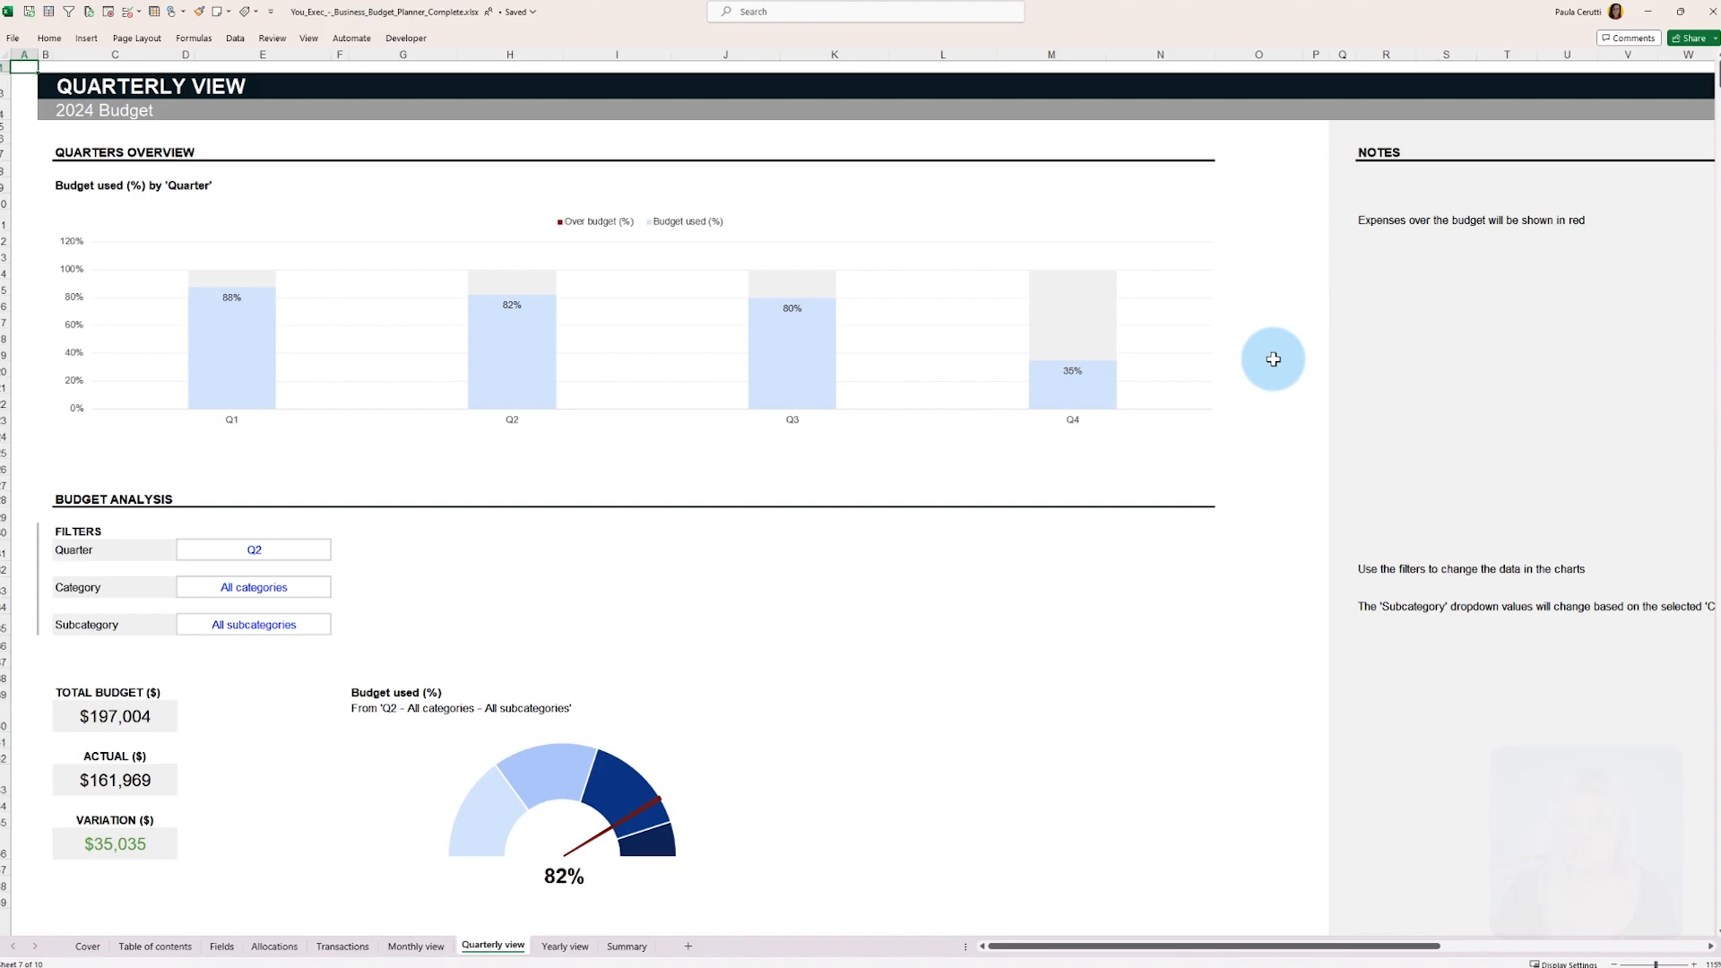
{"action": "left_click", "coordinate": [273, 946]}
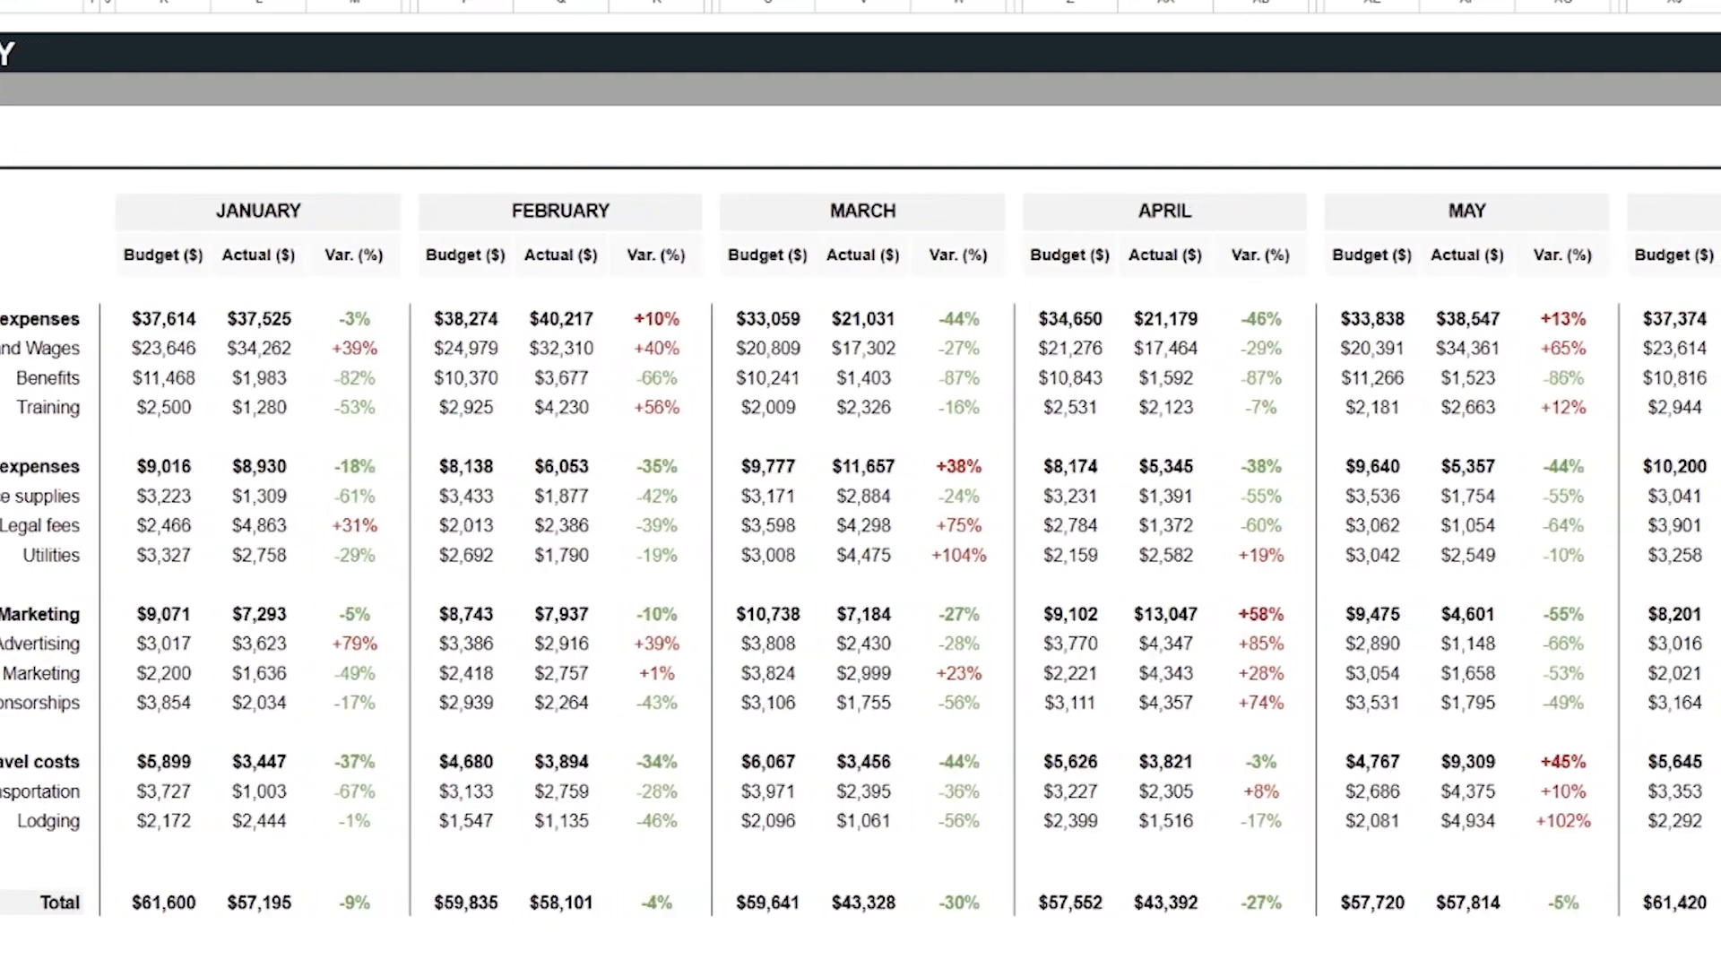
{"action": "scroll", "scroll_direction": "up", "scroll_amount": 3}
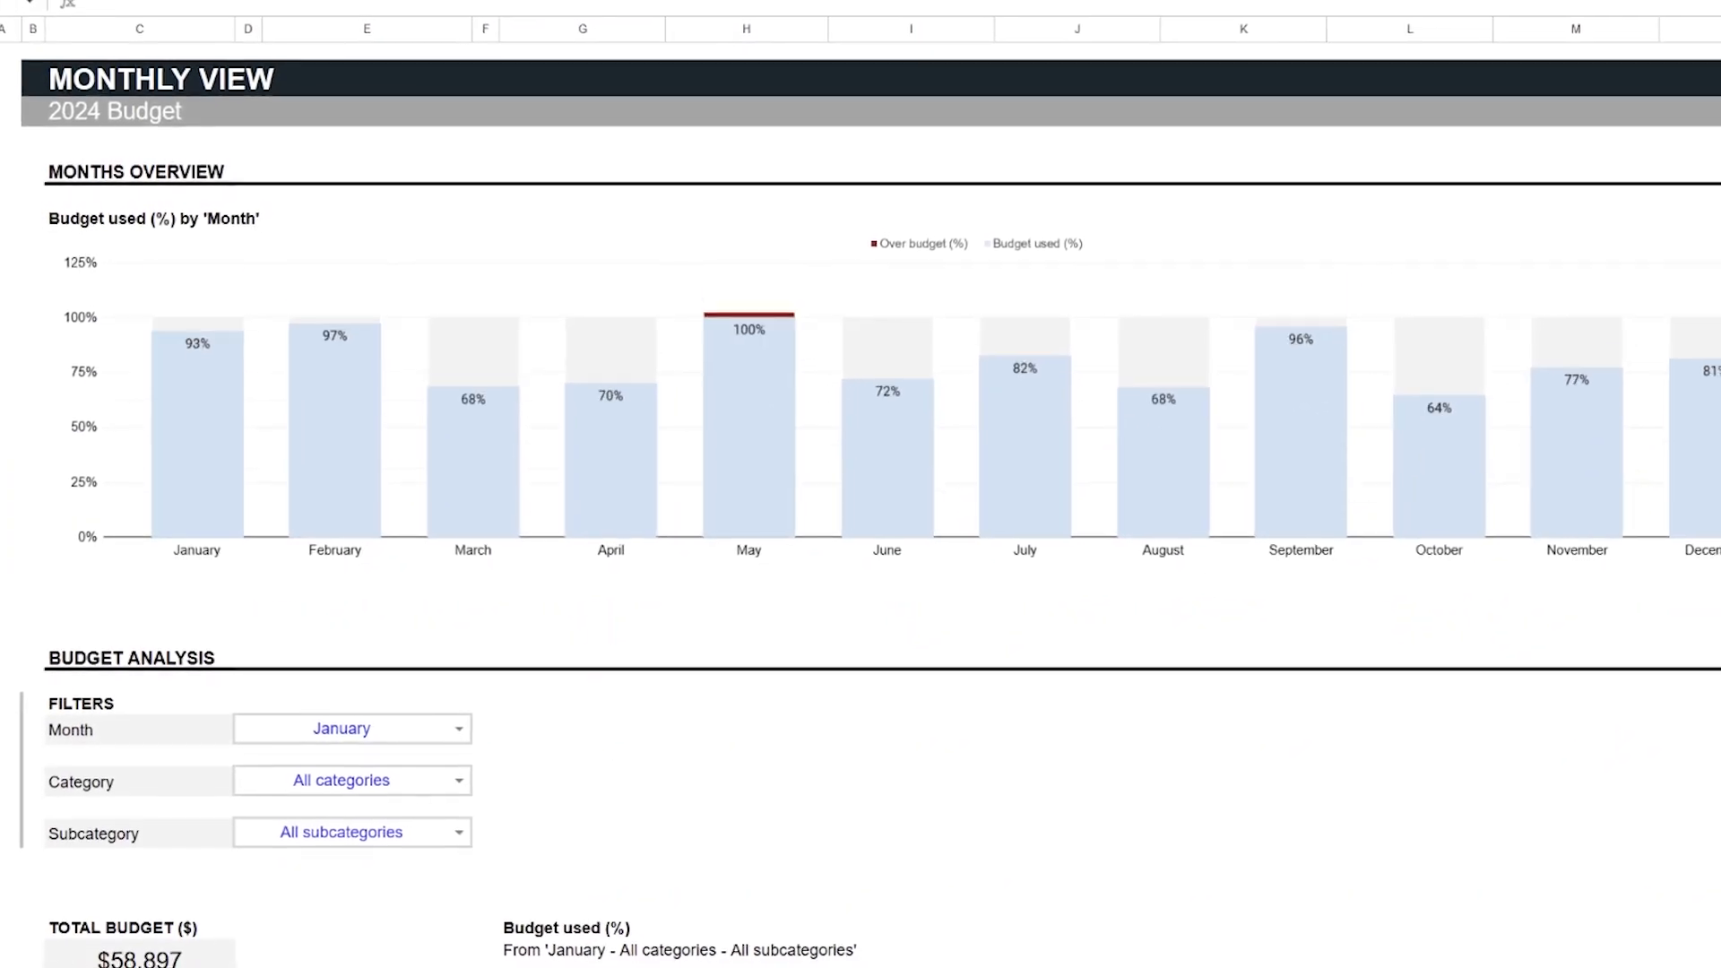